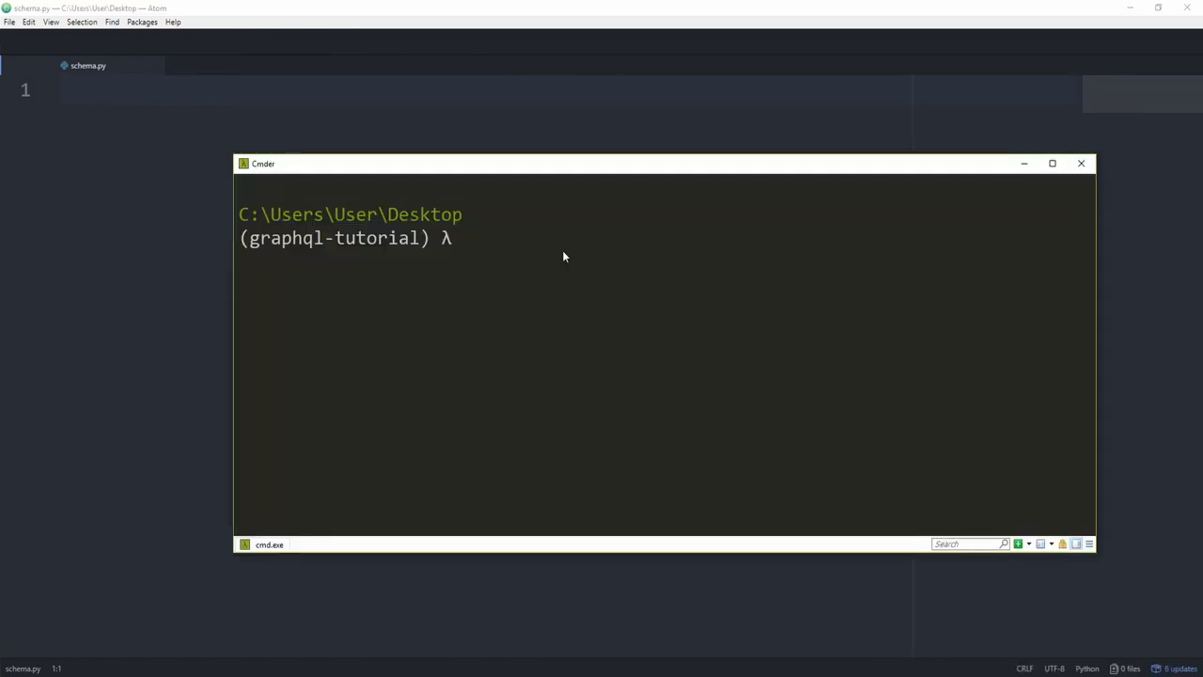
# Install the graphene package with pip in the graphql-tutorial environment
pyautogui.write('p')
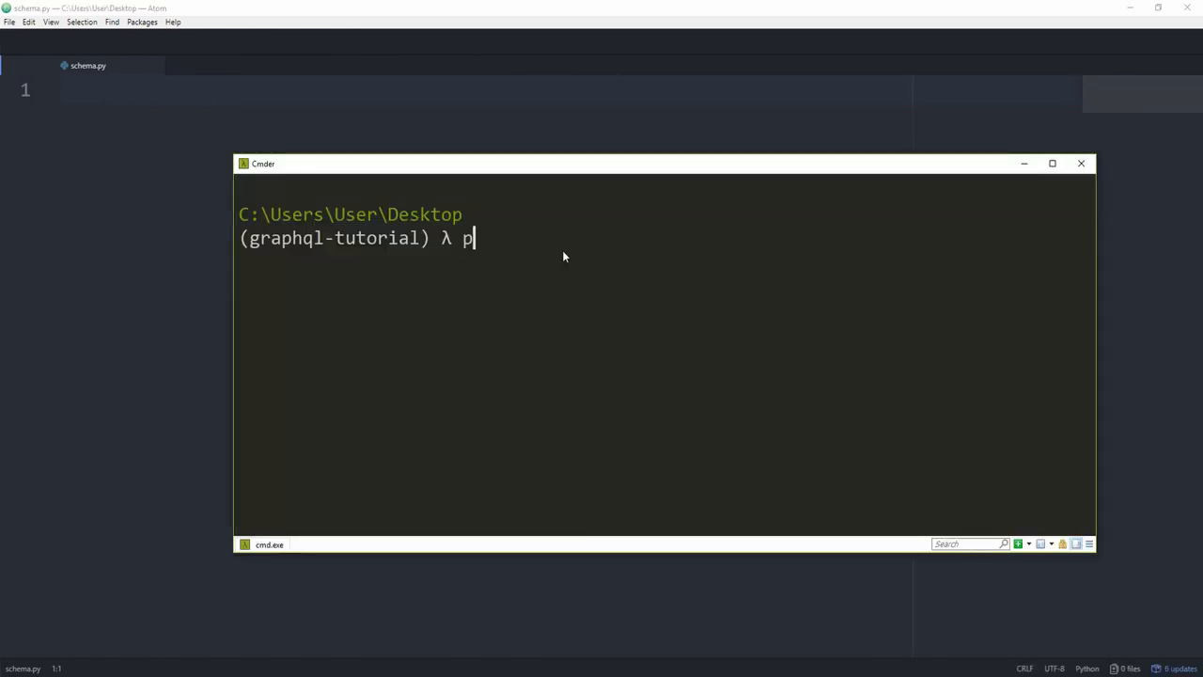
pyautogui.write('ip install graphe')
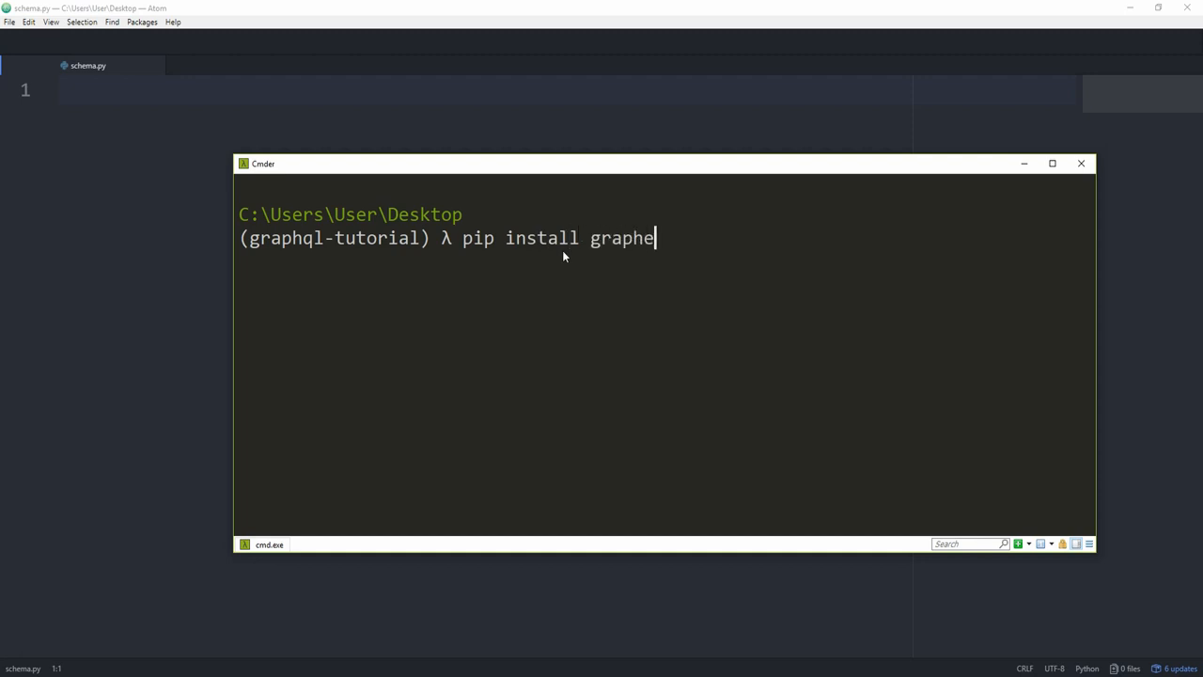
pyautogui.press('enter')
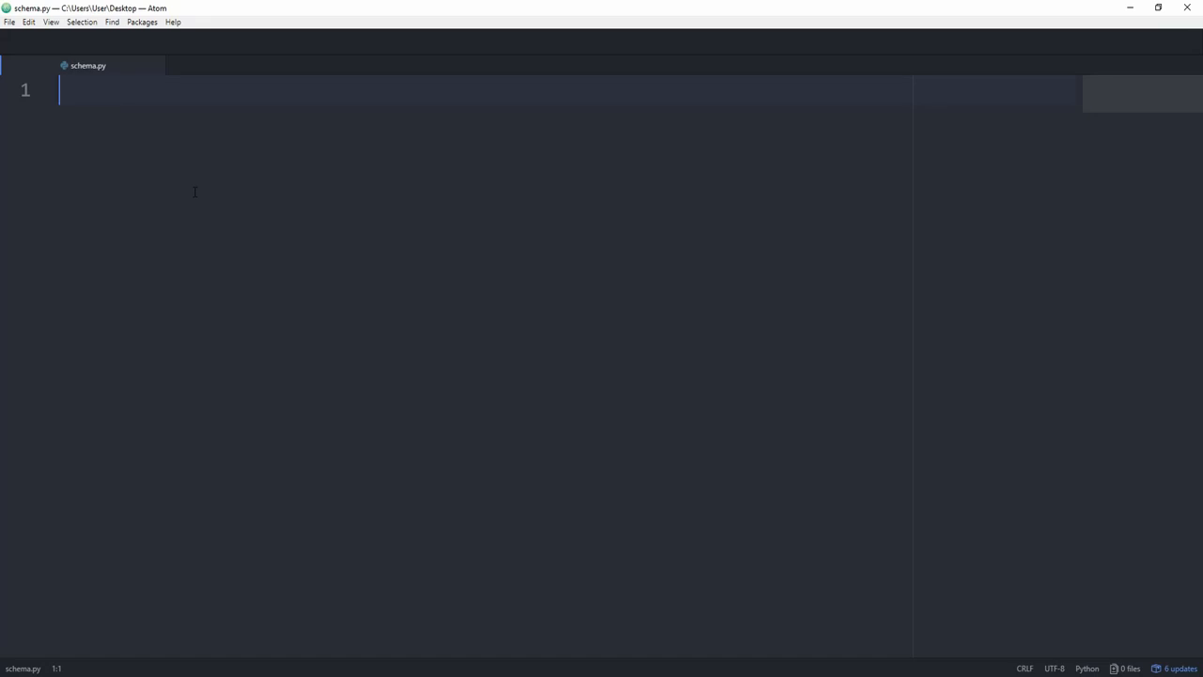
pyautogui.moveTo(144, 131)
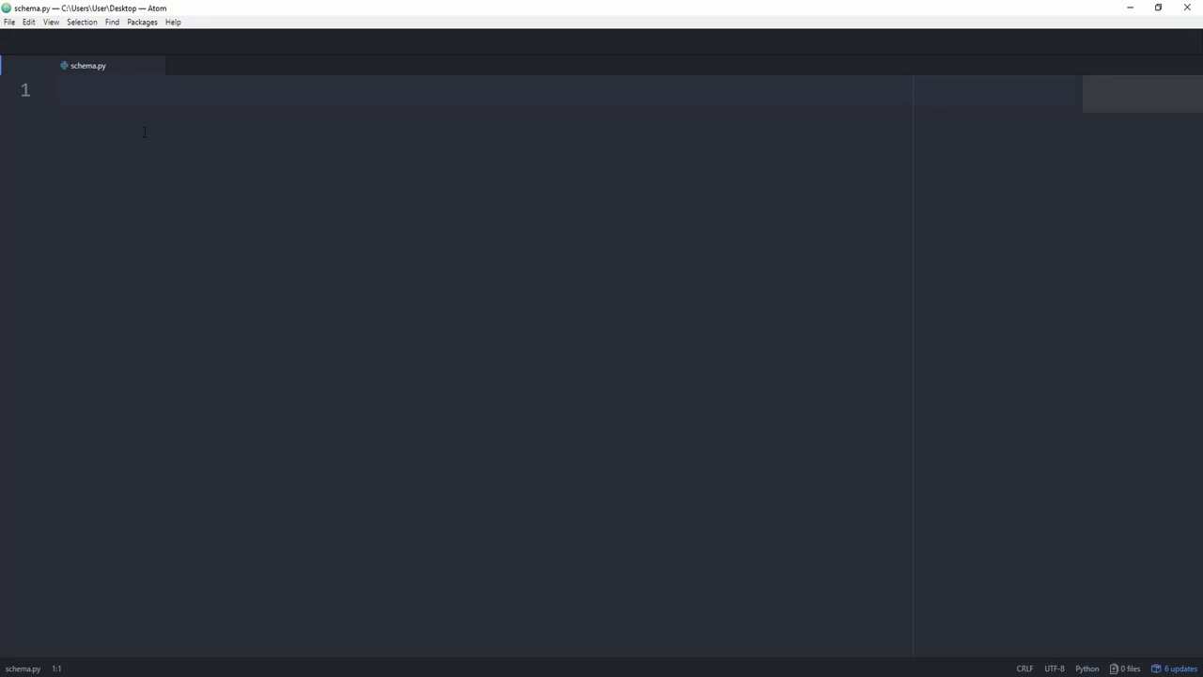
# Import graphene and define a Query ObjectType with an is_staff Boolean field
pyautogui.write('i')
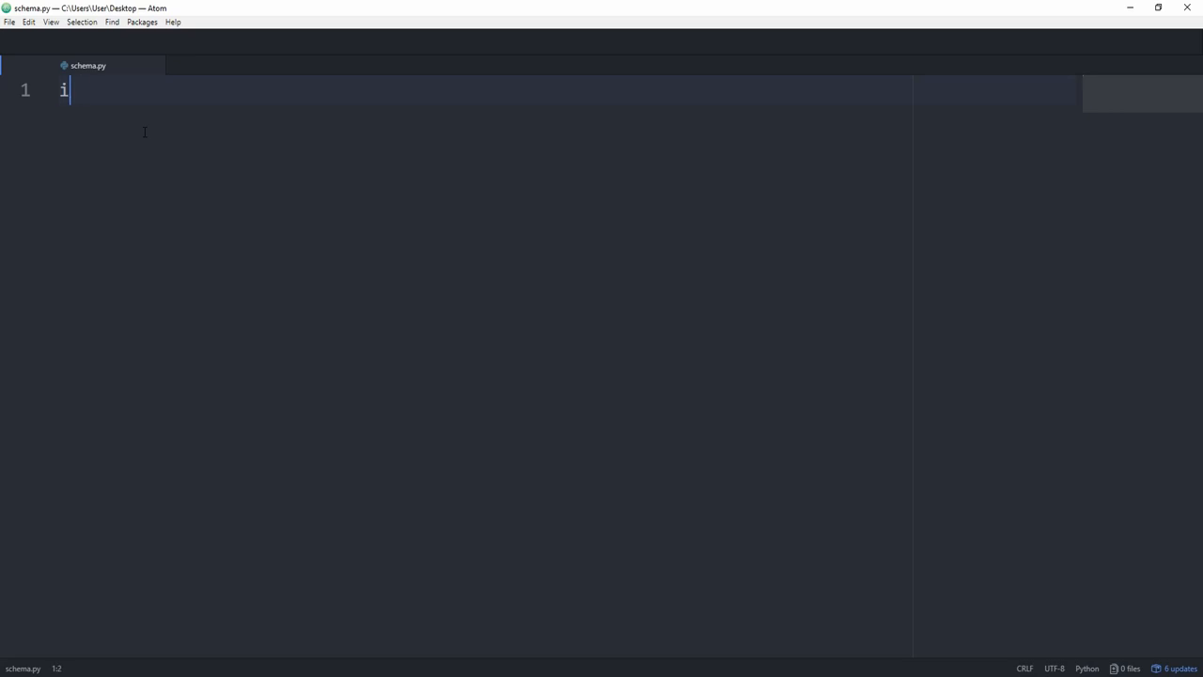
pyautogui.write('mport graphenne')
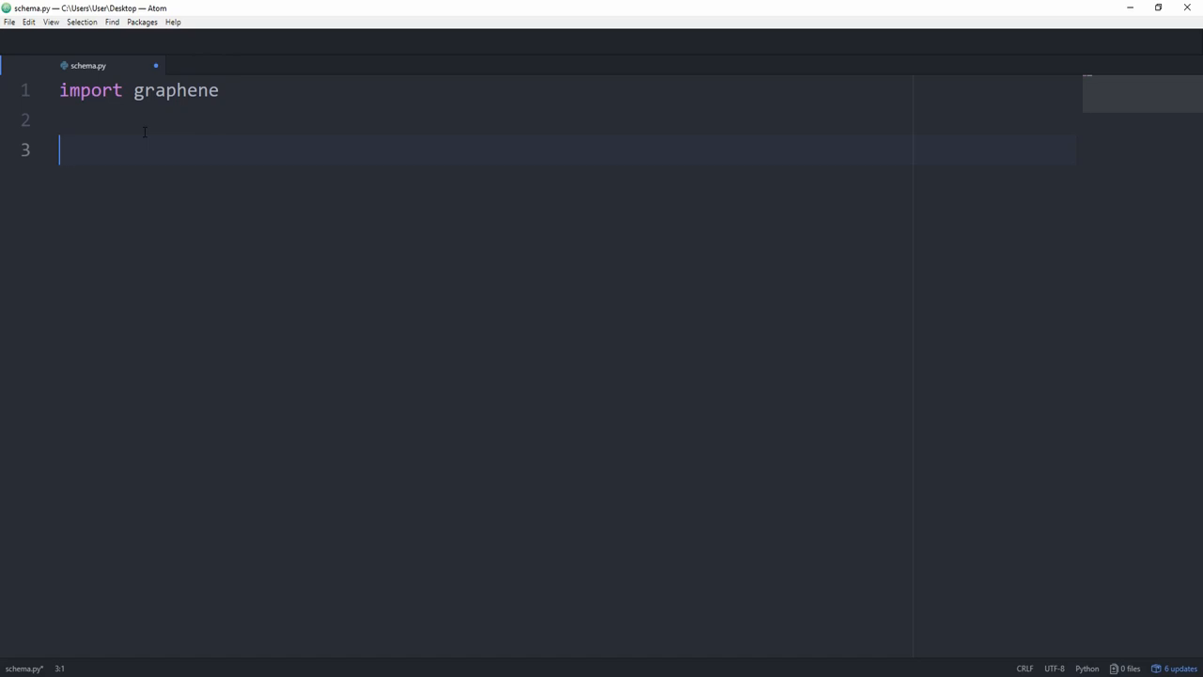
pyautogui.write('class')
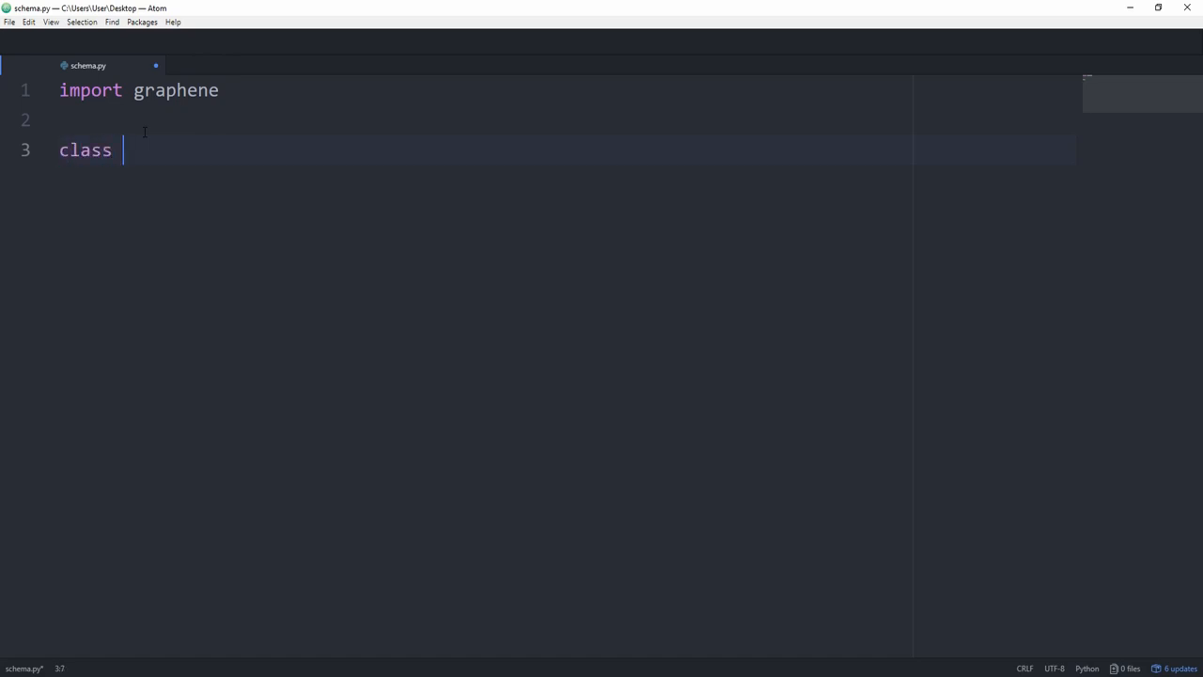
pyautogui.write('Query()')
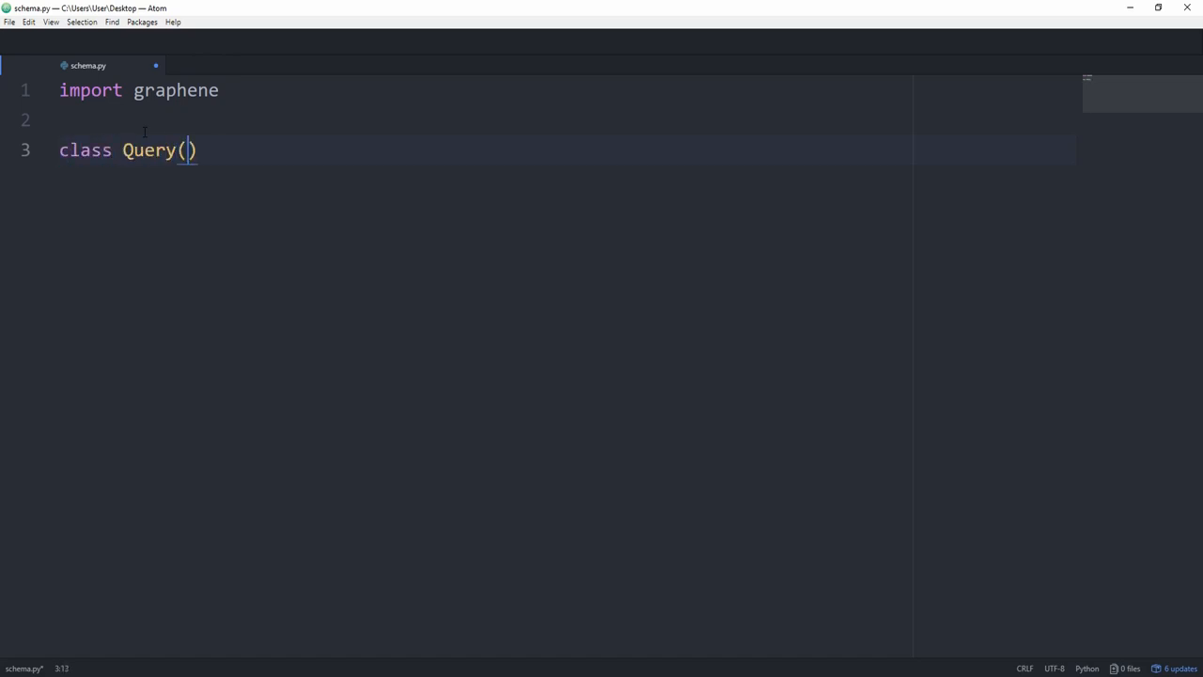
pyautogui.write('graphen')
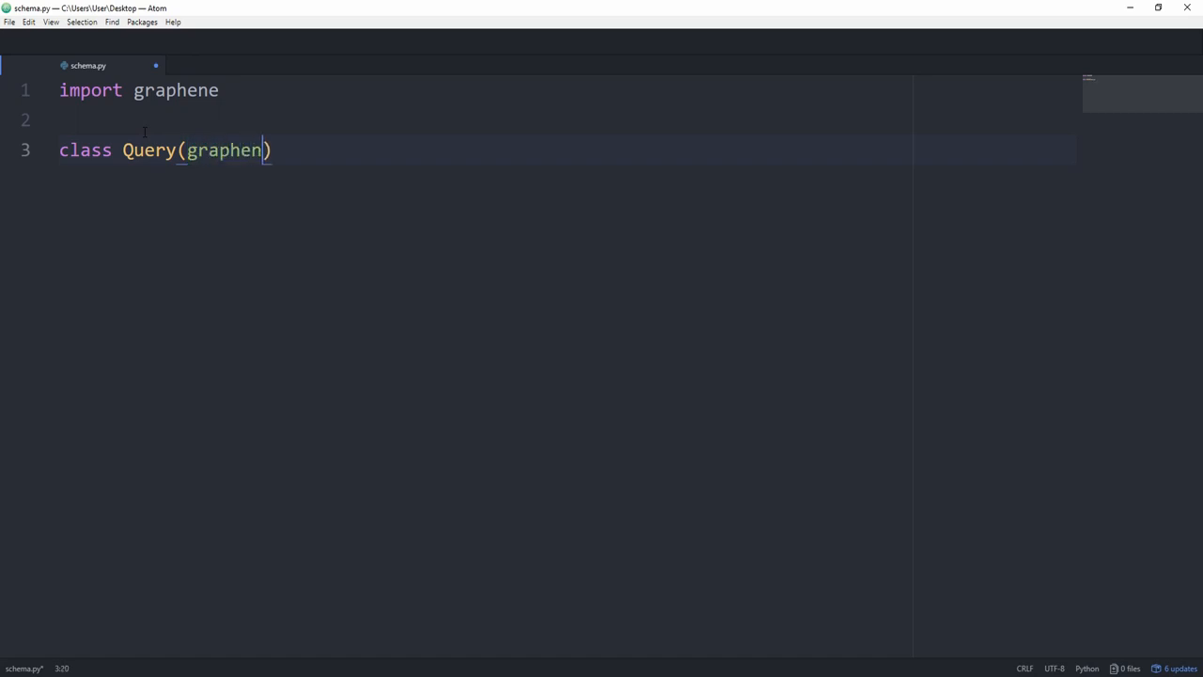
pyautogui.write('.ObjectType')
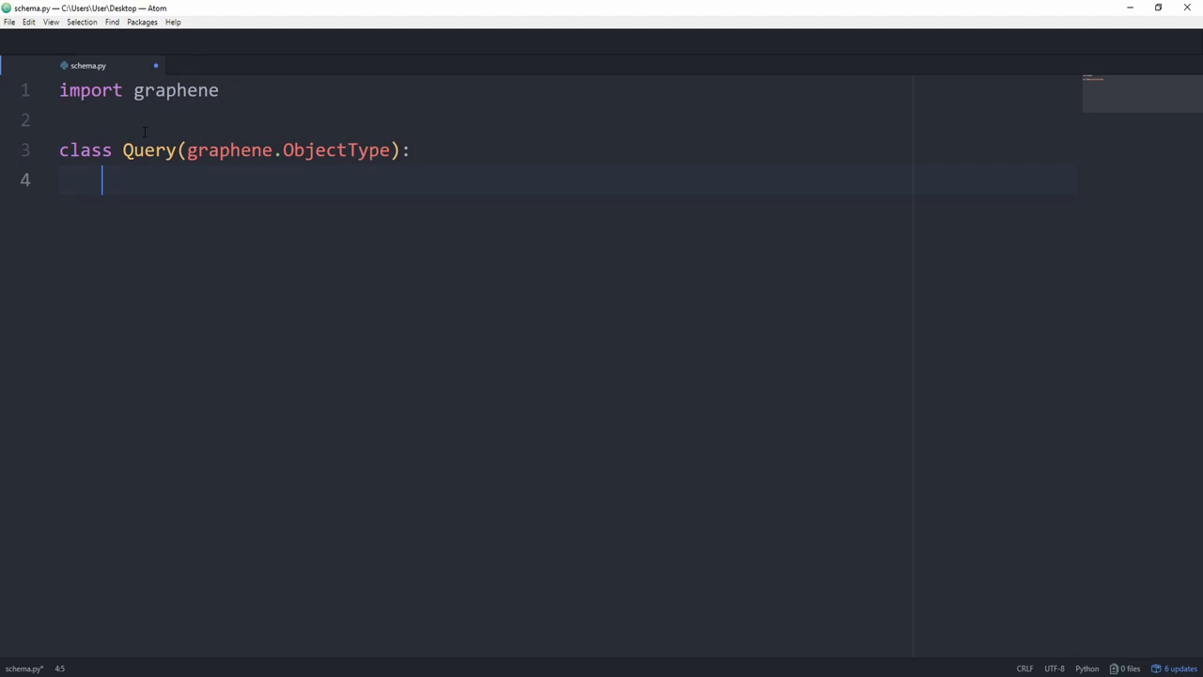
pyautogui.write('is_')
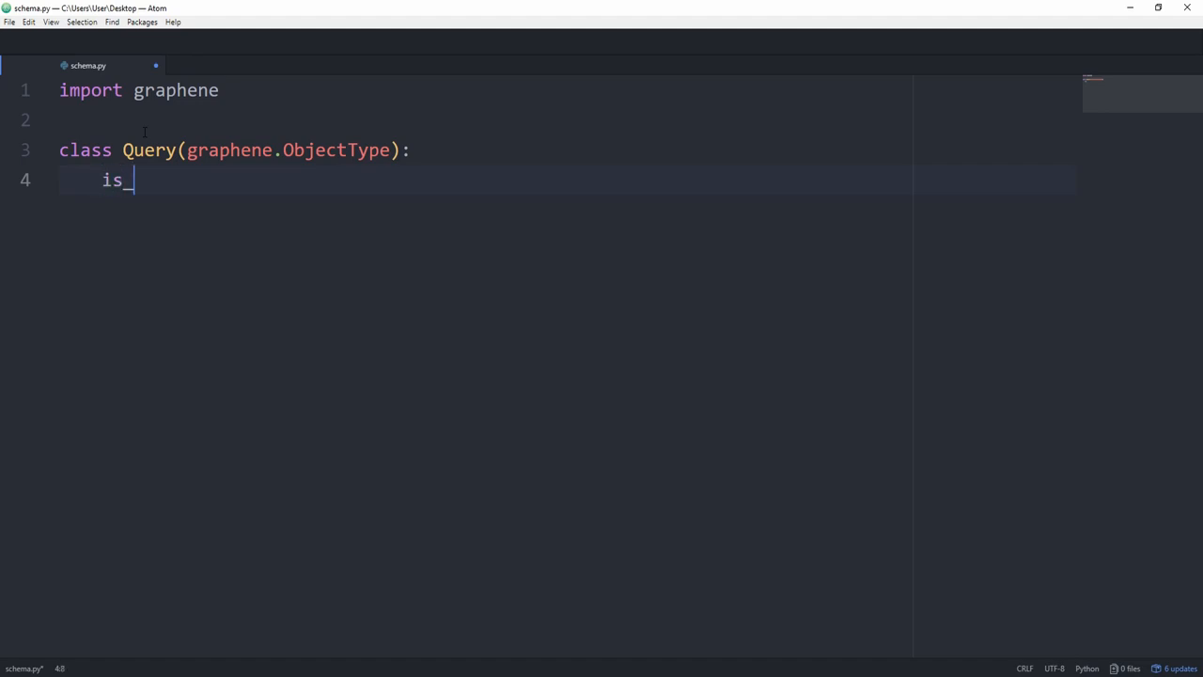
pyautogui.write('staff =')
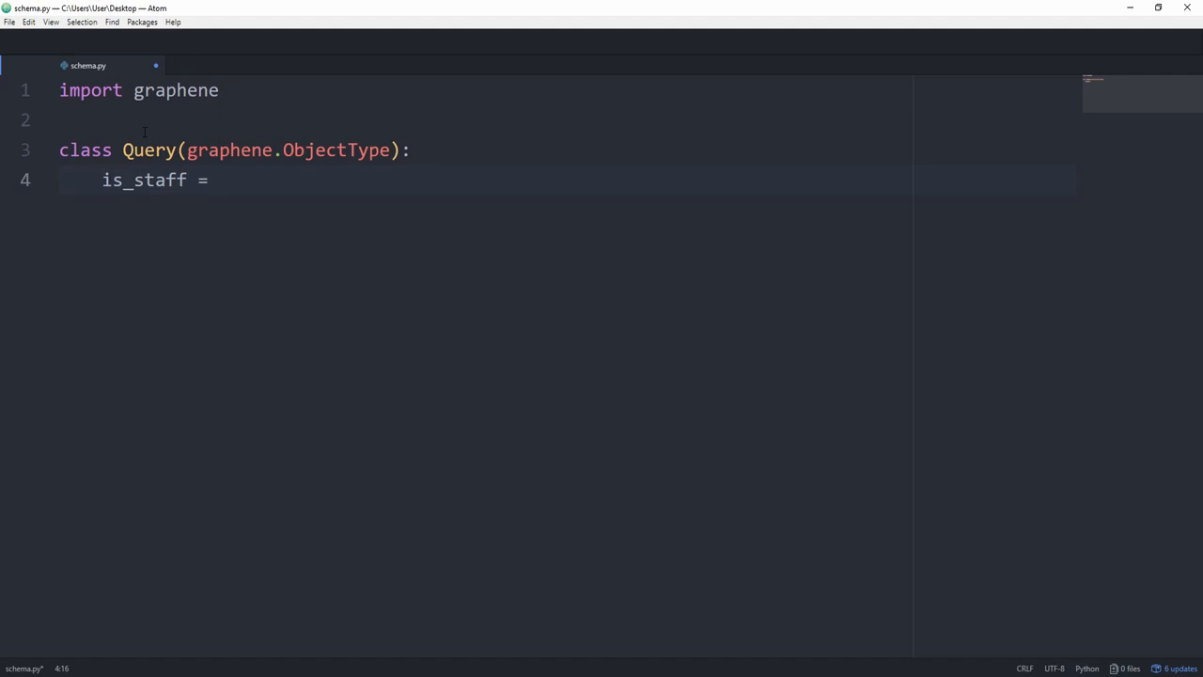
pyautogui.write('graphene.')
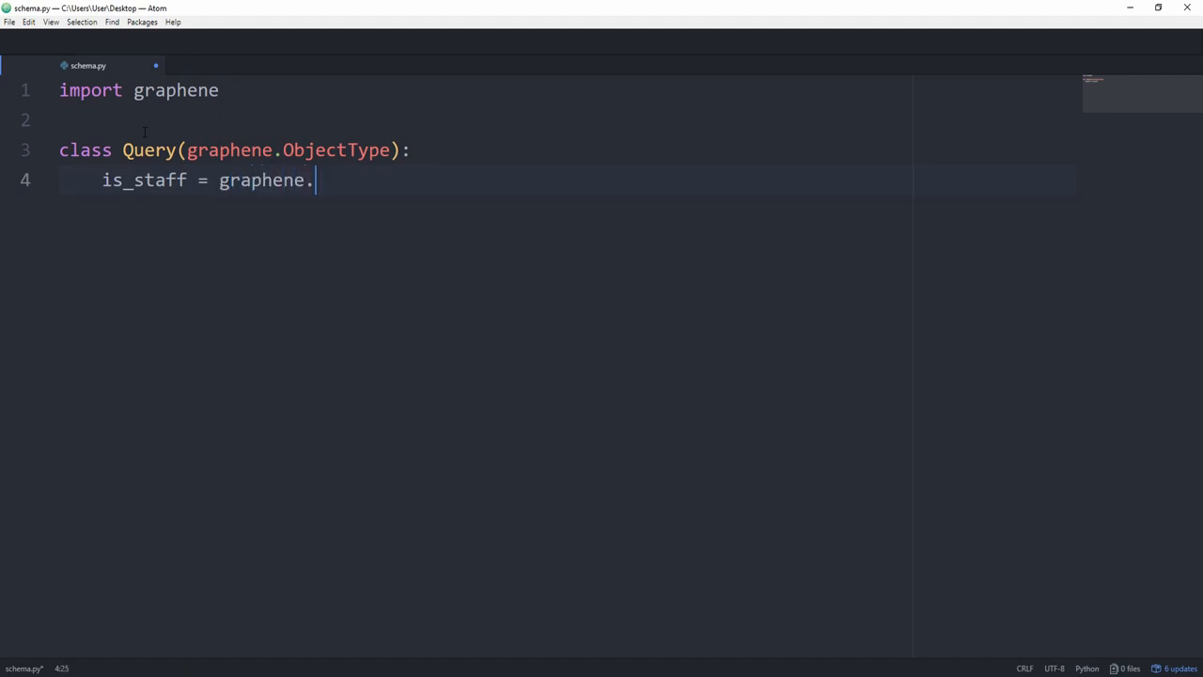
pyautogui.write('Boolean()')
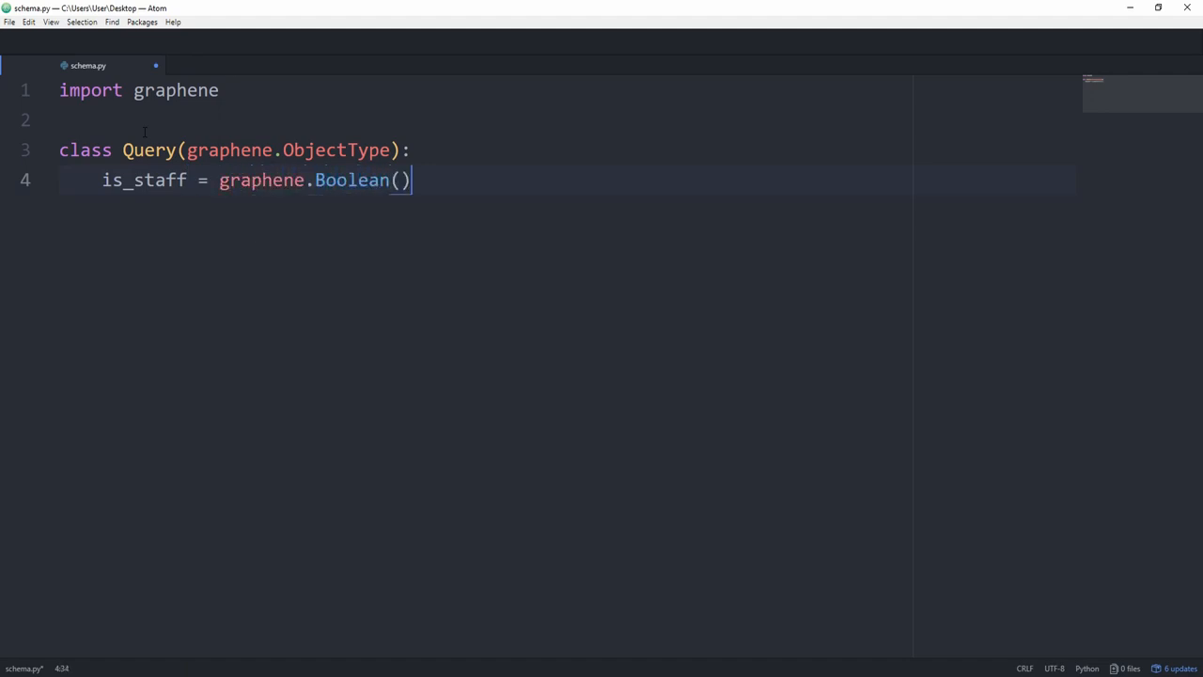
# Create schema = graphene.Schema(query=Query)
pyautogui.write('s')
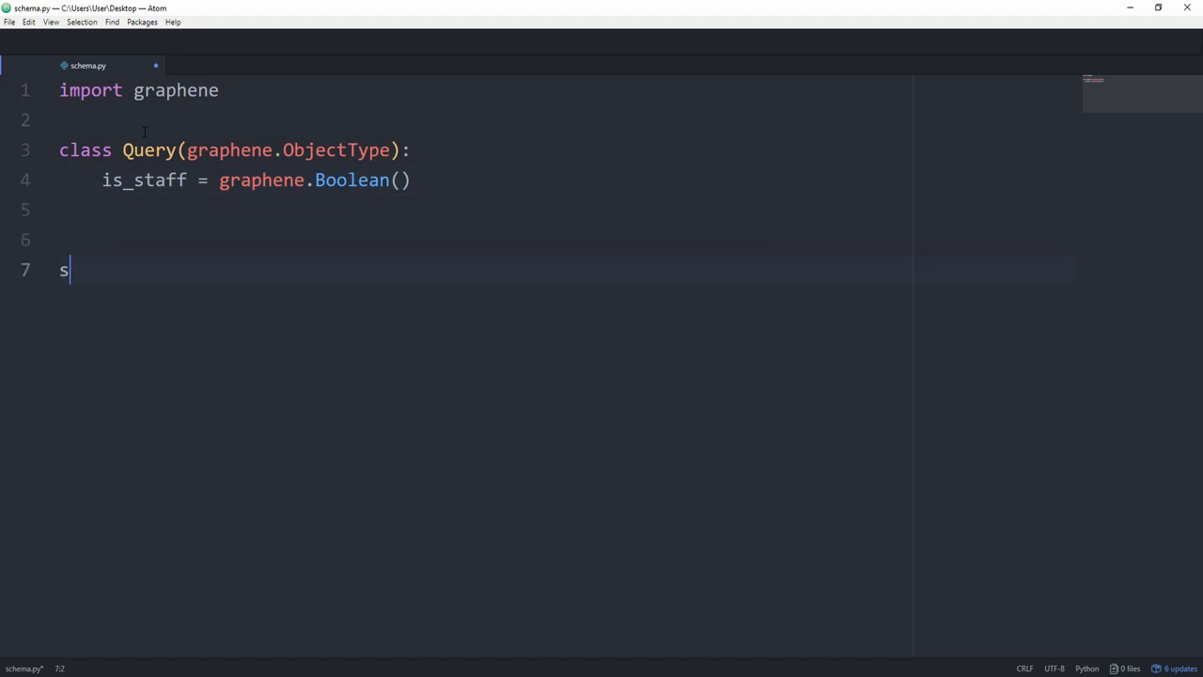
pyautogui.write('chema =')
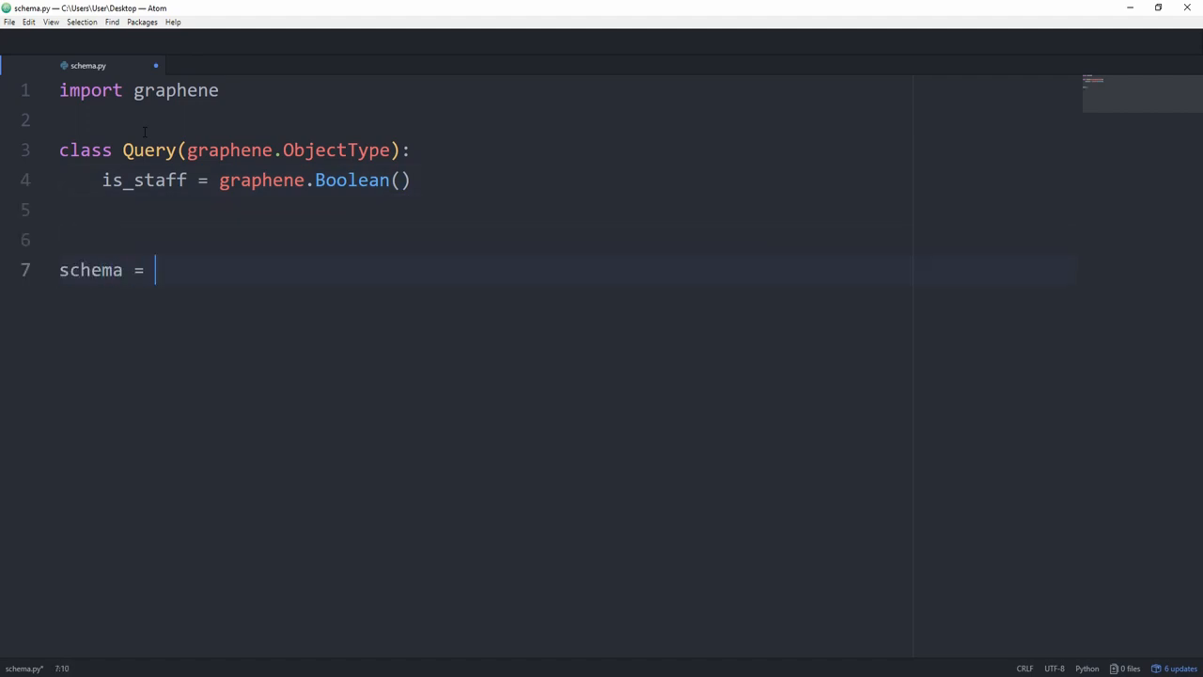
pyautogui.write('graphene.S')
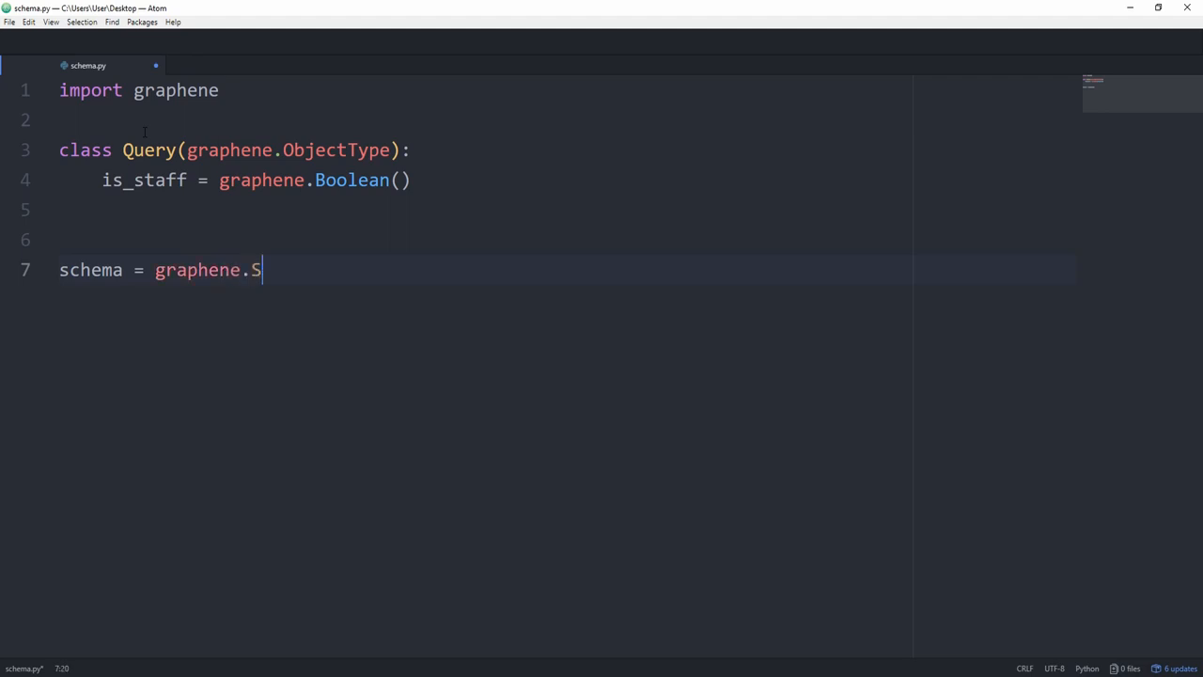
pyautogui.write('chema()')
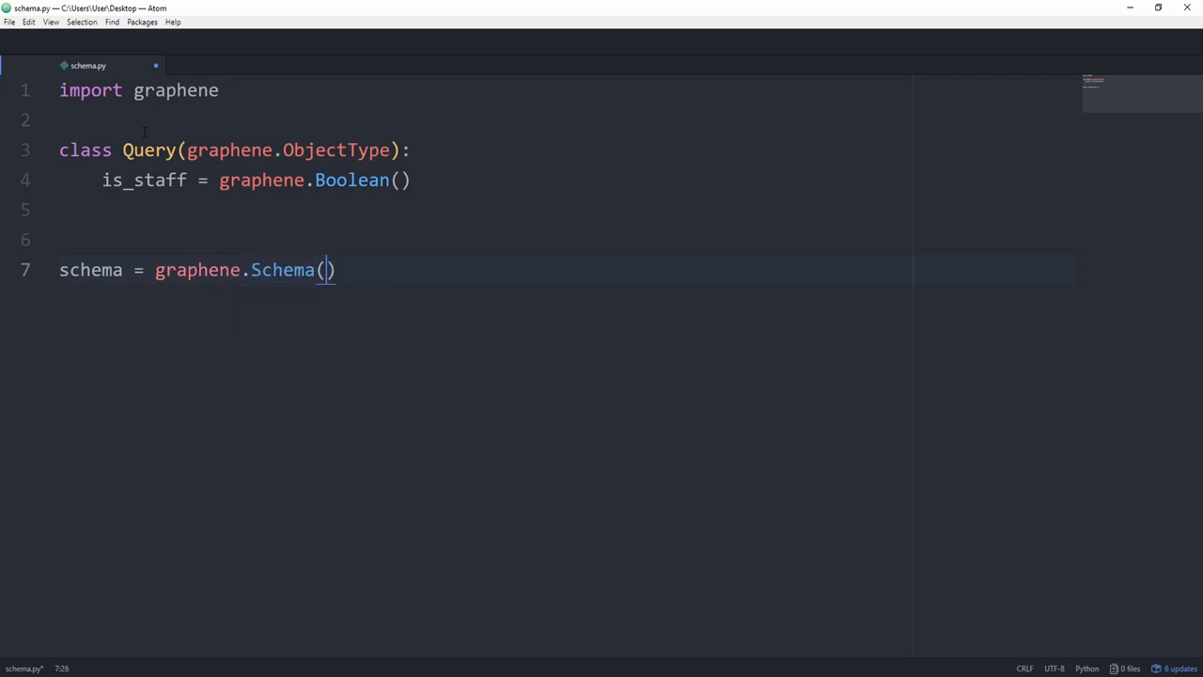
pyautogui.write('quer')
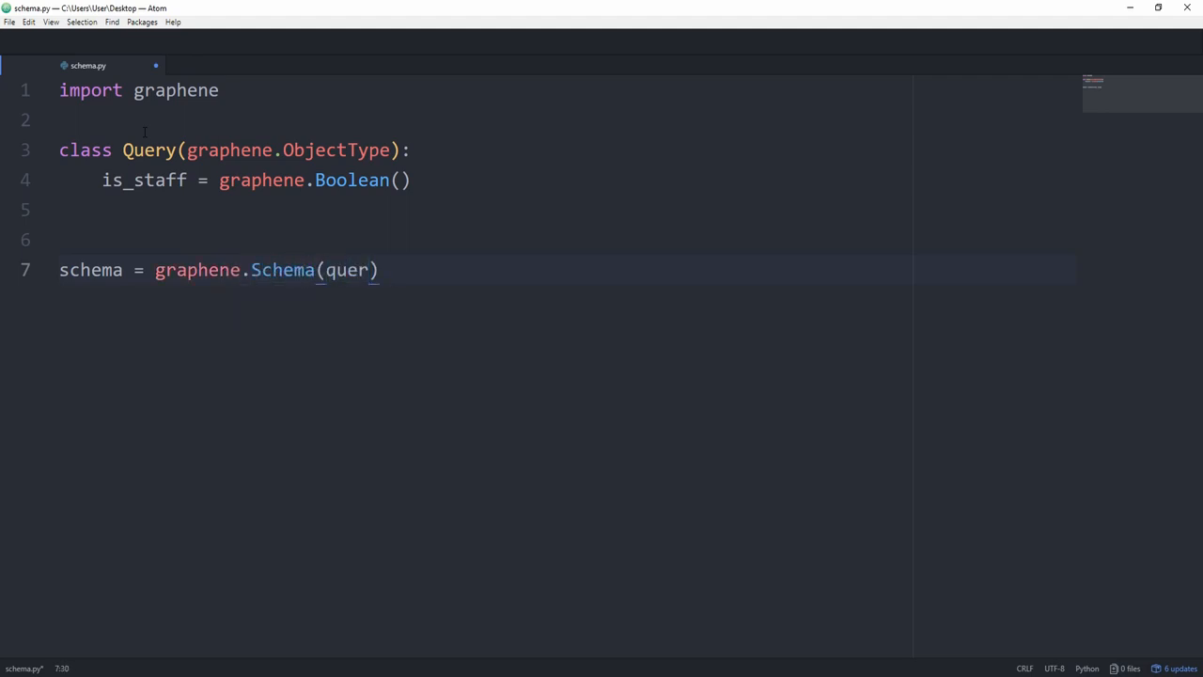
pyautogui.write('y=Query')
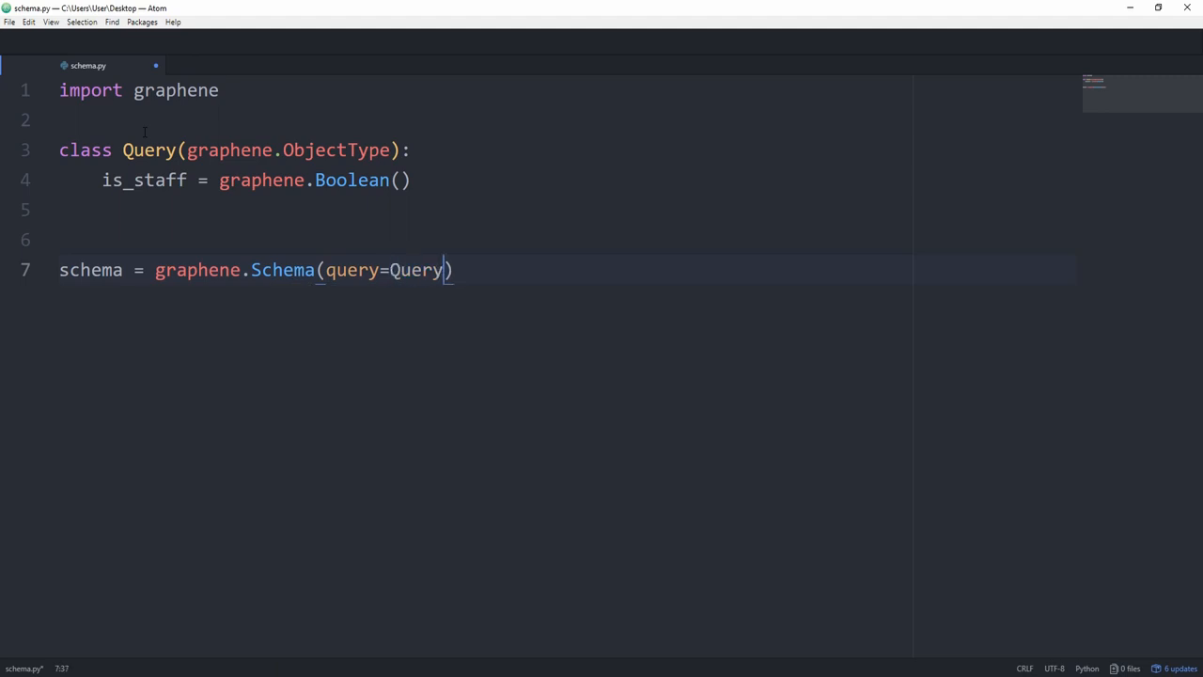
pyautogui.press('enter')
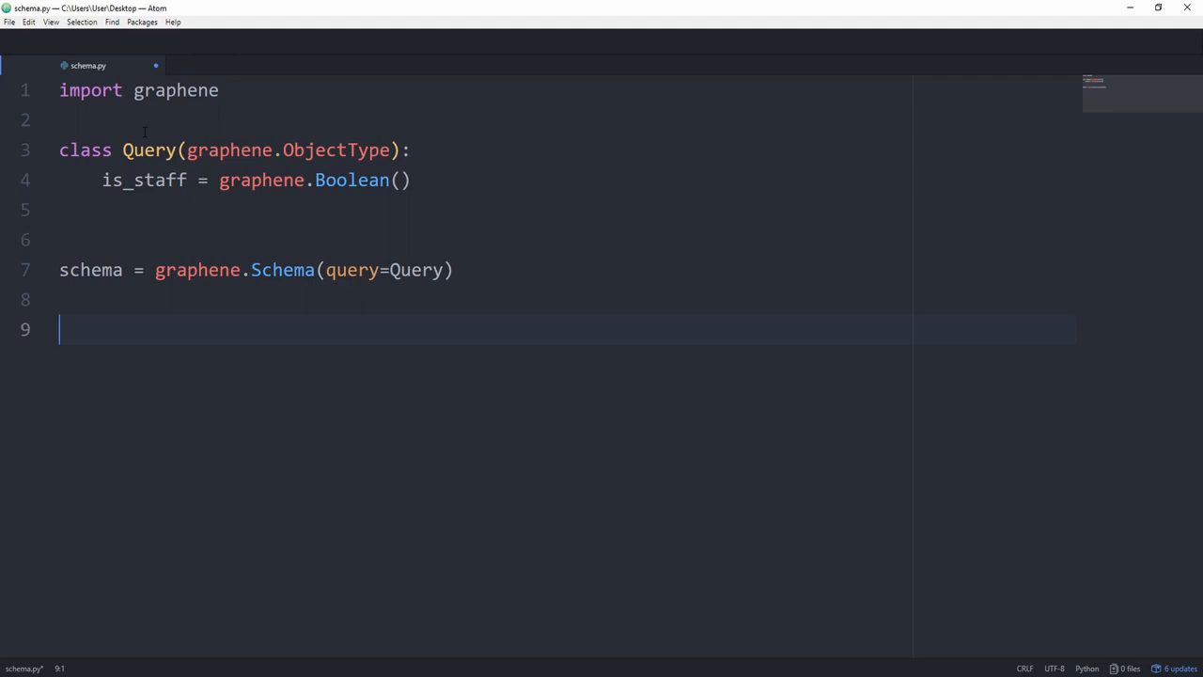
# Execute a triple-quoted is_staff query with schema.execute() into result
pyautogui.write('result')
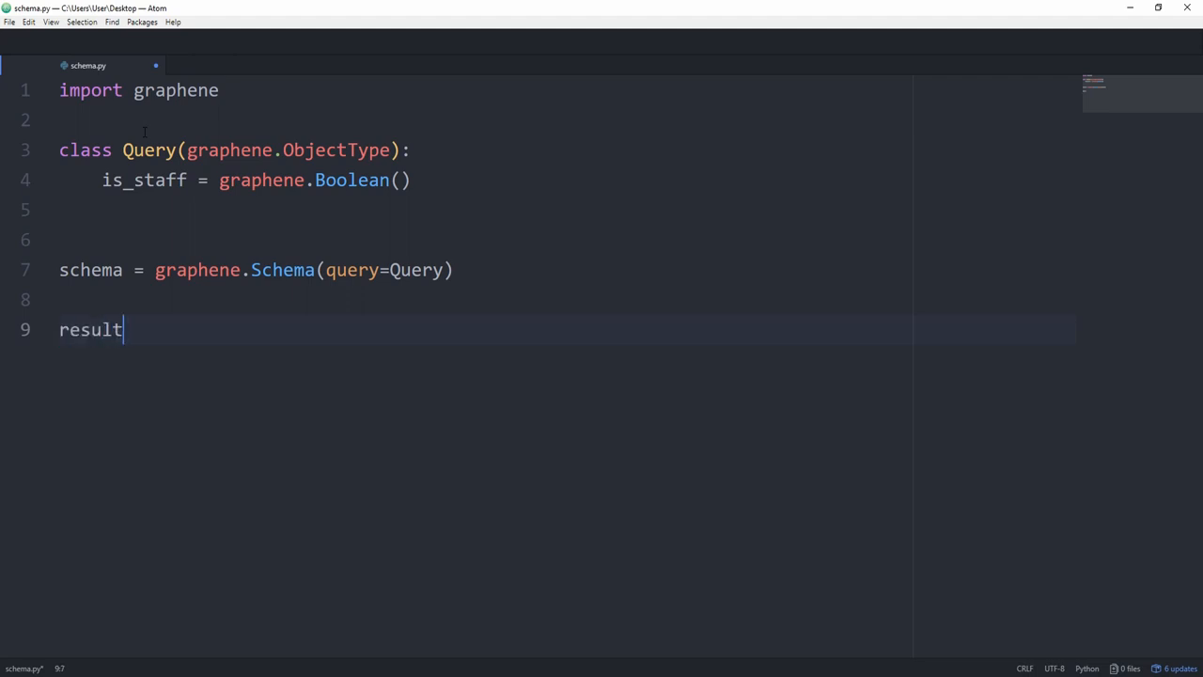
pyautogui.write('=')
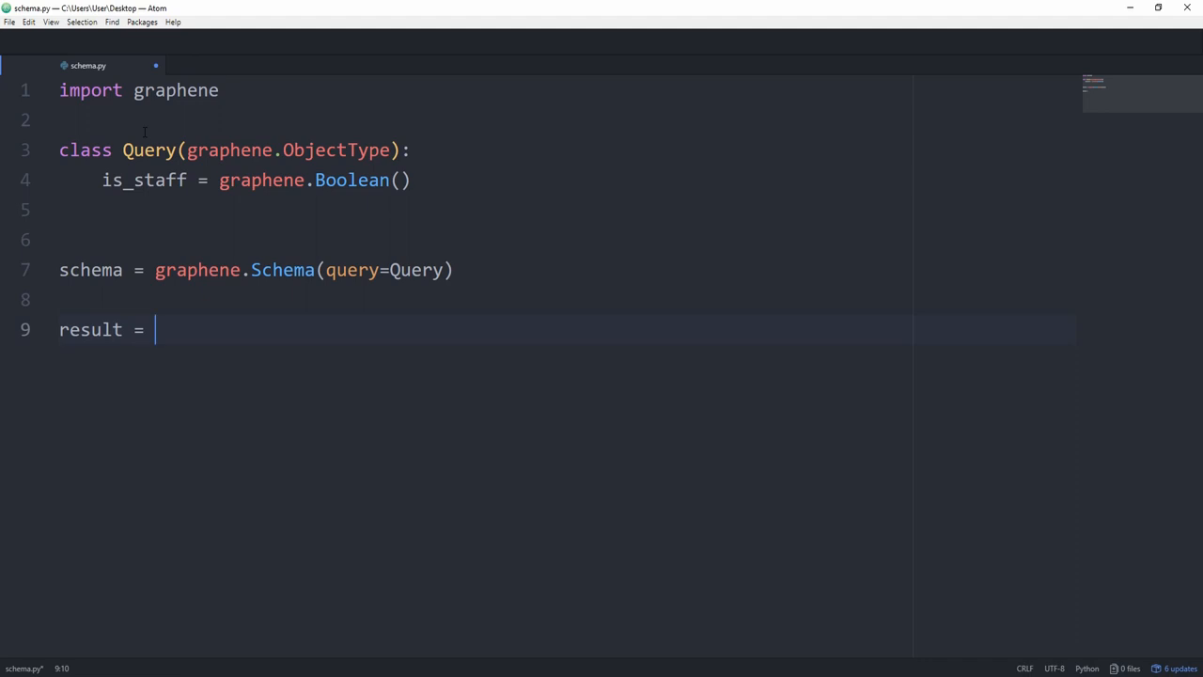
pyautogui.write('schema.execut')
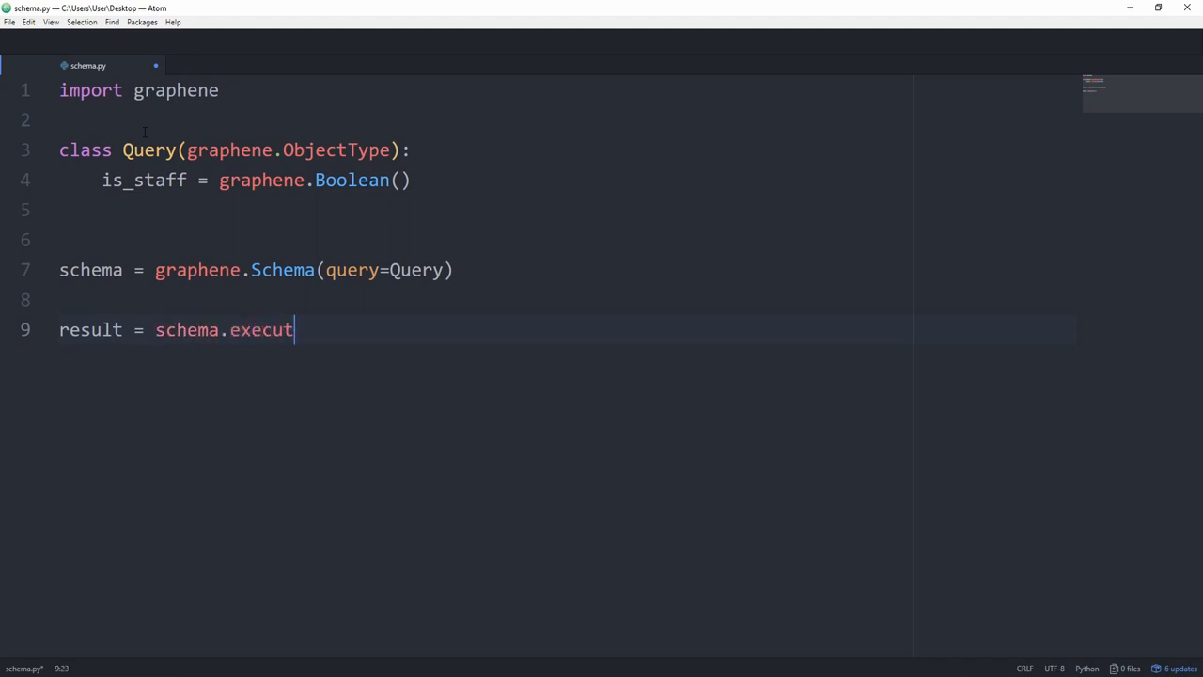
pyautogui.write('e()')
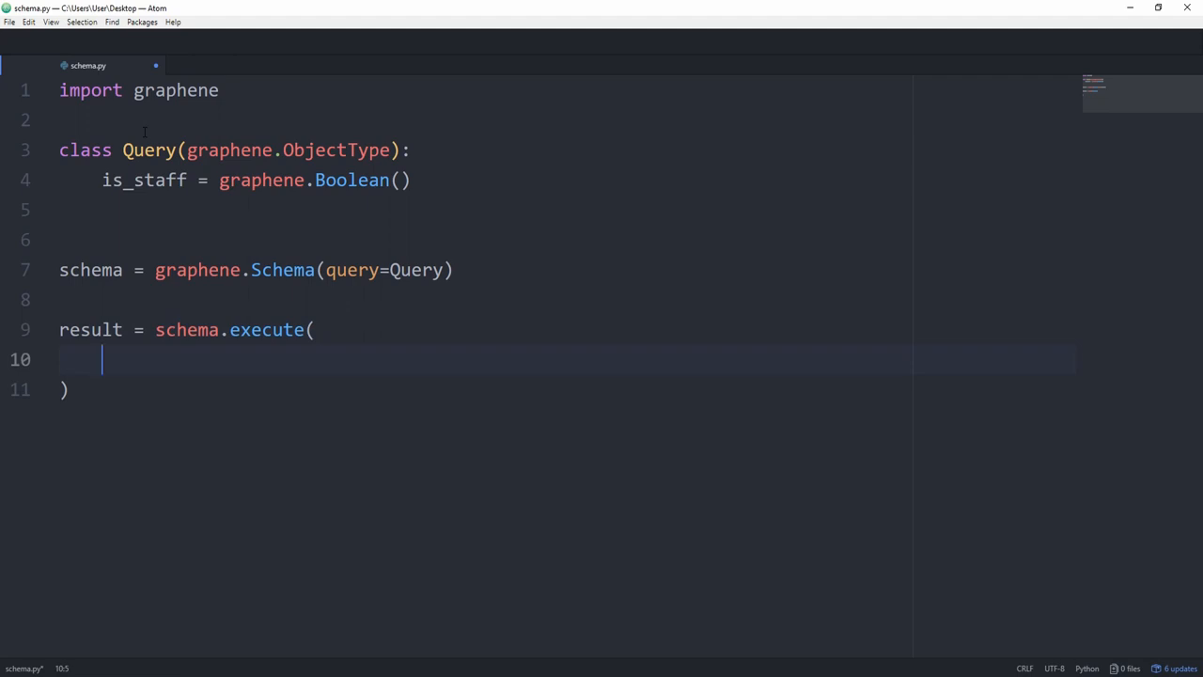
pyautogui.write("'''")
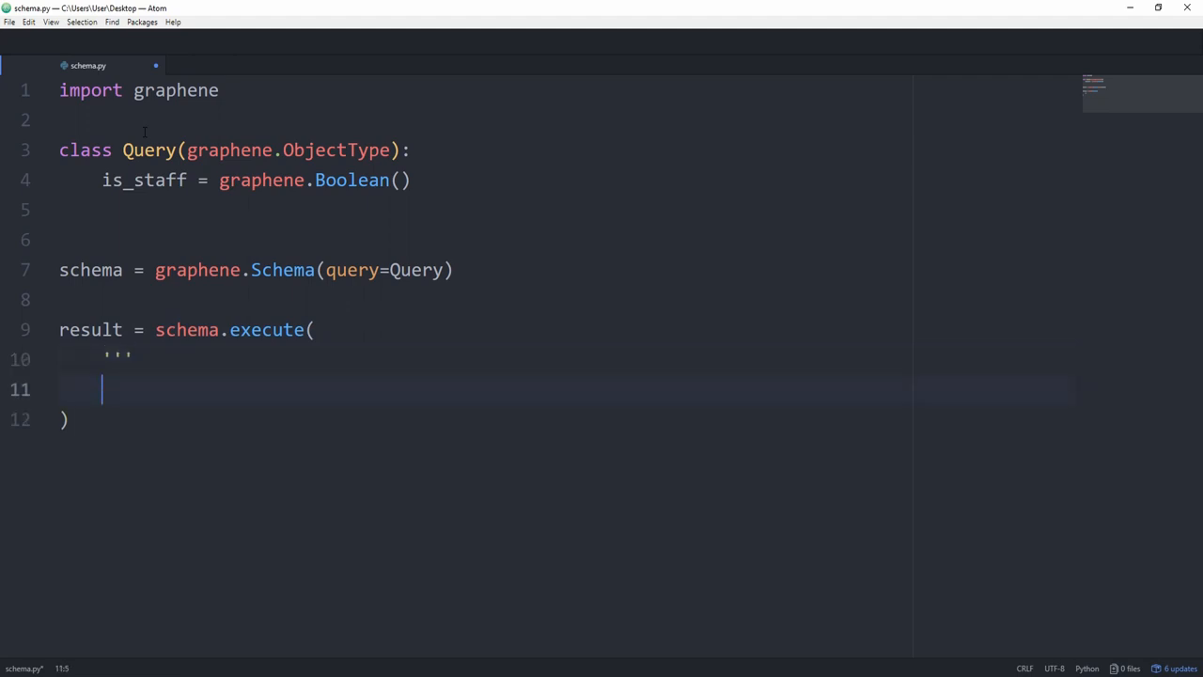
pyautogui.write("'''")
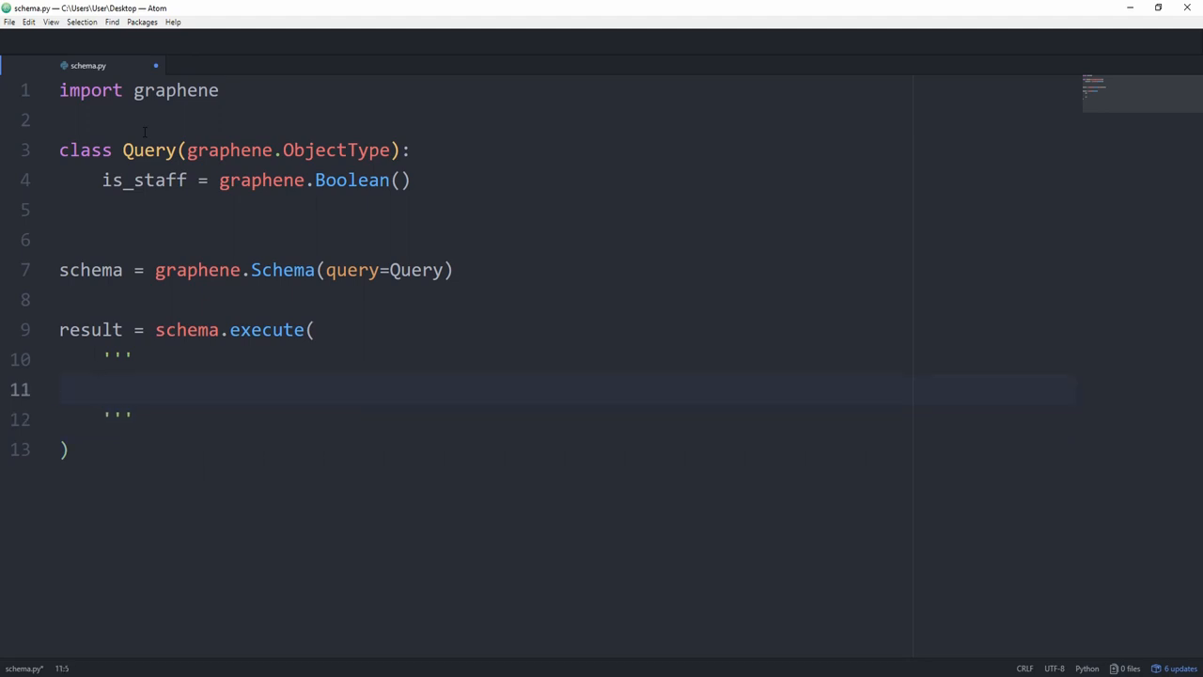
pyautogui.click(102, 389)
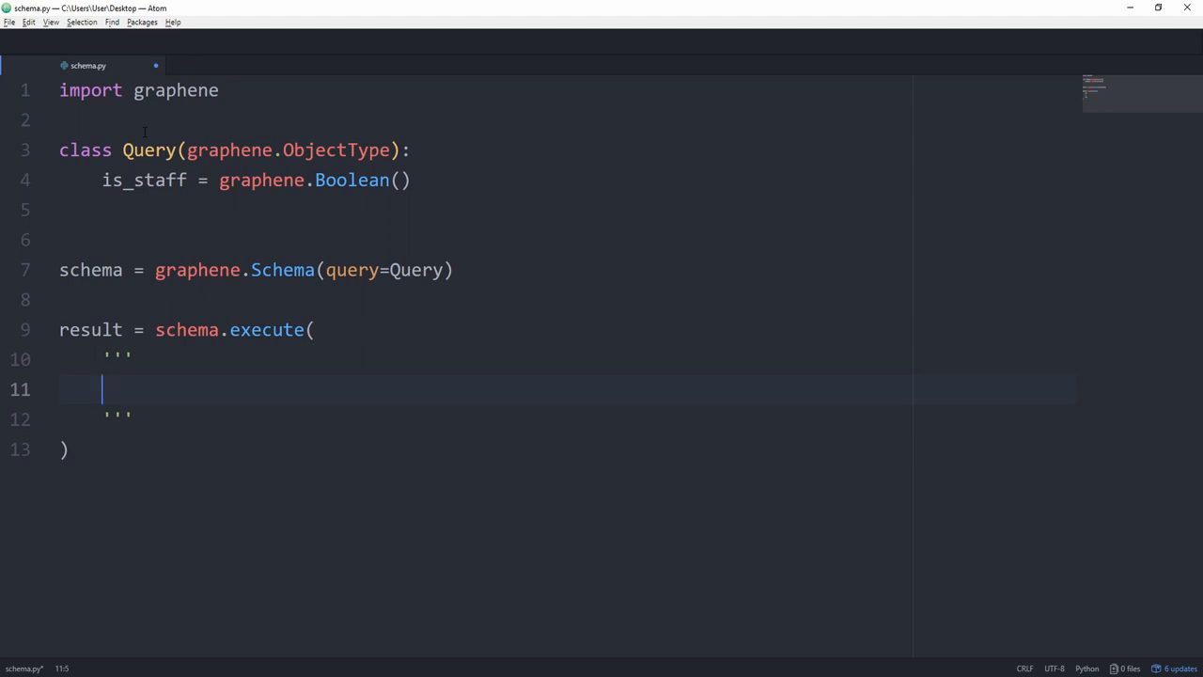
pyautogui.write('{')
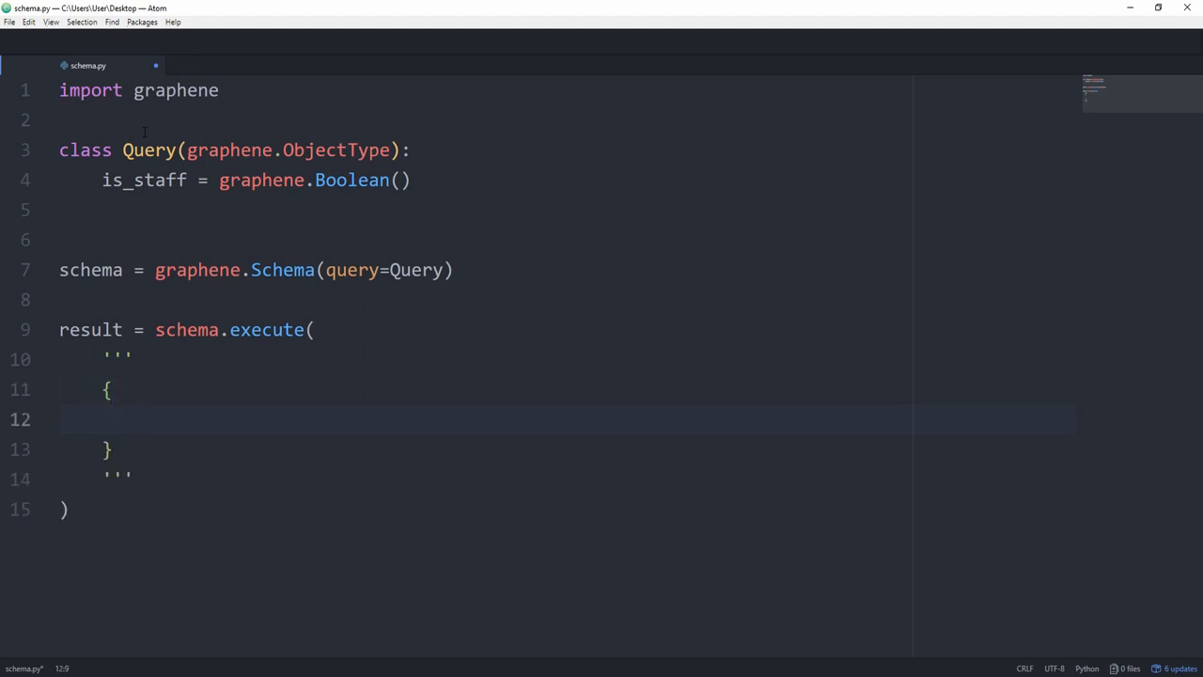
pyautogui.write('is_staff')
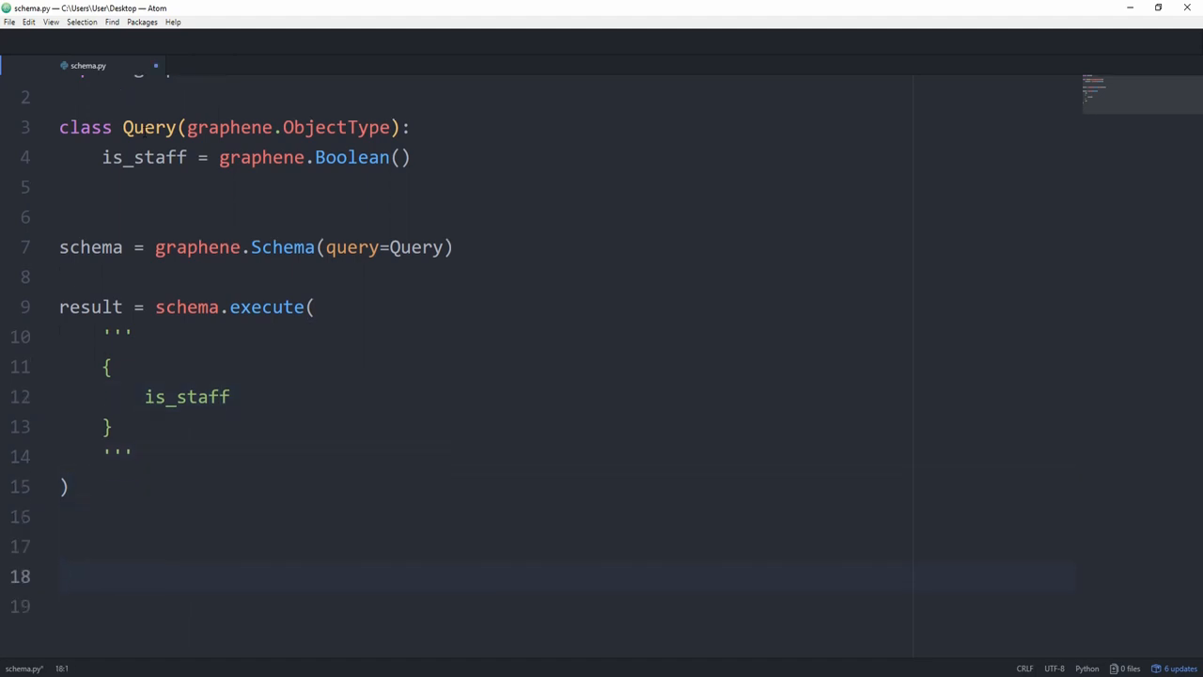
# Print result.data.items() on a new line
pyautogui.write('print(')
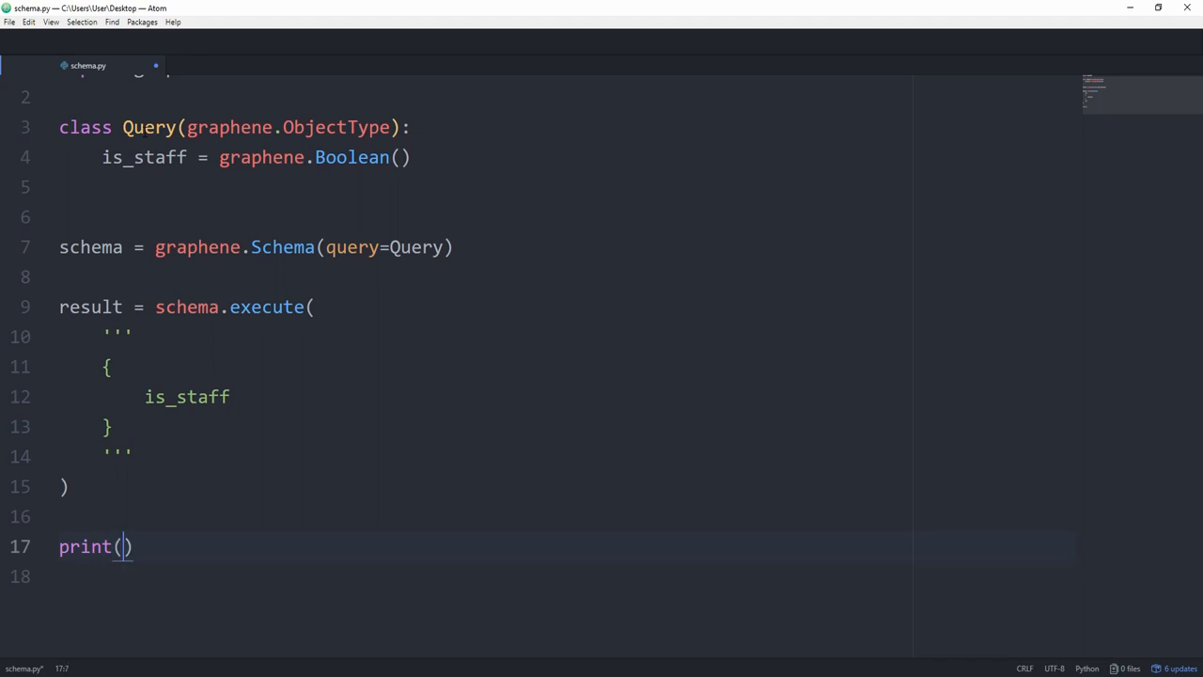
pyautogui.write('result.data.items')
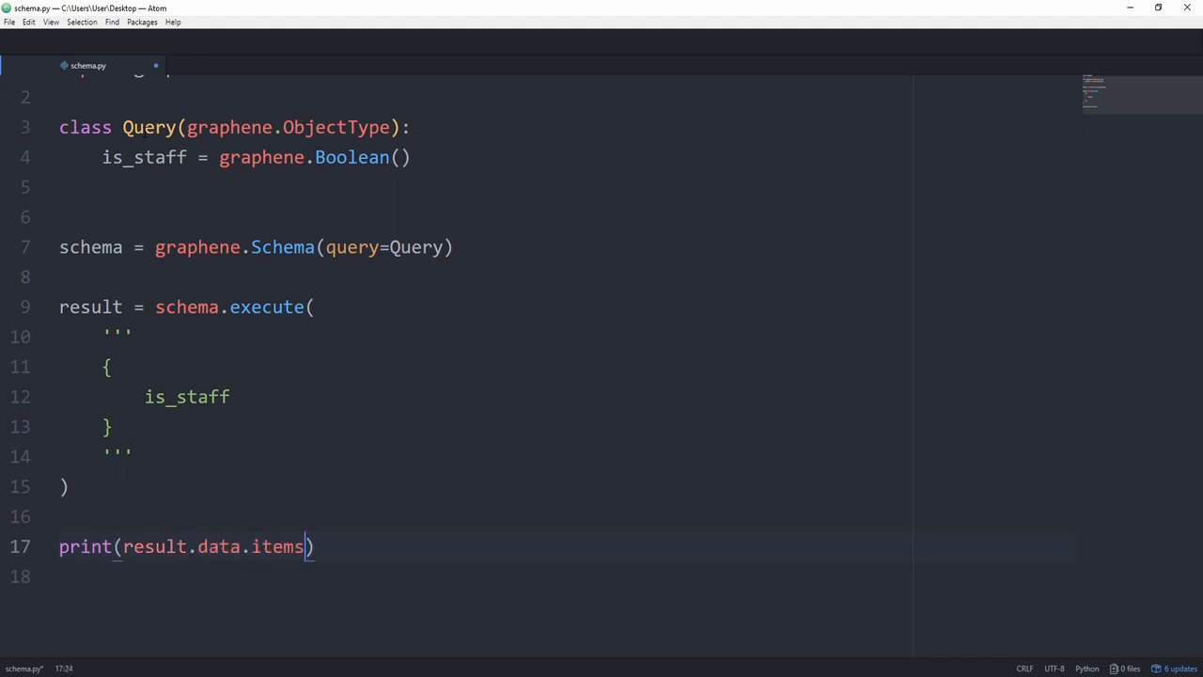
pyautogui.write('()')
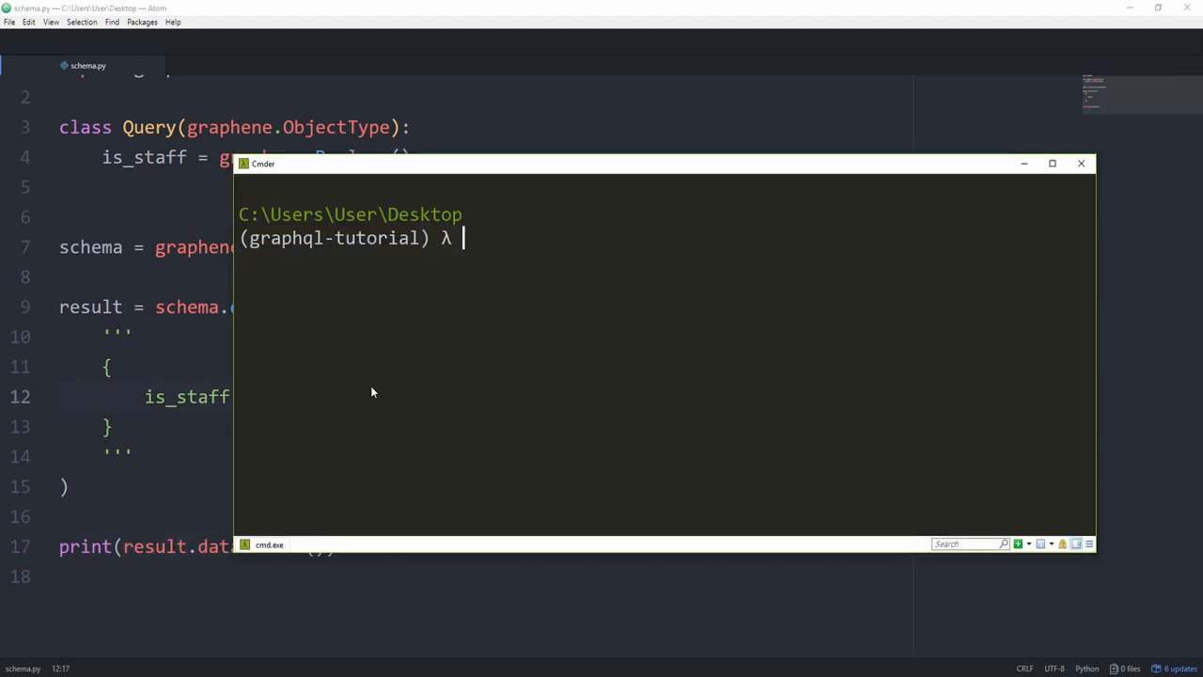
# Run schema.py from the Cmder prompt
pyautogui.write('schema.py')
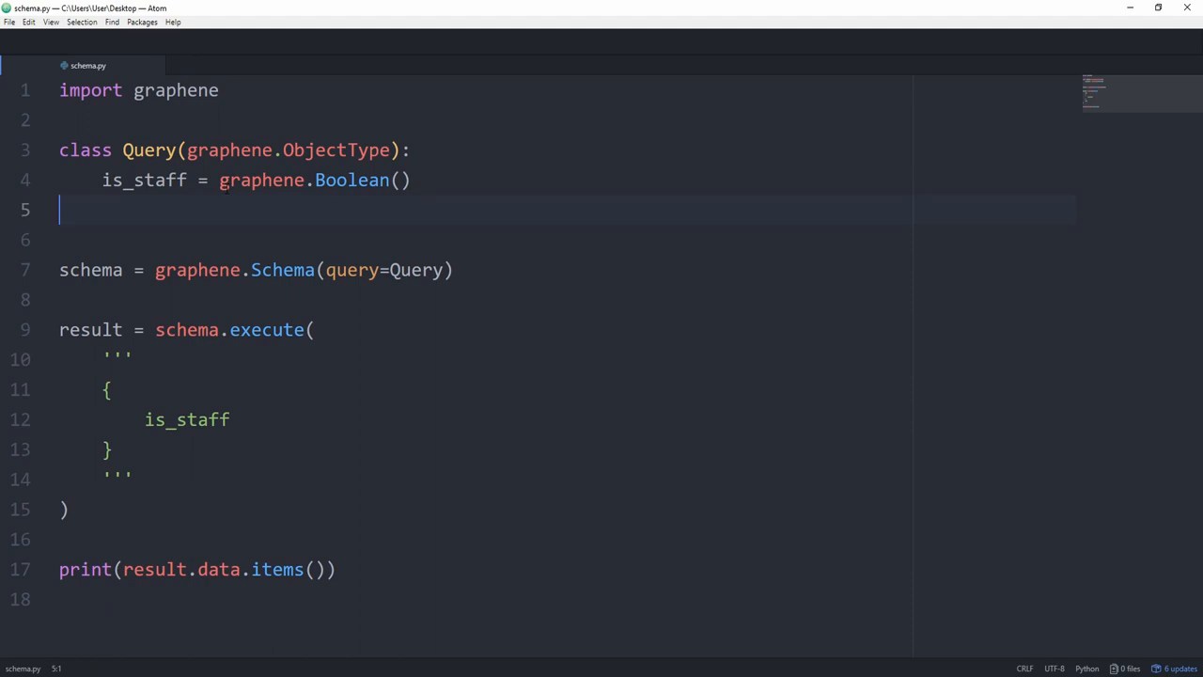
# Add a resolve_is_staff(self, info) method to Query that returns True
pyautogui.press('enter')
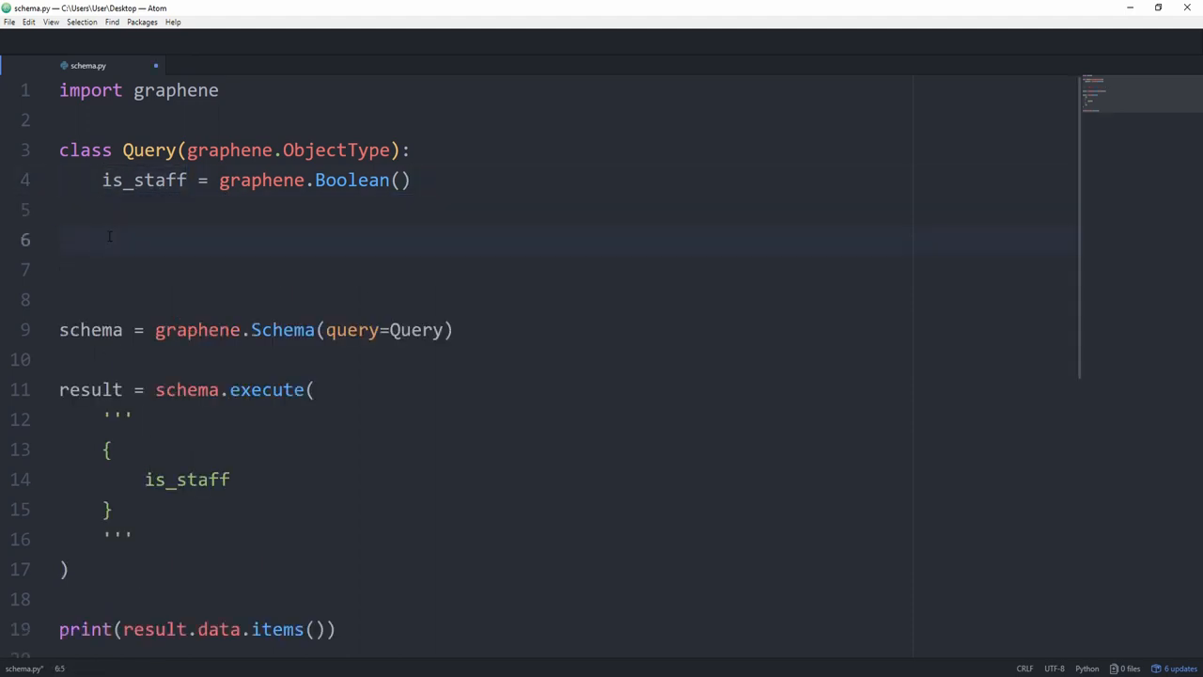
pyautogui.write('def')
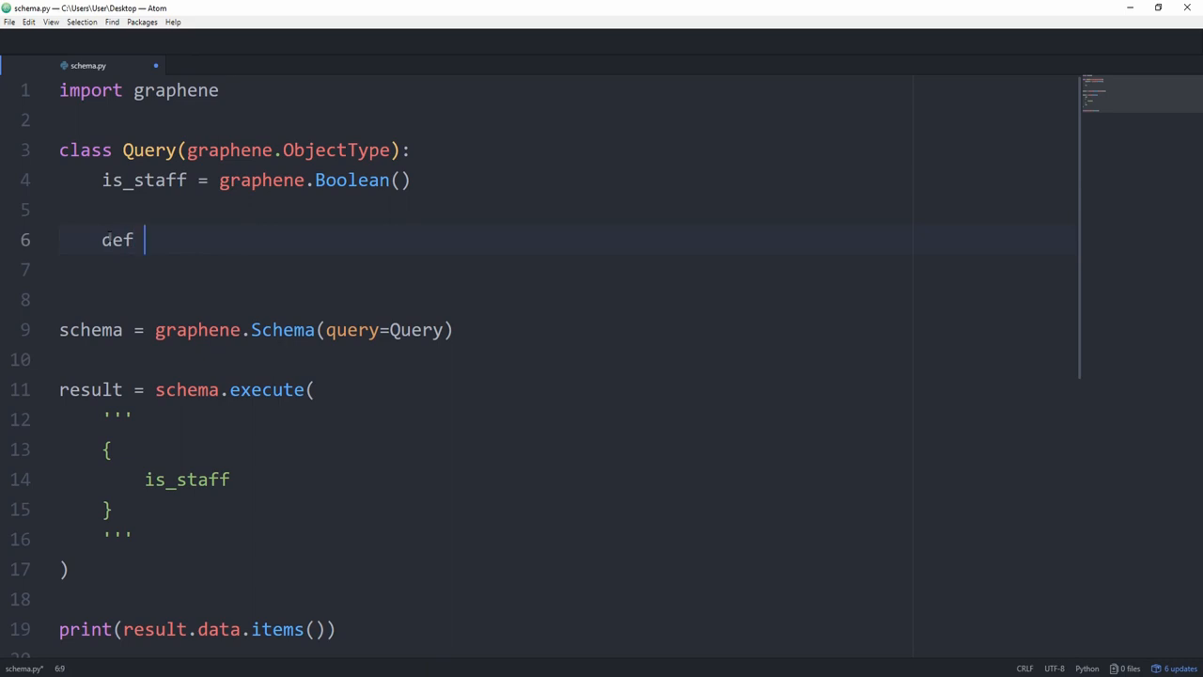
pyautogui.write('resolve_')
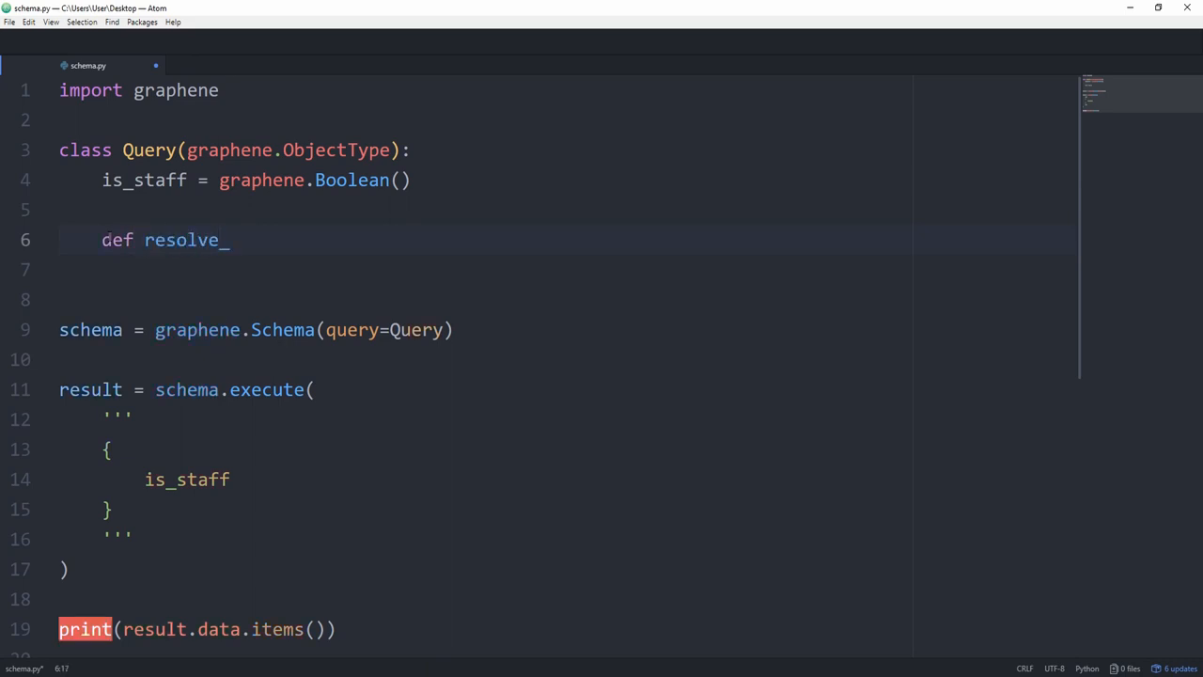
pyautogui.write('is_staff')
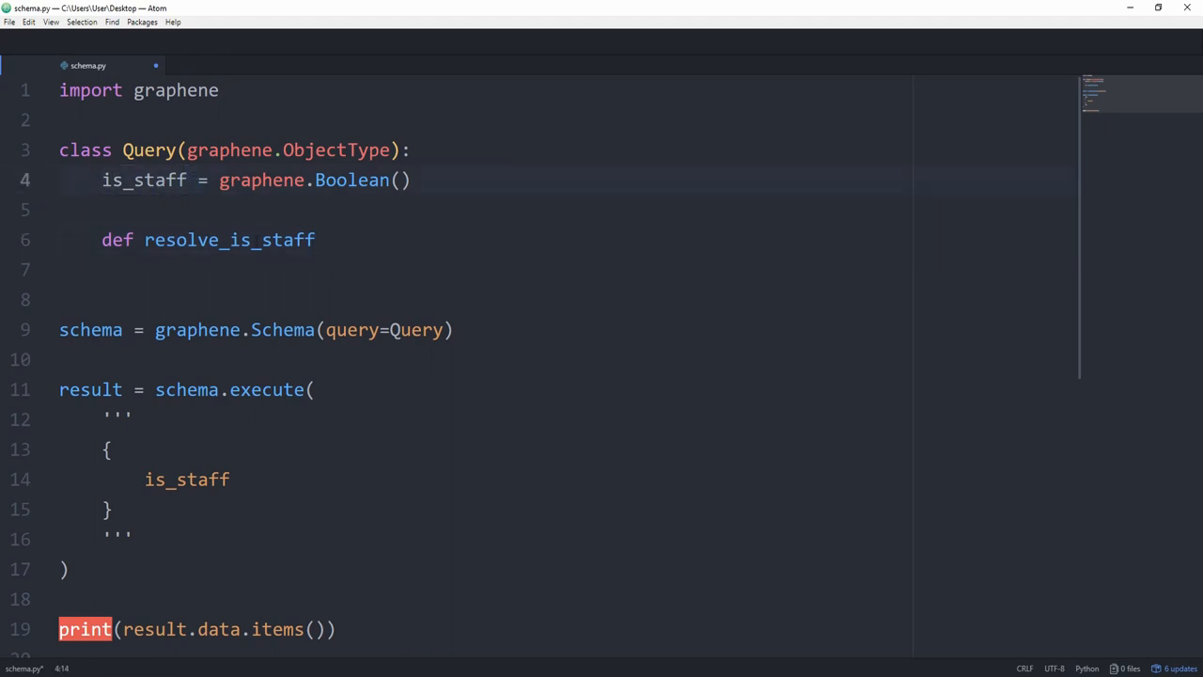
pyautogui.doubleClick(181, 240)
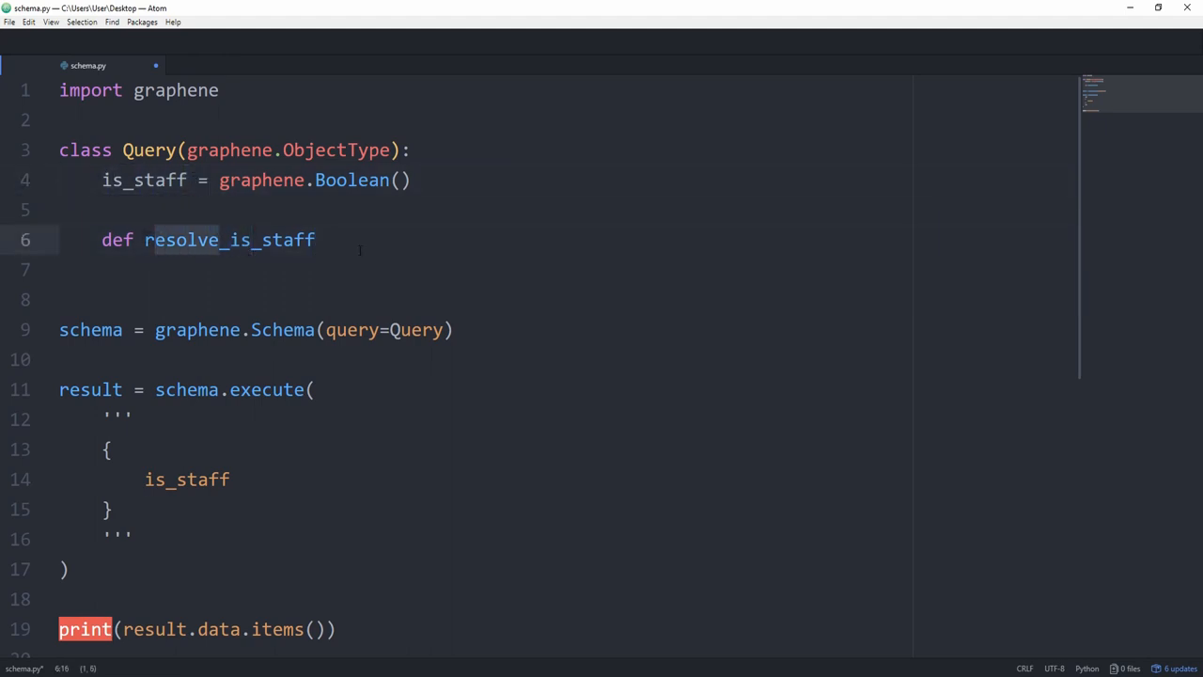
pyautogui.write('()')
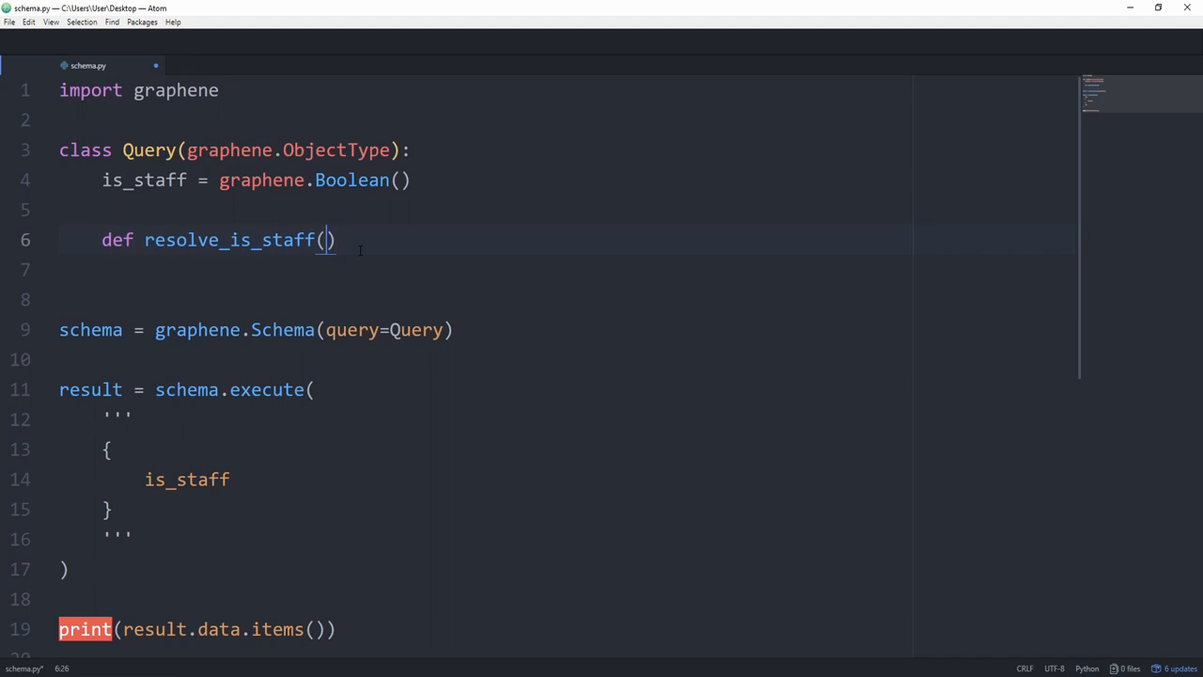
pyautogui.write('self, info=:')
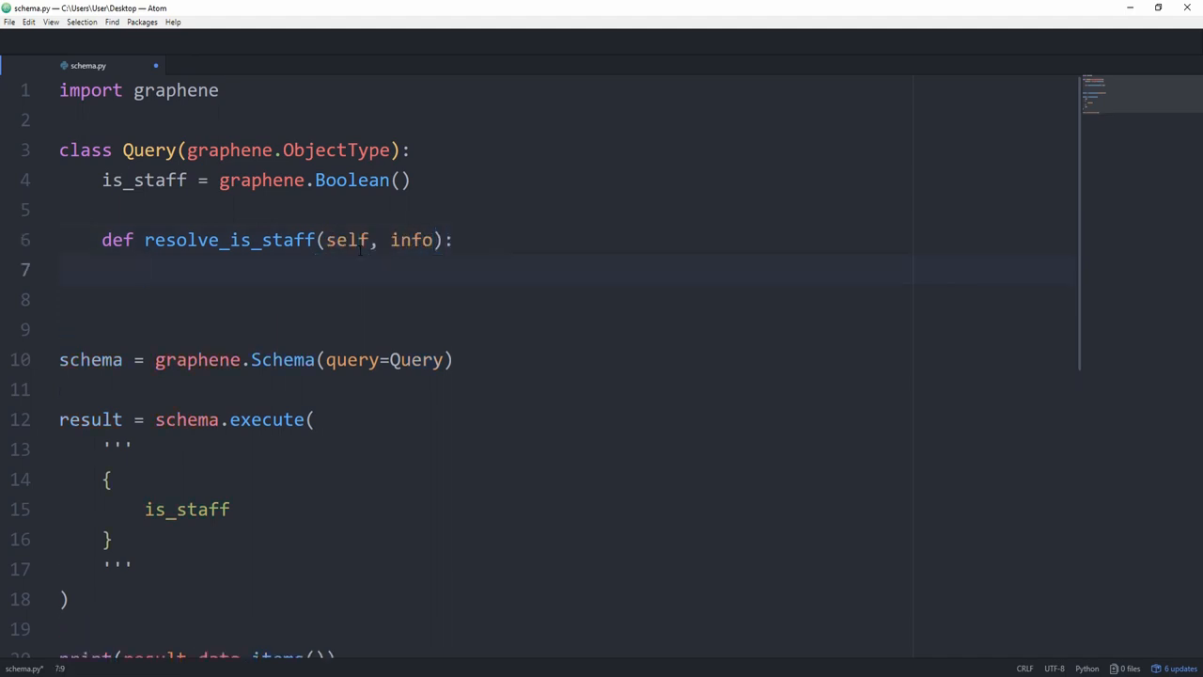
pyautogui.write('retu')
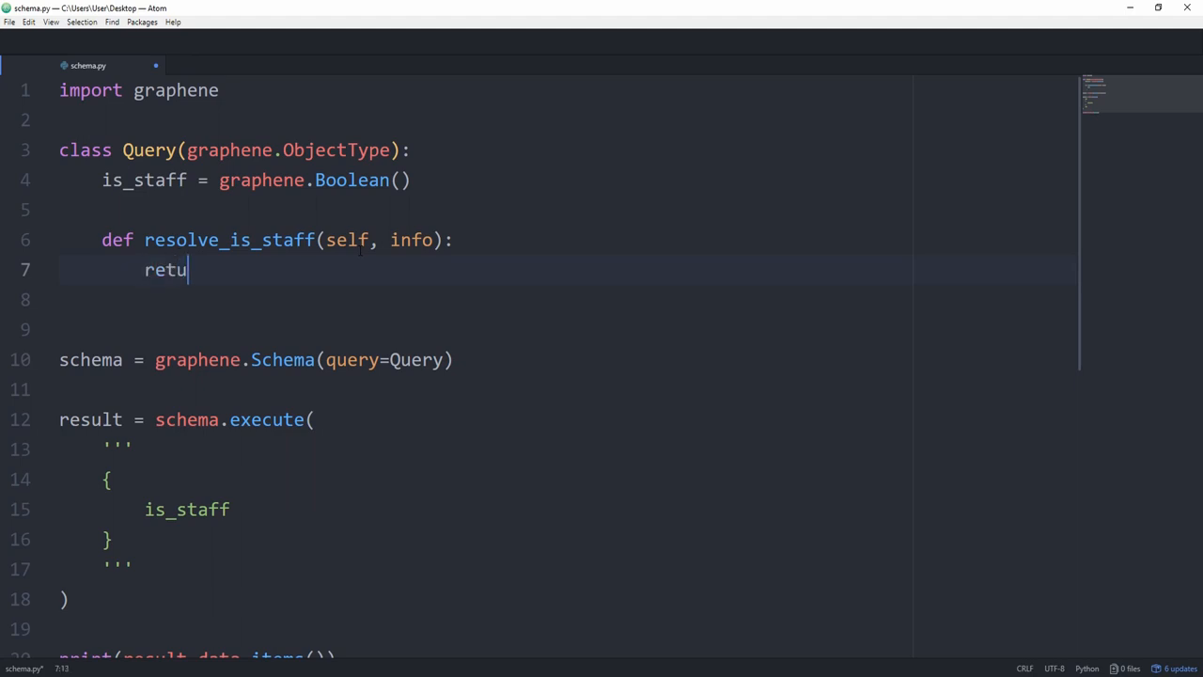
pyautogui.write('rn True')
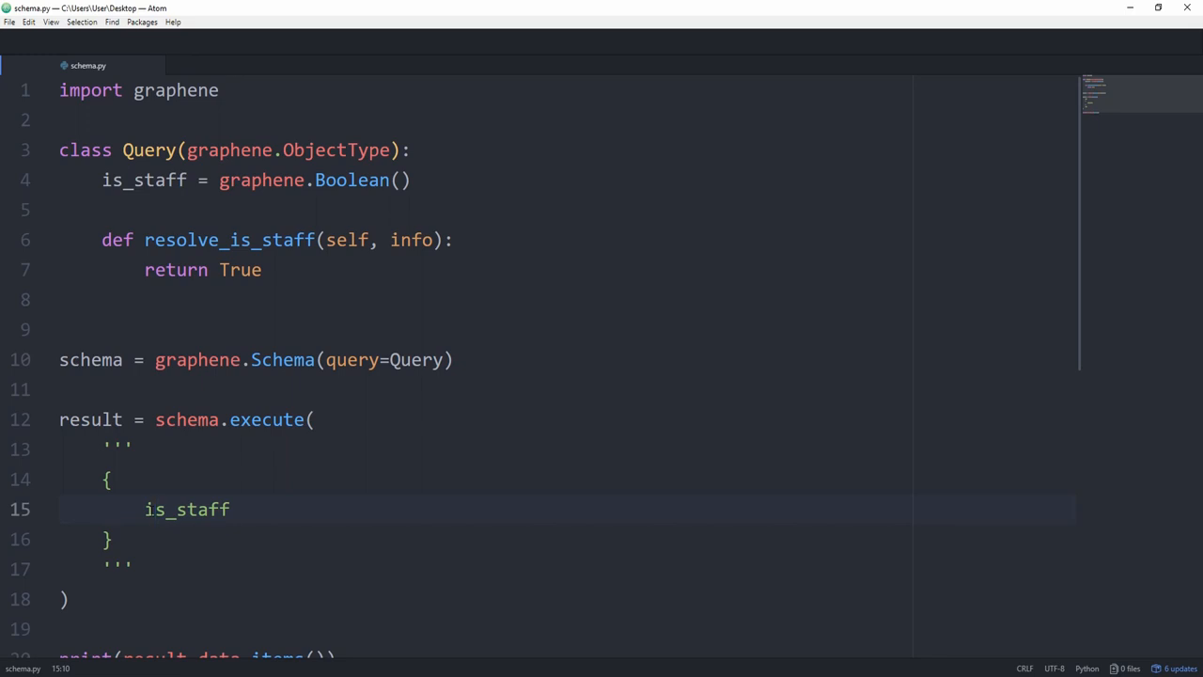
pyautogui.click(155, 508)
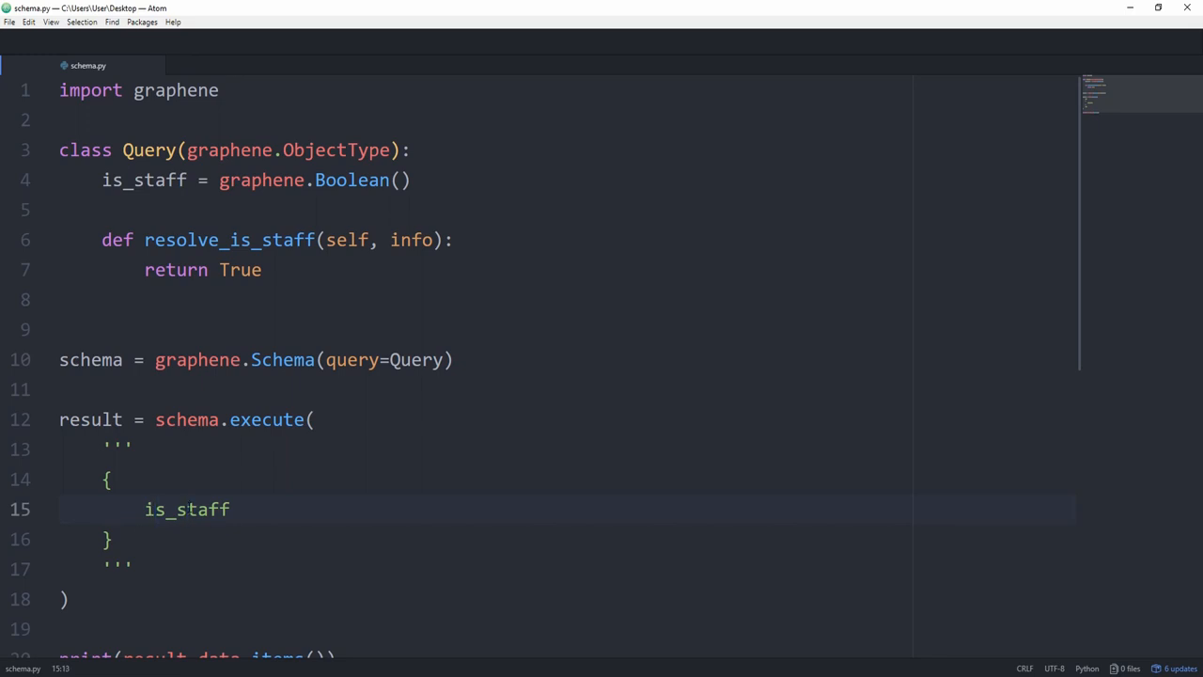
# Rename the queried field to isStaff and rerun the script
pyautogui.write('isStaff')
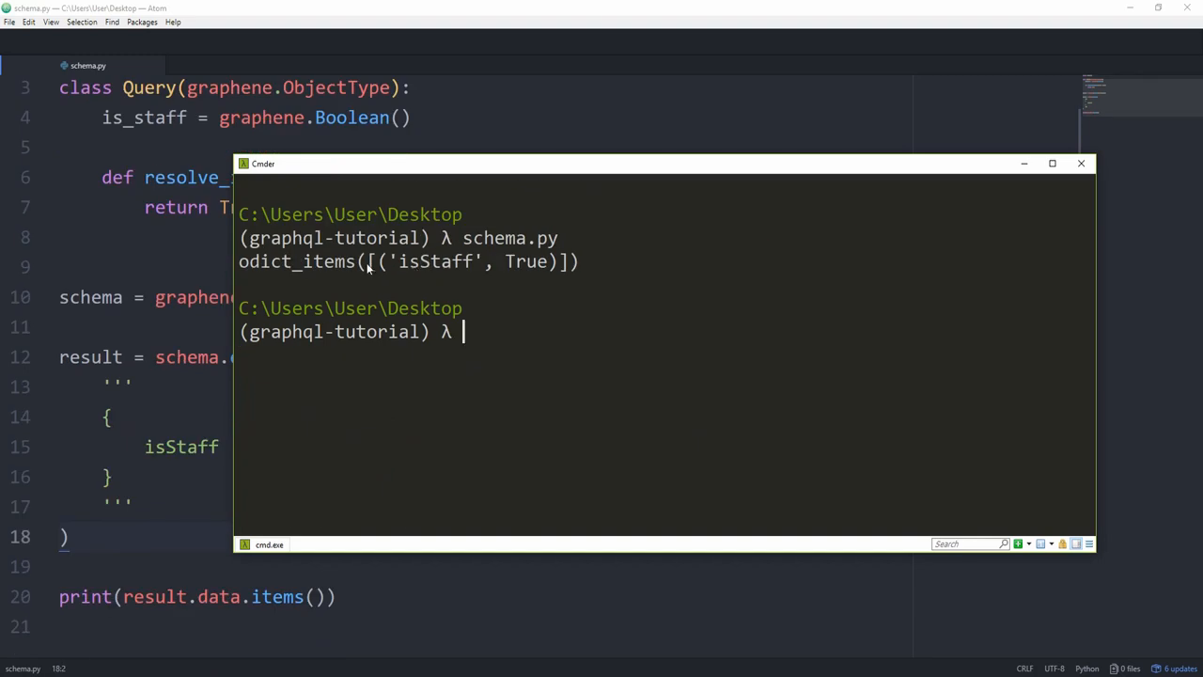
pyautogui.moveTo(548, 273)
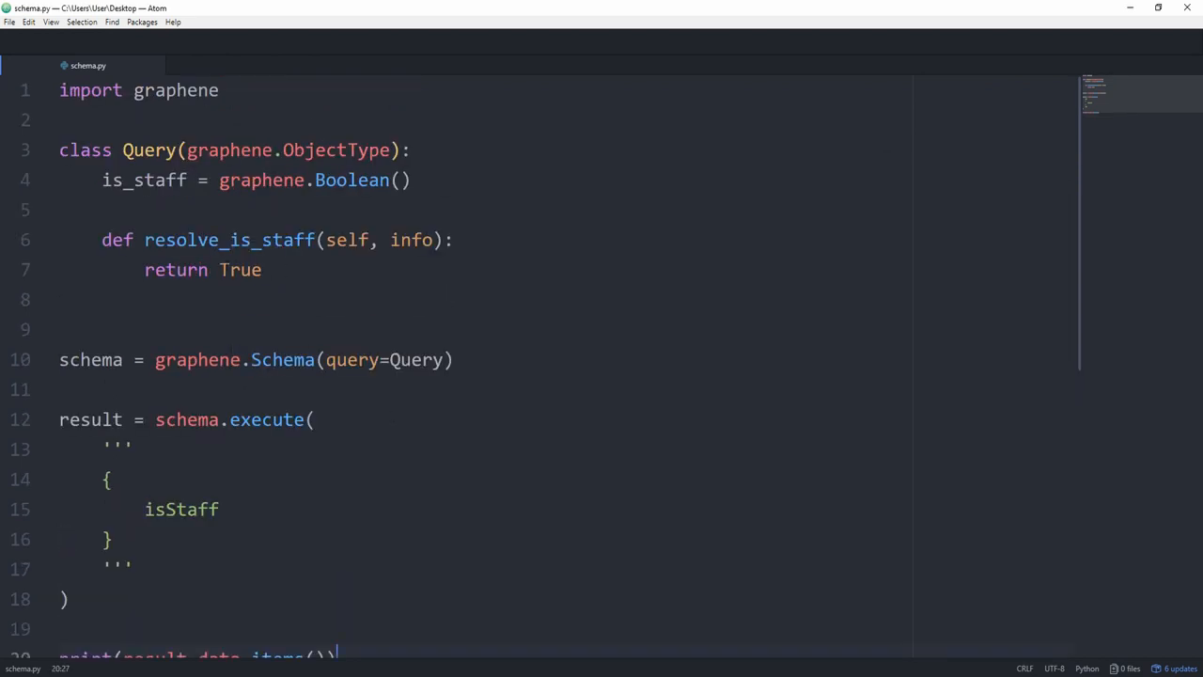
pyautogui.scroll(-3)
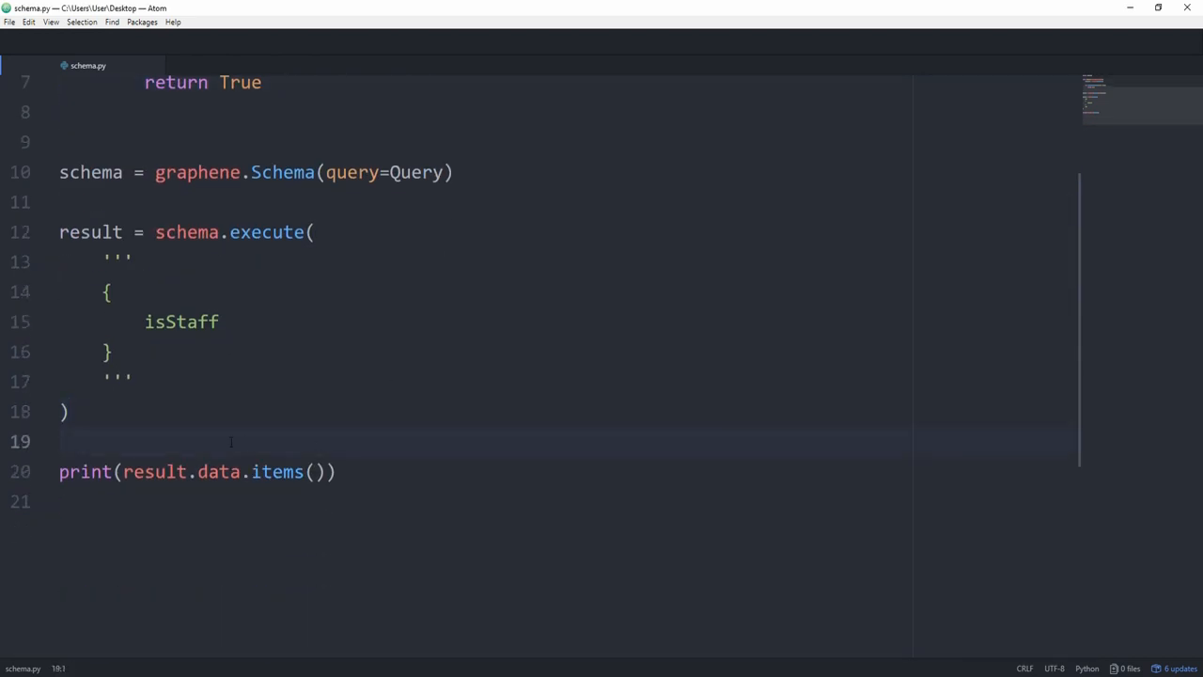
# Store the result data as items = dict(result.data.items())
pyautogui.press('enter')
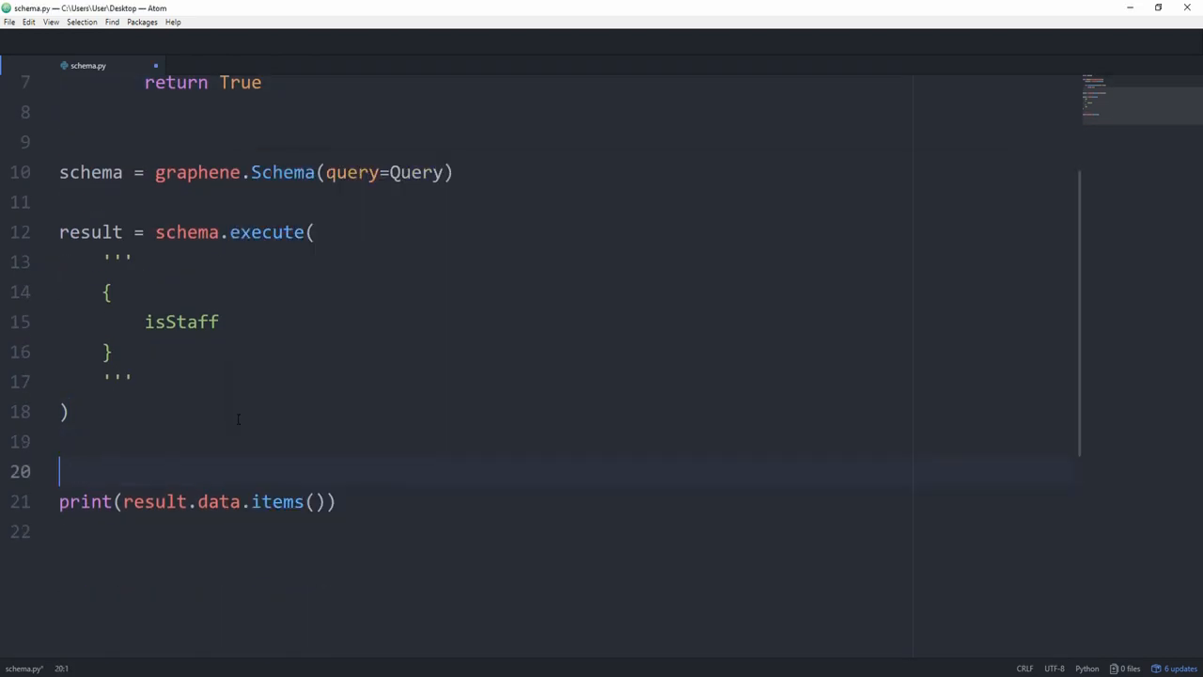
pyautogui.write('items =')
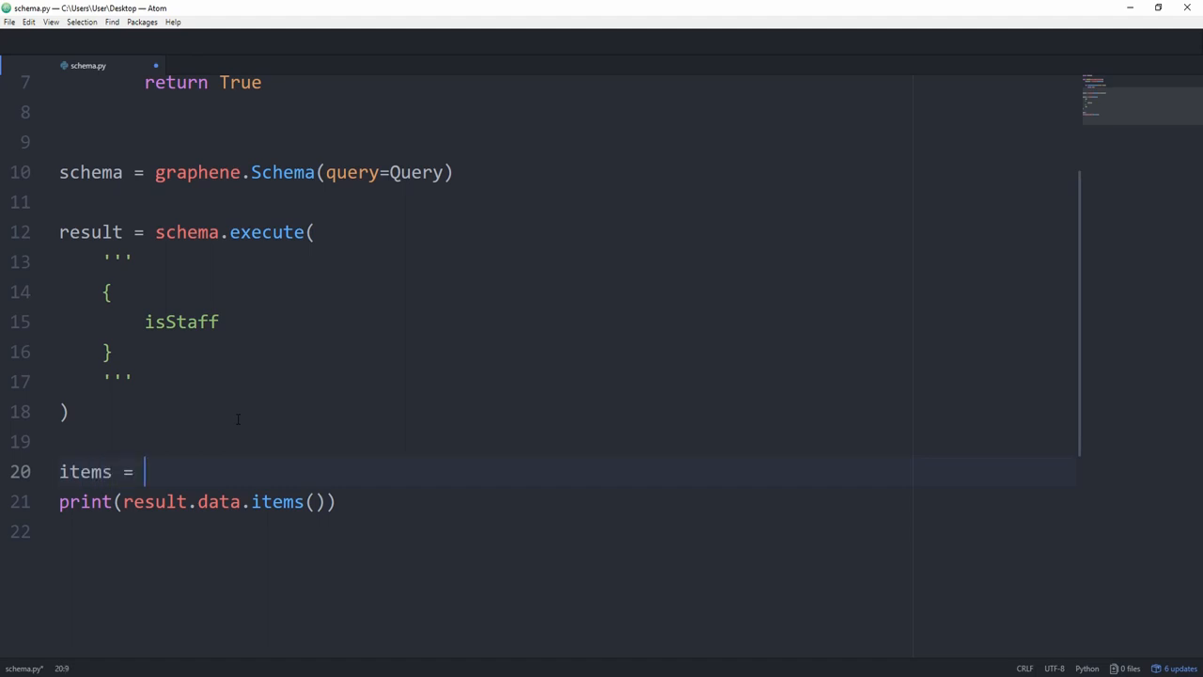
pyautogui.write('dict(result.da')
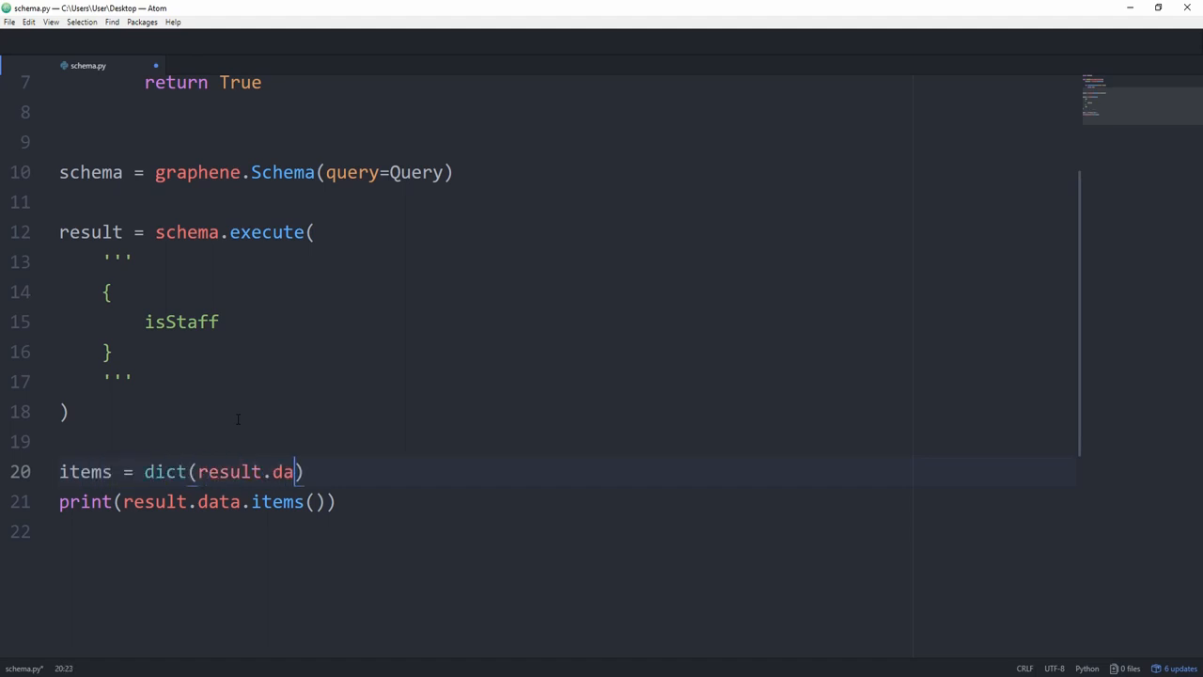
pyautogui.write('ta.items()')
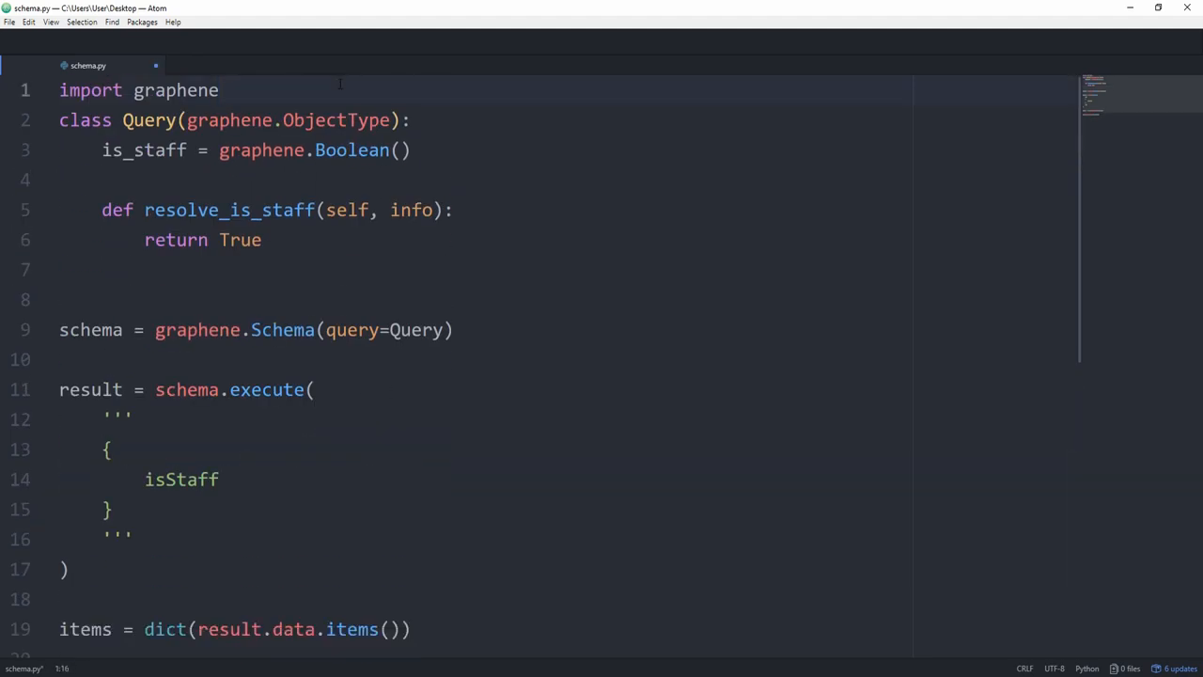
# Import json and print items through json.dumps
pyautogui.write('import json')
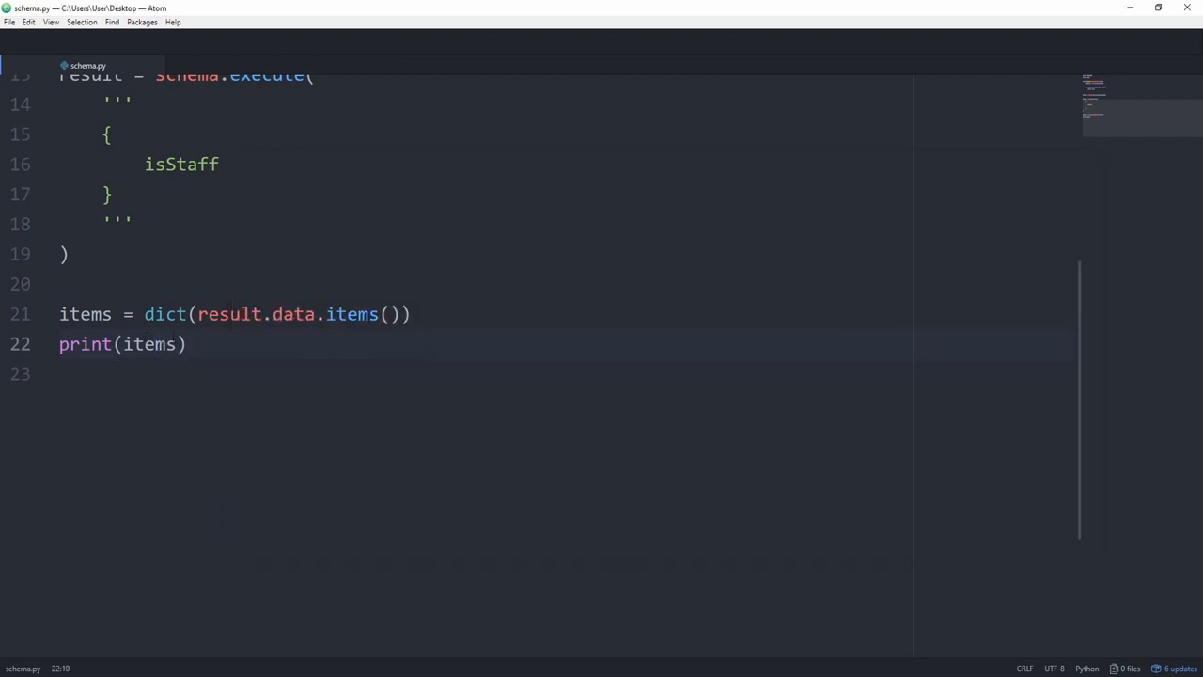
pyautogui.doubleClick(147, 343)
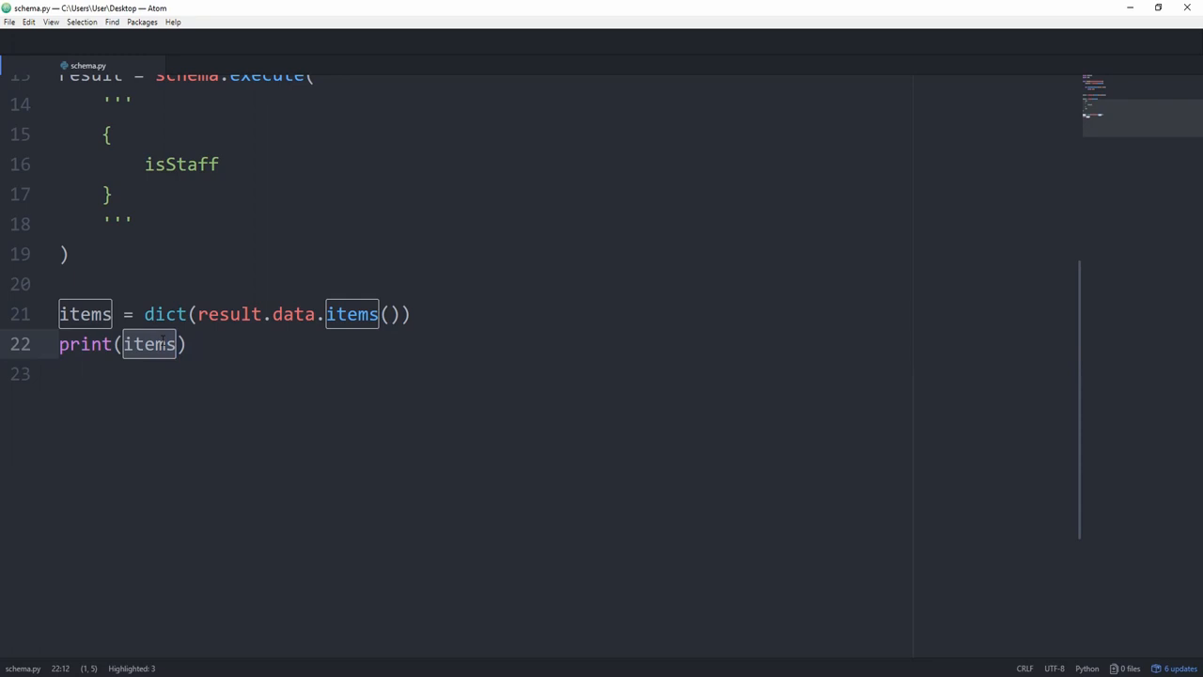
pyautogui.write('json.dumps(')
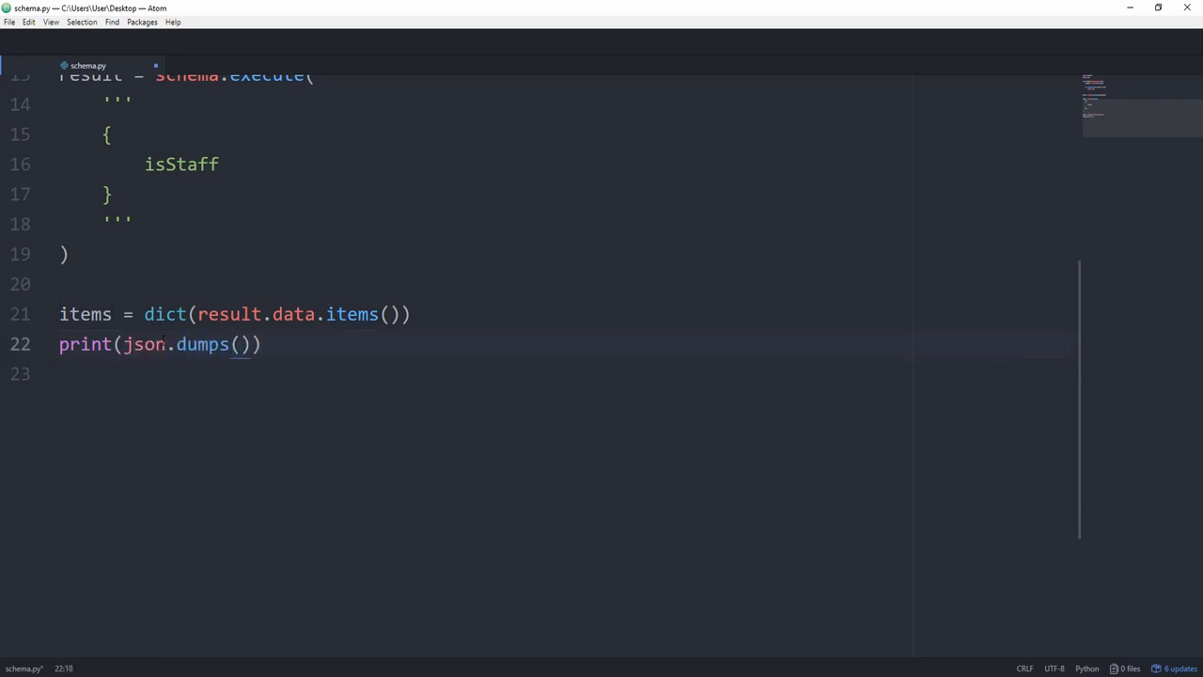
pyautogui.write('items, i')
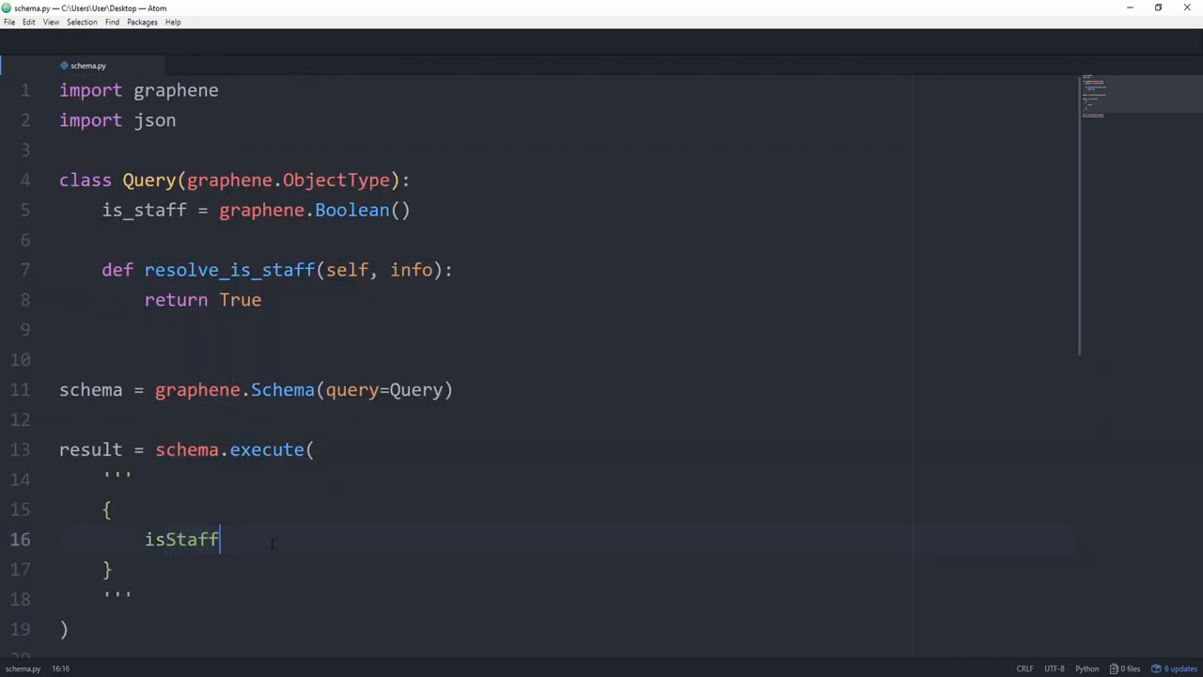
# Try auto_camelcase=False on the Schema, then remove it and restore is_staff naming
pyautogui.click(197, 539)
pyautogui.write(', ')
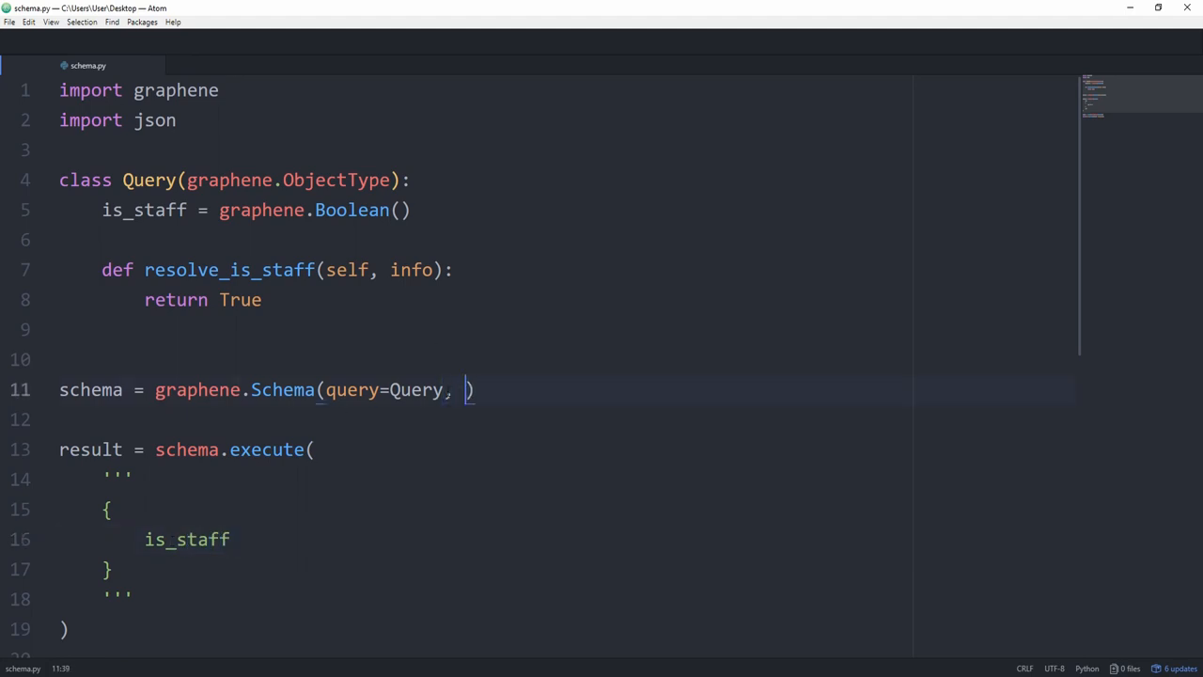
pyautogui.write('auto_ca')
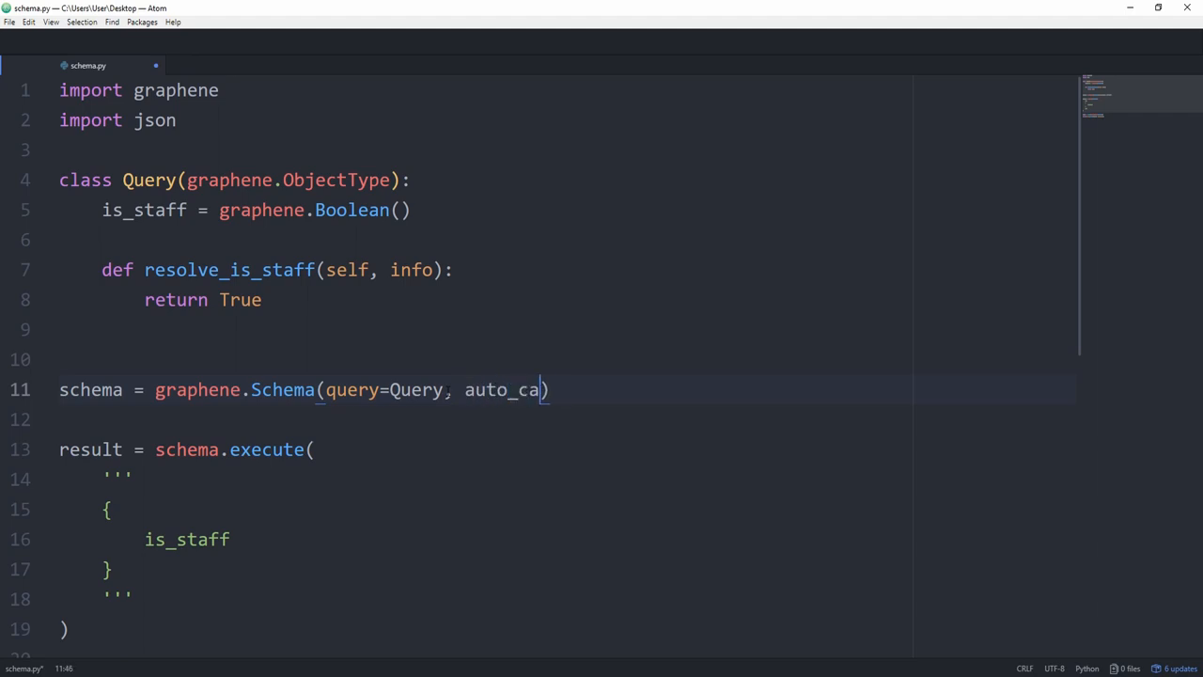
pyautogui.write('melcase=False')
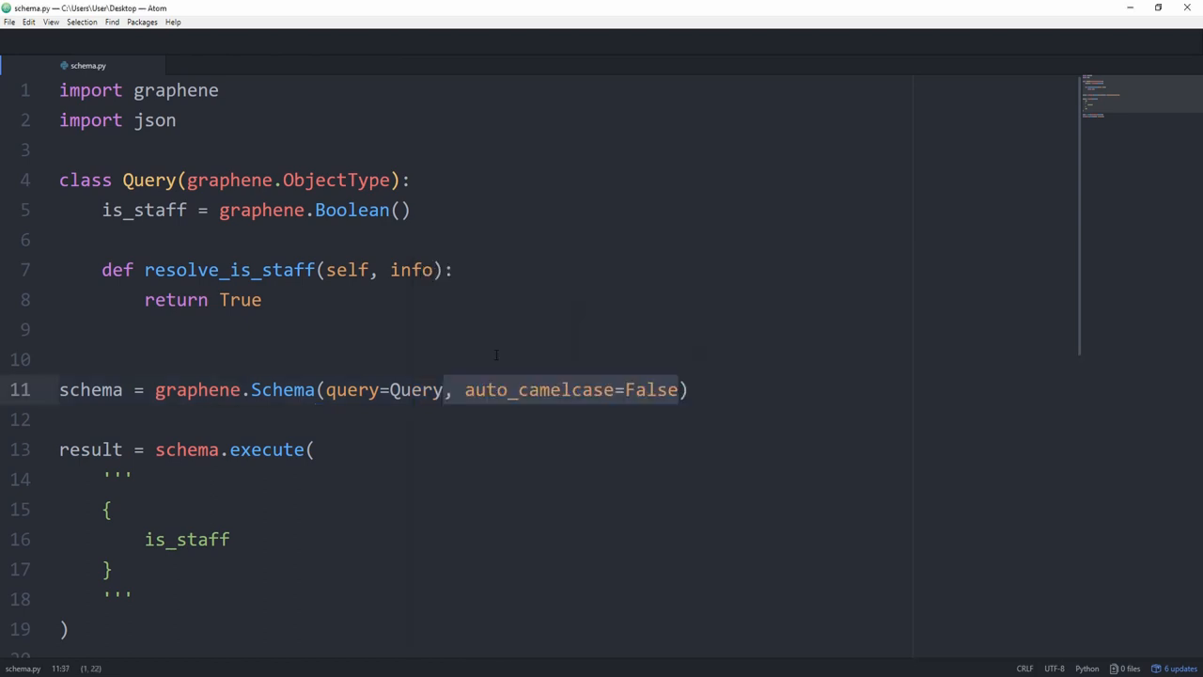
pyautogui.press('Delete')
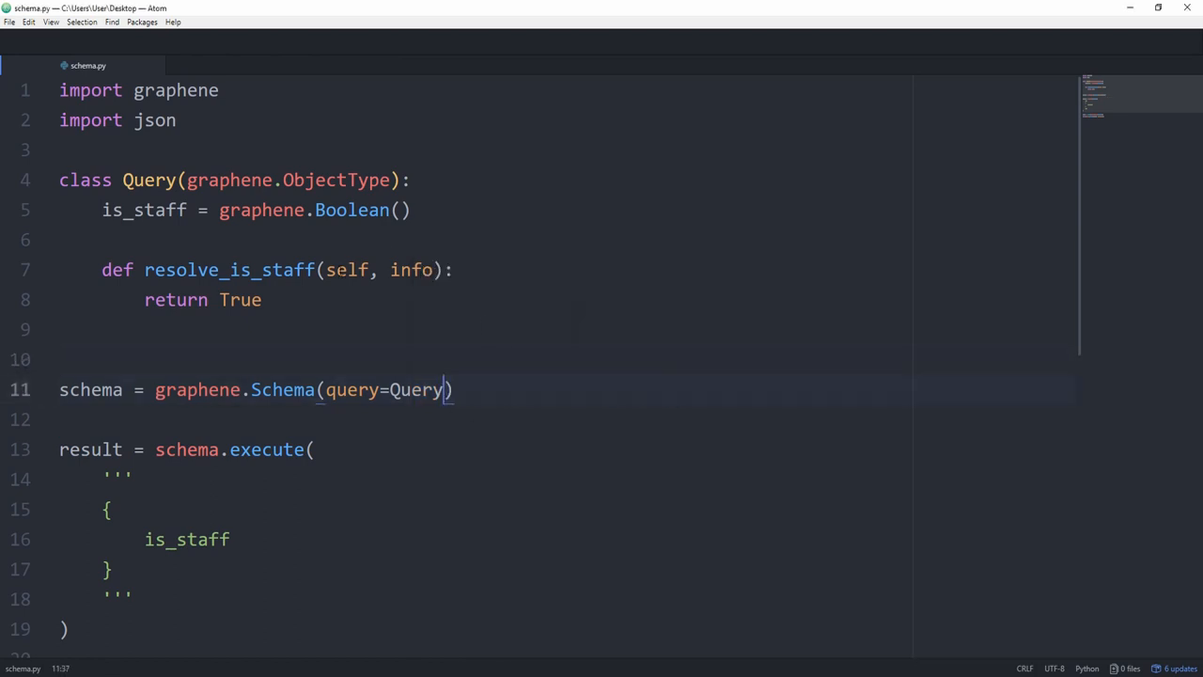
pyautogui.write("name='is_s")
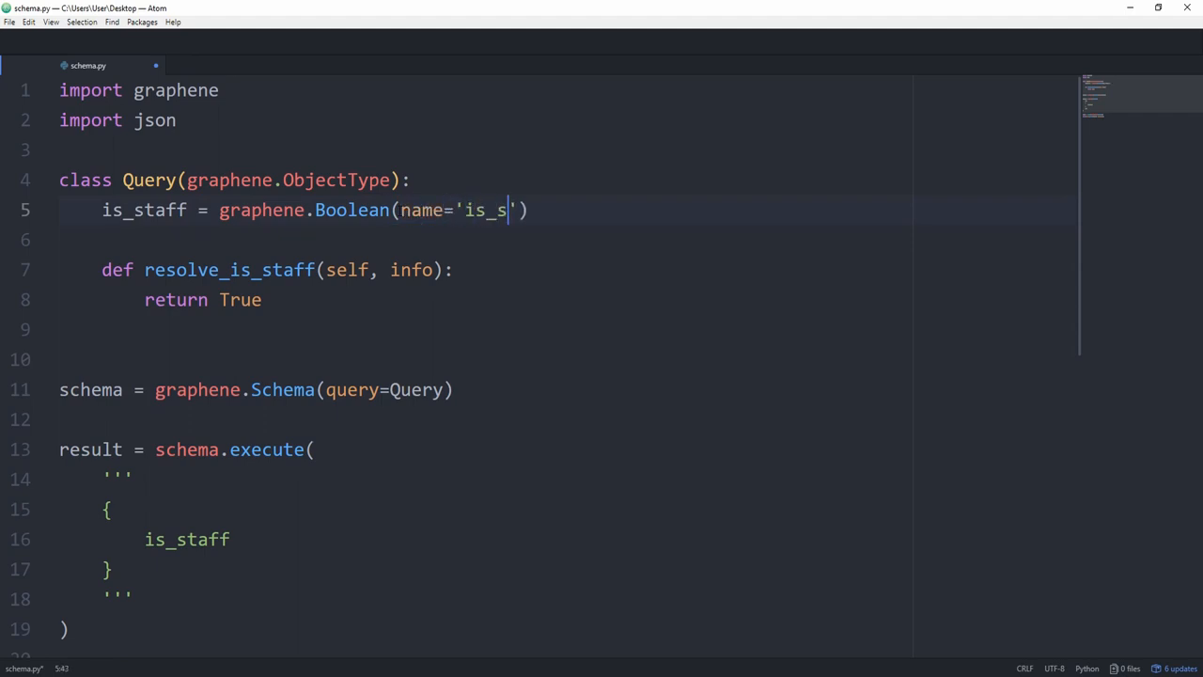
pyautogui.write('taff')
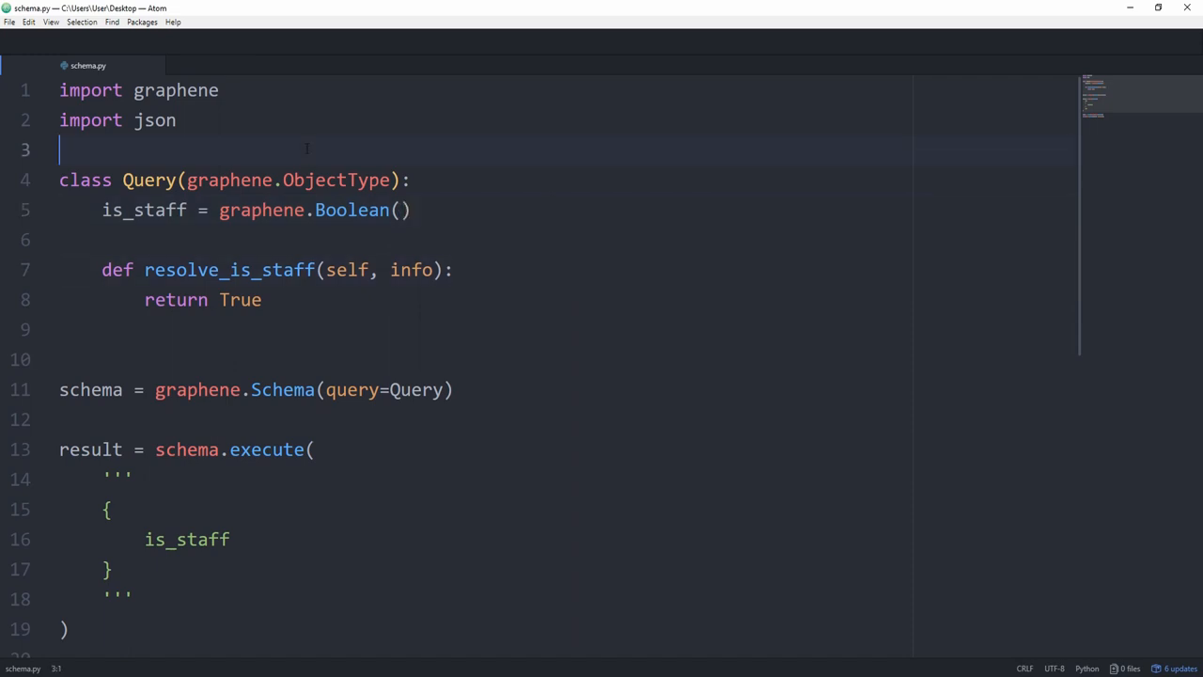
# Define a User ObjectType class with an id field above Query
pyautogui.press('enter')
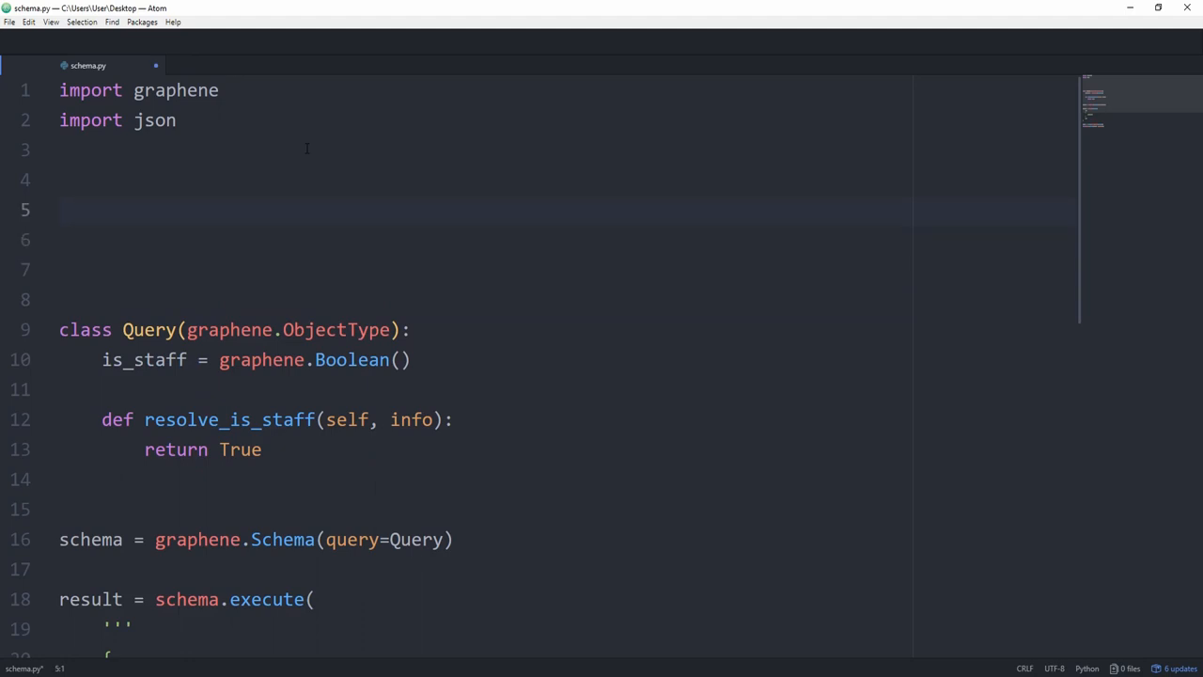
pyautogui.write('class User(')
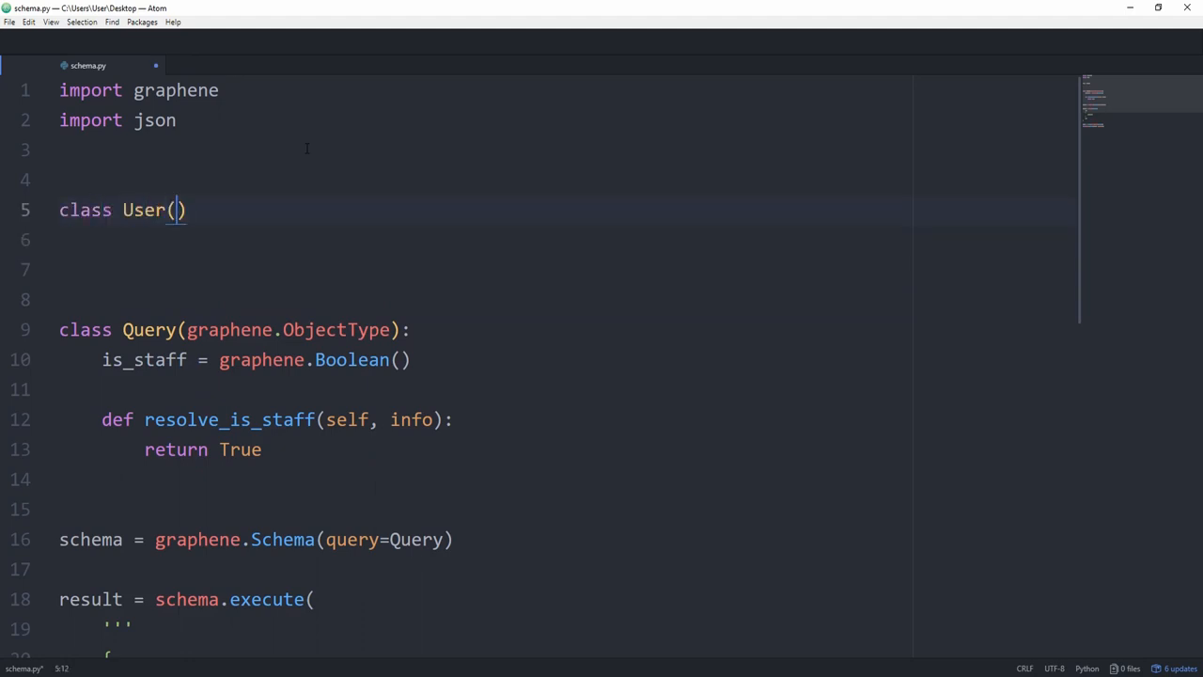
pyautogui.write('gra')
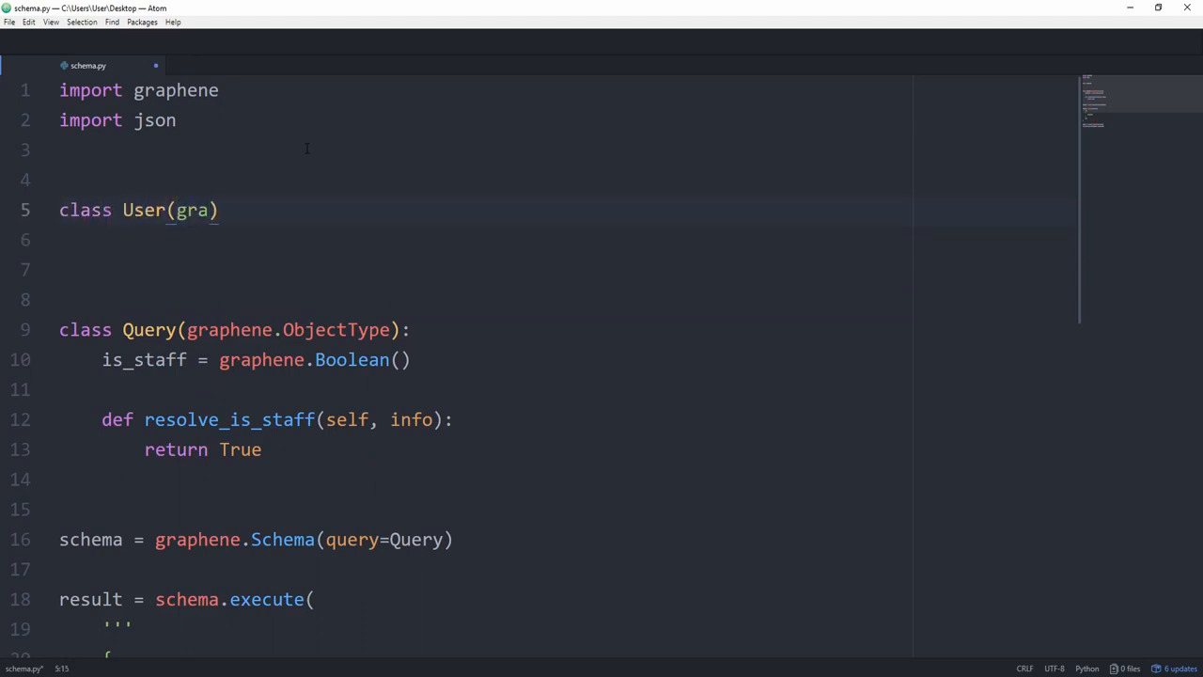
pyautogui.write('phene.ObjectType')
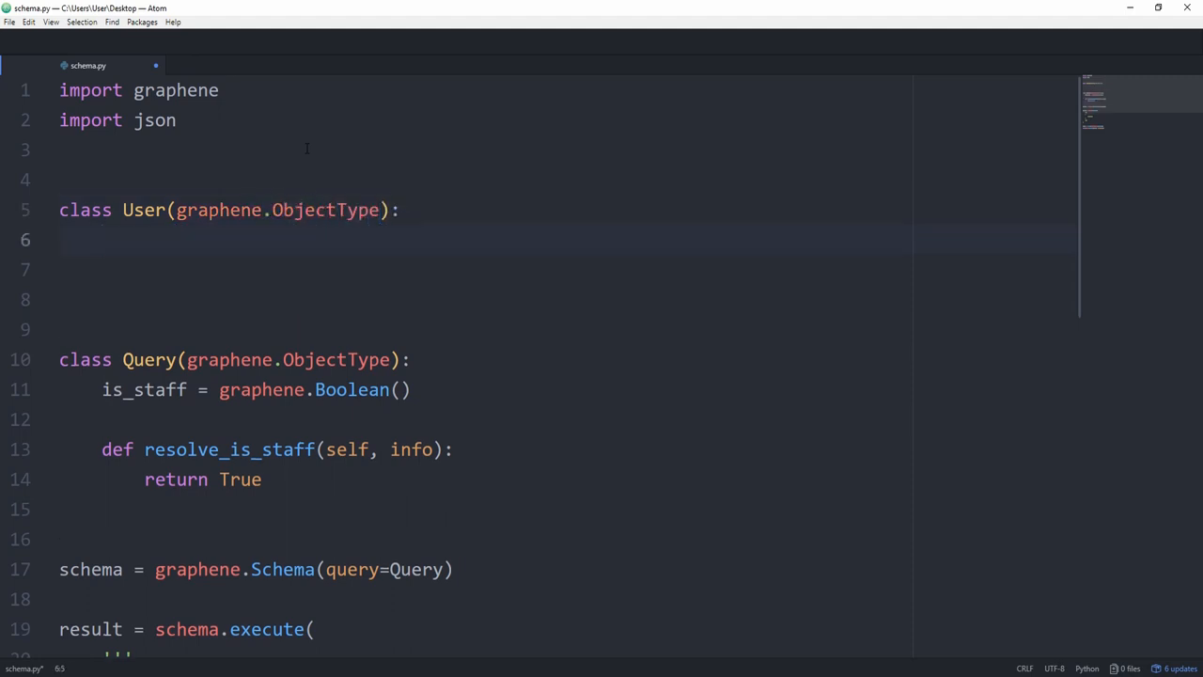
pyautogui.write('i')
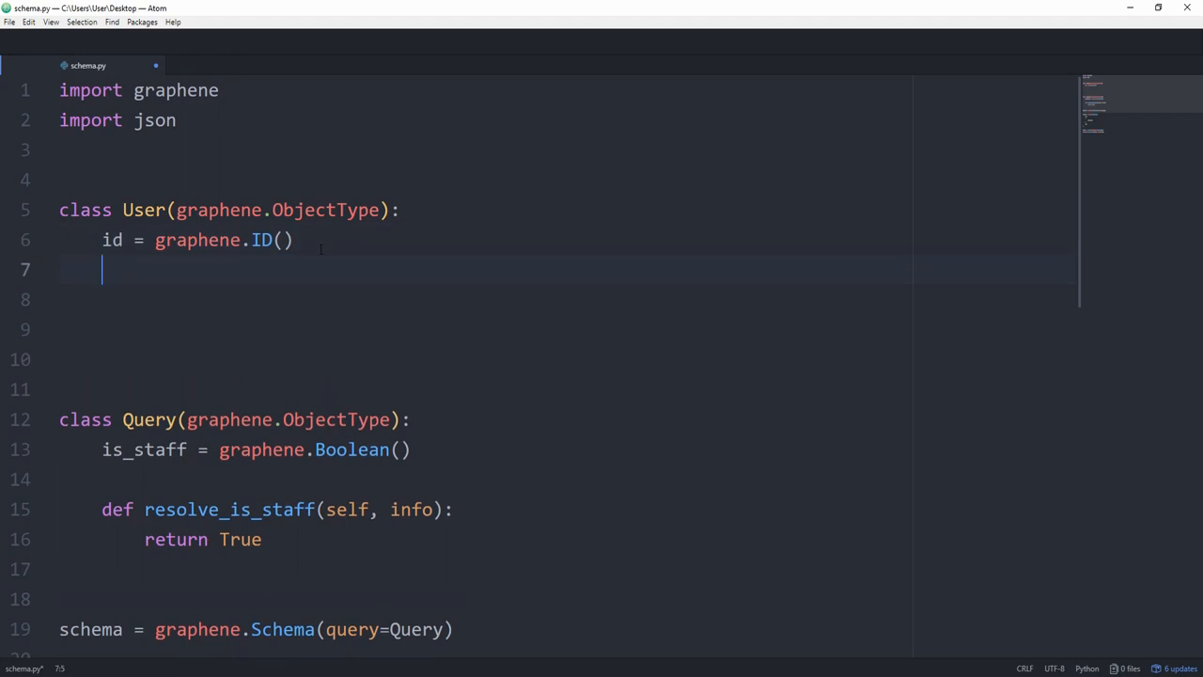
# Give User a username String field and a last_login DateTime field
pyautogui.write('usernname = g')
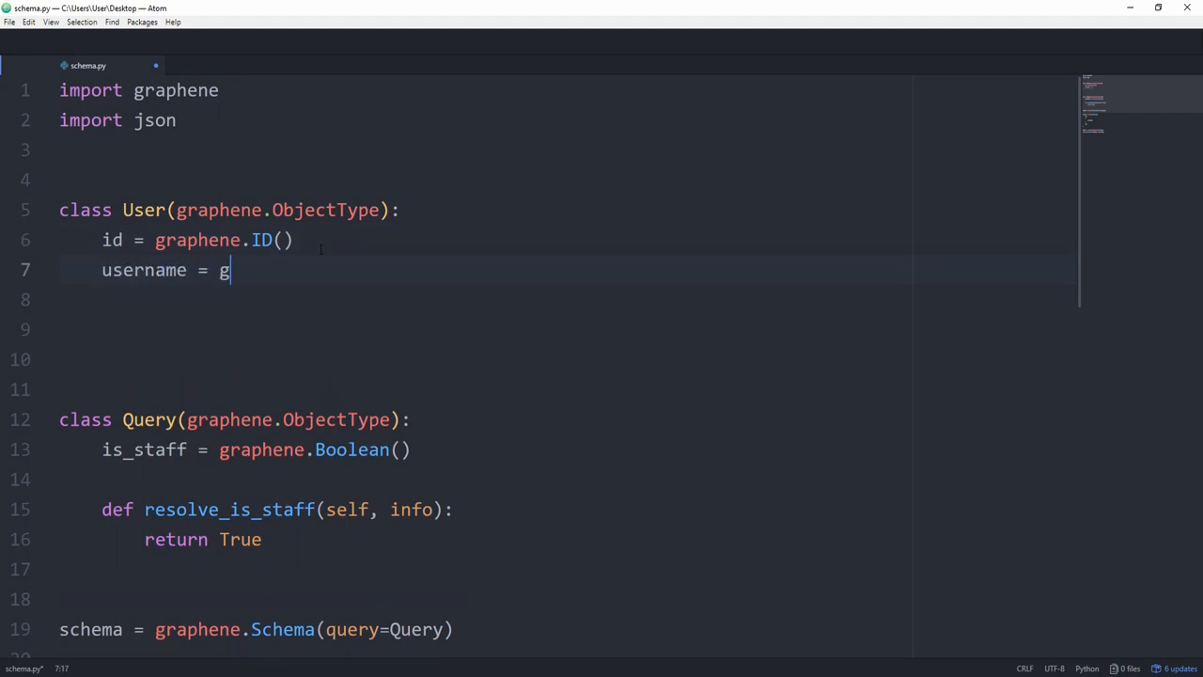
pyautogui.write('raphene.String')
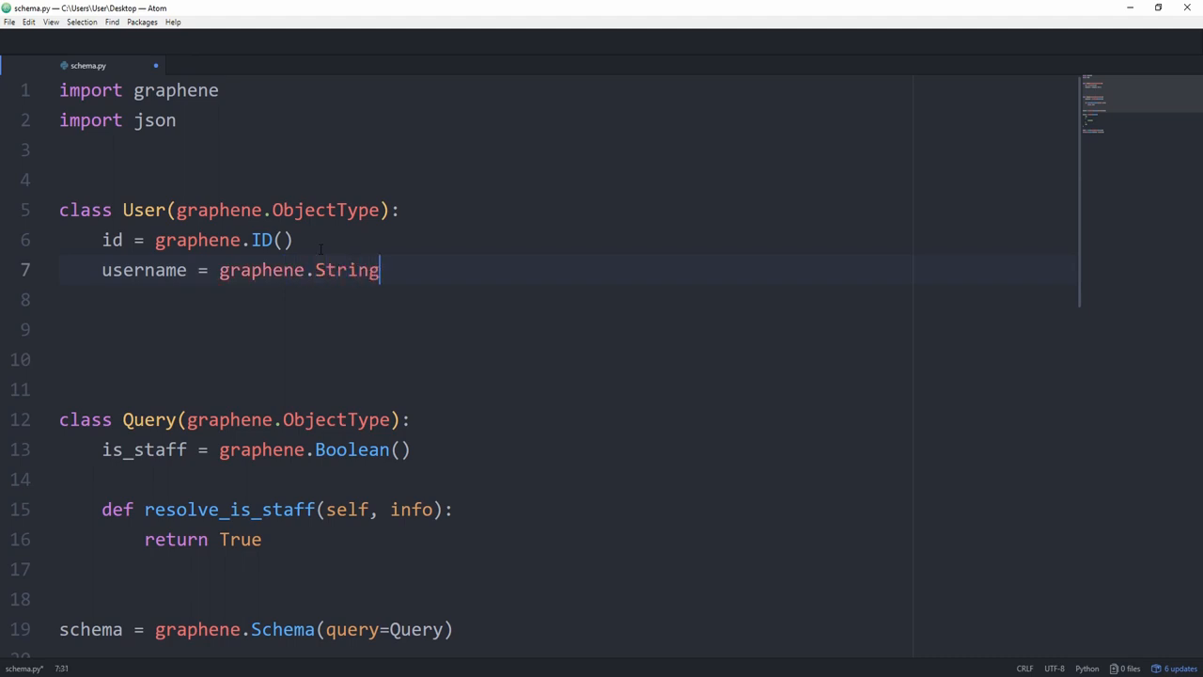
pyautogui.write('()')
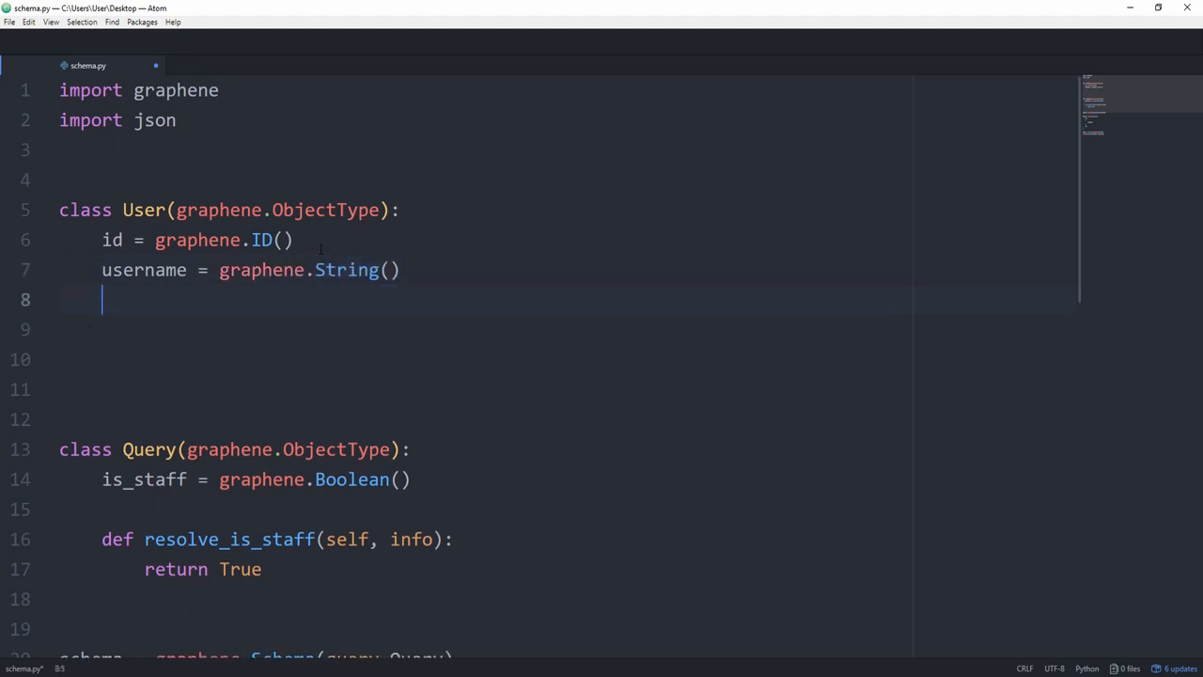
pyautogui.write('last_login')
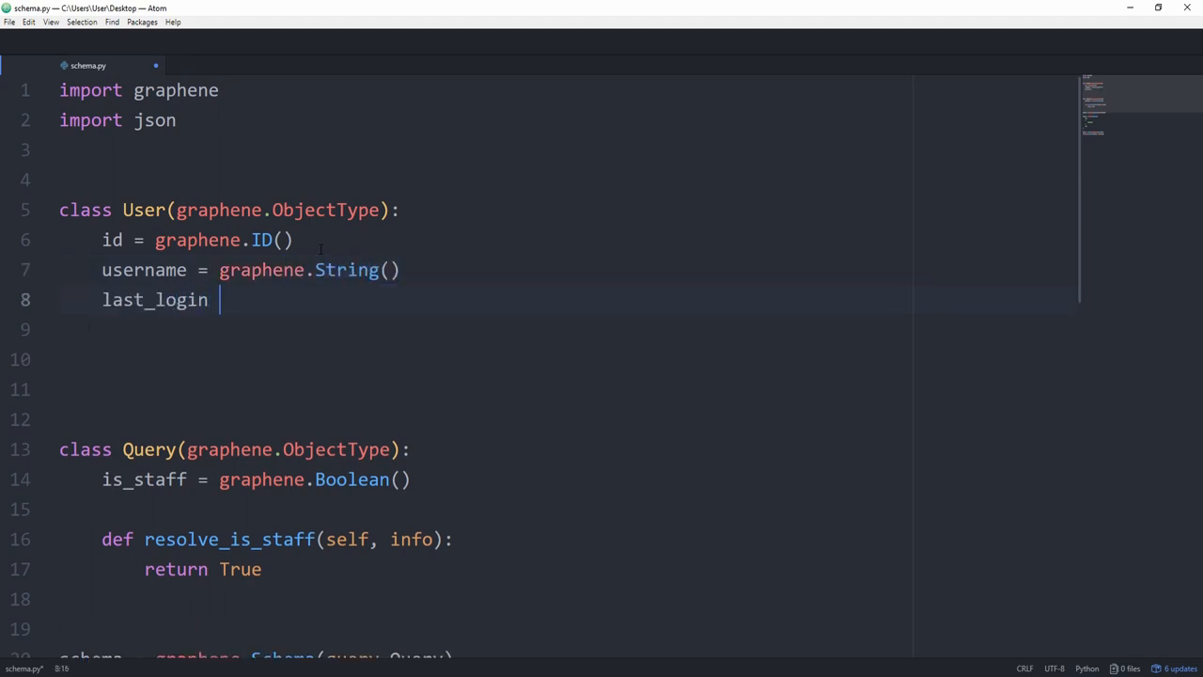
pyautogui.write('= graphen')
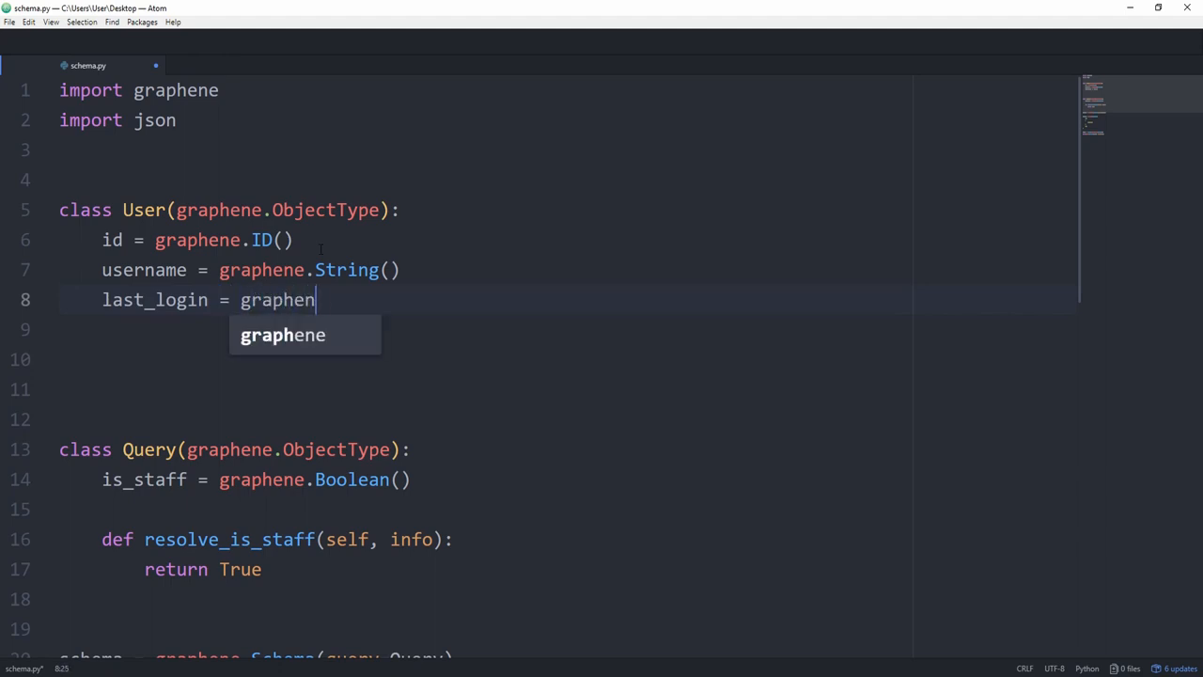
pyautogui.write('e.Date()')
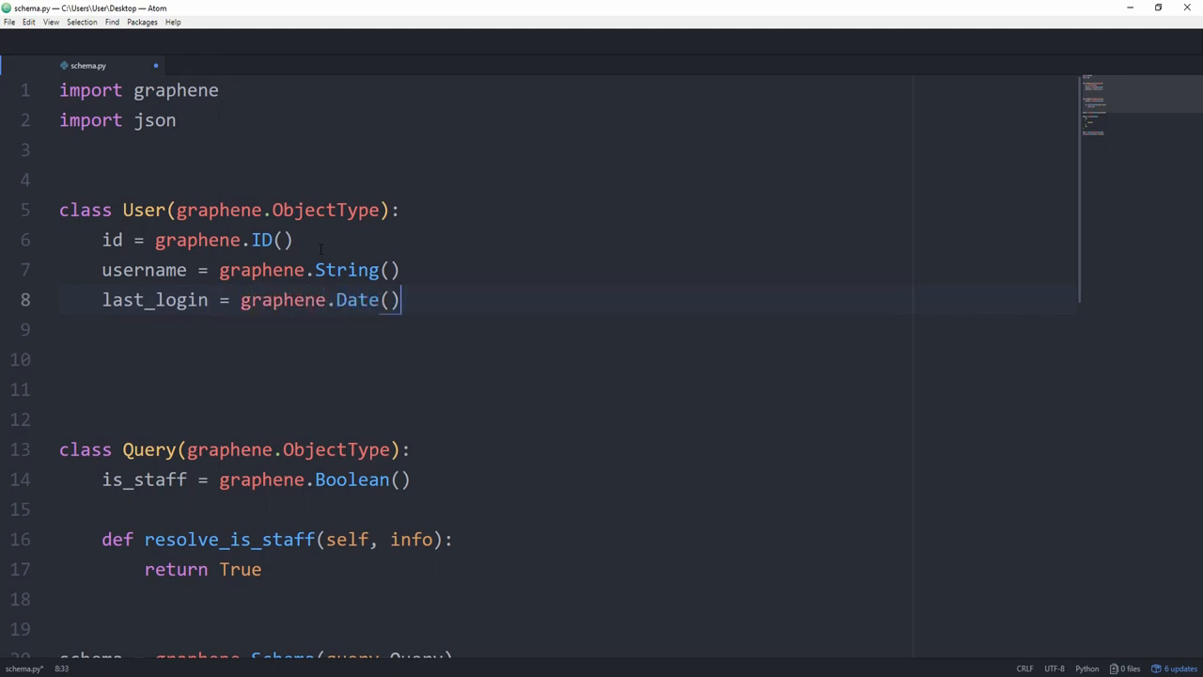
pyautogui.press('Left')
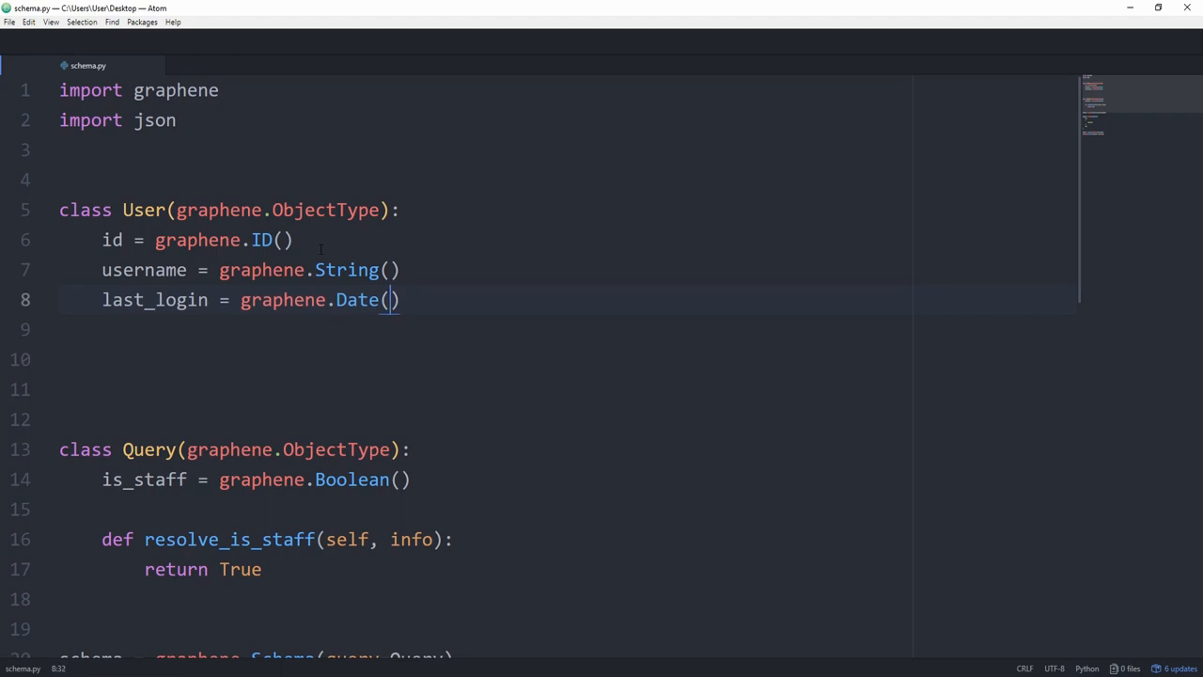
pyautogui.write('Time')
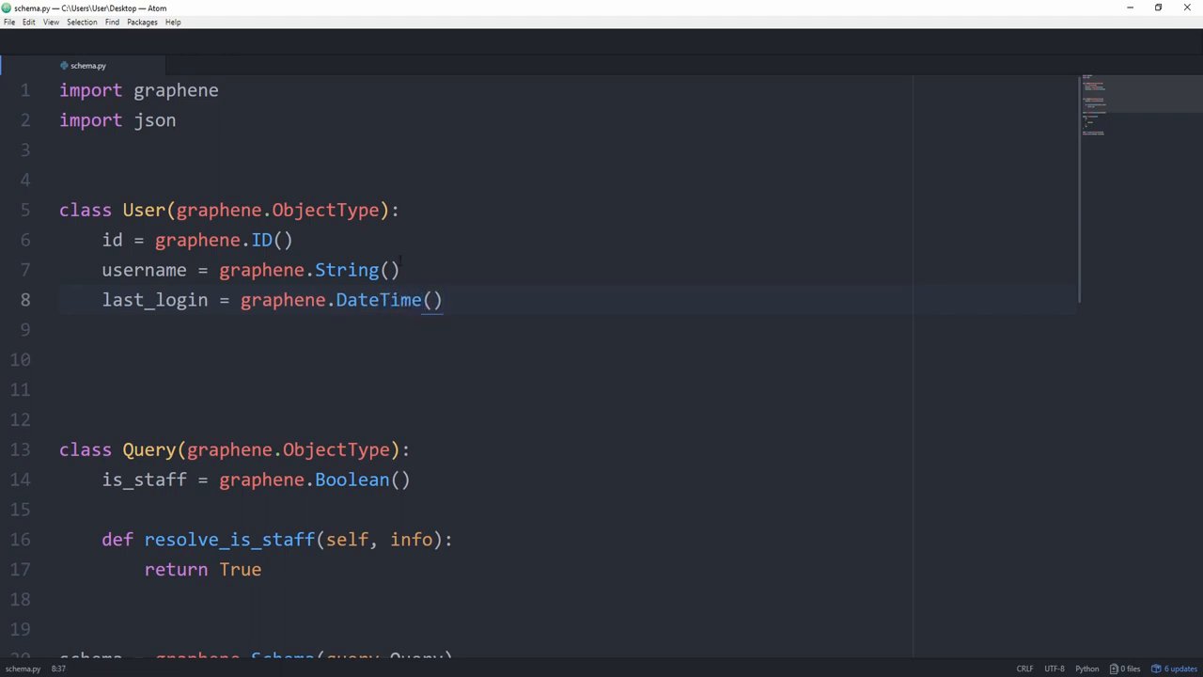
pyautogui.click(441, 298)
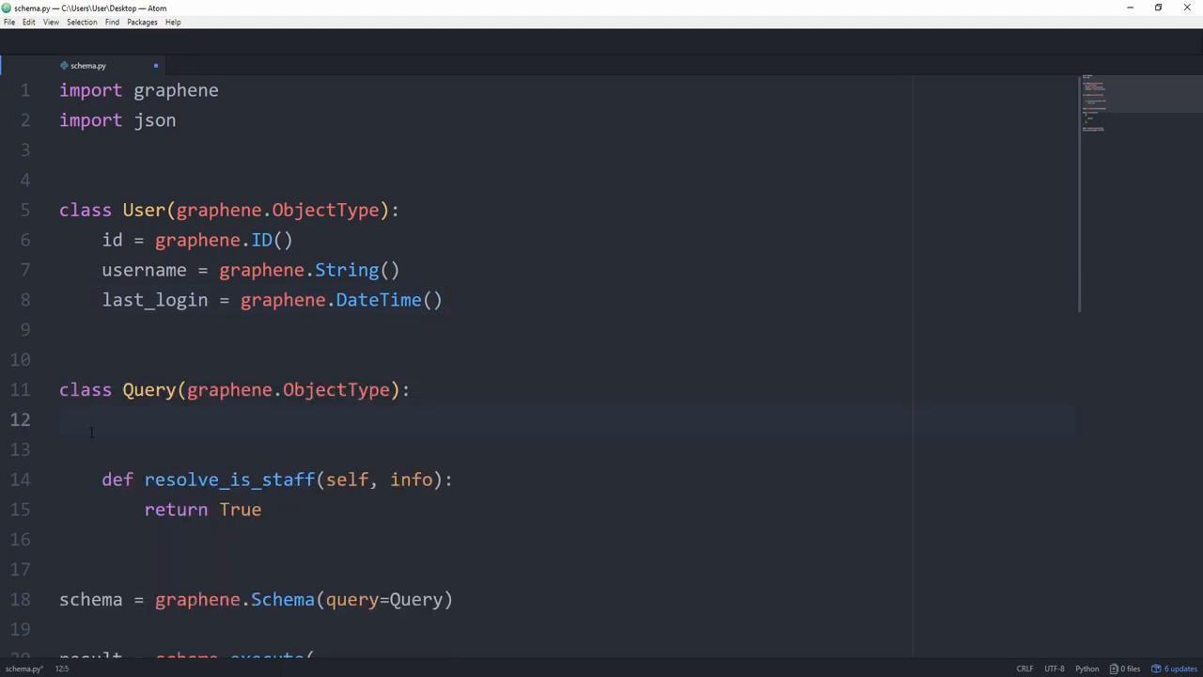
# Replace is_staff in Query with users = graphene.List(User)
pyautogui.write('users')
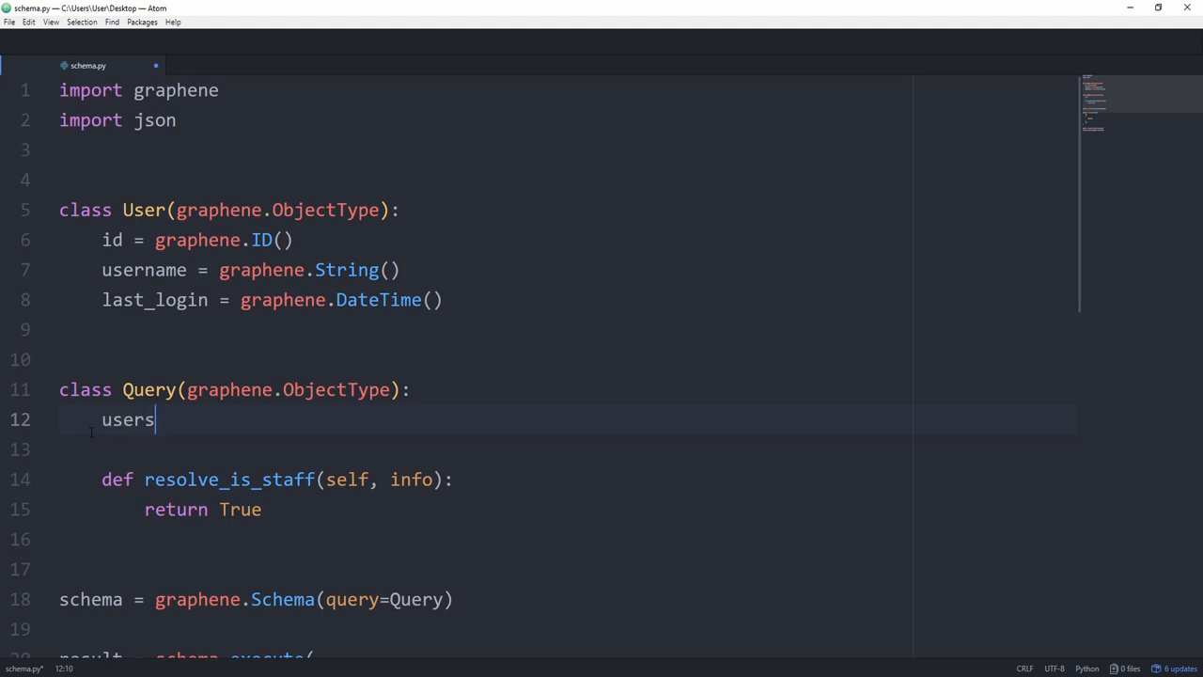
pyautogui.write('= graphene.List(')
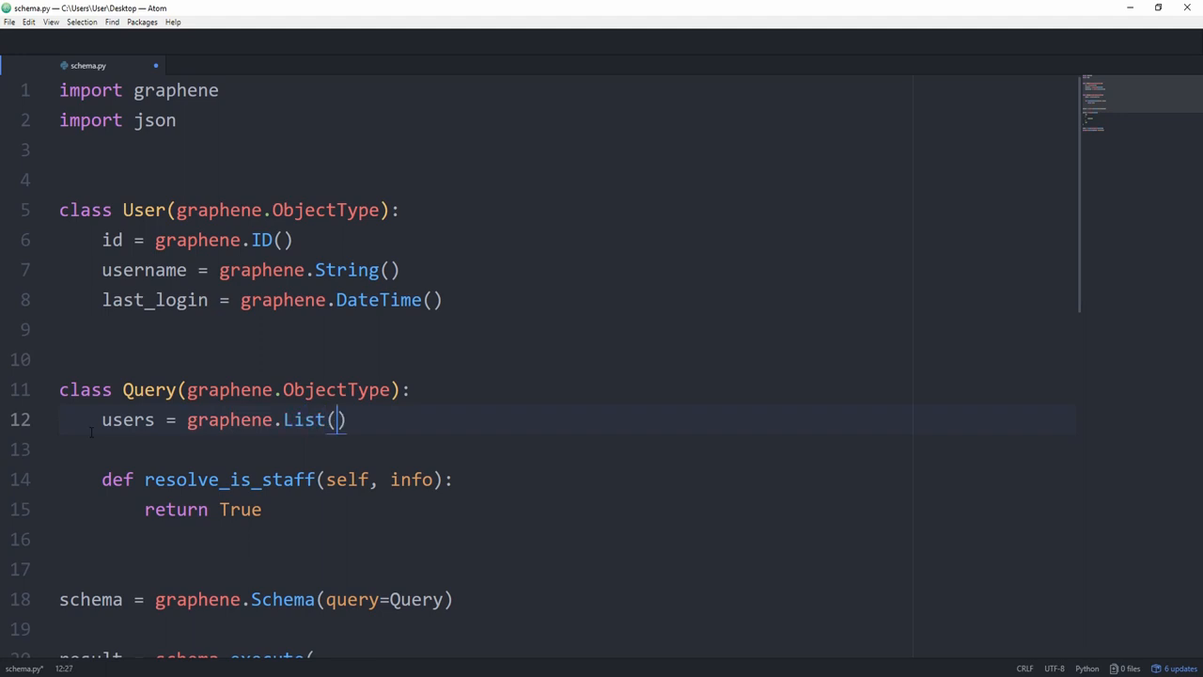
pyautogui.write('User')
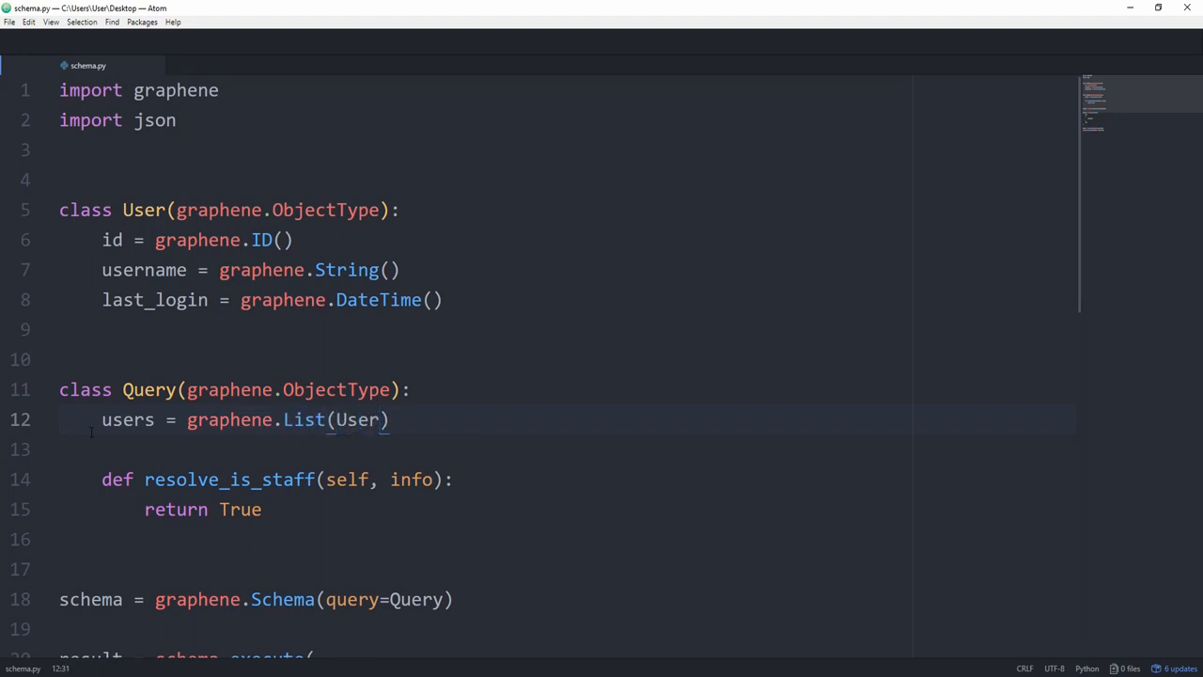
pyautogui.scroll(-3)
pyautogui.write('[')
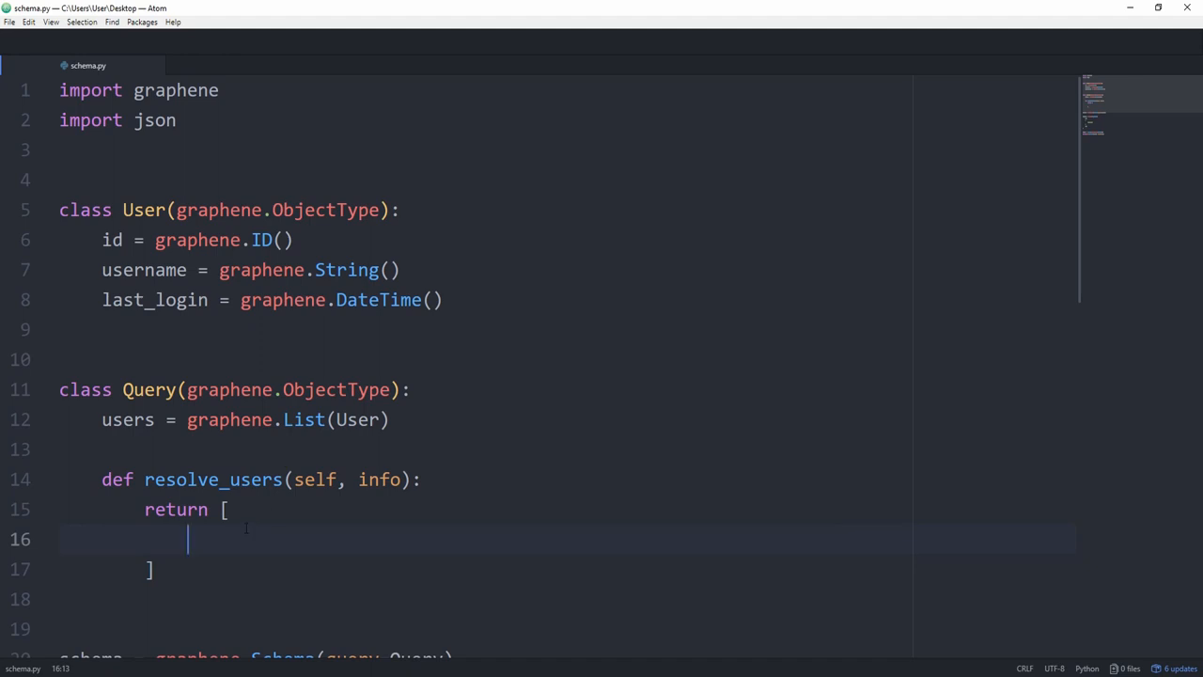
# Return User entries like Alice with last_login=datetime.now(), importing datetime
pyautogui.write('User(user)')
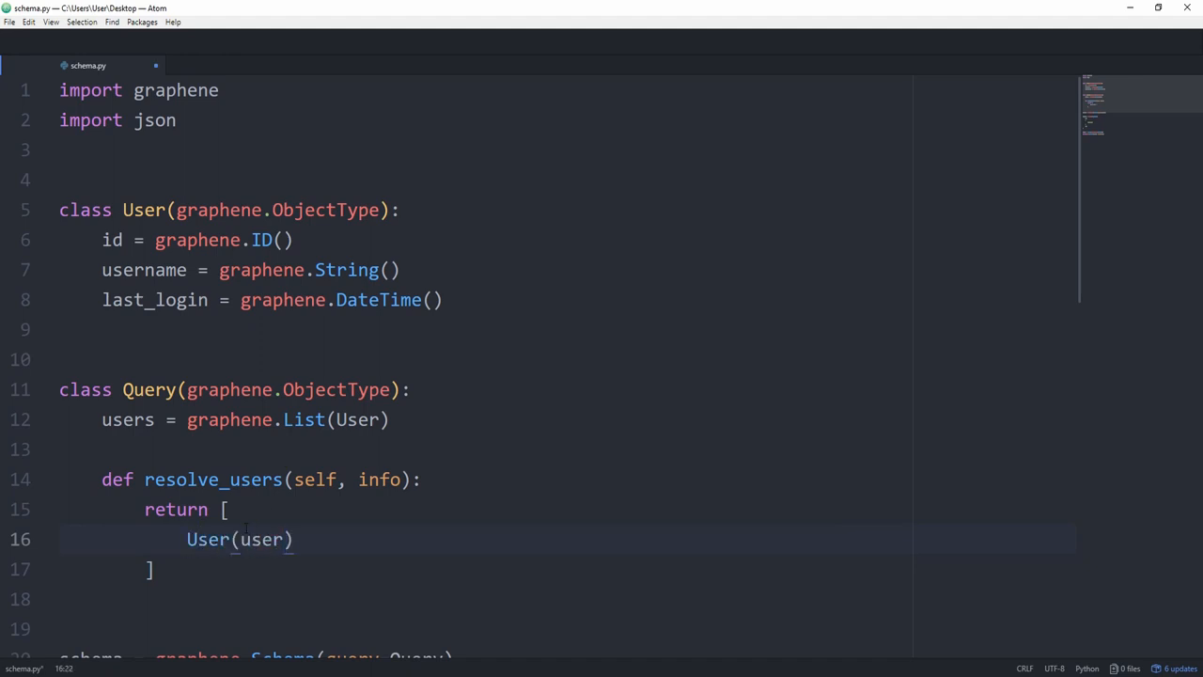
pyautogui.write("username='Alice',")
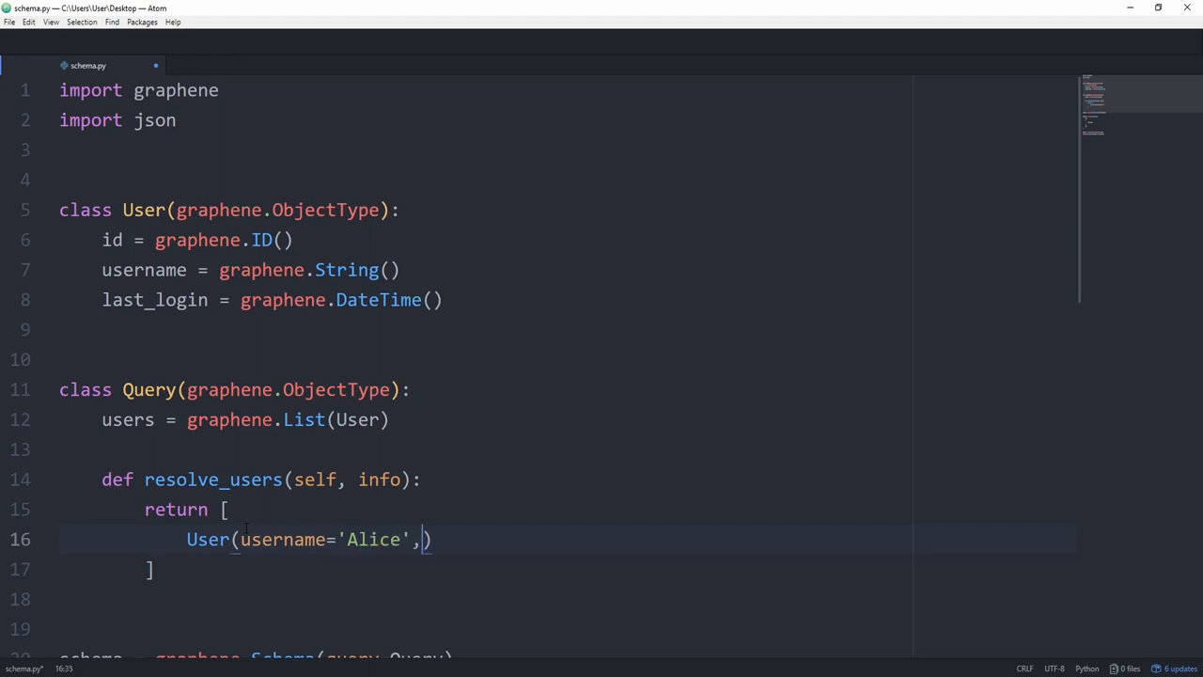
pyautogui.write('last_login=datetime.now()')
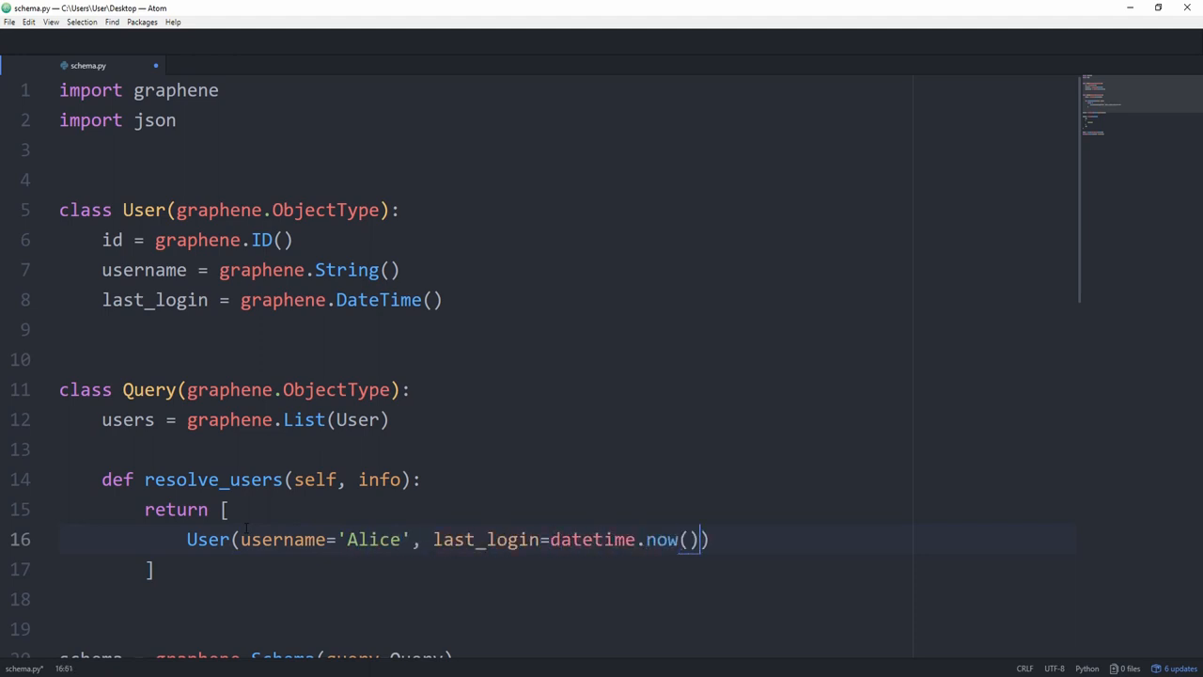
pyautogui.write('from datet')
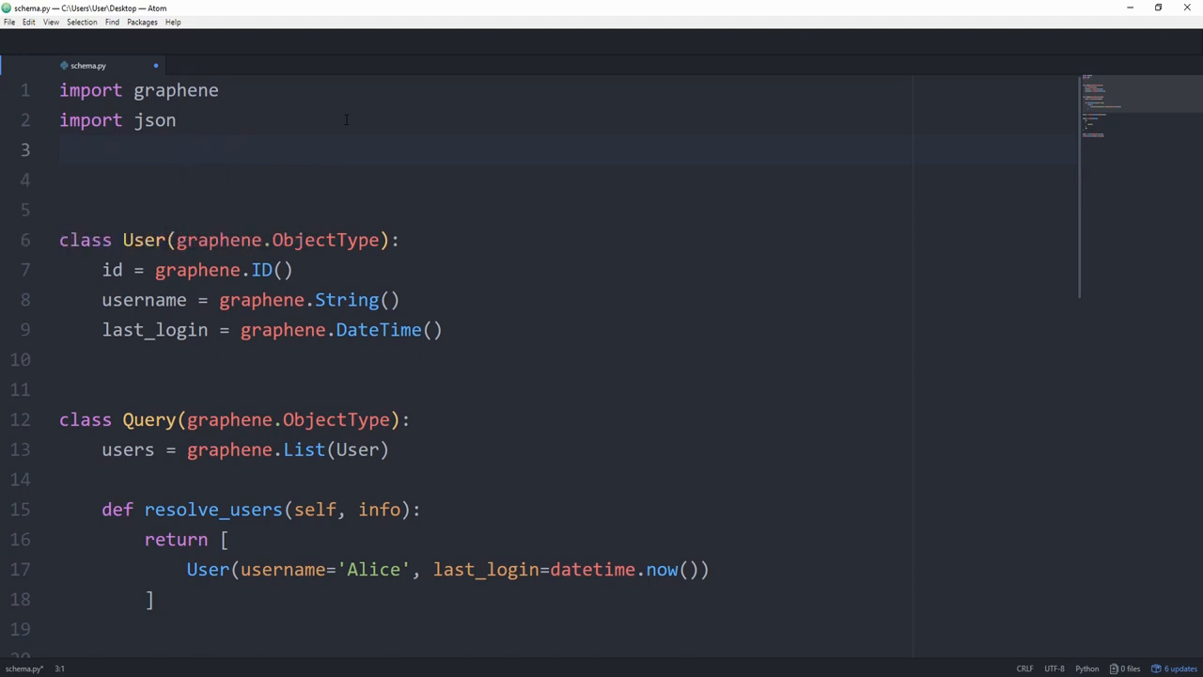
pyautogui.write(',')
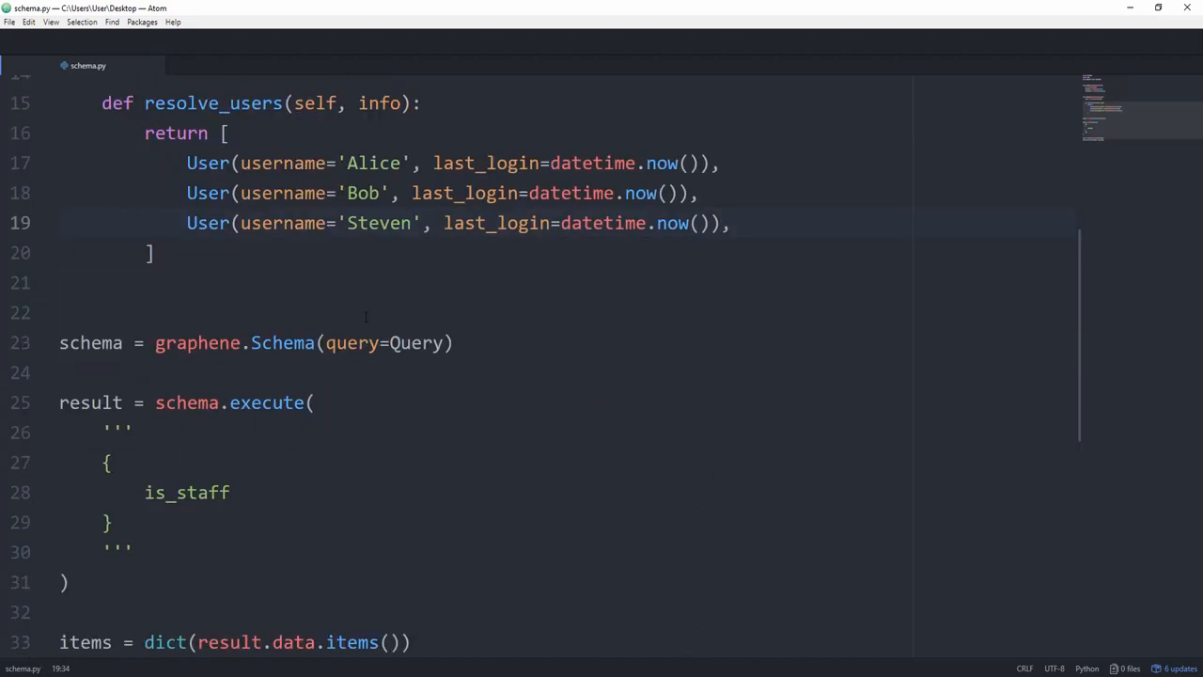
pyautogui.doubleClick(187, 491)
pyautogui.write('users')
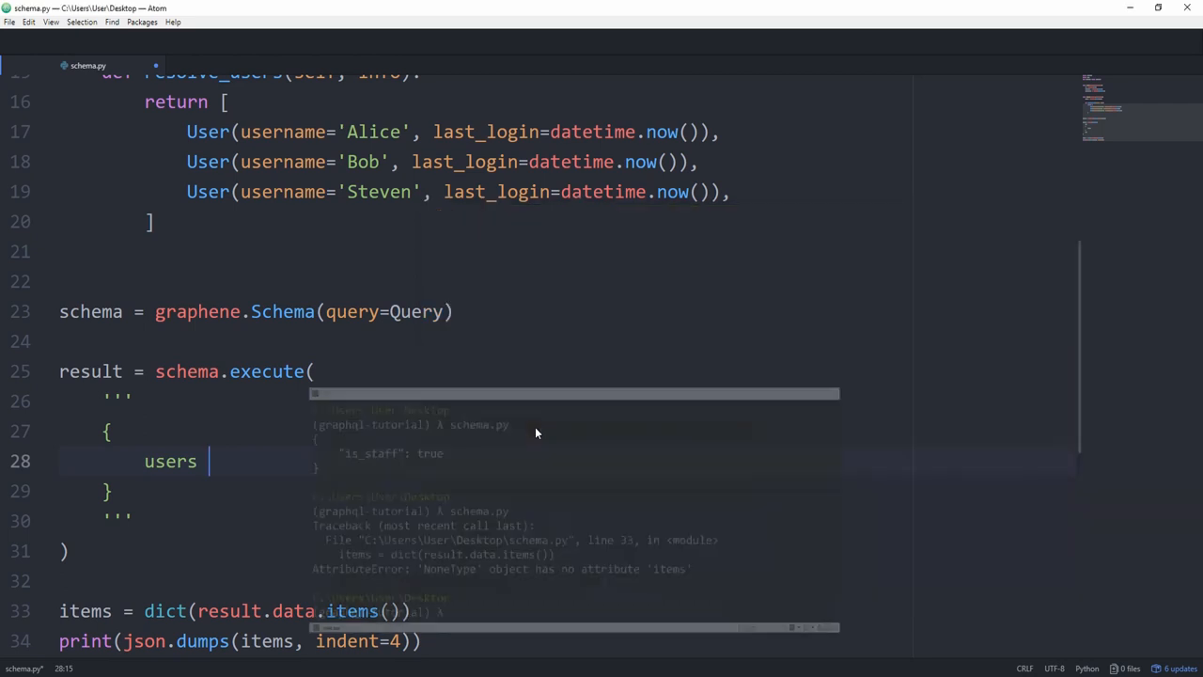
# Replace is_staff in the executed query with users { username lastLogin }
pyautogui.write('{}')
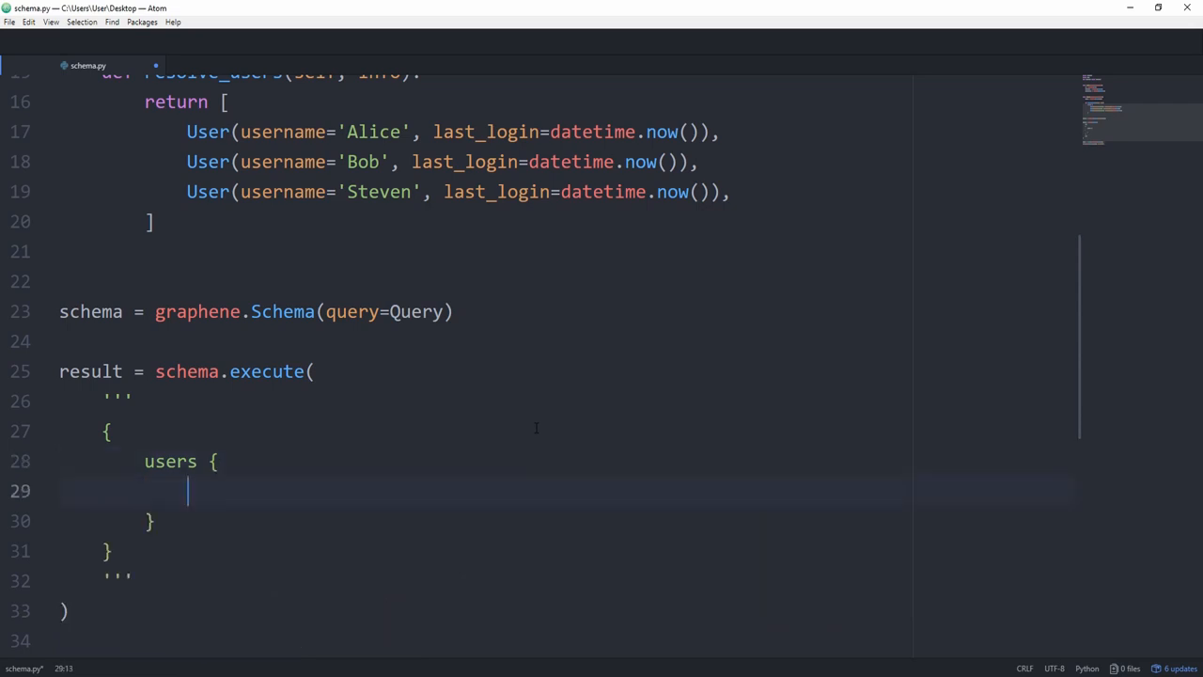
pyautogui.write('username')
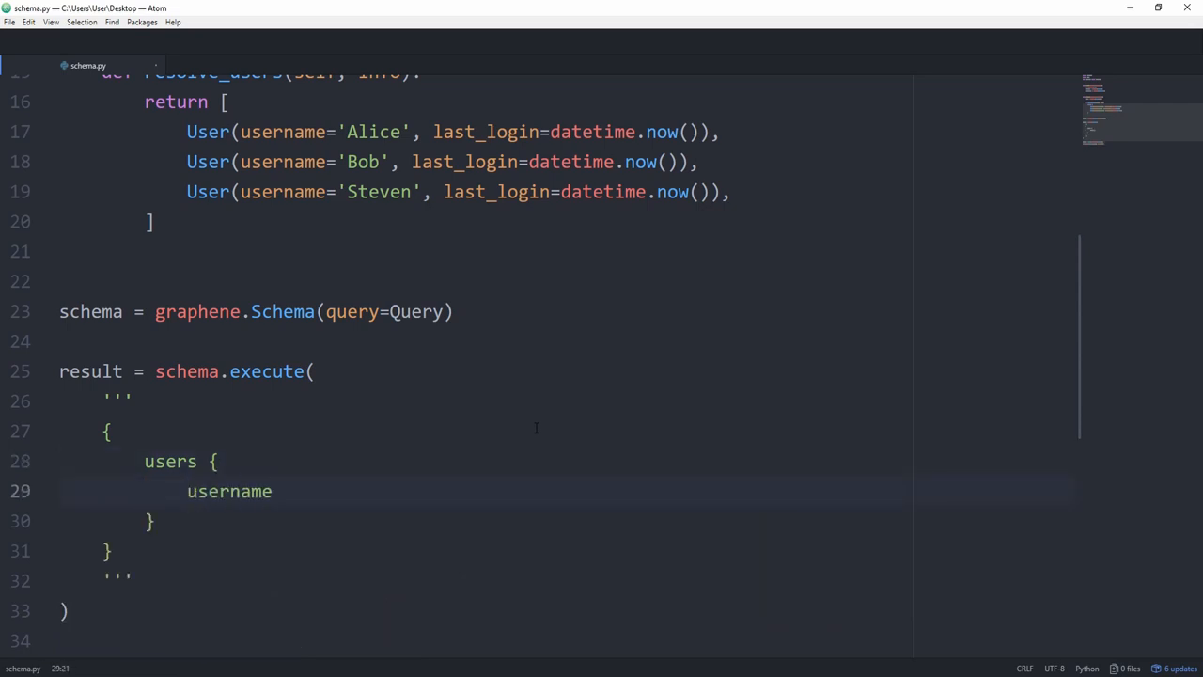
pyautogui.write('last_lo')
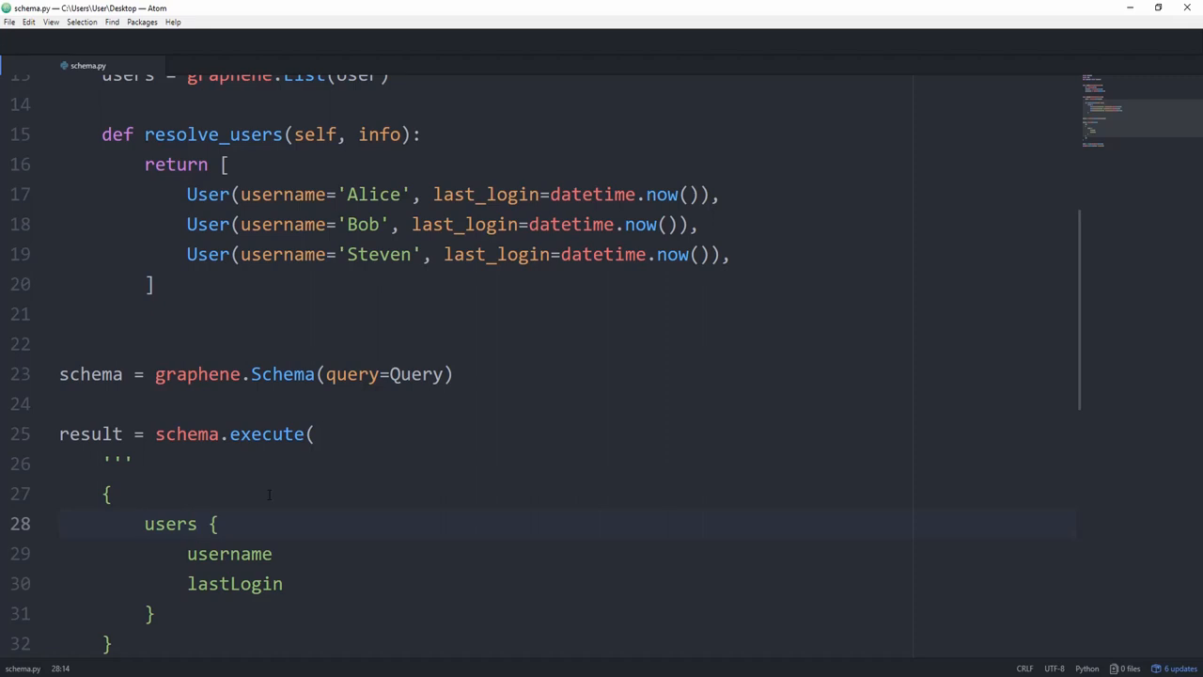
pyautogui.click(198, 523)
pyautogui.write(', ')
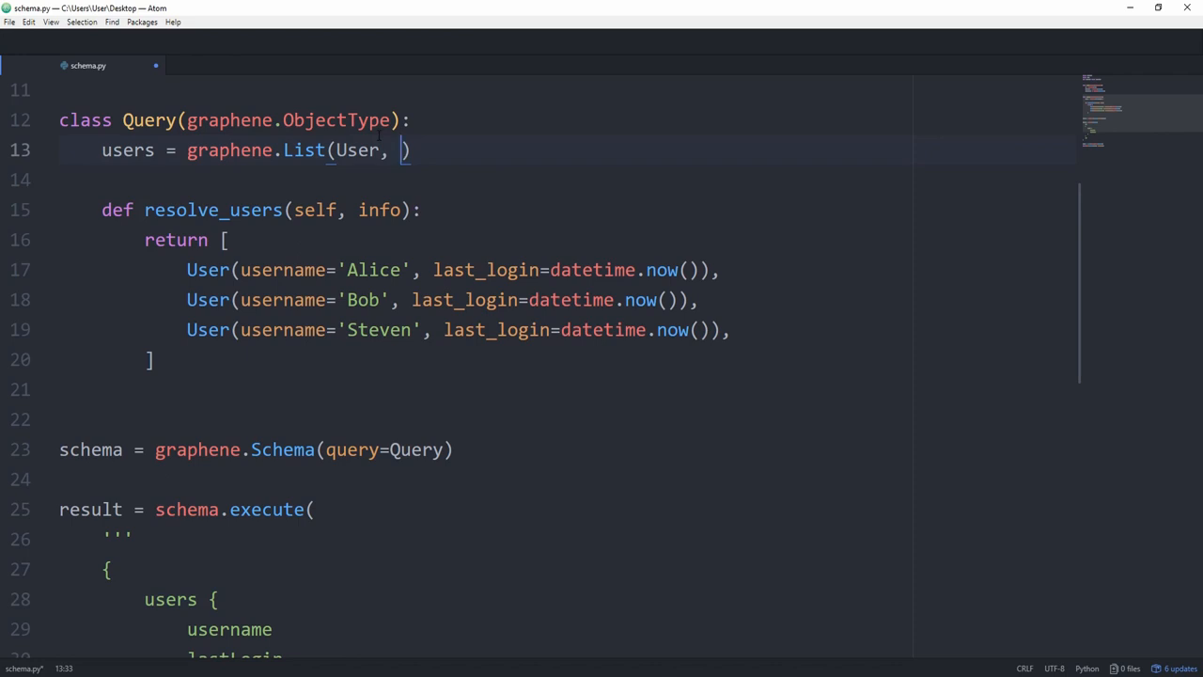
# Give the users field a first=graphene.Int() argument
pyautogui.write('fir')
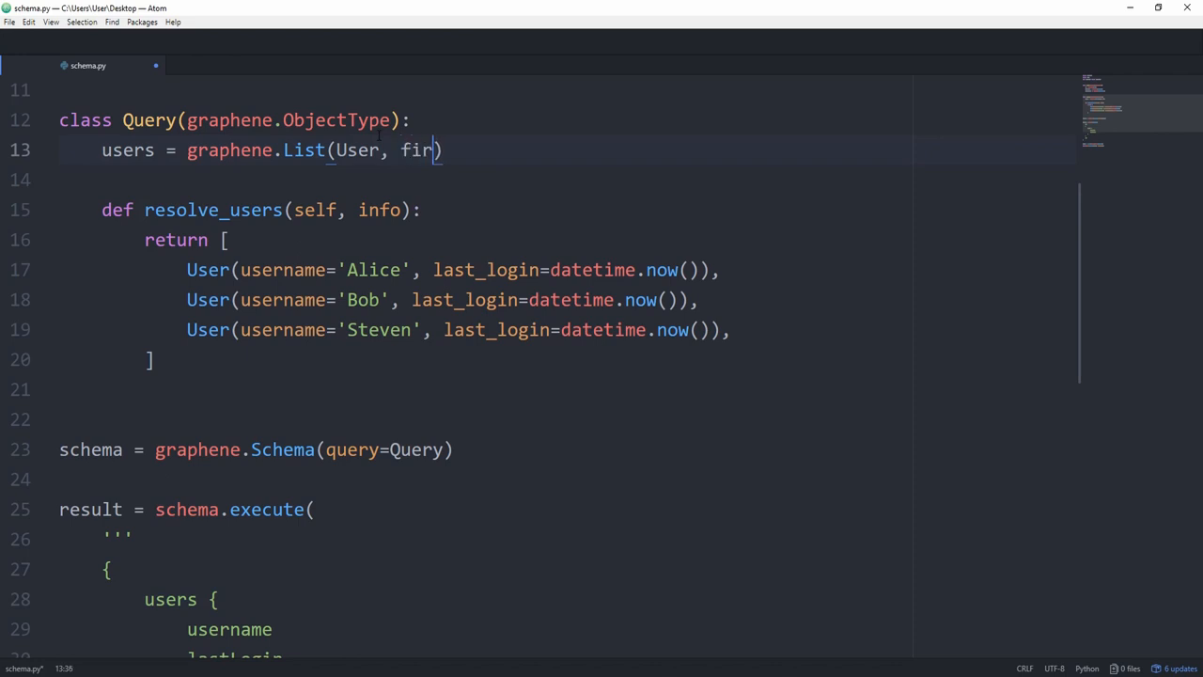
pyautogui.write('st')
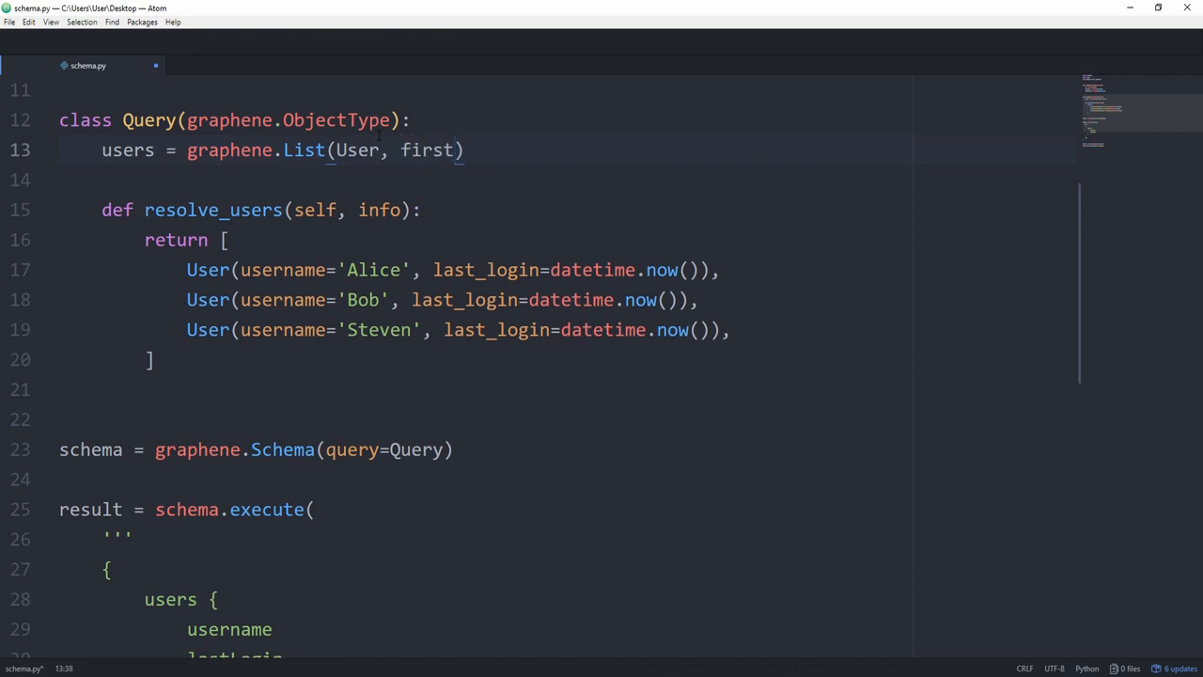
pyautogui.write('=grahpene:int')
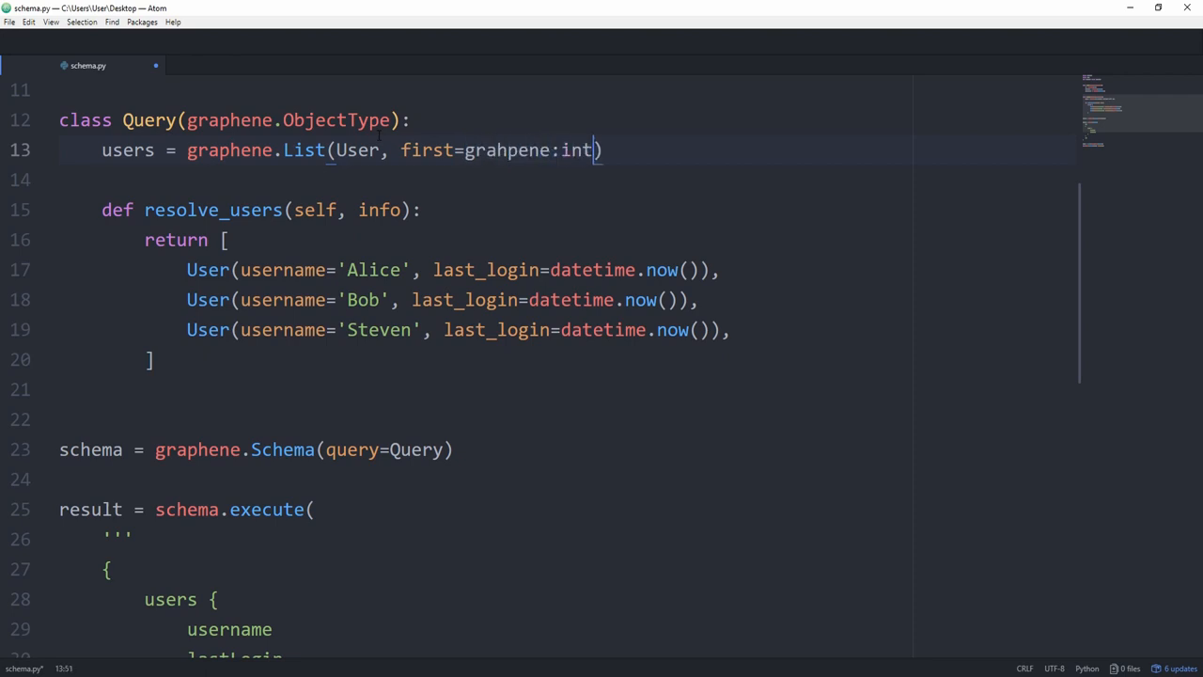
pyautogui.write('.Int()')
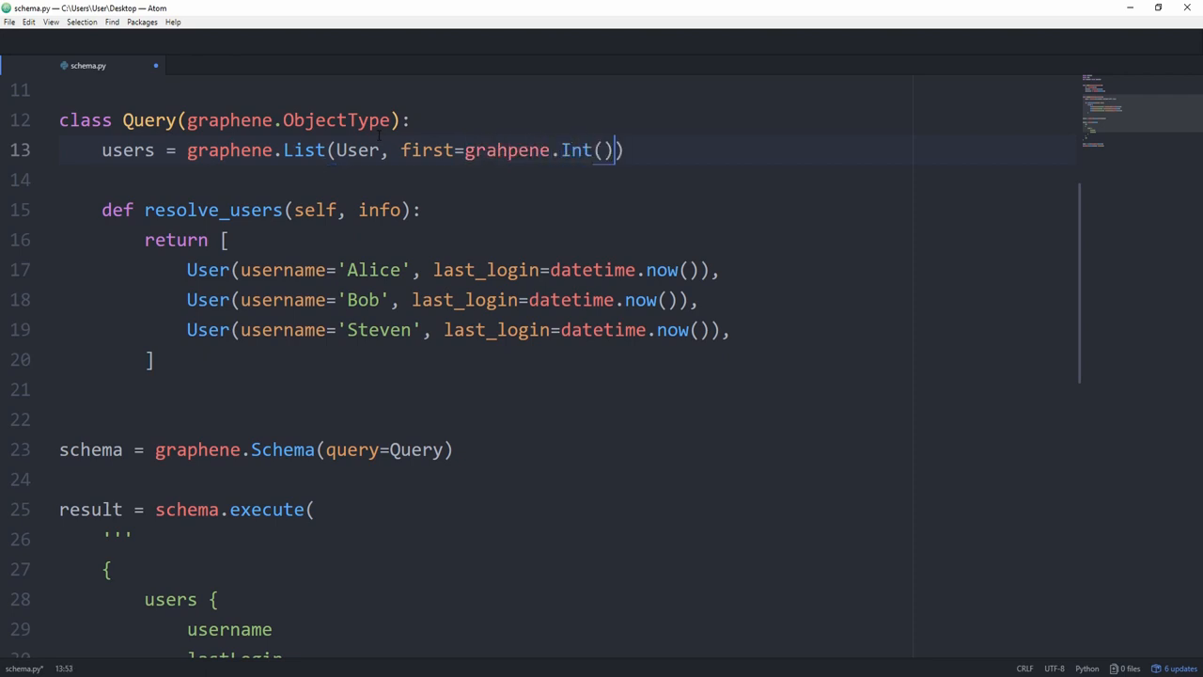
pyautogui.write('graphene')
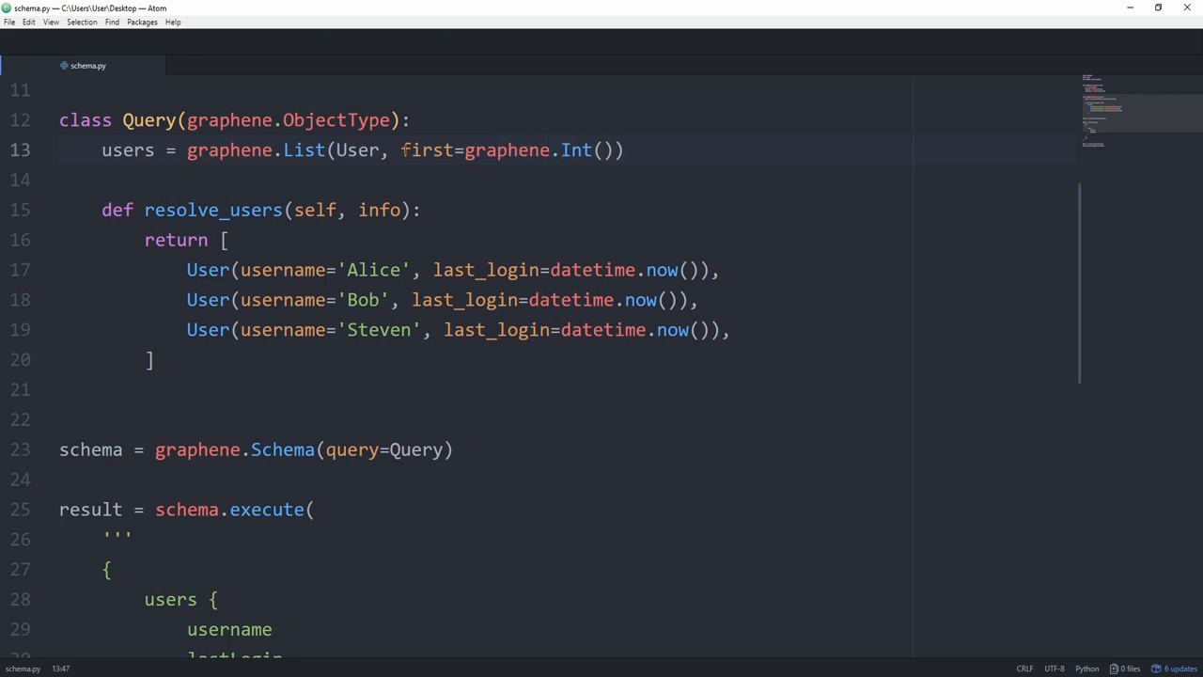
pyautogui.click(400, 149)
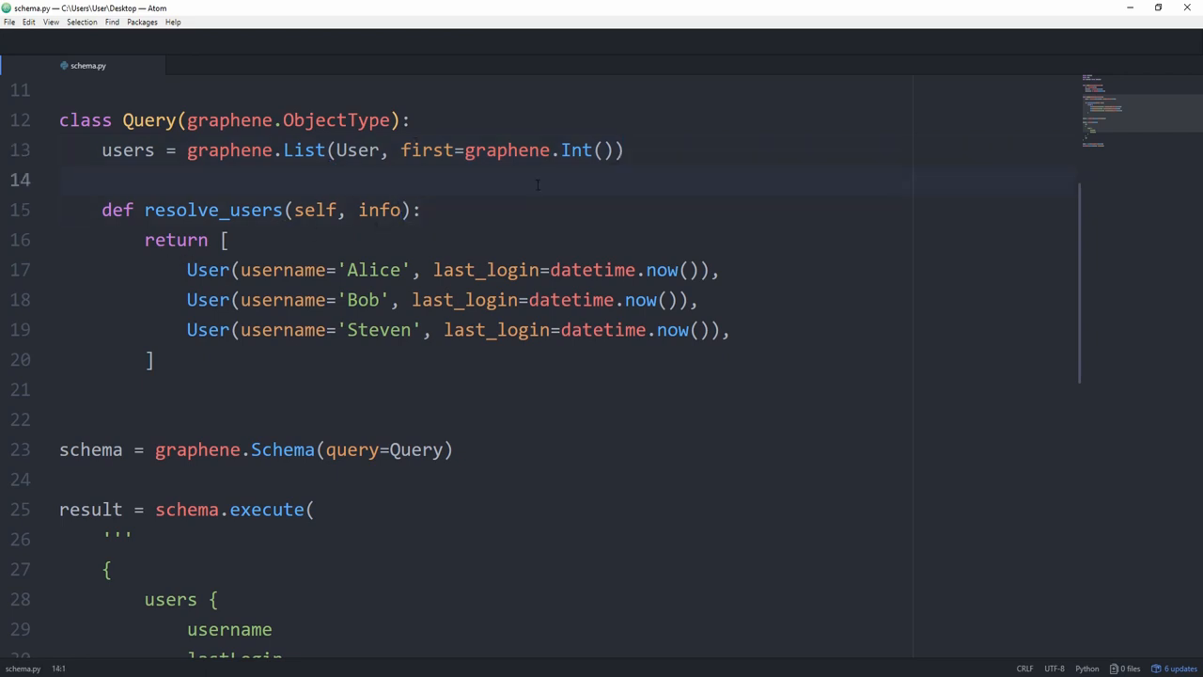
# Add first to resolve_users, slice its returned list with [:first], and query users(first: 1)
pyautogui.click(389, 209)
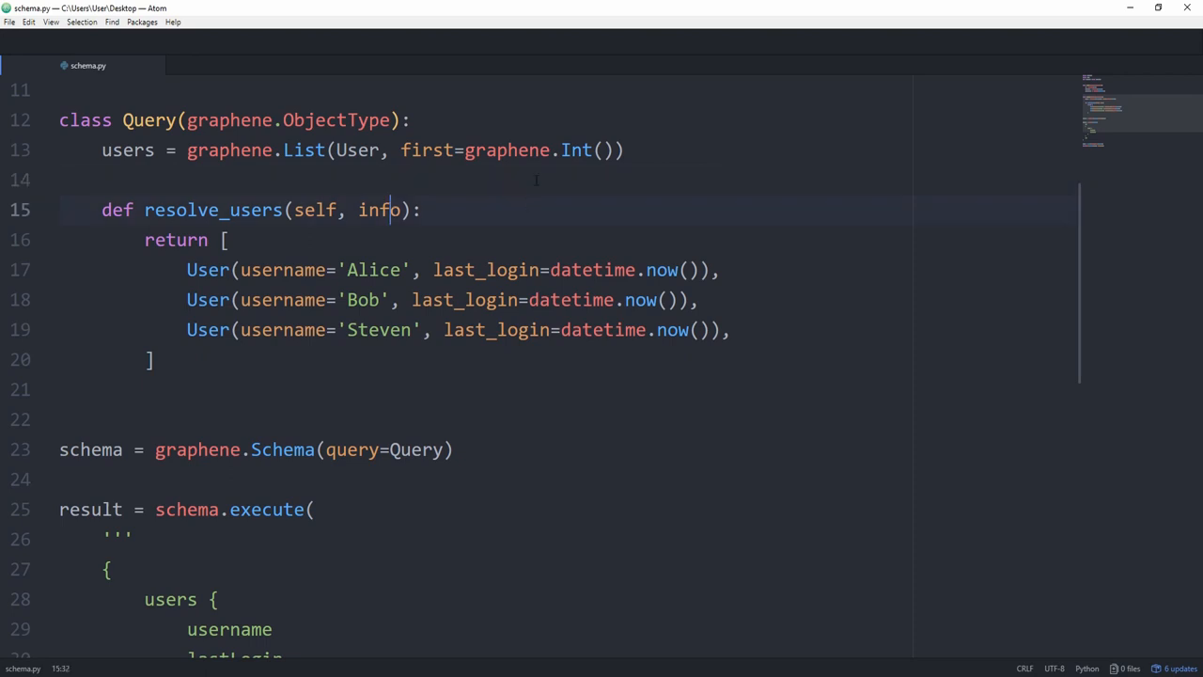
pyautogui.write(', first')
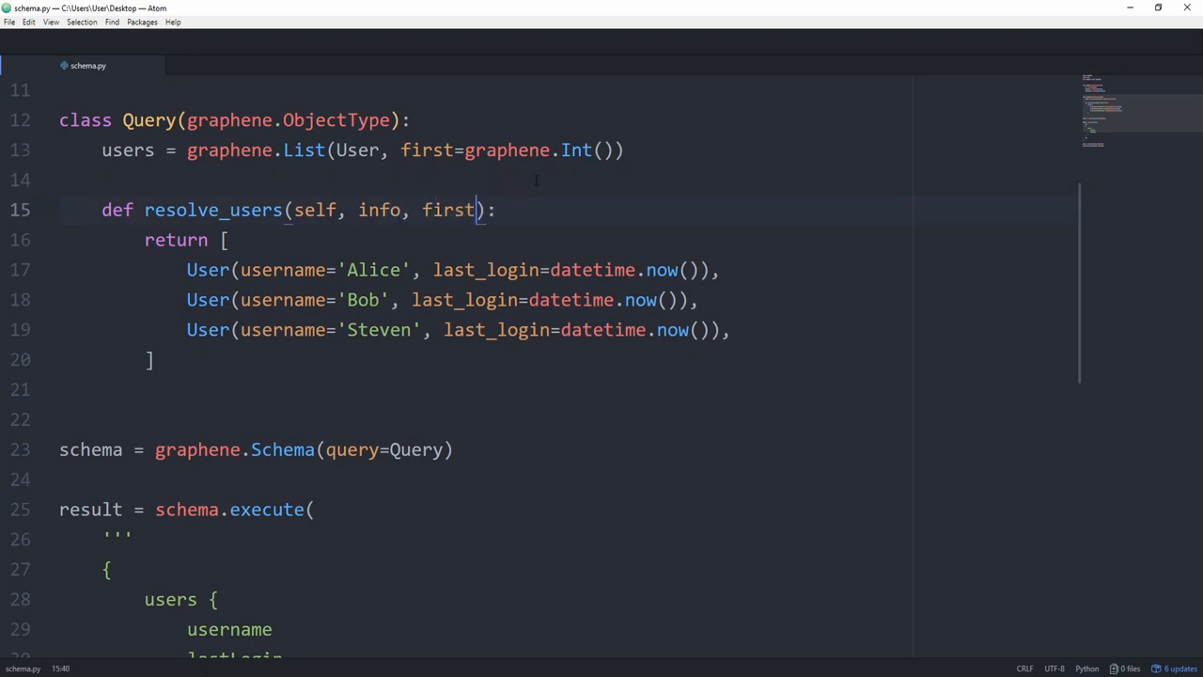
pyautogui.click(151, 359)
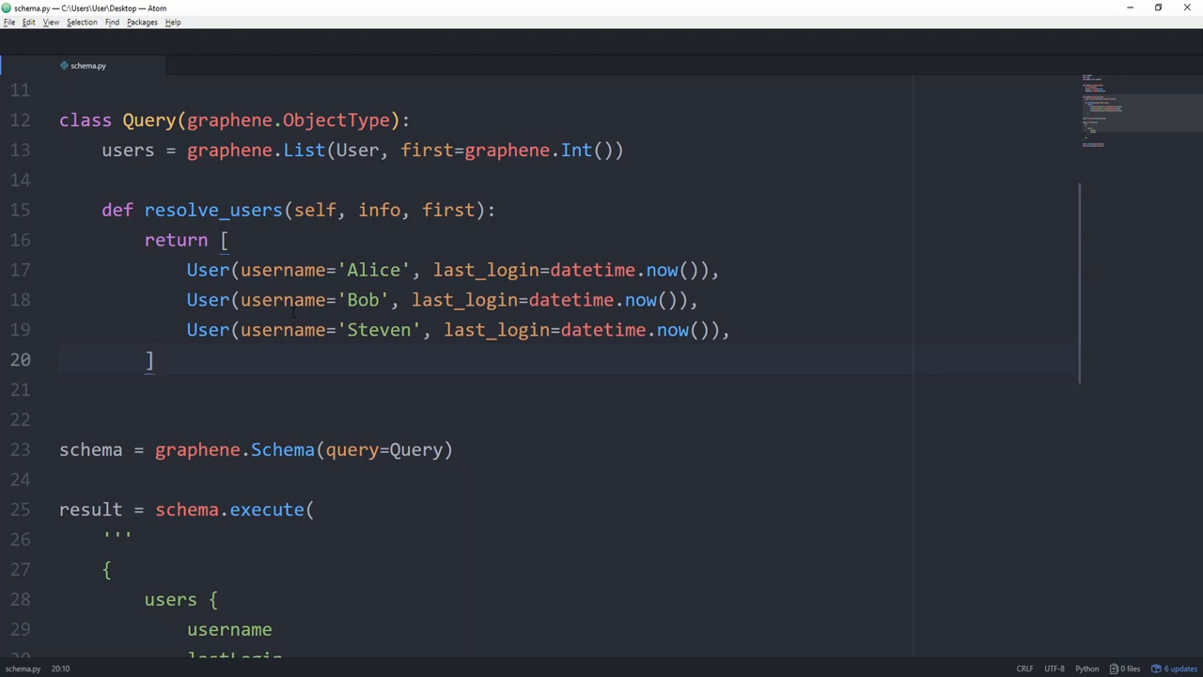
pyautogui.write('[:')
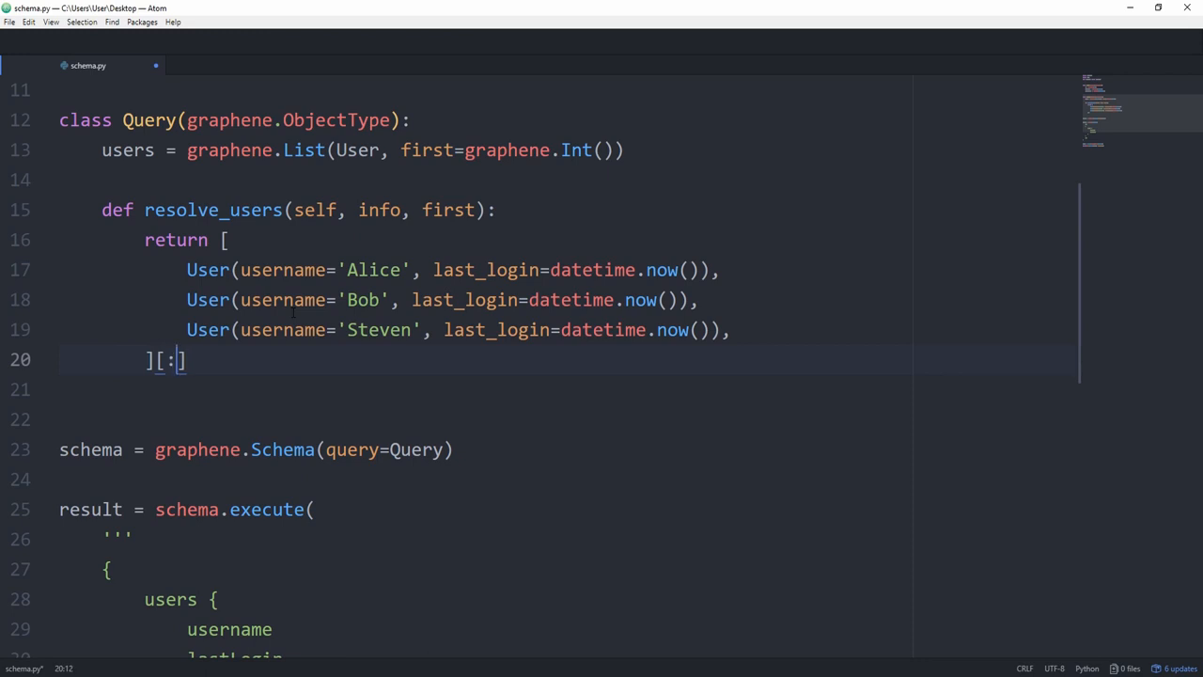
pyautogui.write('first')
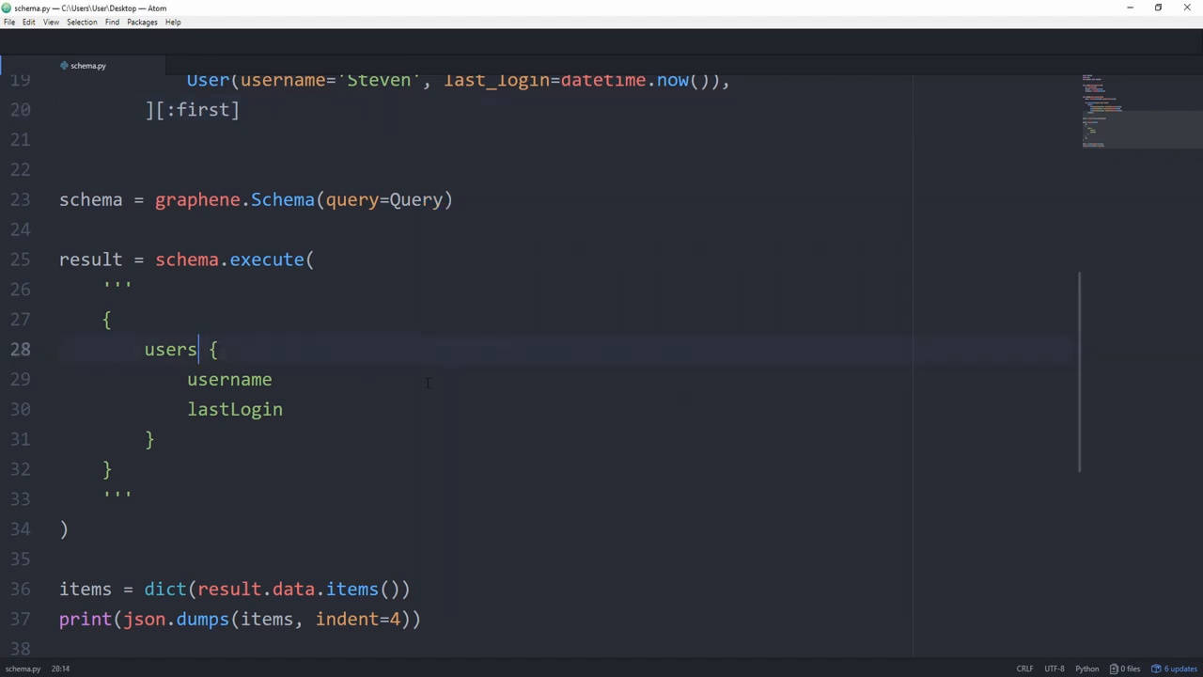
pyautogui.write('(first: 1')
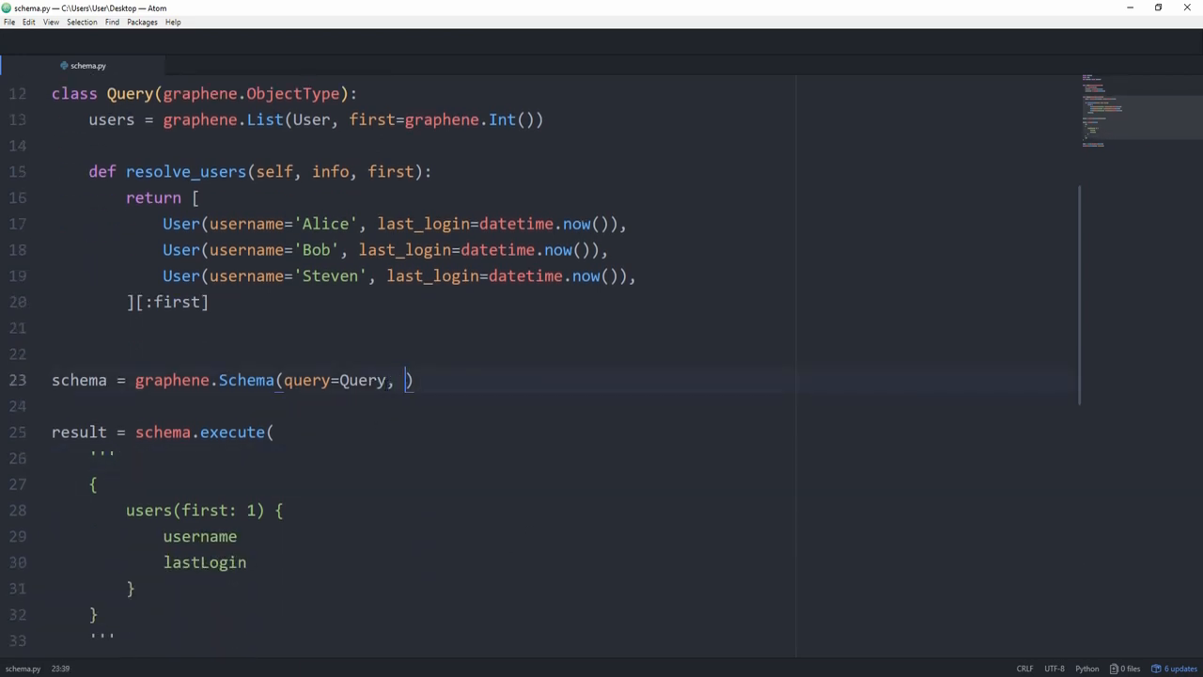
# Pass mutations=Mutations to graphene.Schema and declare class Mutations(graphene.ObjectType)
pyautogui.write('mutations=')
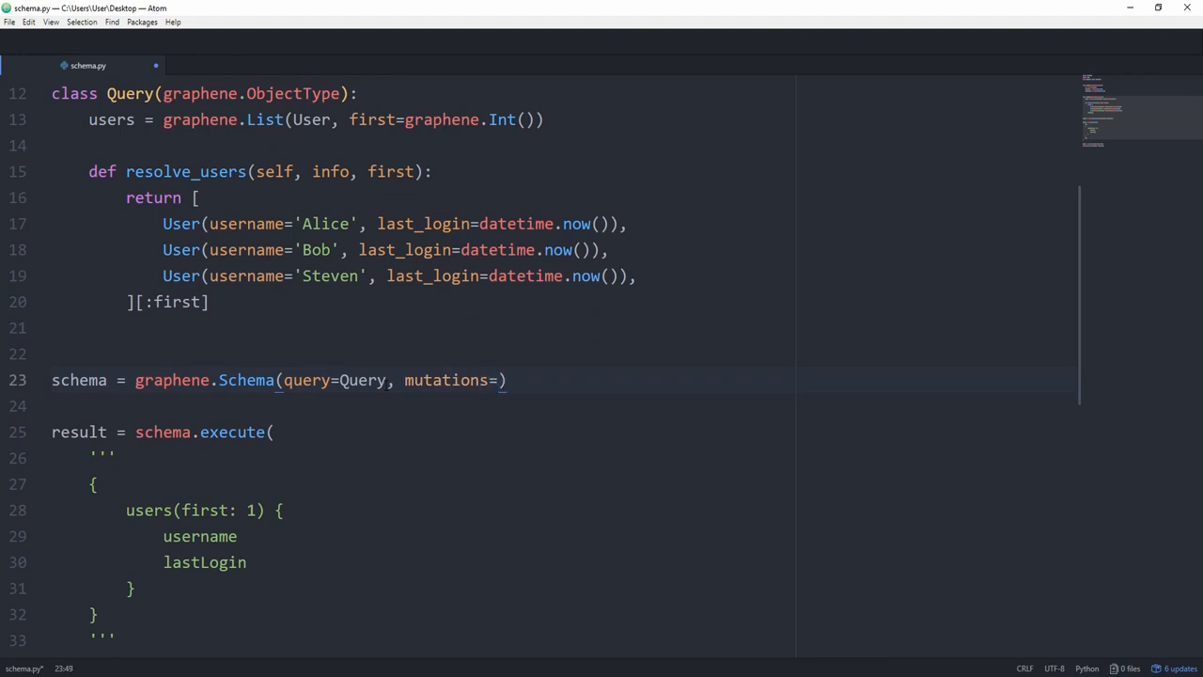
pyautogui.write('Mutations')
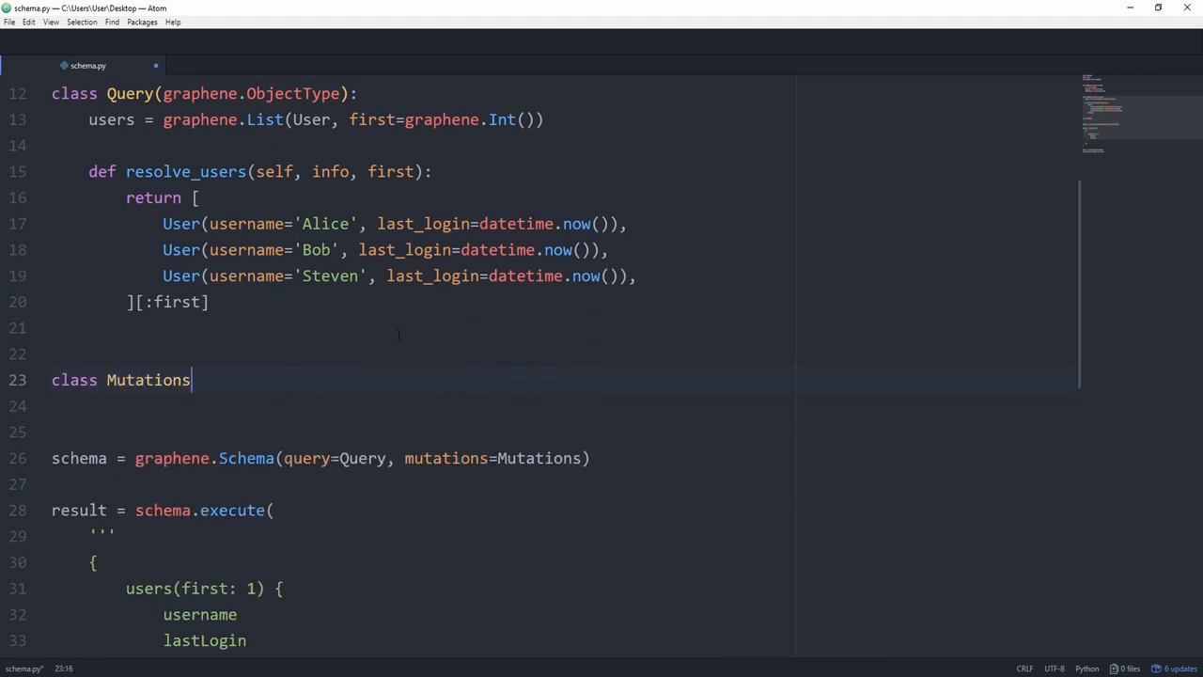
pyautogui.write('(graphe')
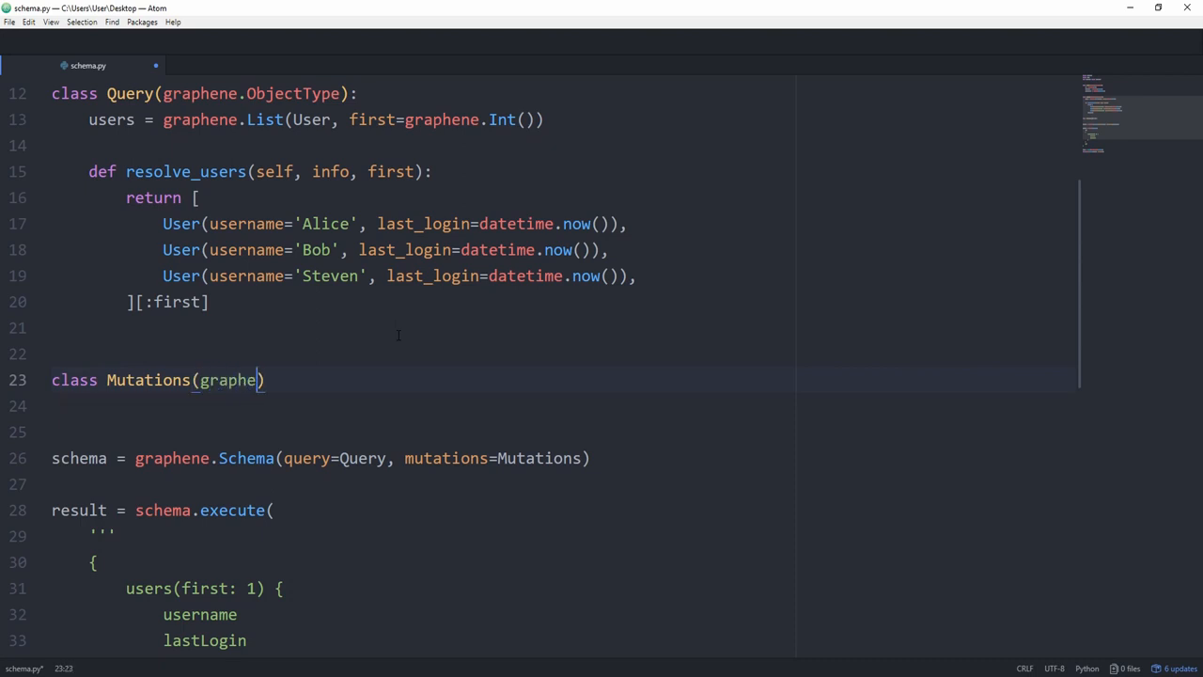
pyautogui.write('ne')
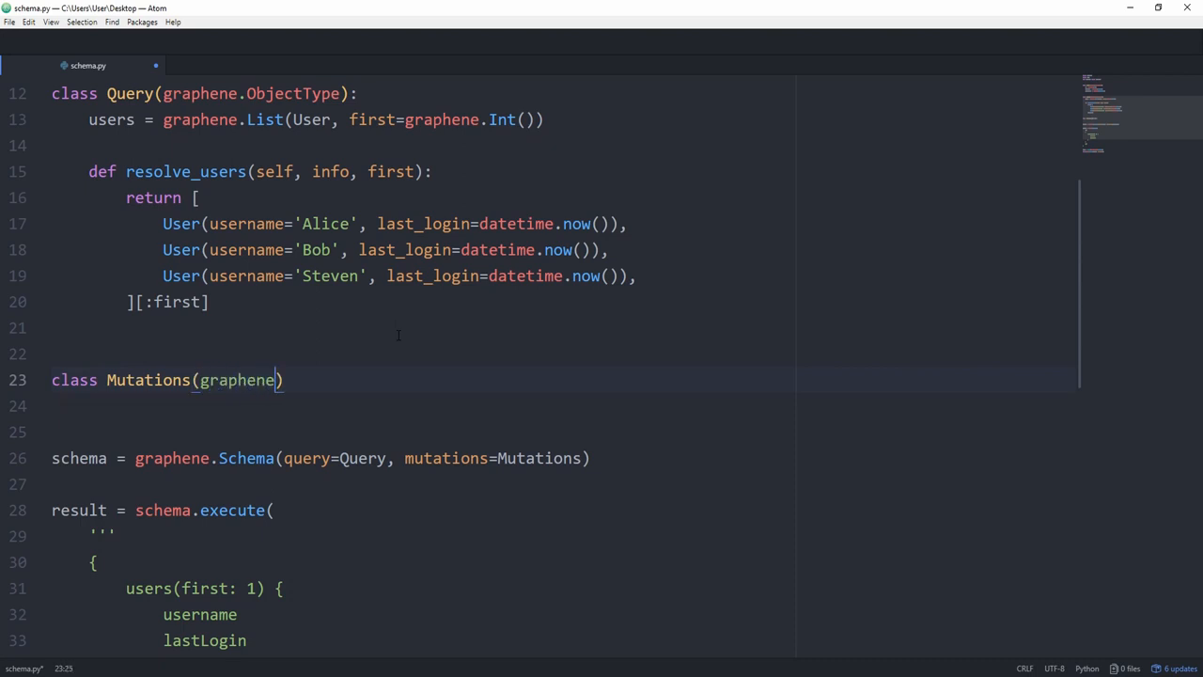
pyautogui.write('.ObjectType')
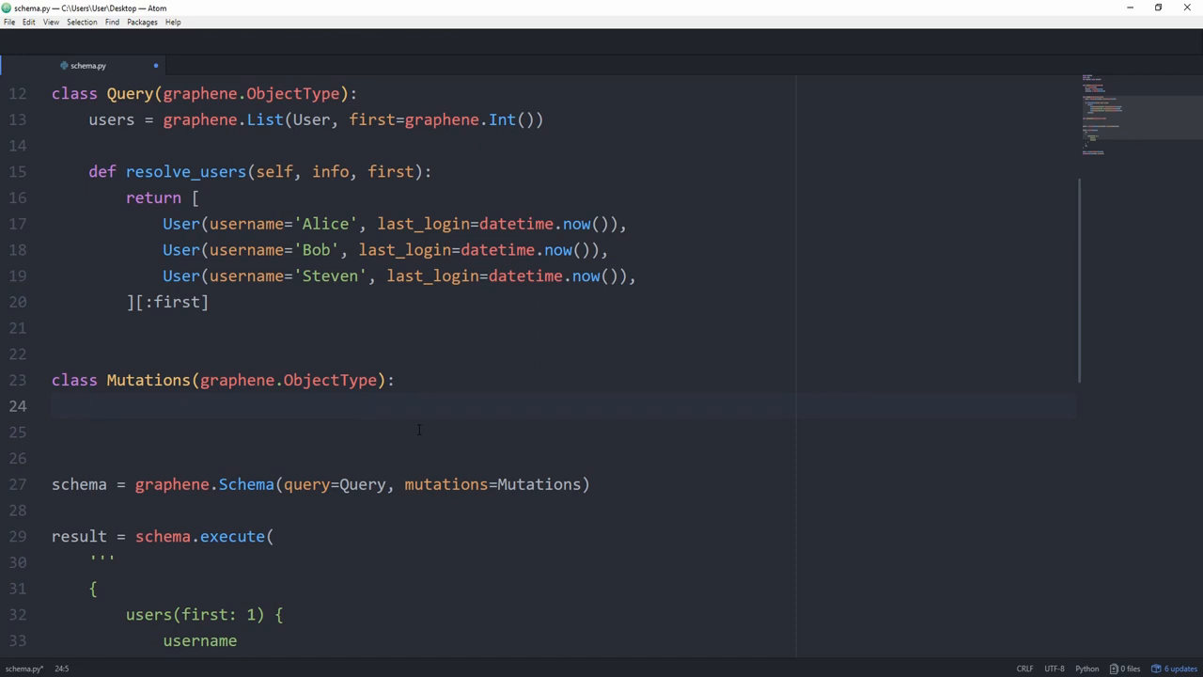
# Add create_user = CreateUser.Field() to Mutations and begin a CreateUser class
pyautogui.write('create')
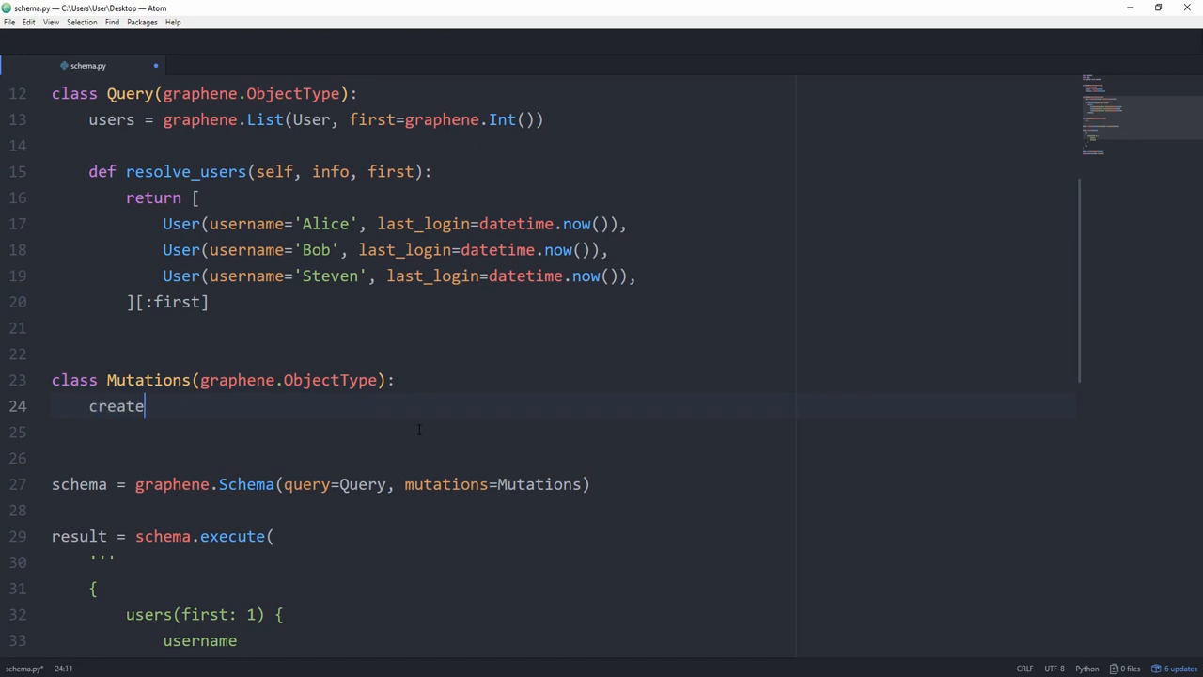
pyautogui.write('_user =')
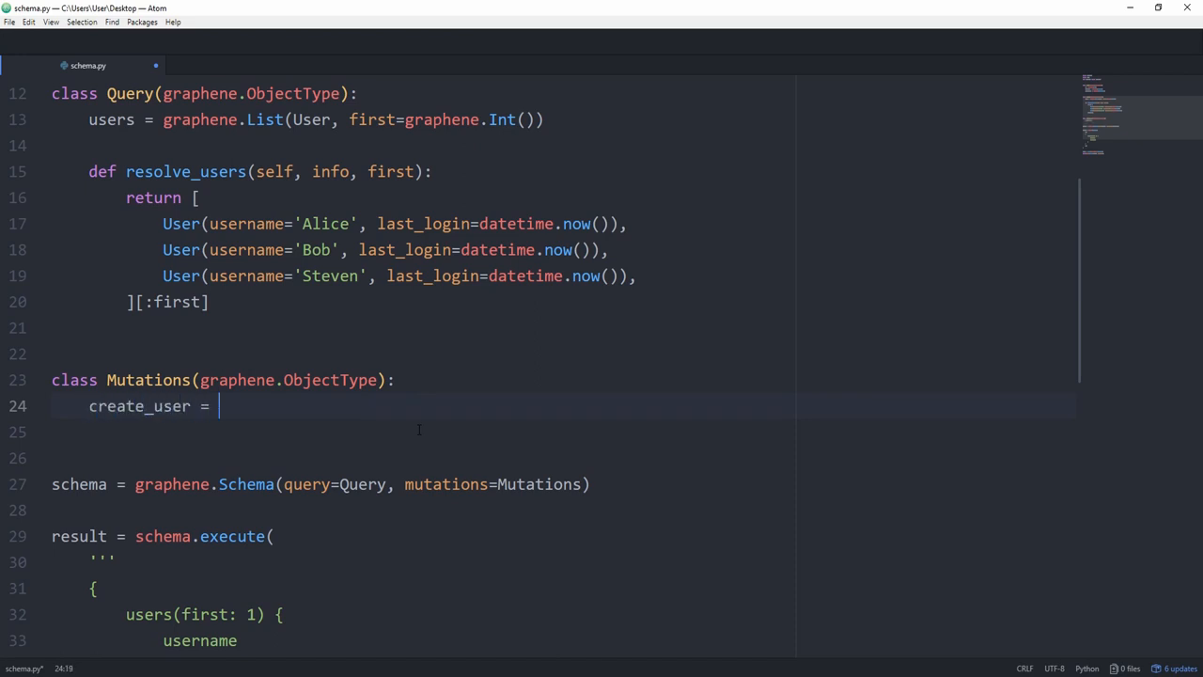
pyautogui.write('Crea')
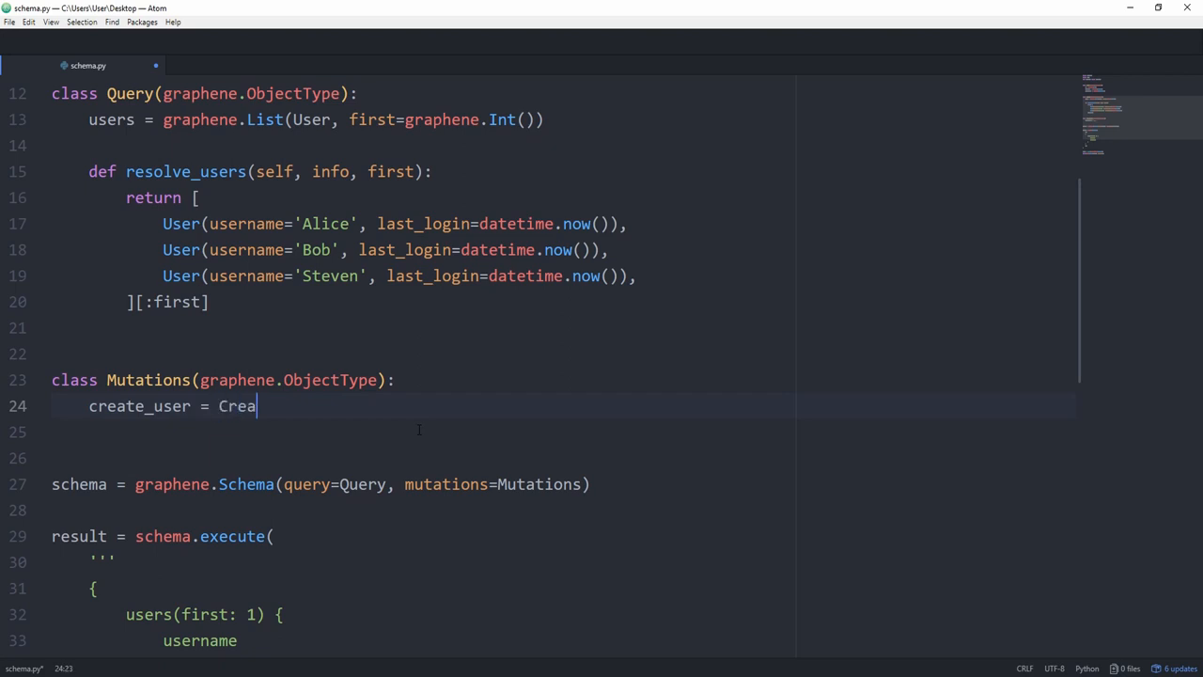
pyautogui.write('teUser.Field(')
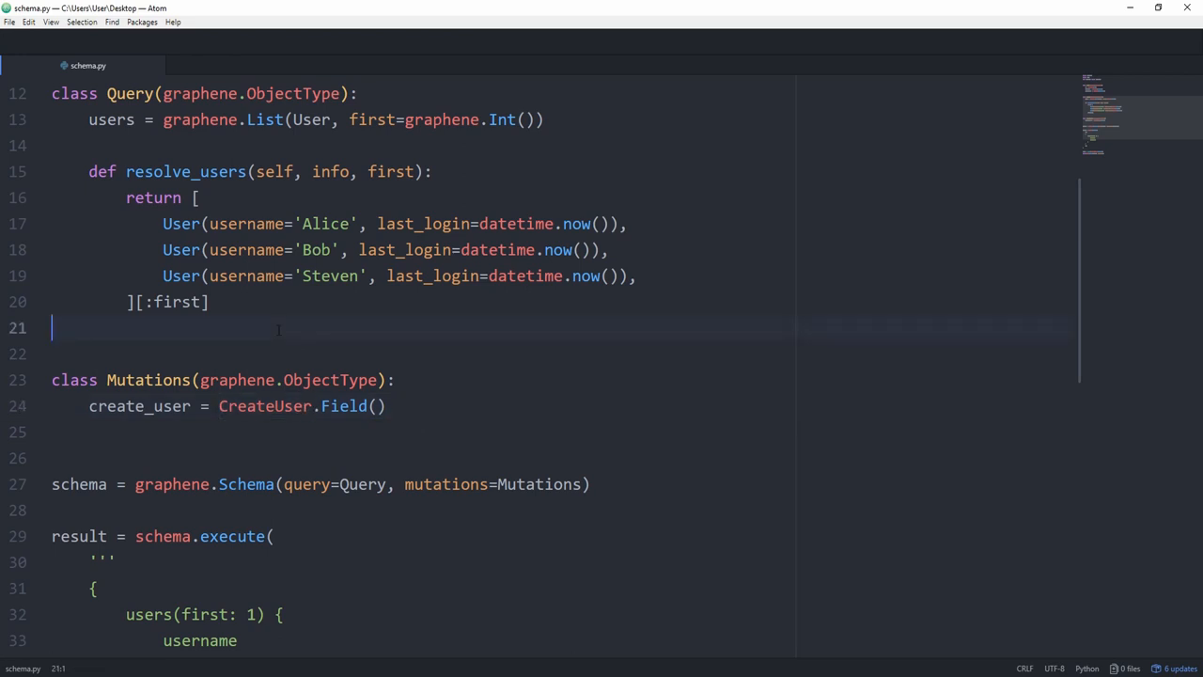
pyautogui.write('class')
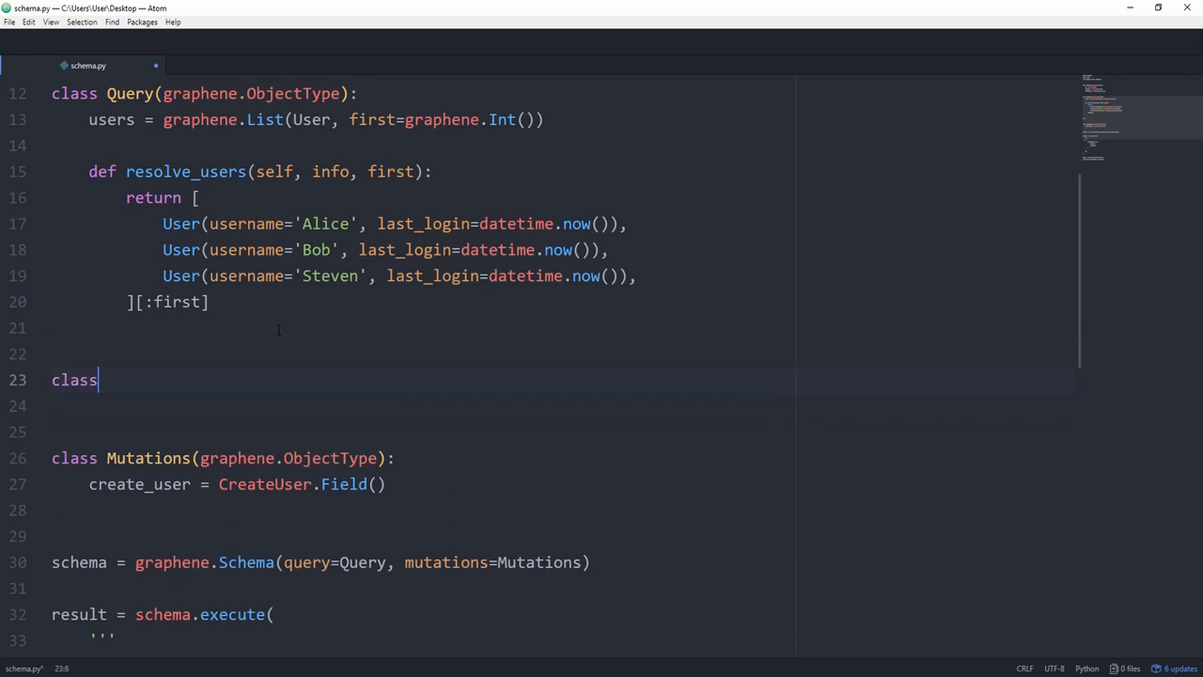
pyautogui.write('CreateUser')
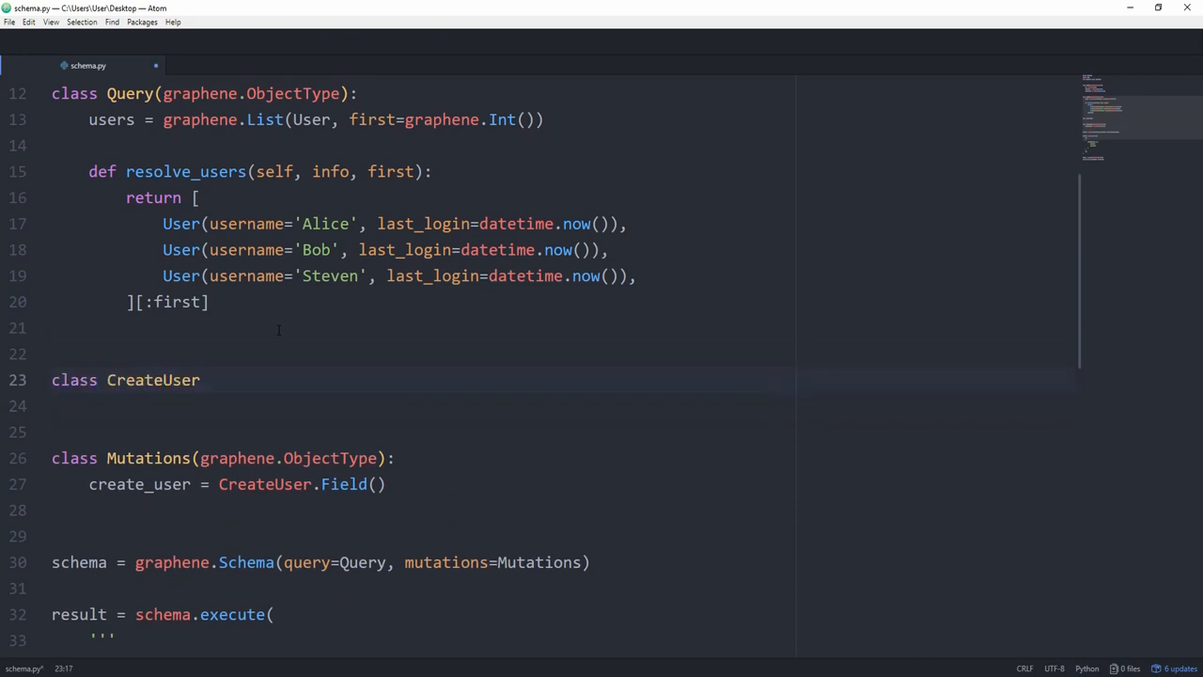
# Give CreateUser an Arguments class with username = graphene.String(required=False) and a user = graphene.Field(User)
pyautogui.write('(graphene.Mutation):')
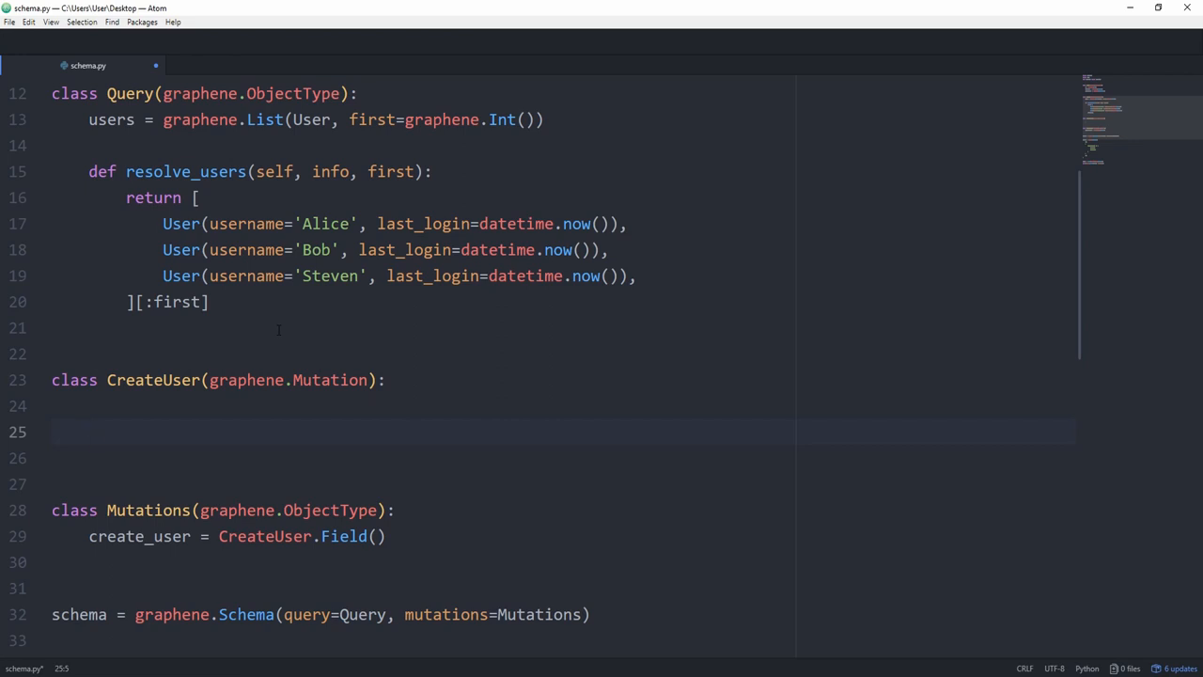
pyautogui.write('class Arguments:')
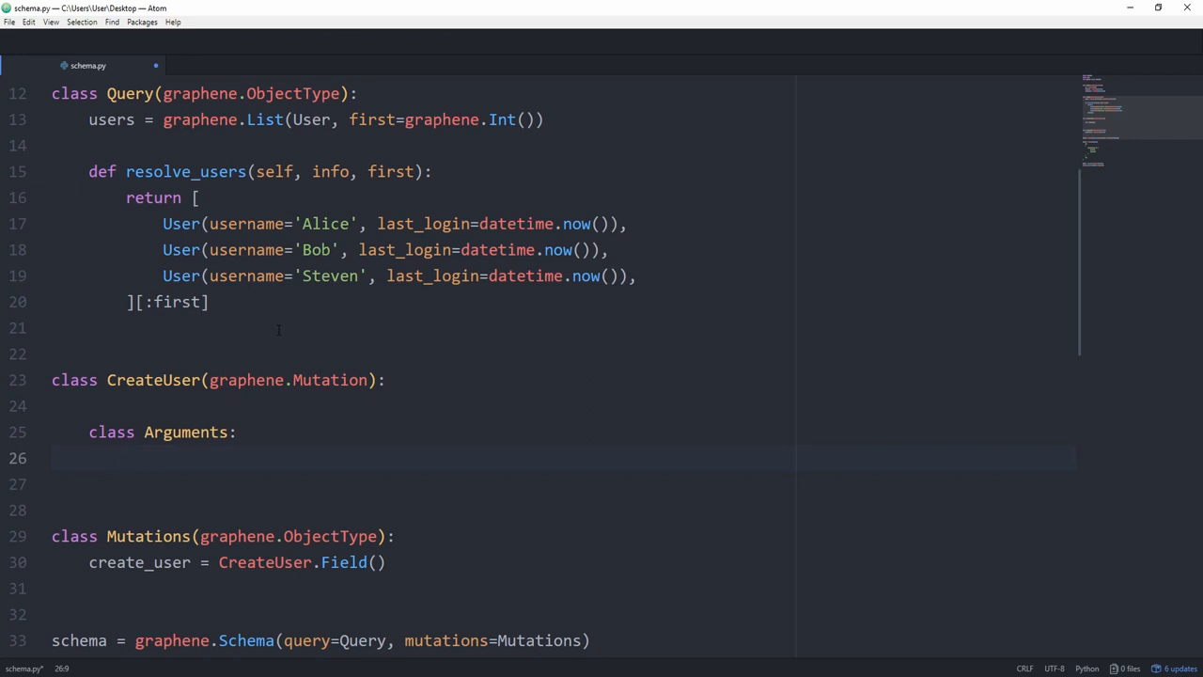
pyautogui.write('u')
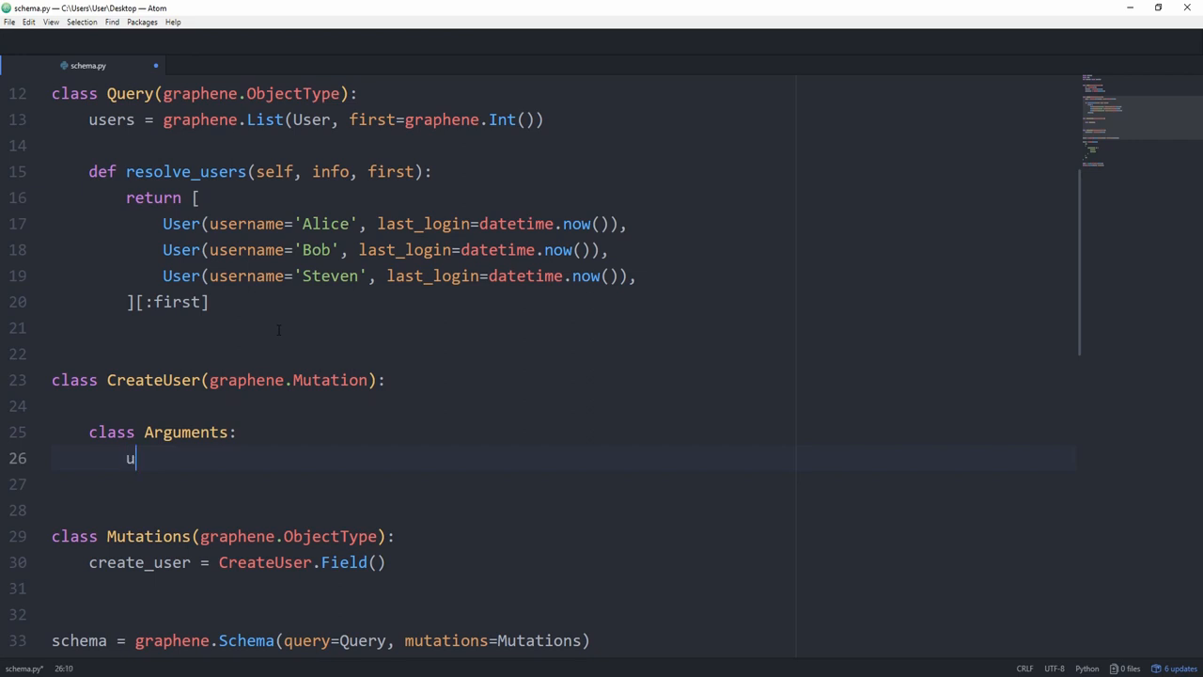
pyautogui.write('sername = graphene')
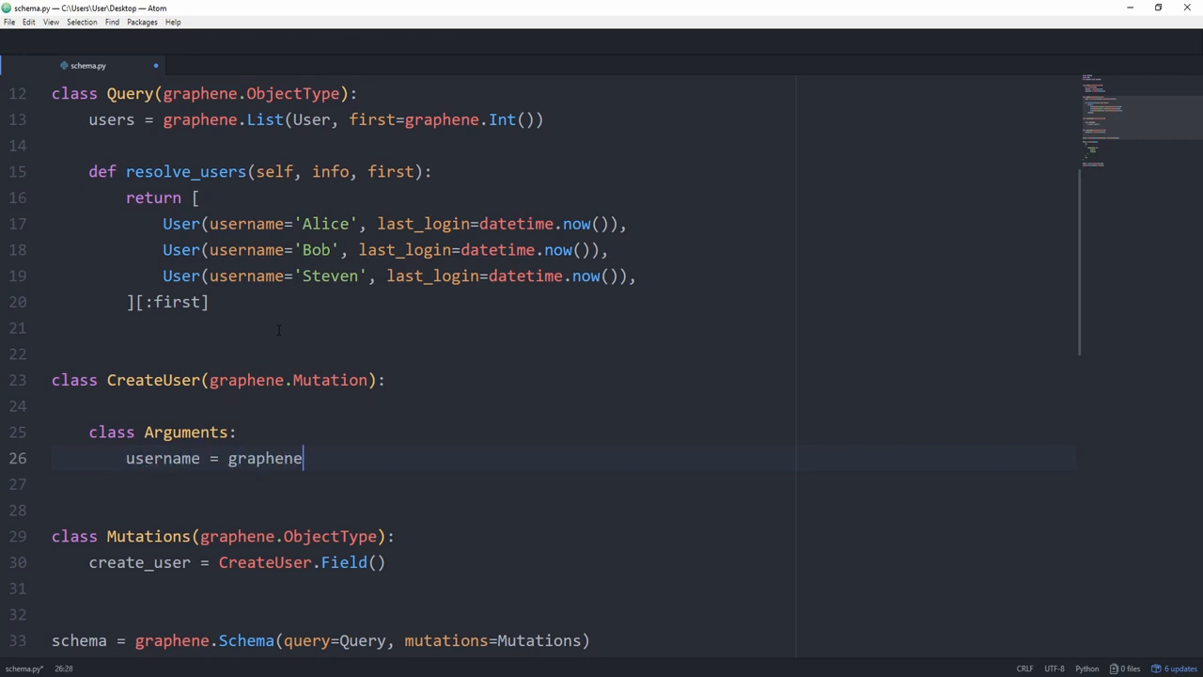
pyautogui.write('.String()')
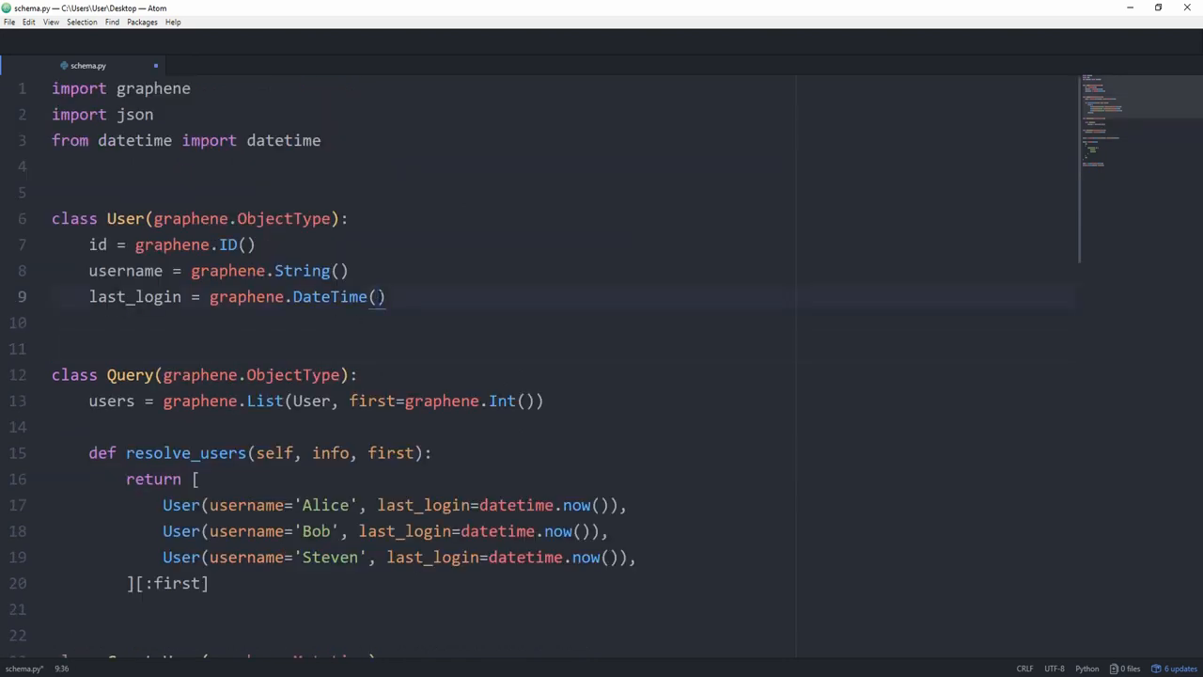
pyautogui.write('required=Fa')
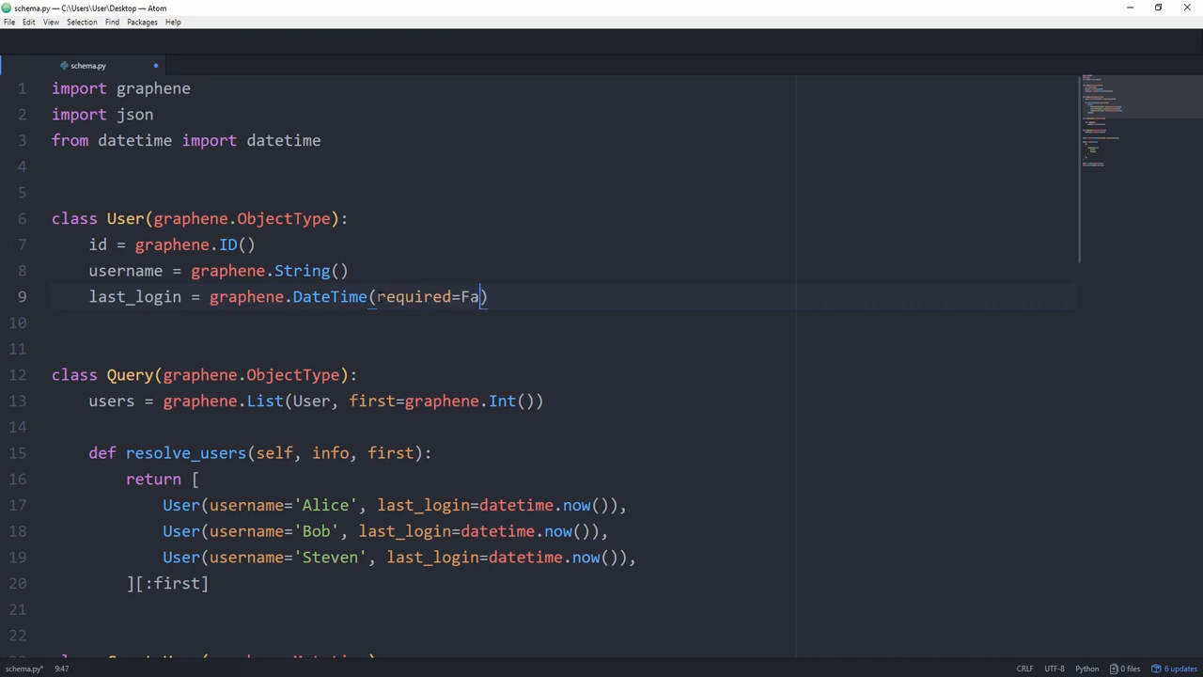
pyautogui.write('lse')
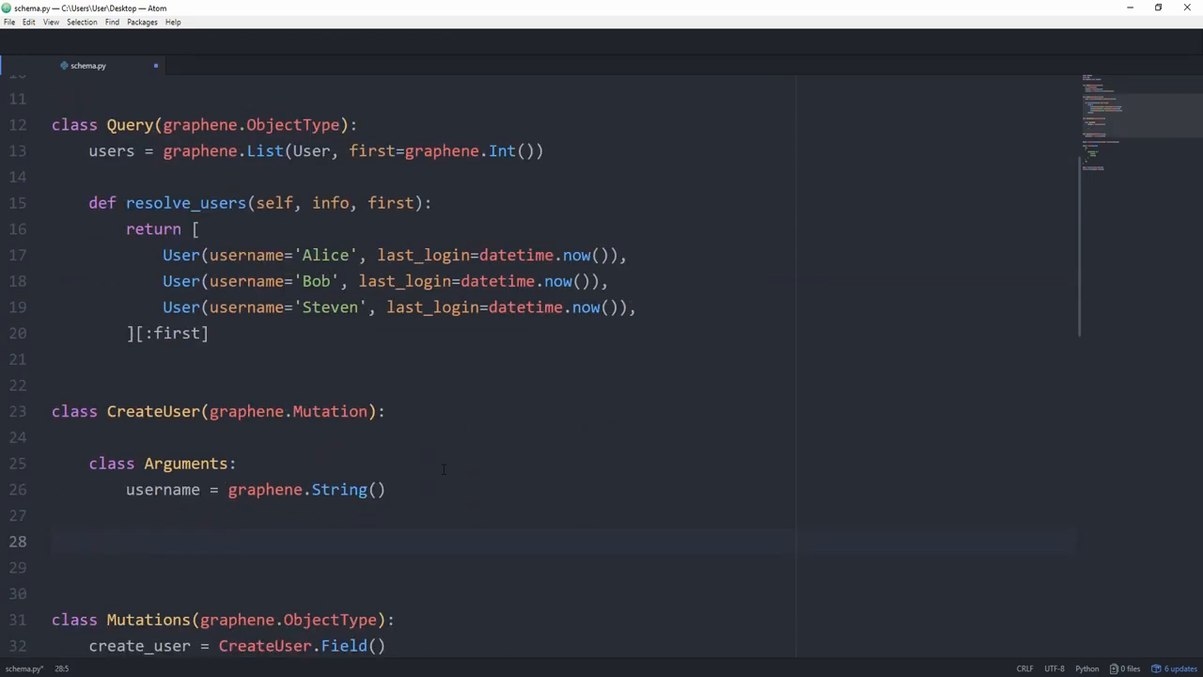
pyautogui.write('user')
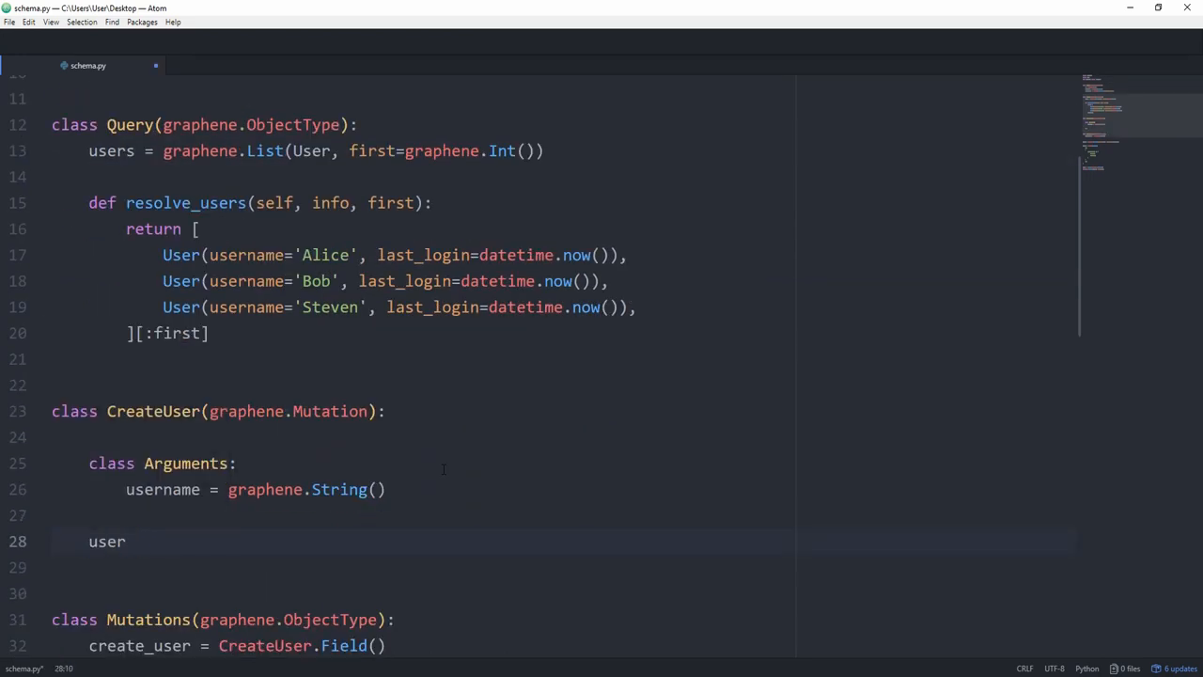
pyautogui.write('= graphene.')
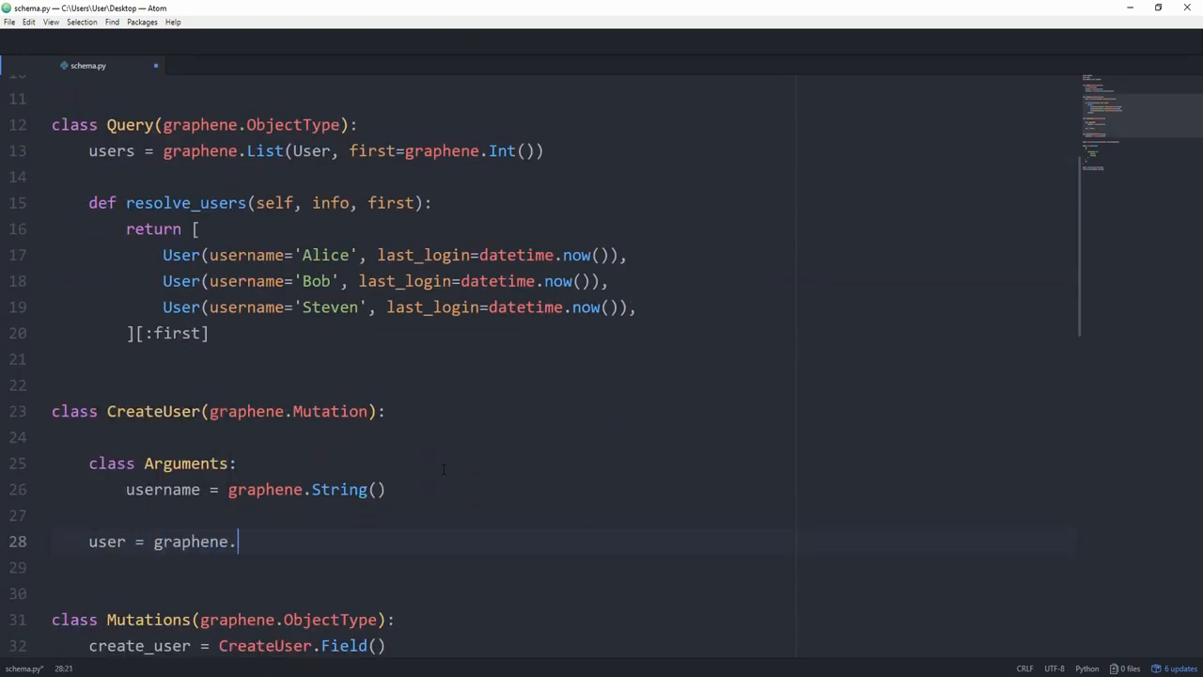
pyautogui.write('Field(User')
pyautogui.click(564, 593)
pyautogui.write('def muta')
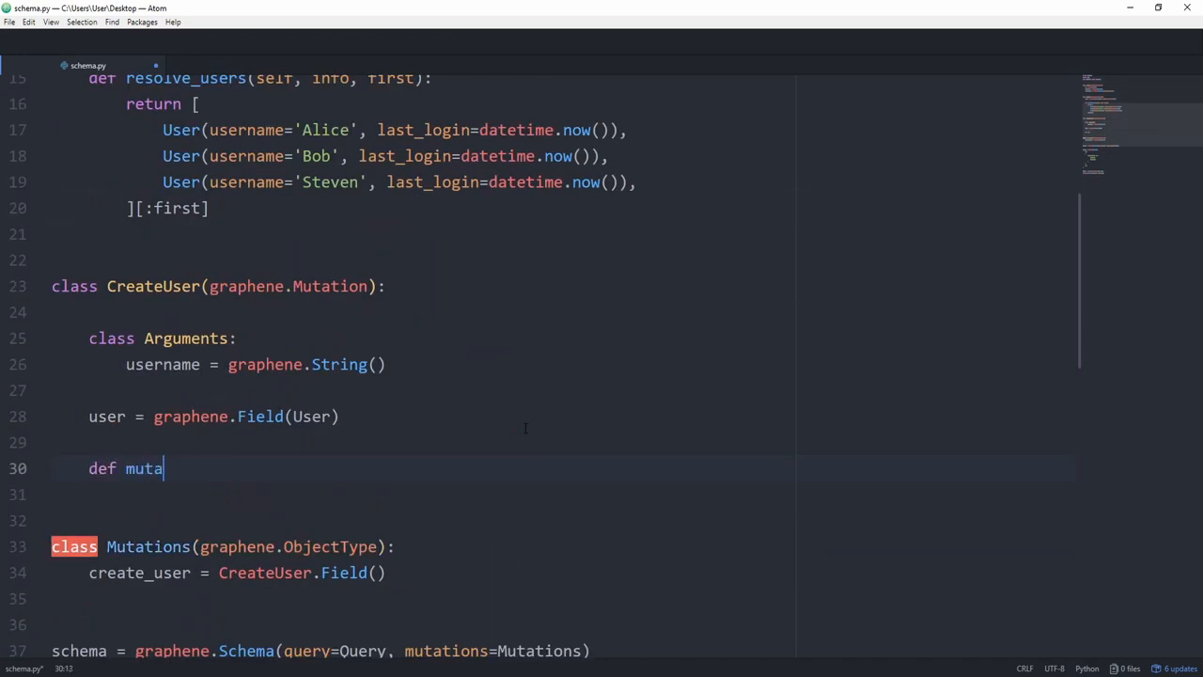
# Write mutate(self, info, username) that builds User(username=username) and returns CreateUser(user=user)
pyautogui.write('te(self,')
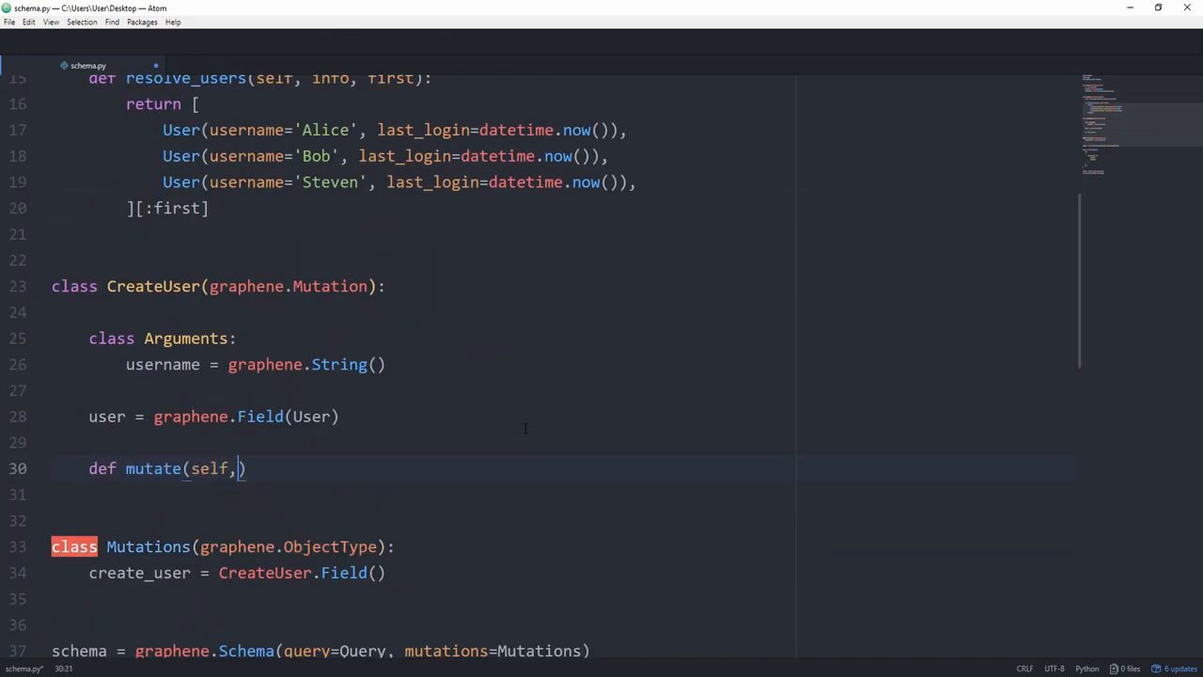
pyautogui.write('info,')
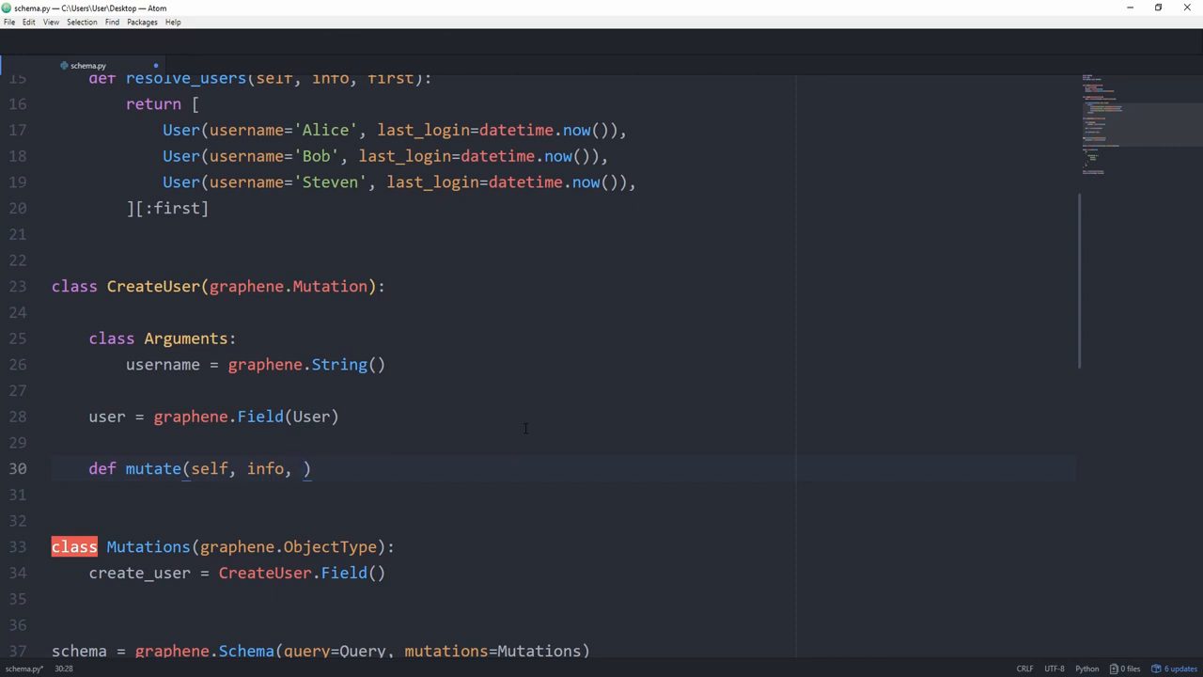
pyautogui.write('username')
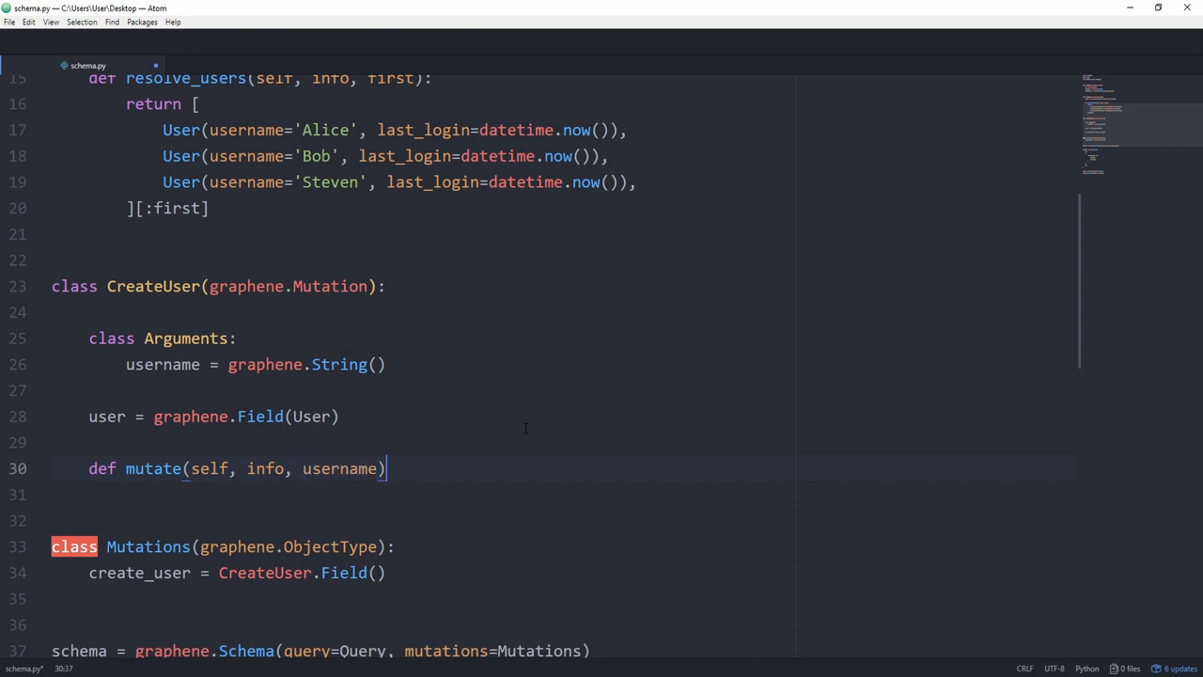
pyautogui.press('enter')
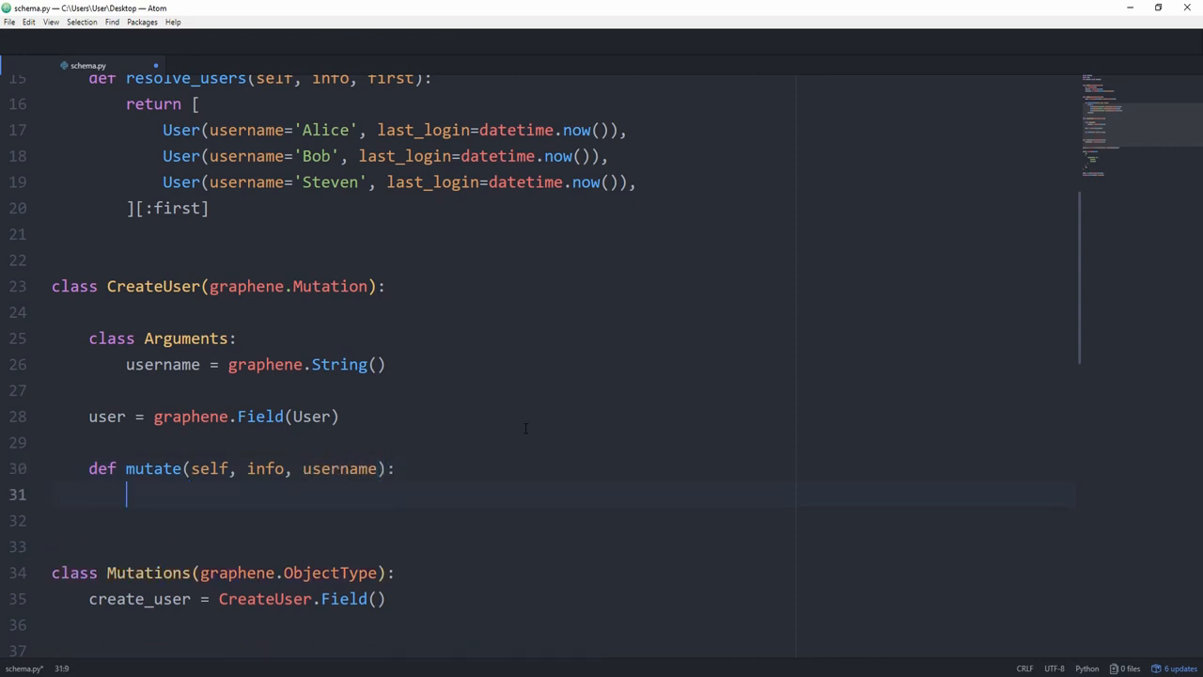
pyautogui.write('user = User')
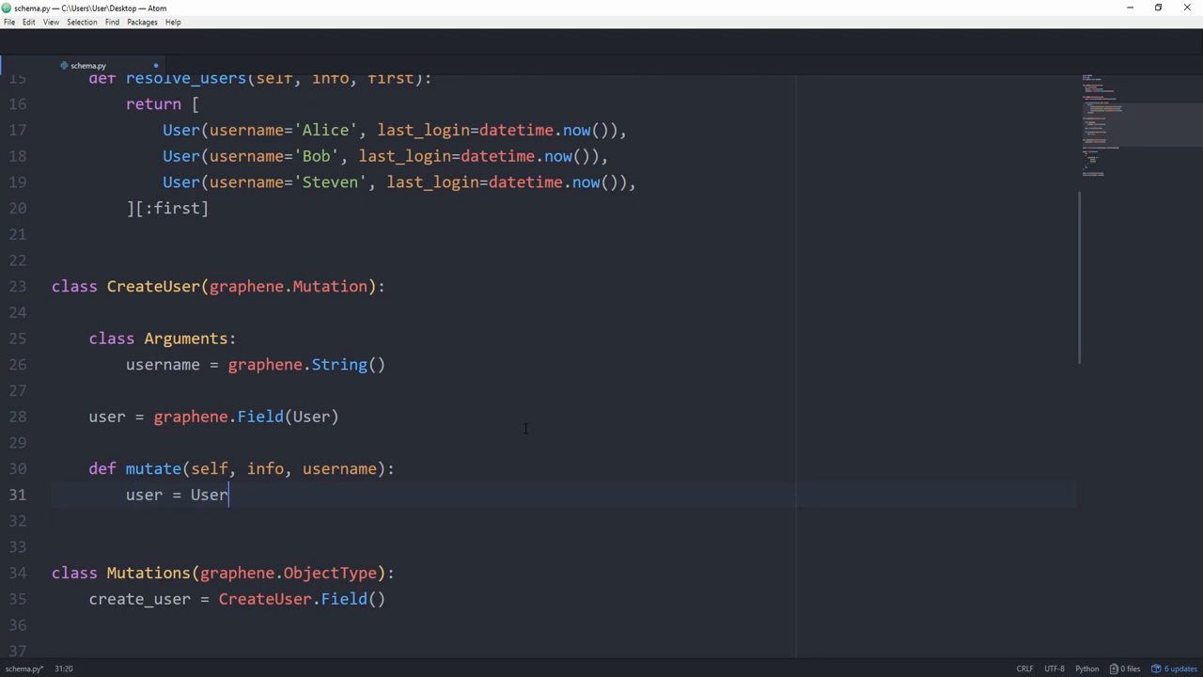
pyautogui.write('(userN')
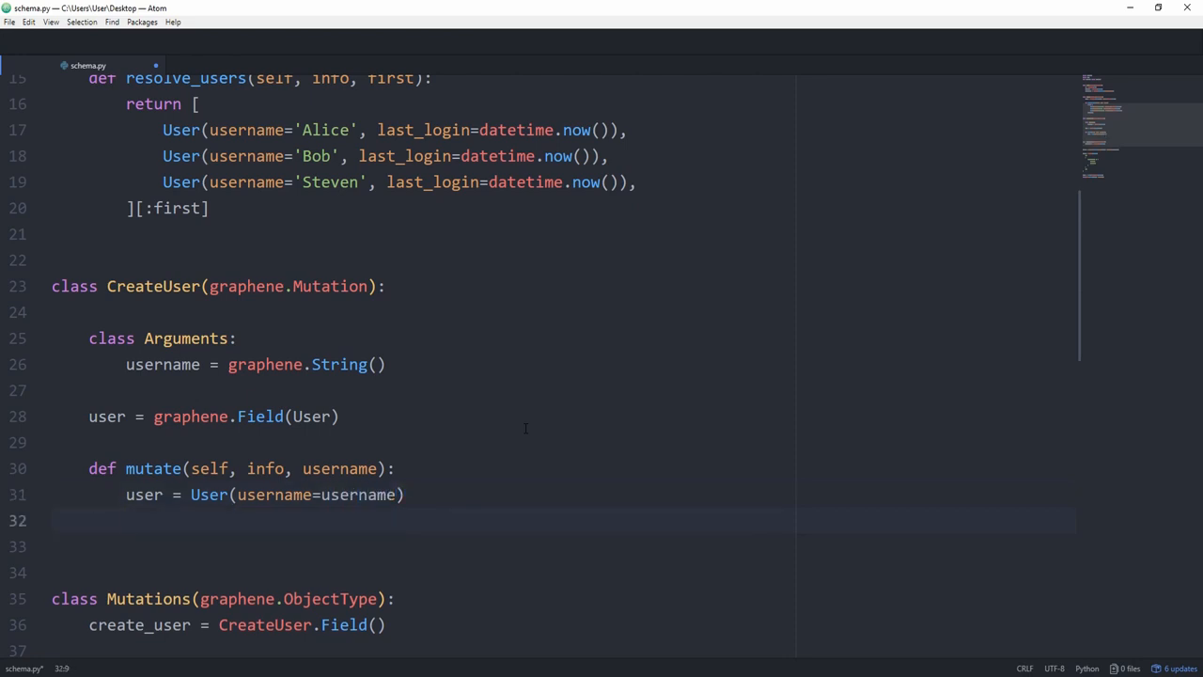
pyautogui.write('return CreateUs')
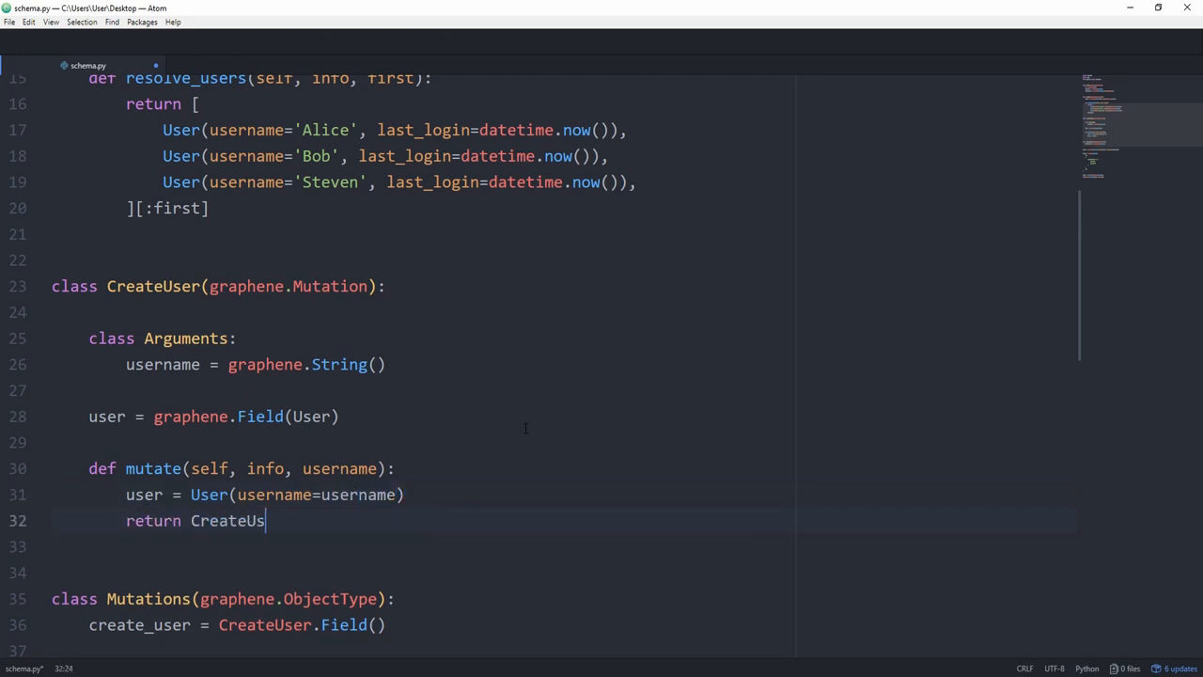
pyautogui.write('er(user=user')
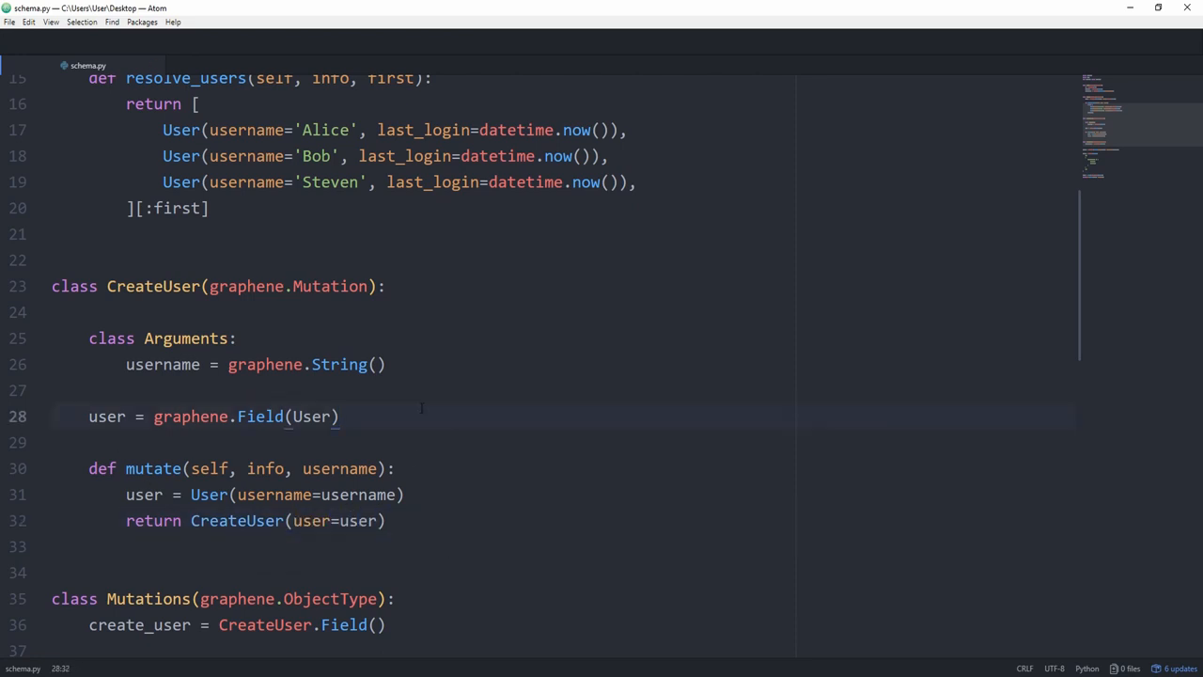
pyautogui.click(339, 416)
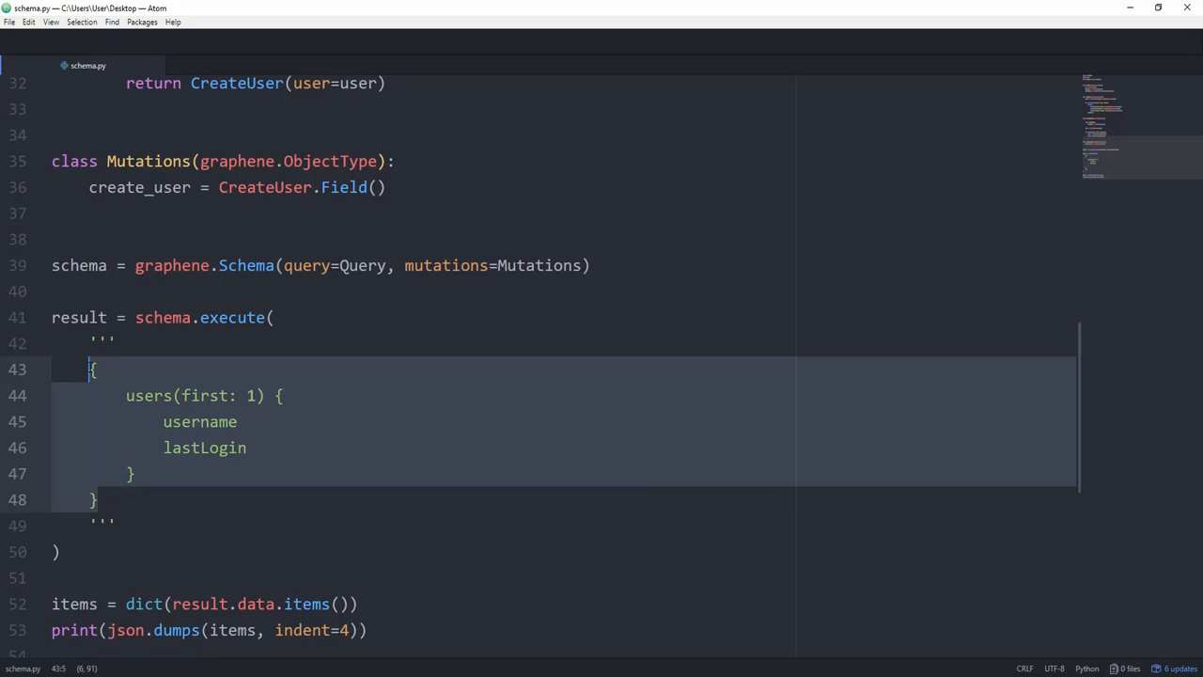
# Replace the users query with a createUser mutation for "Bob" requesting user { username }
pyautogui.write('mutatio')
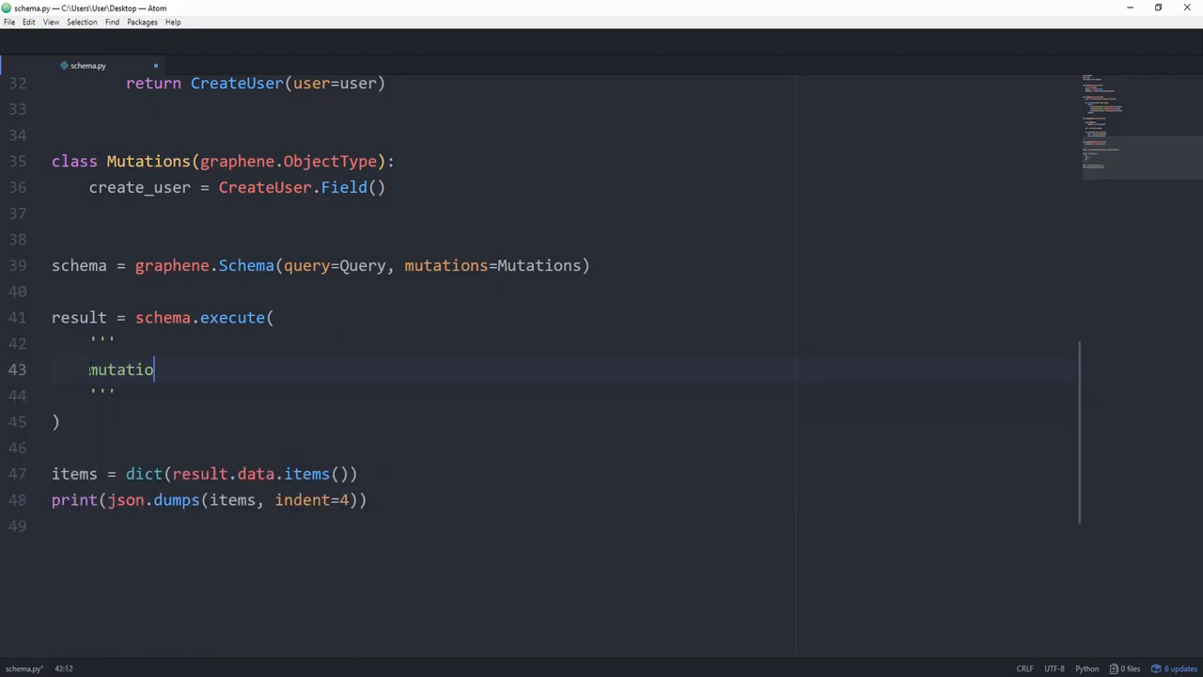
pyautogui.write('n createUser {')
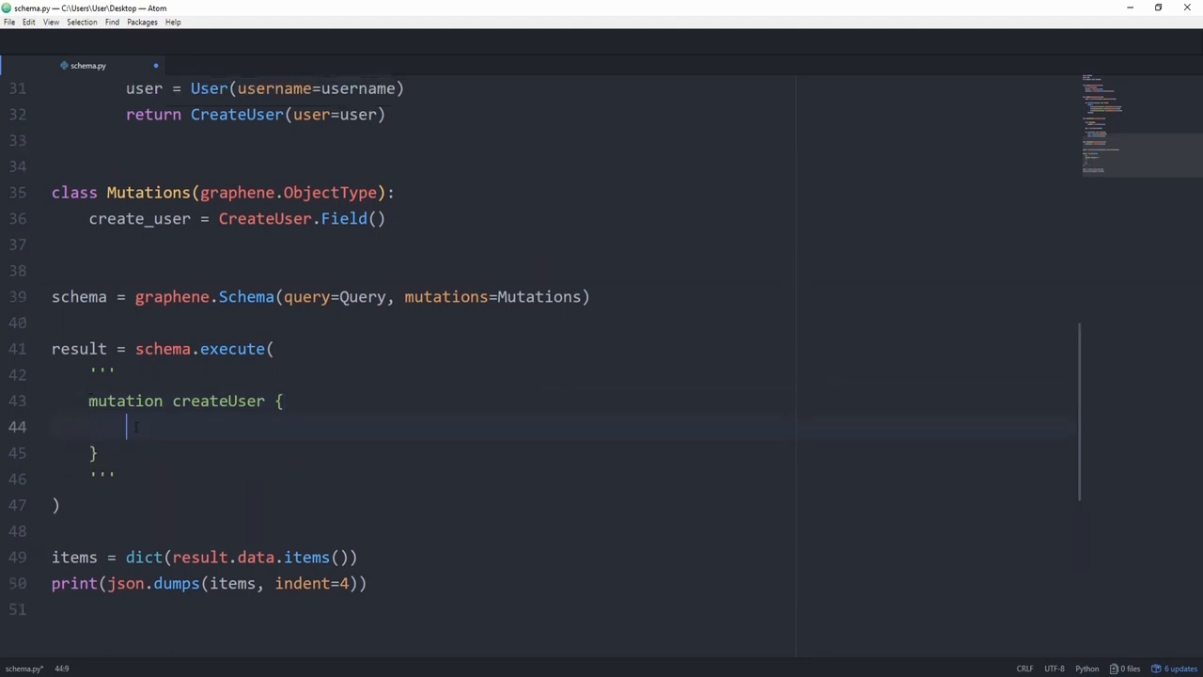
pyautogui.write('createUse')
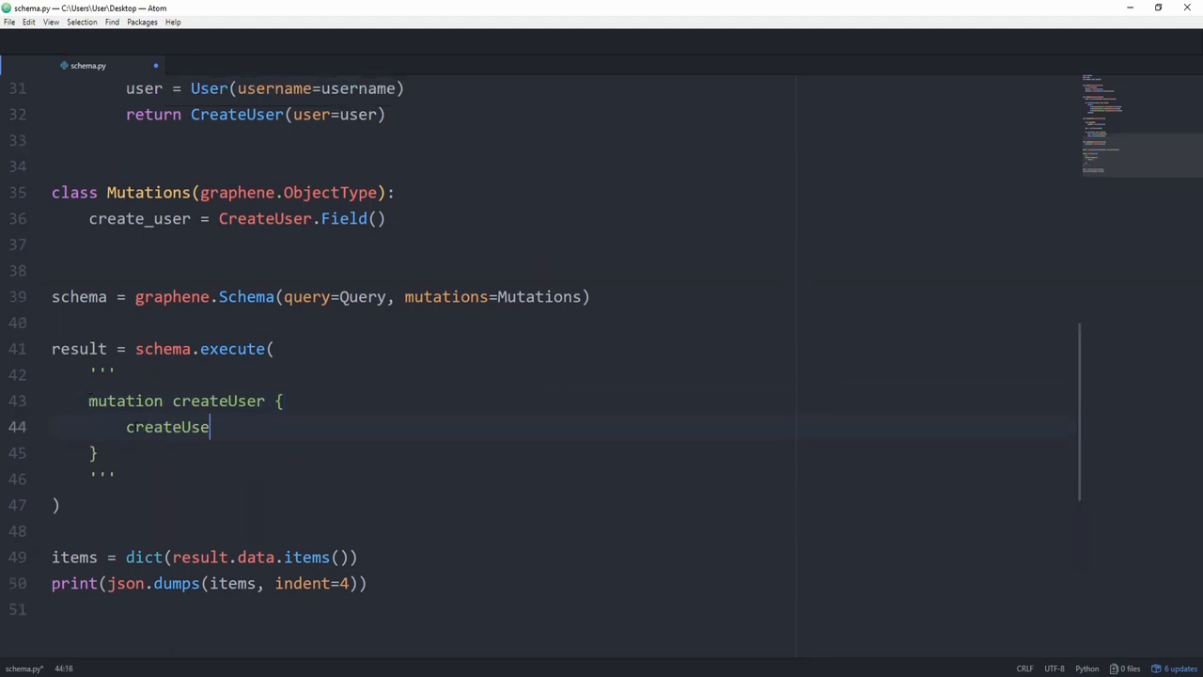
pyautogui.write('r')
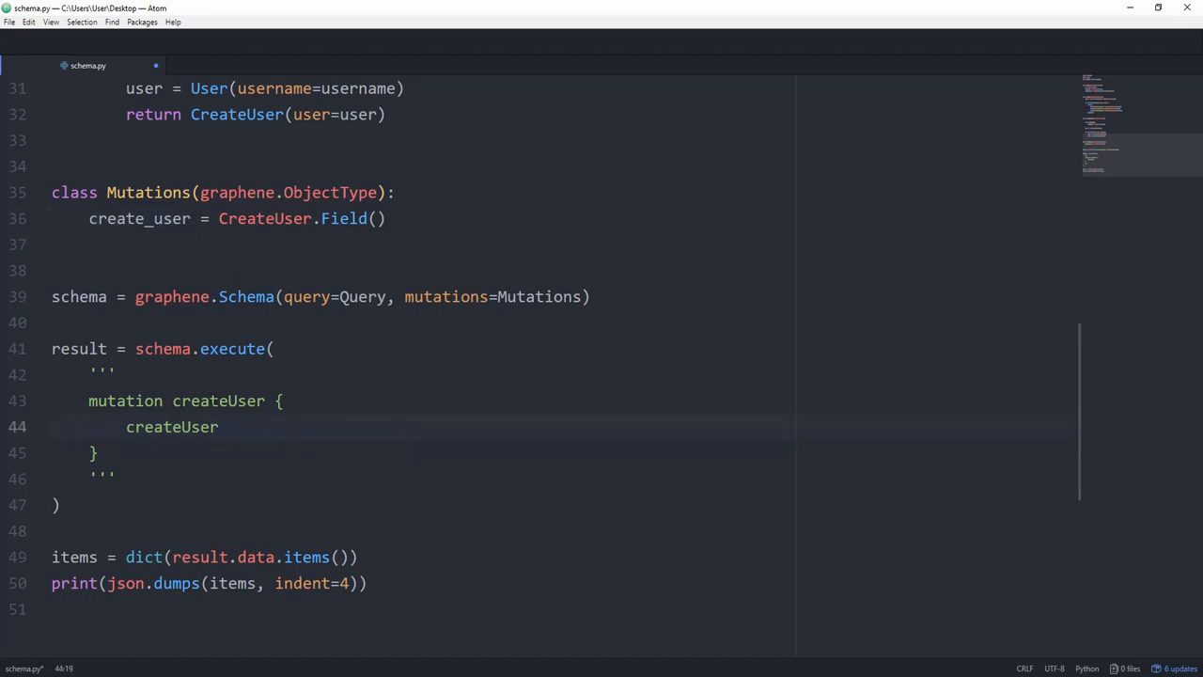
pyautogui.doubleClick(218, 401)
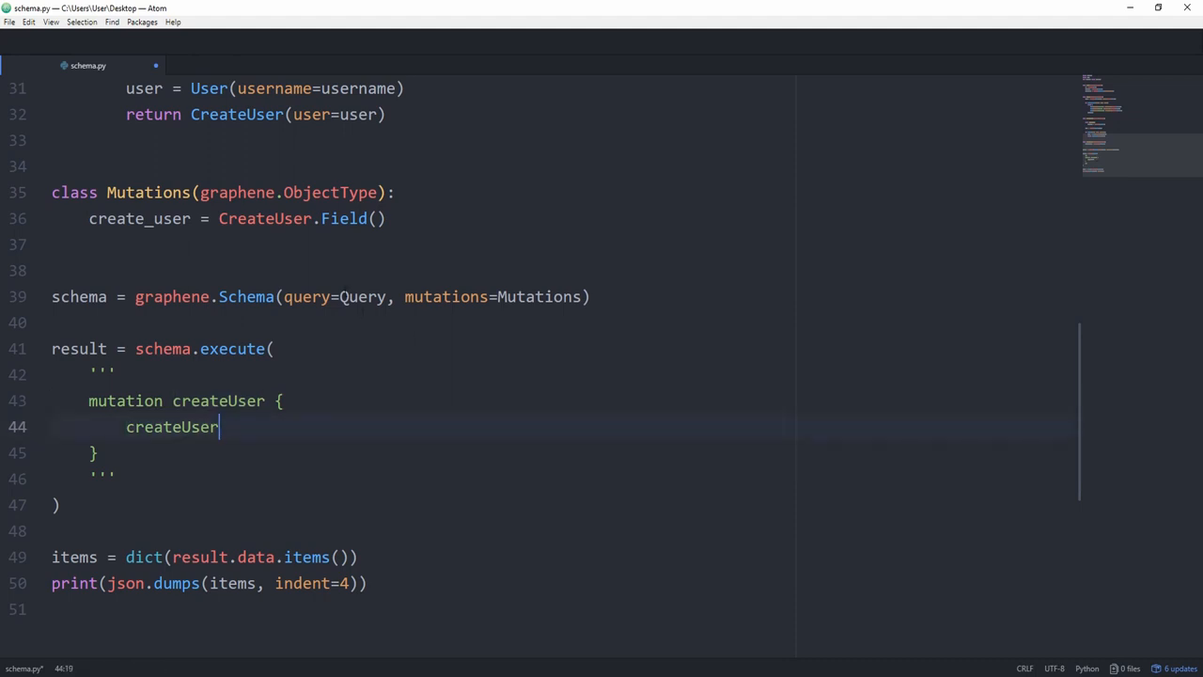
pyautogui.write('()')
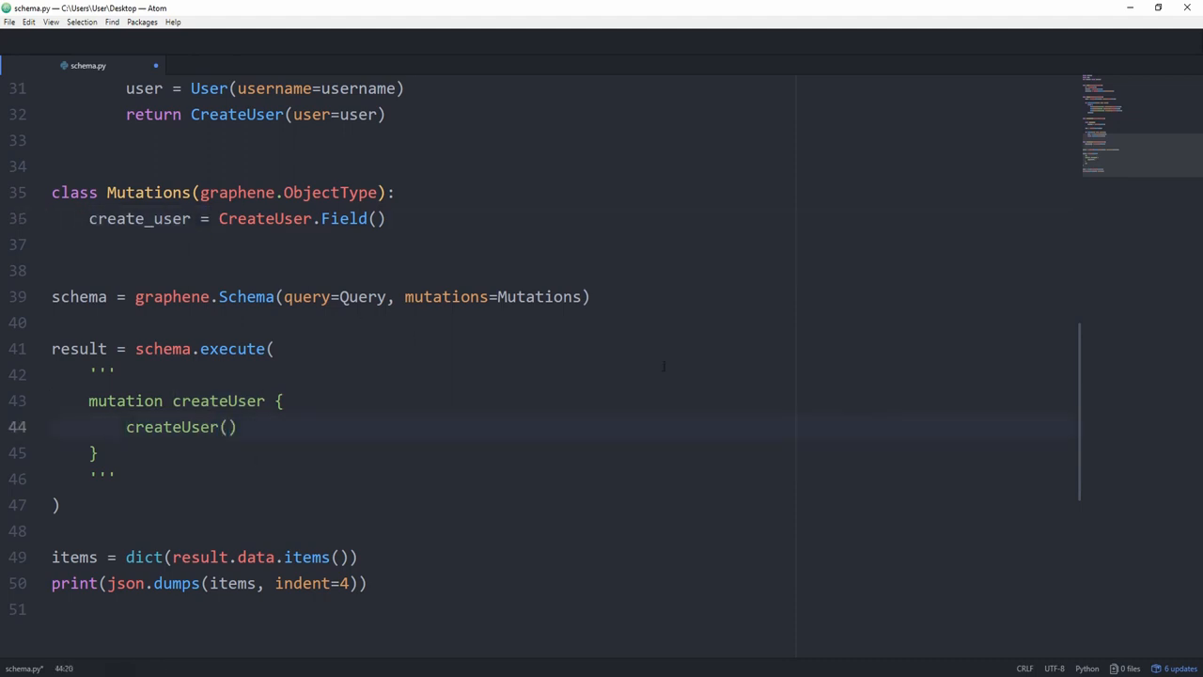
pyautogui.write('username: "Bob')
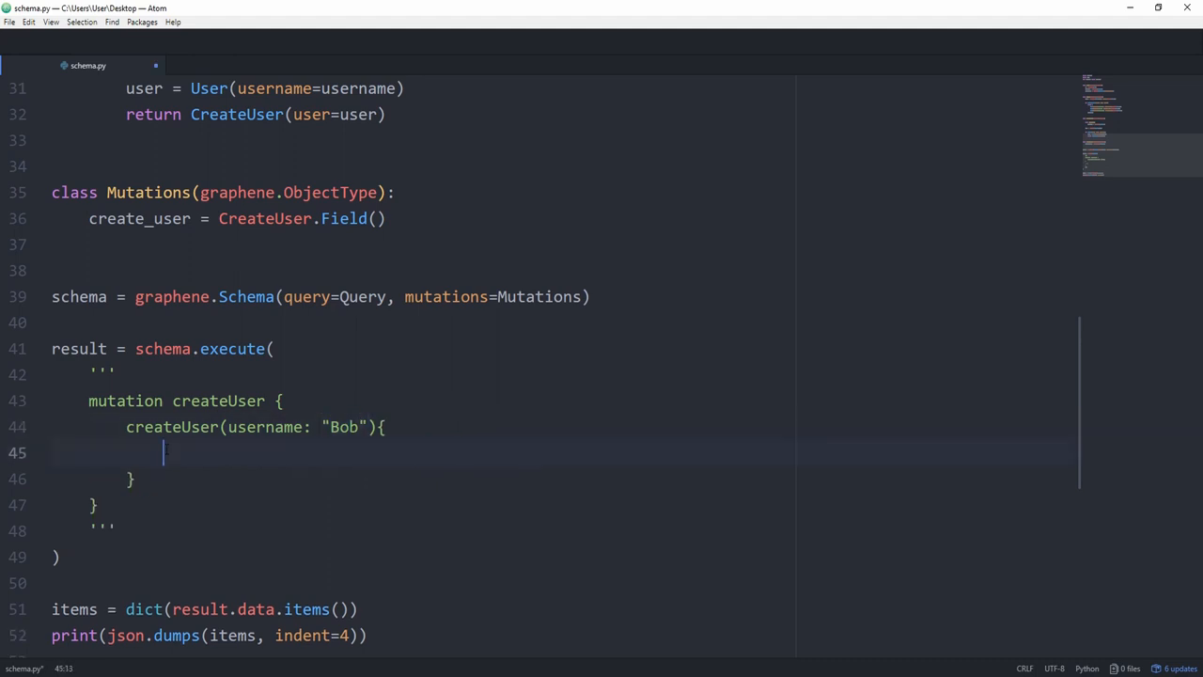
pyautogui.write('user {')
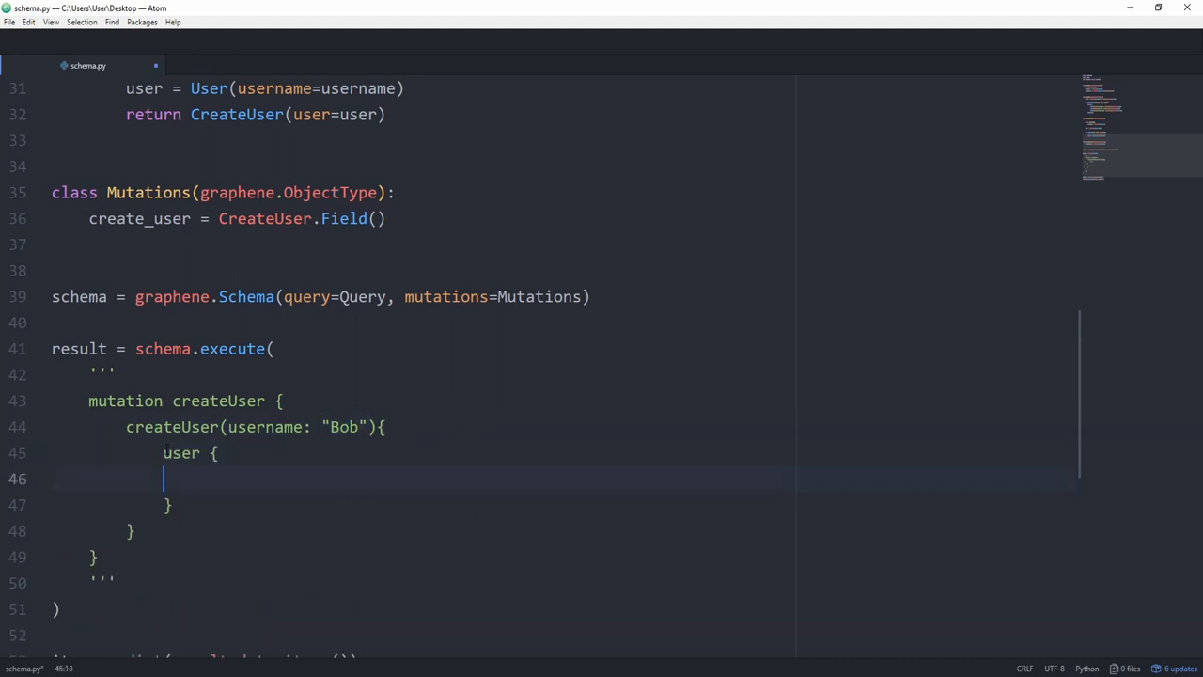
pyautogui.write('username')
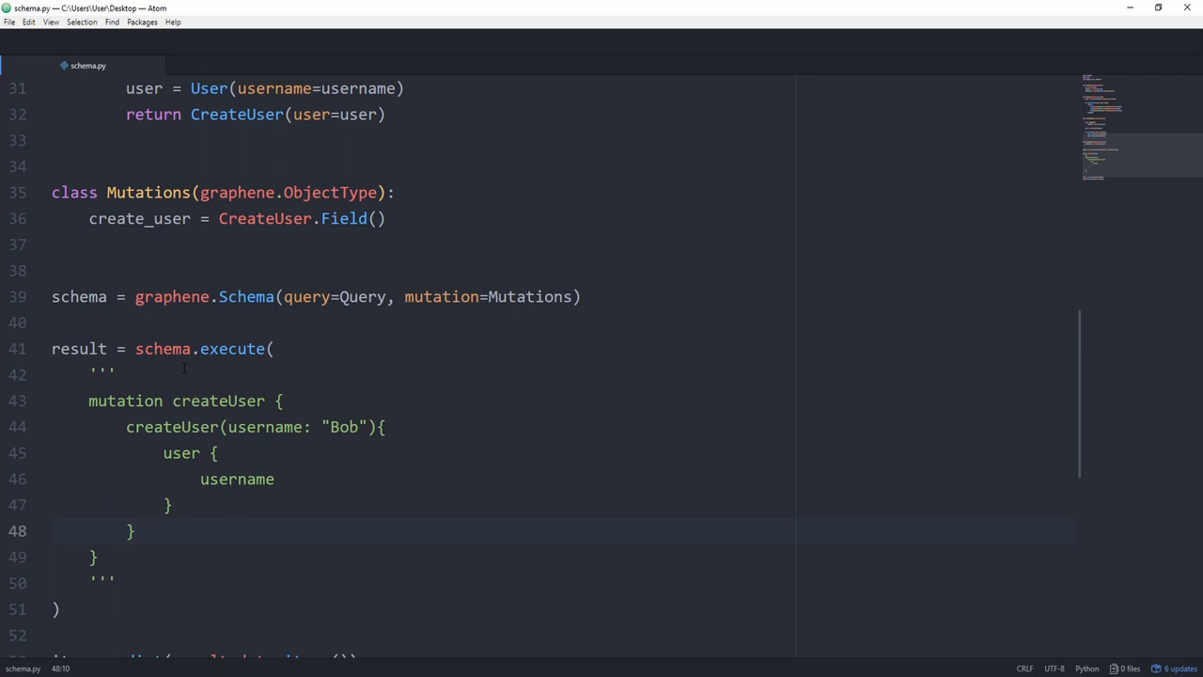
# Add variable_values={'username': 'Bob'} to the schema.execute call
pyautogui.click(116, 582)
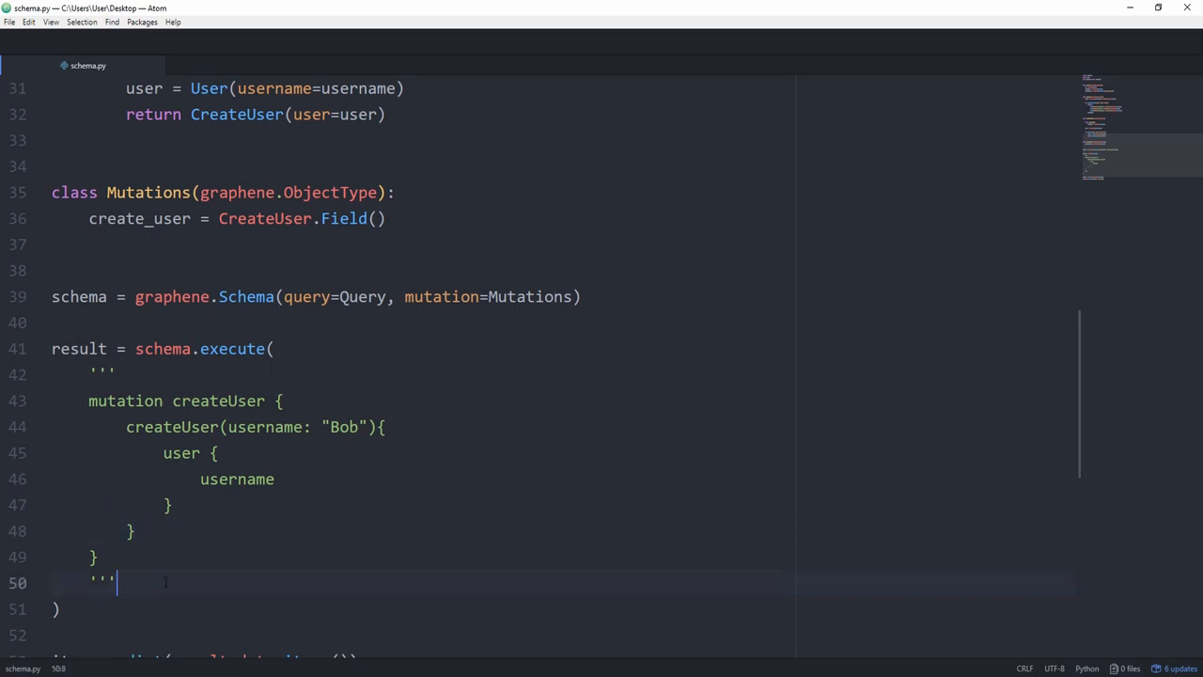
pyautogui.write('variable_val')
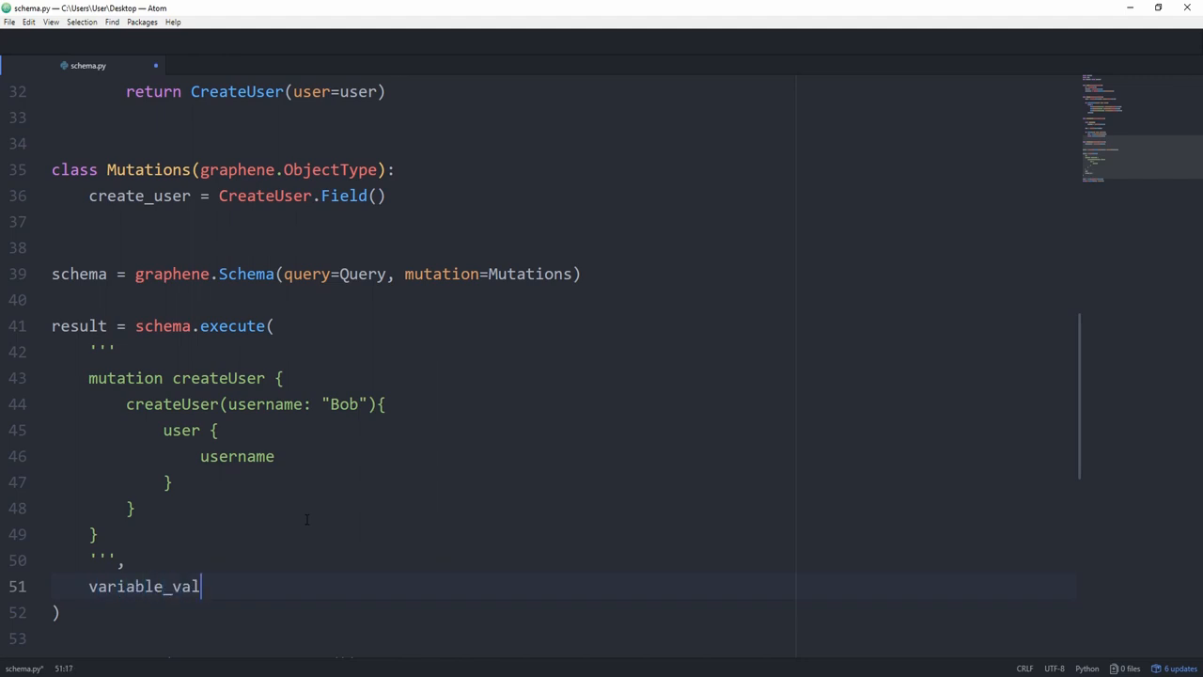
pyautogui.write('ues={}')
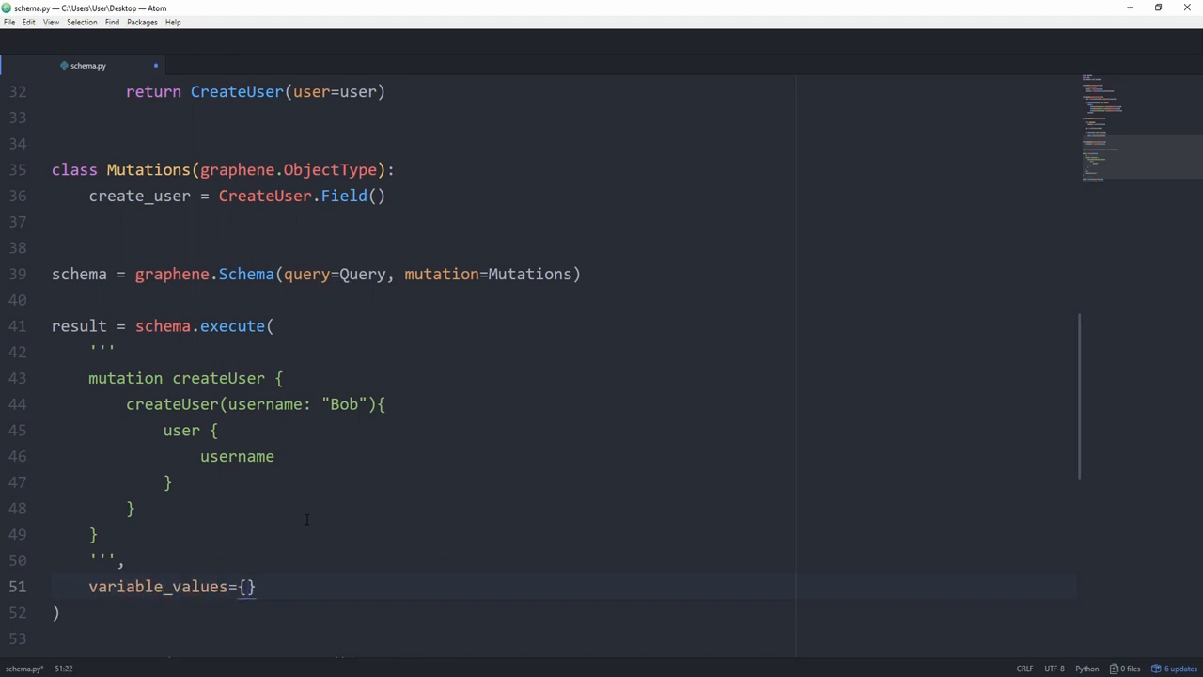
pyautogui.write("'username'")
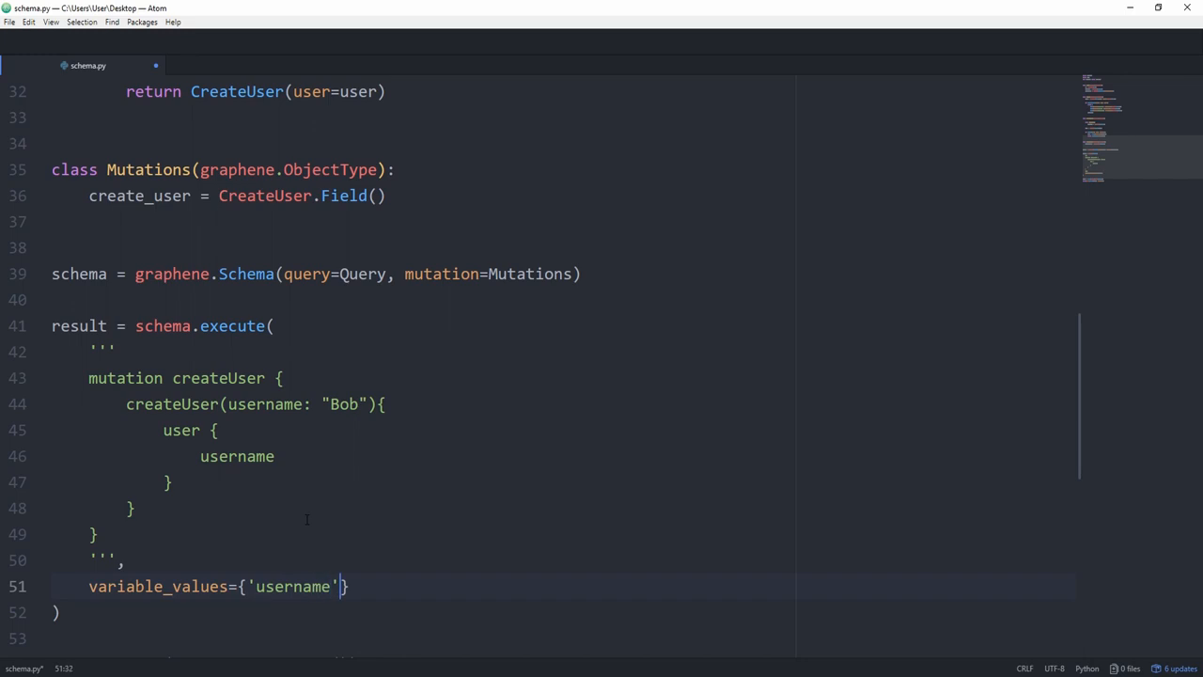
pyautogui.write(": 'Bob'")
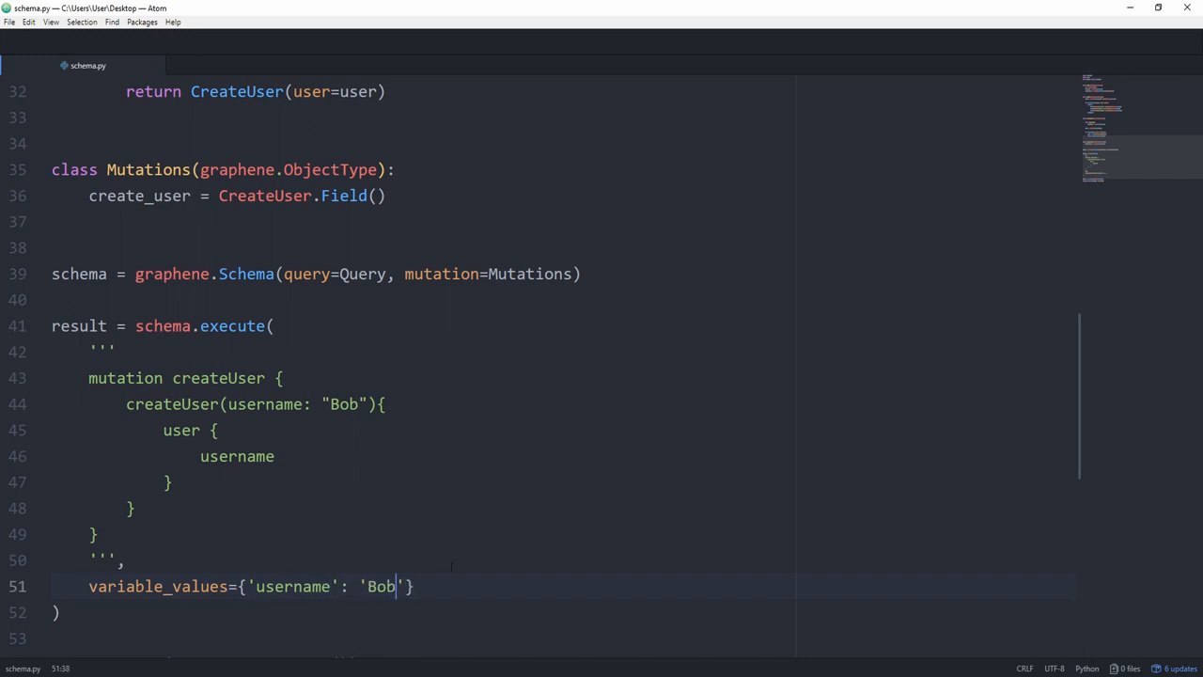
# Replace the literal "Bob" with $username and declare ($username) after the mutation name
pyautogui.click(338, 404)
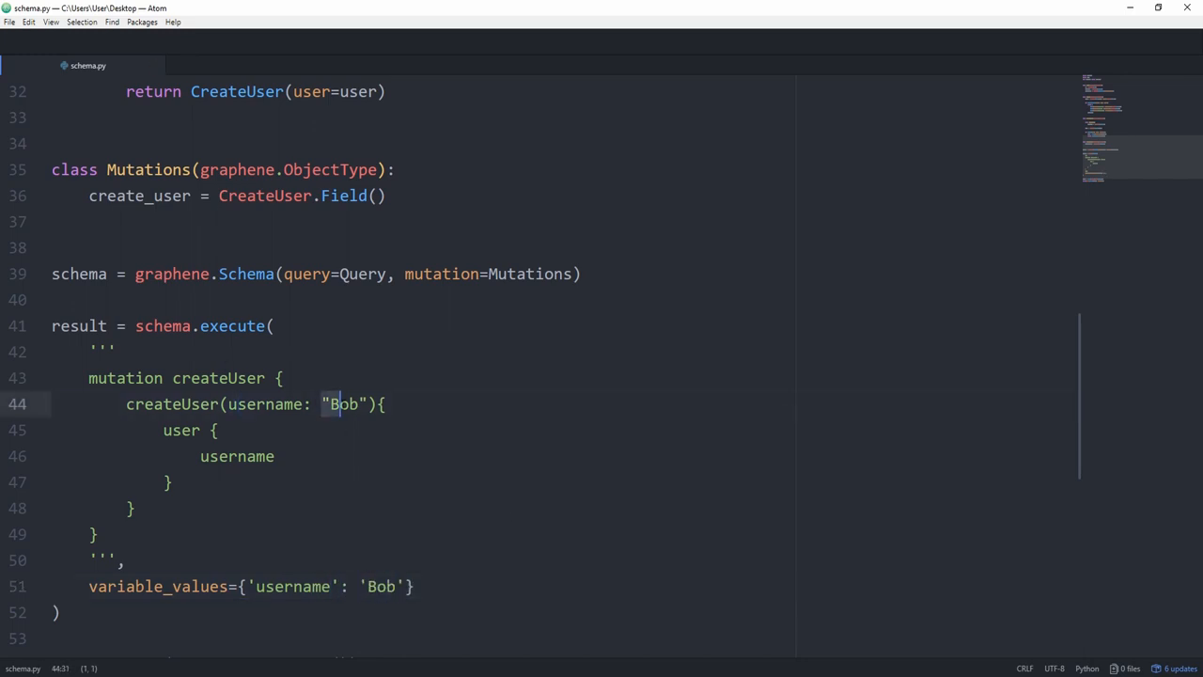
pyautogui.write('$u')
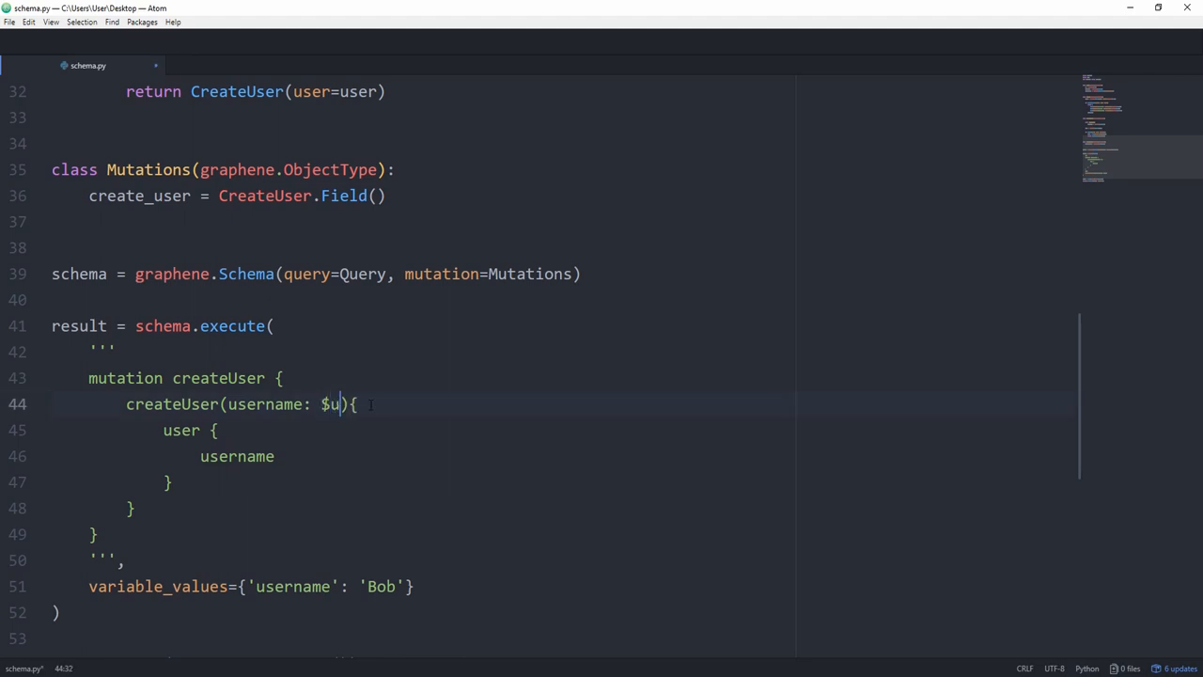
pyautogui.write('sername')
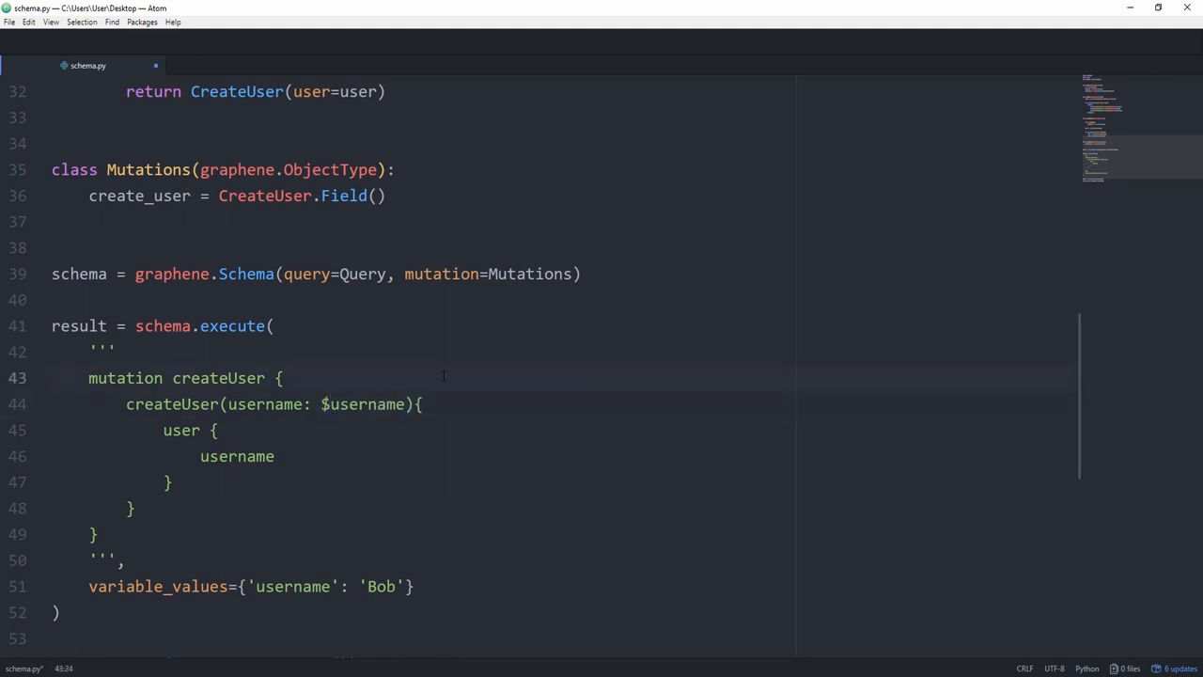
pyautogui.click(266, 378)
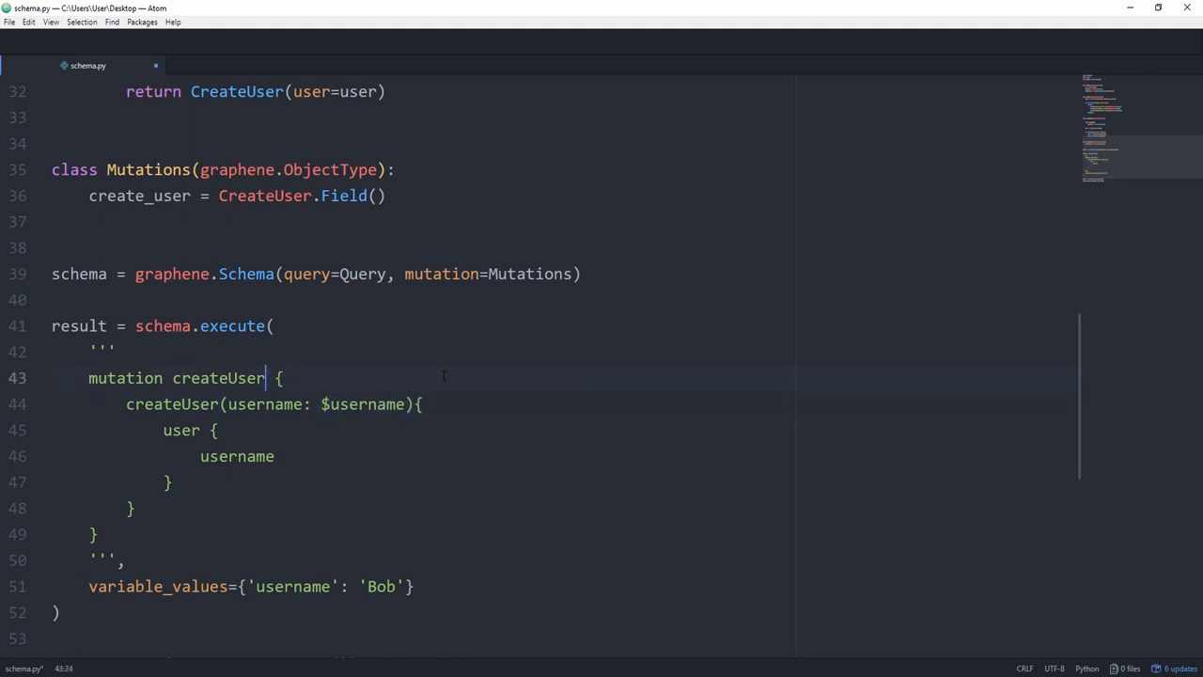
pyautogui.write('($username: String')
pyautogui.write('conntext')
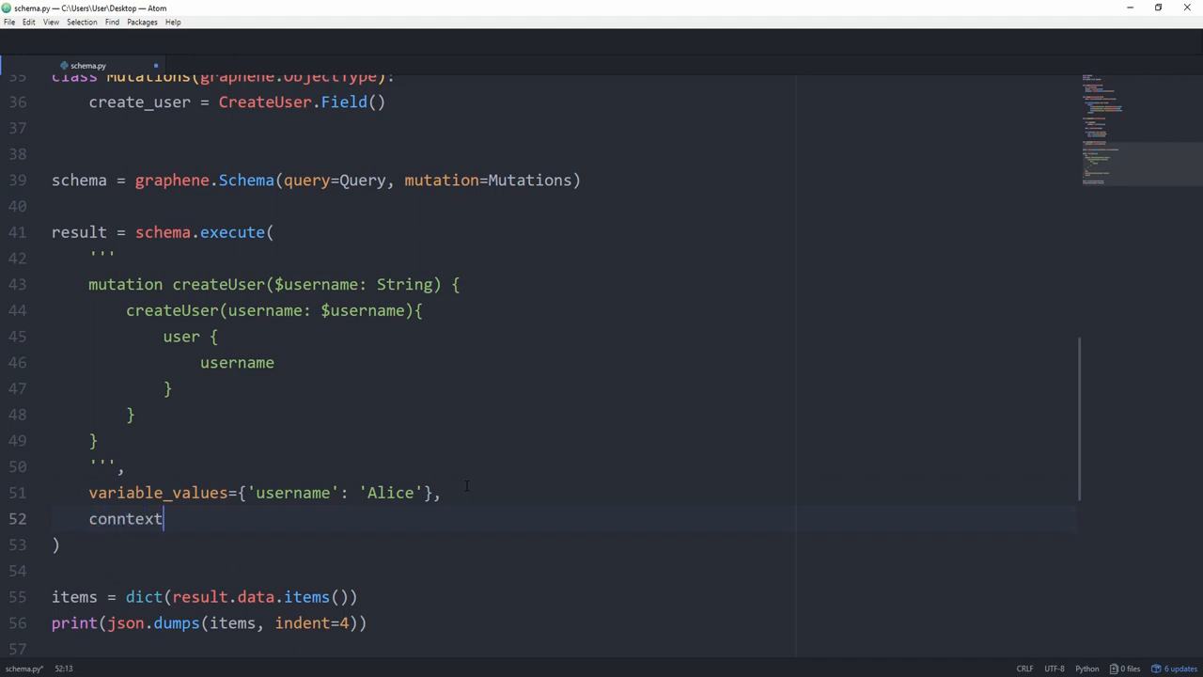
# Add a context={'is_vip': ...} argument to schema.execute after variable_values
pyautogui.write('context=')
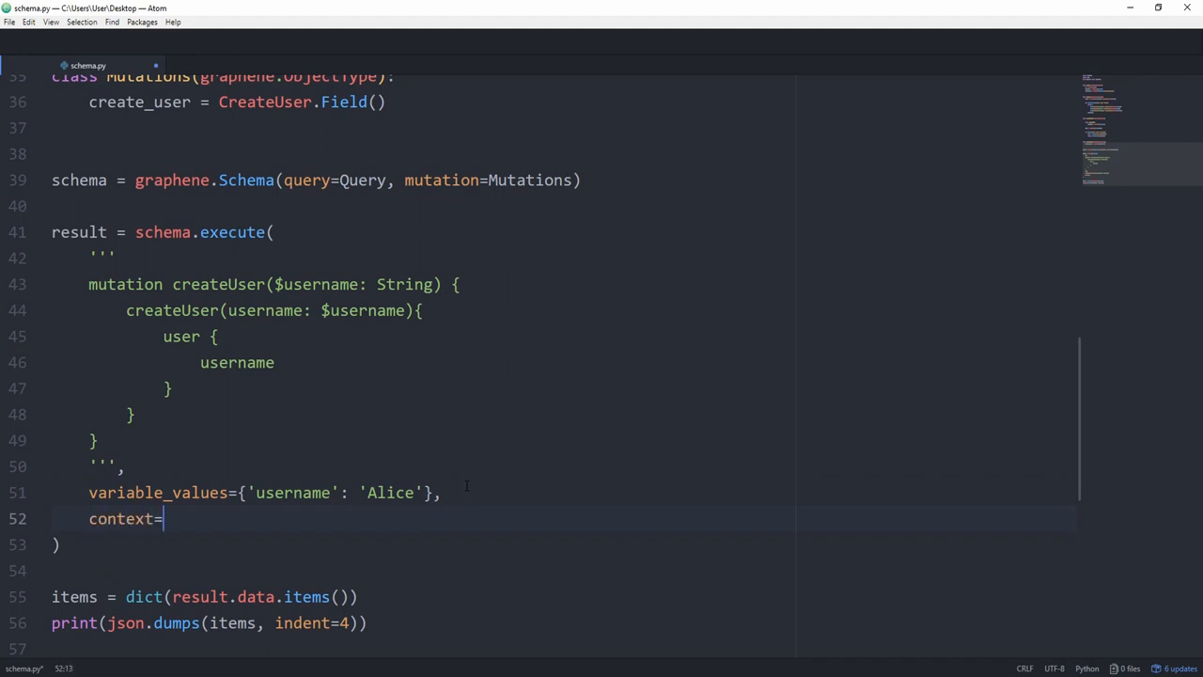
pyautogui.write("{'is_'}")
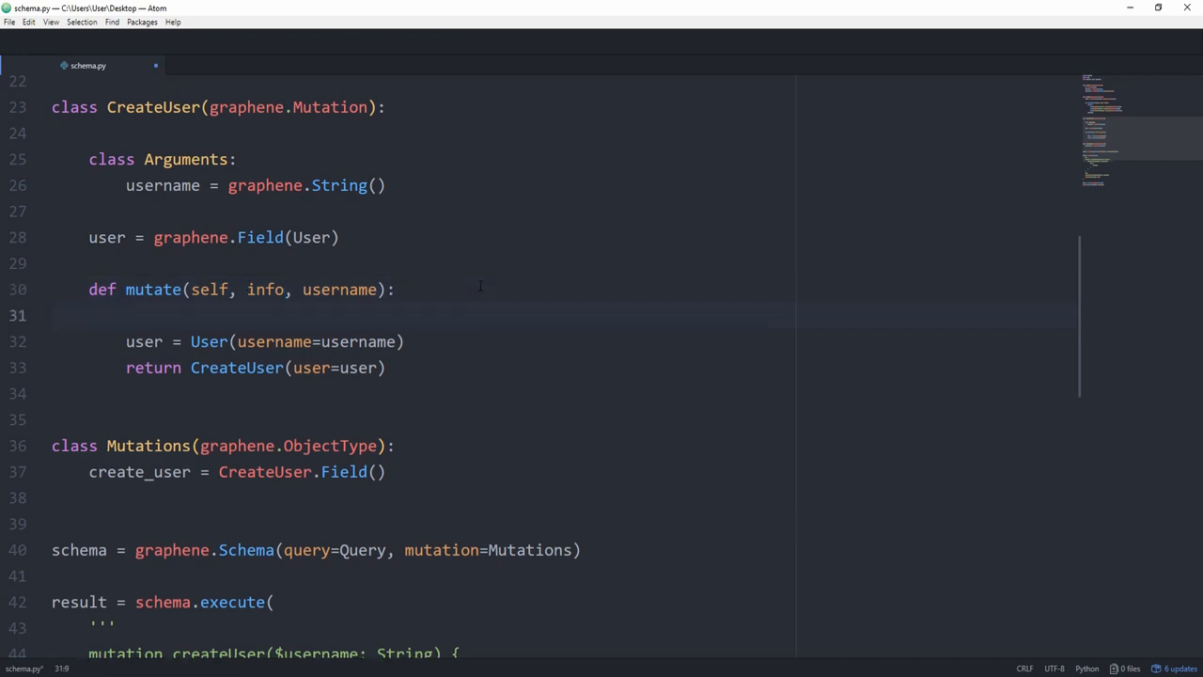
# In mutate, set username = username.upper() when info.context.get('is_vip') is true
pyautogui.write('if info')
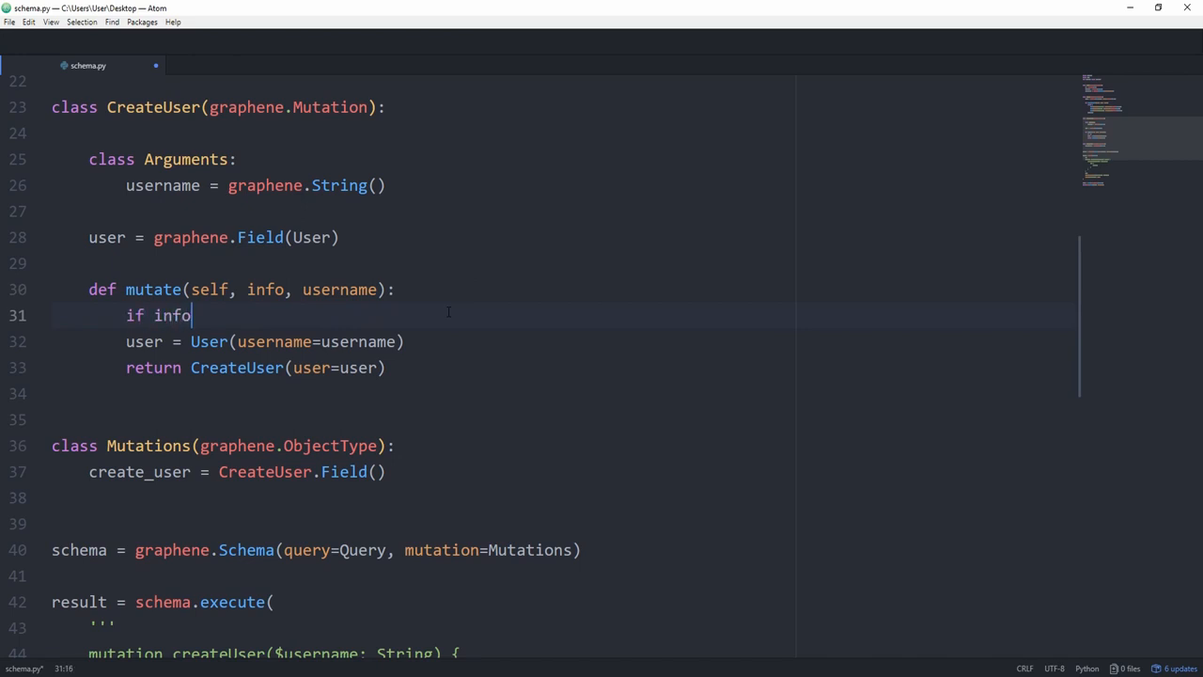
pyautogui.write(".context.get('A'")
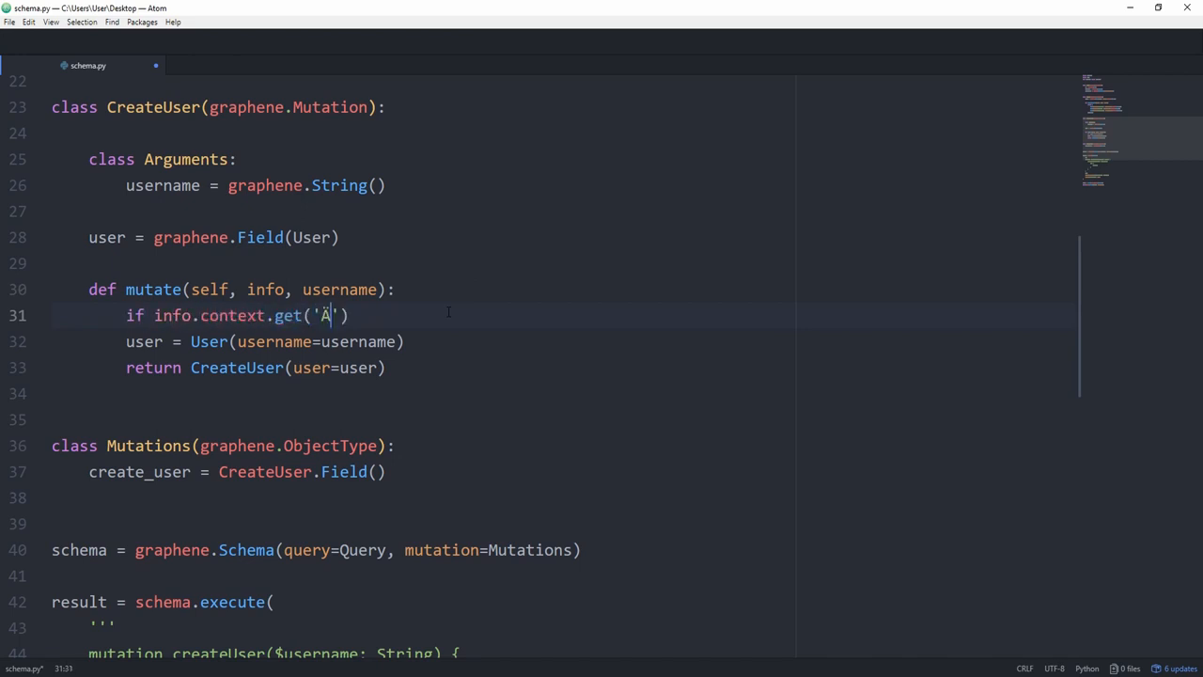
pyautogui.write('is_vip')
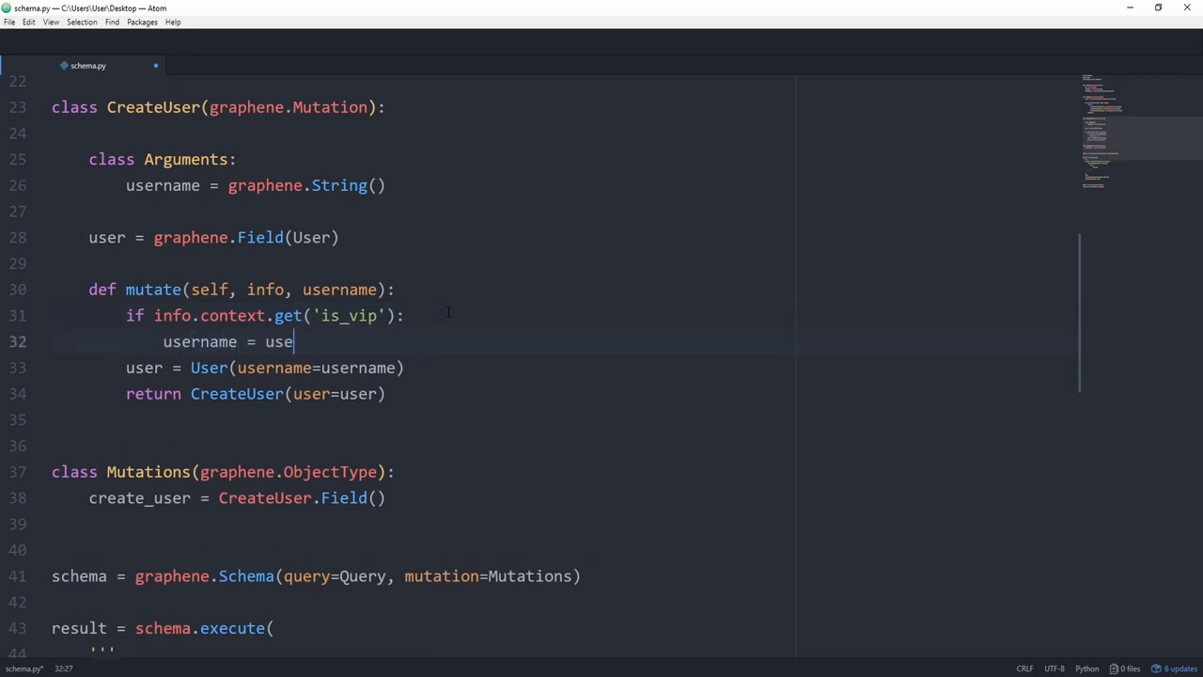
pyautogui.write('rname.upper()')
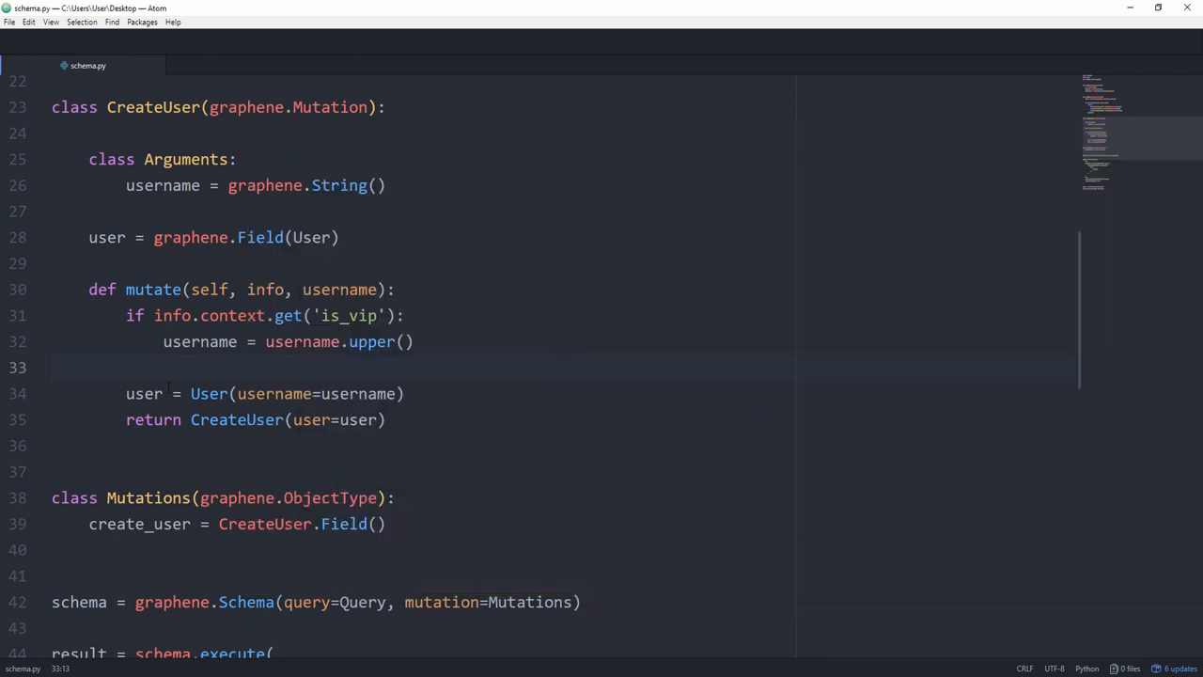
pyautogui.scroll(-3)
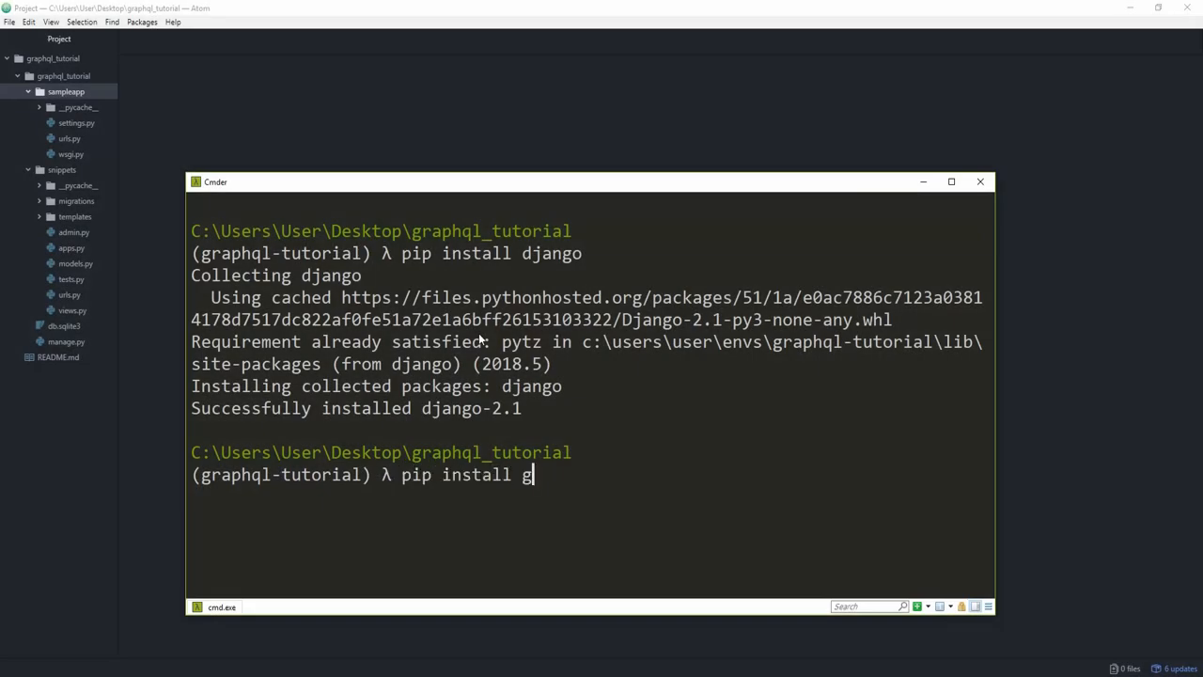
pyautogui.write('raphene-django')
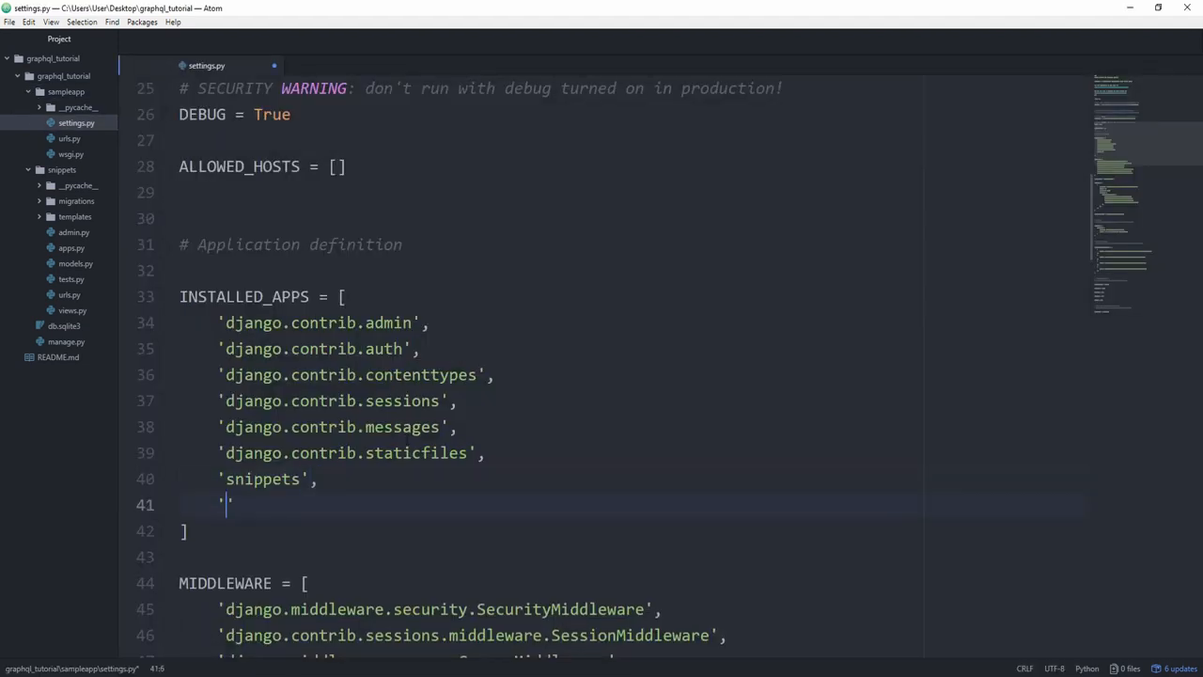
# Add 'graphene_django' to INSTALLED_APPS below 'snippets' in settings.py and save
pyautogui.write('grapo')
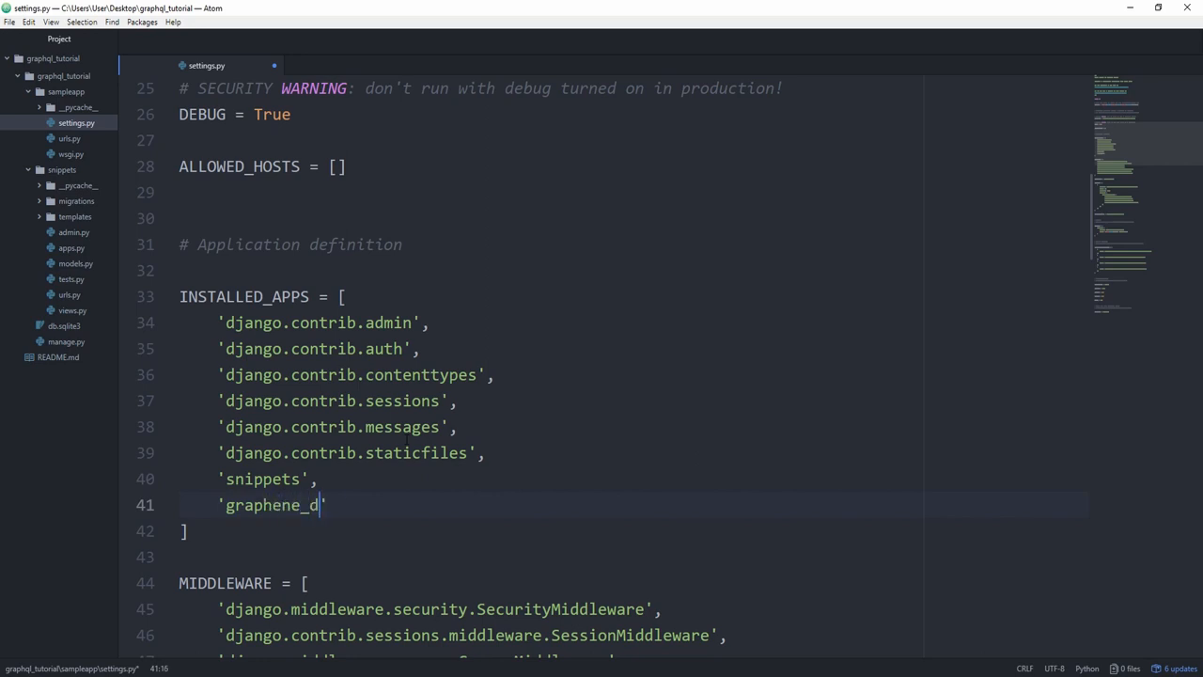
pyautogui.write('jango')
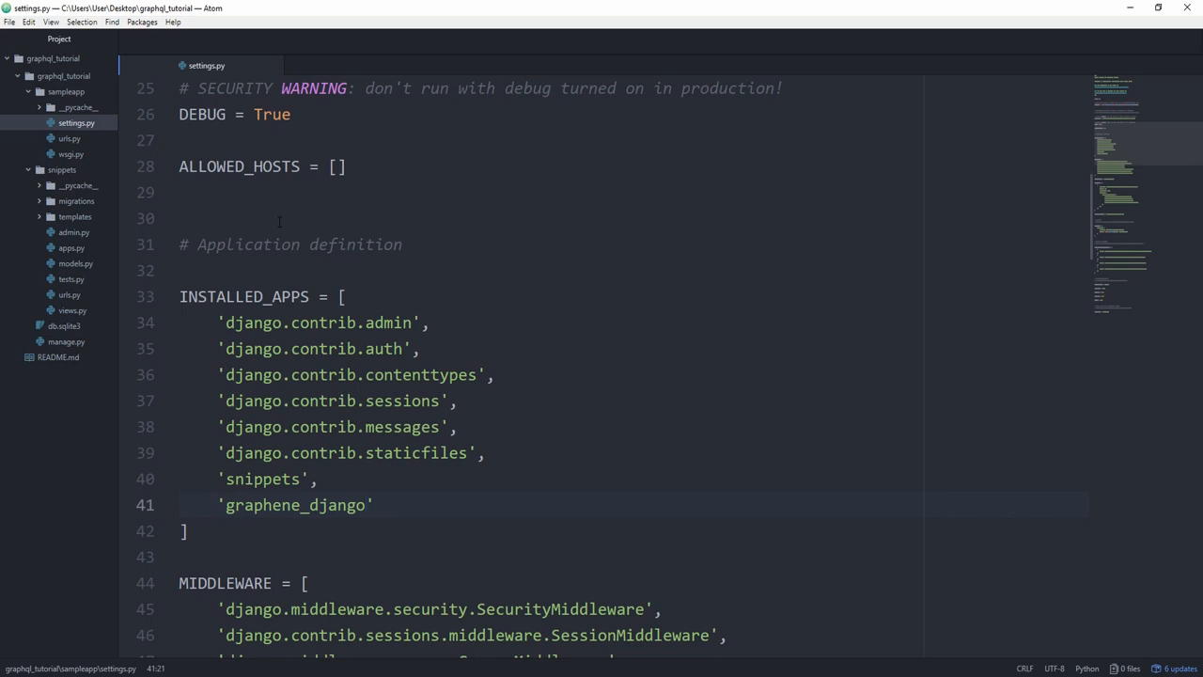
pyautogui.click(367, 505)
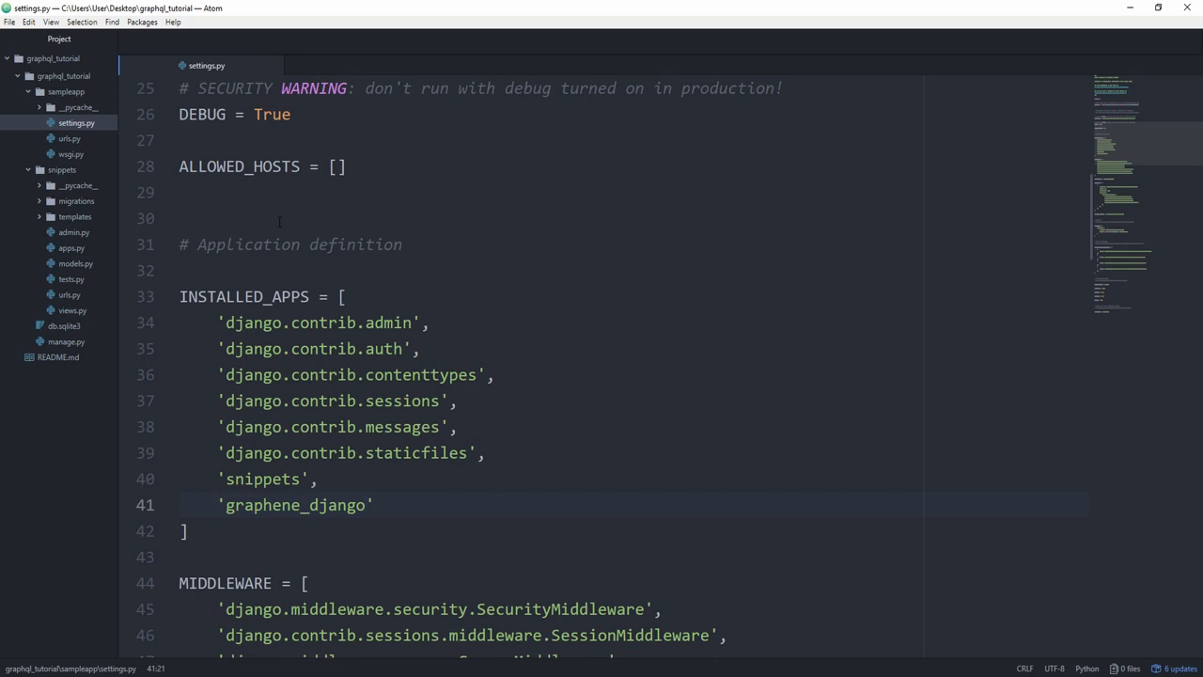
pyautogui.click(366, 505)
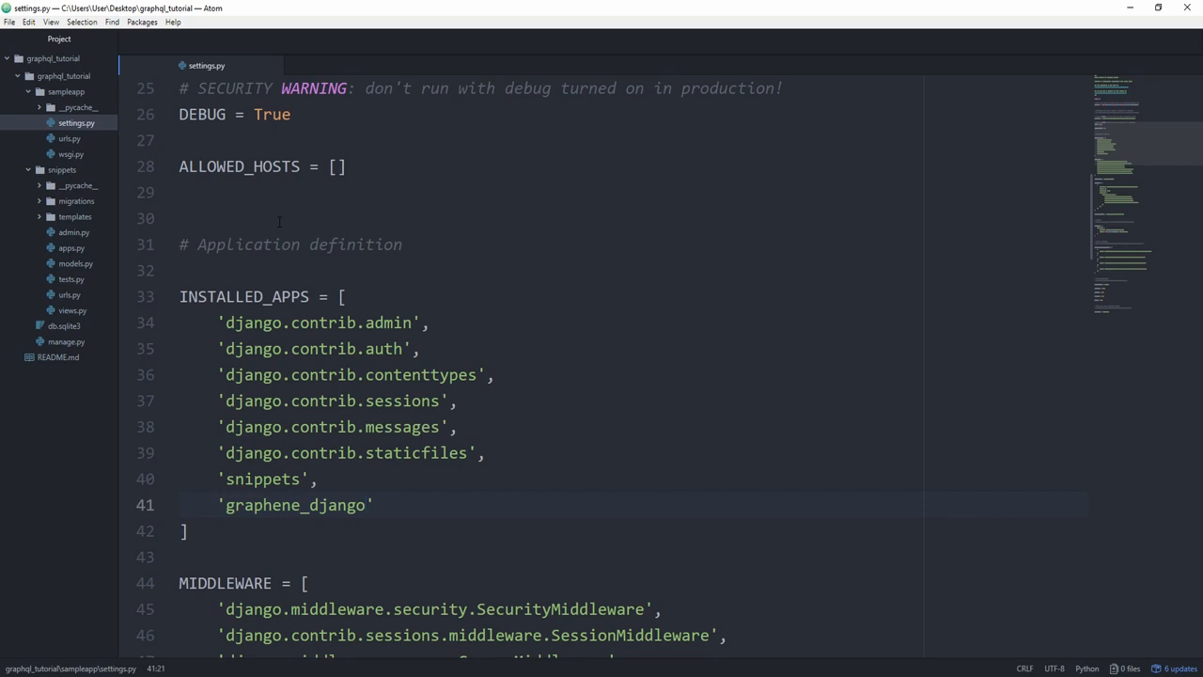
pyautogui.click(367, 505)
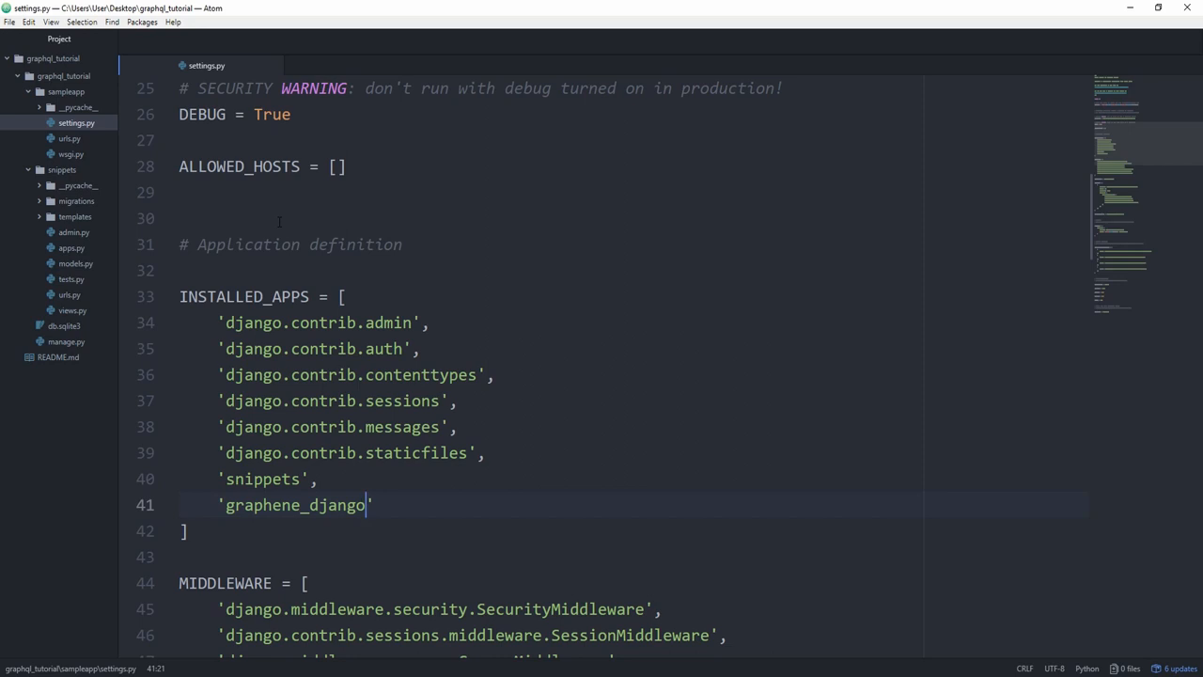
pyautogui.rightClick(62, 170)
pyautogui.write('import graphene')
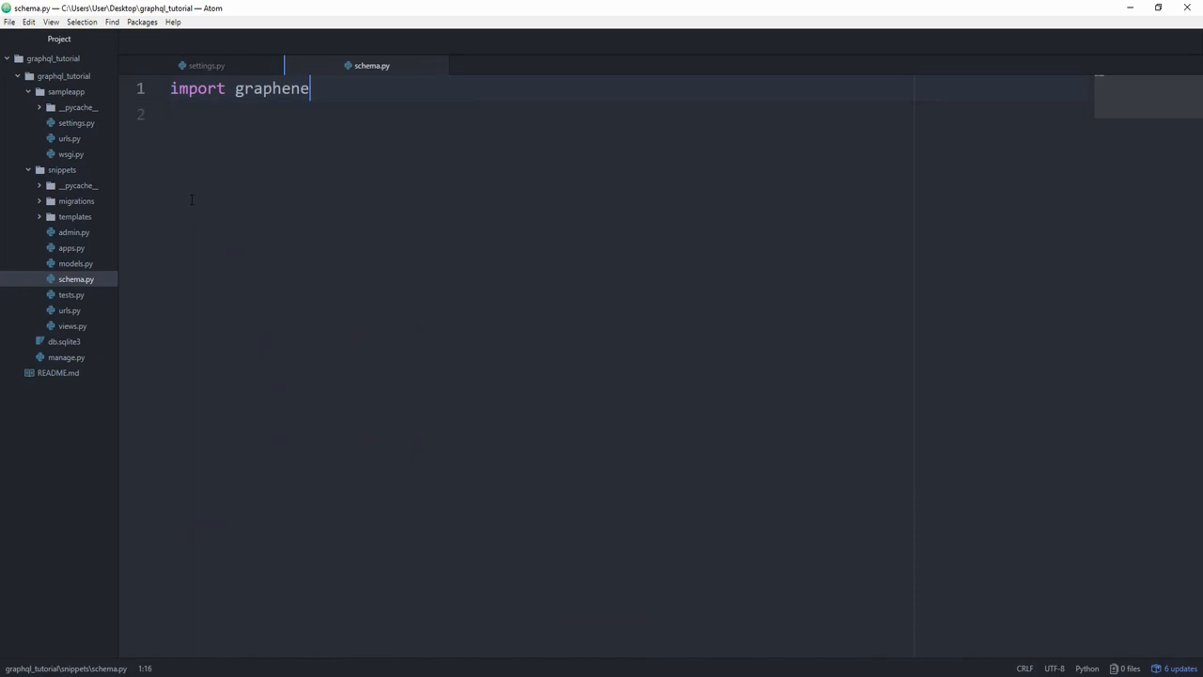
# Import DjangoObjectType from graphene_django.types and Snippet from .models in snippets/schema.py
pyautogui.write('from gra')
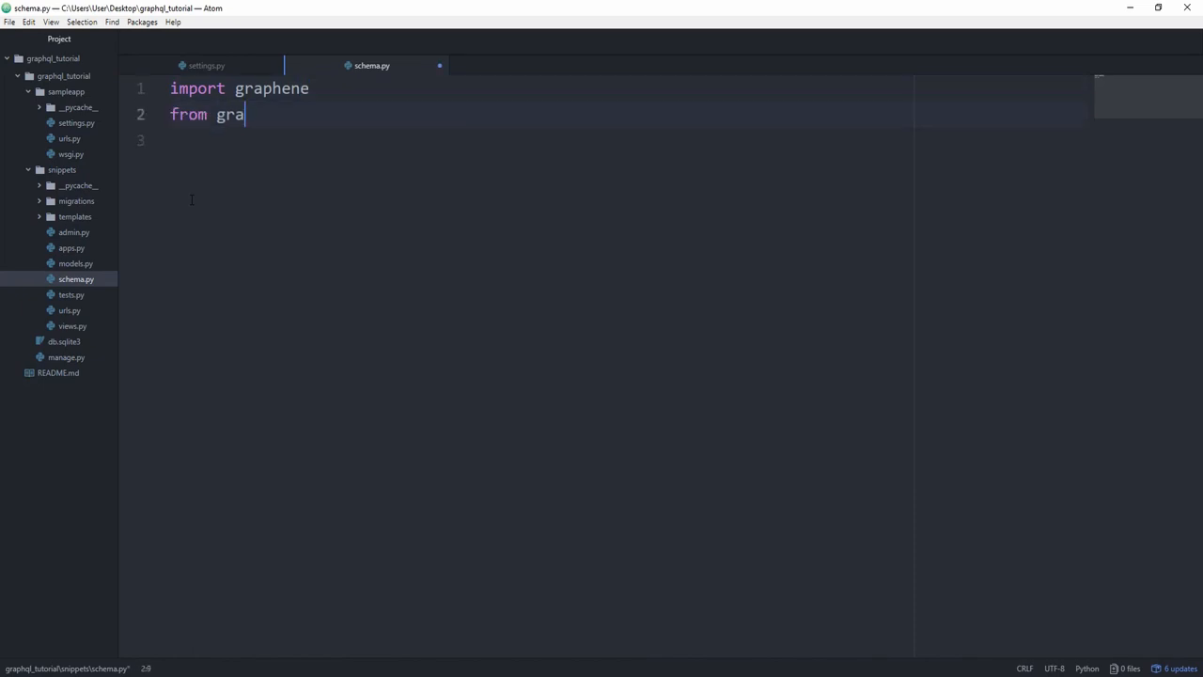
pyautogui.write('phene_djanngo')
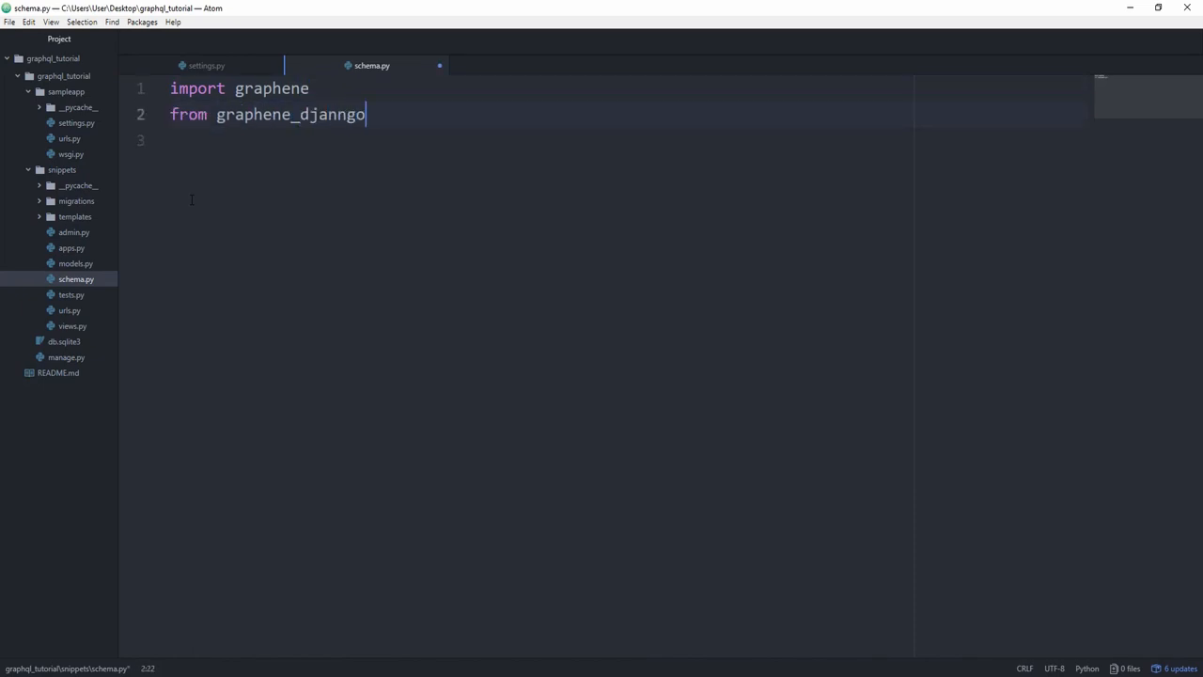
pyautogui.write('.typ')
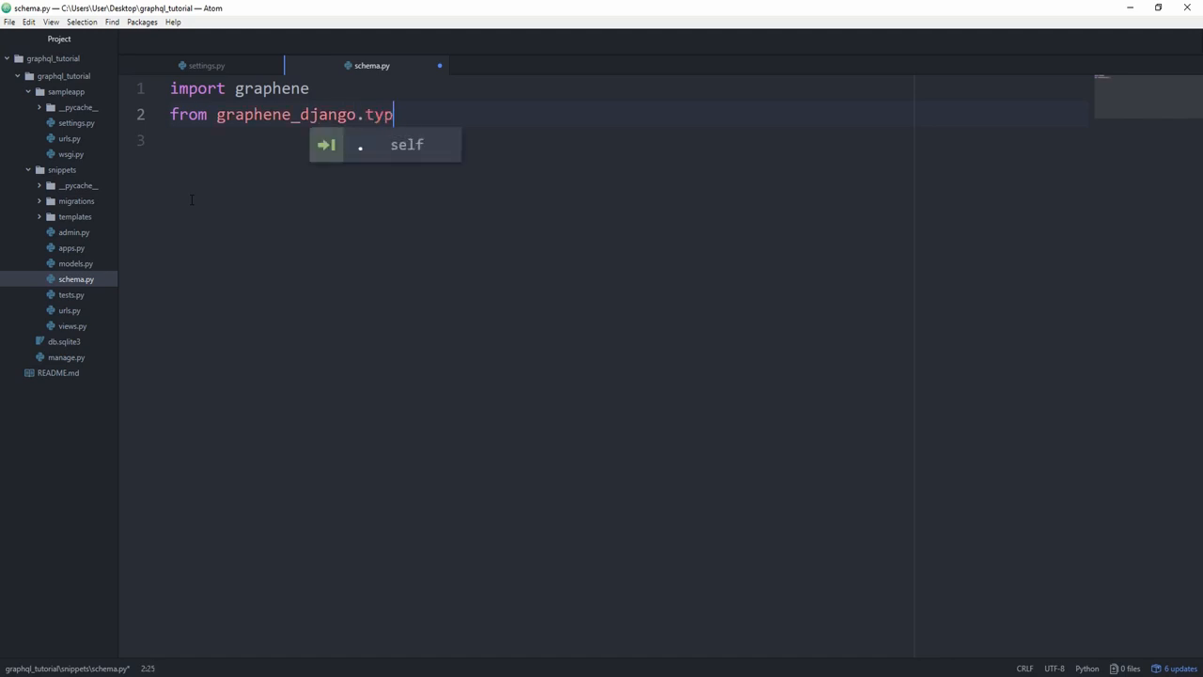
pyautogui.write('es impoort DjangoObjec')
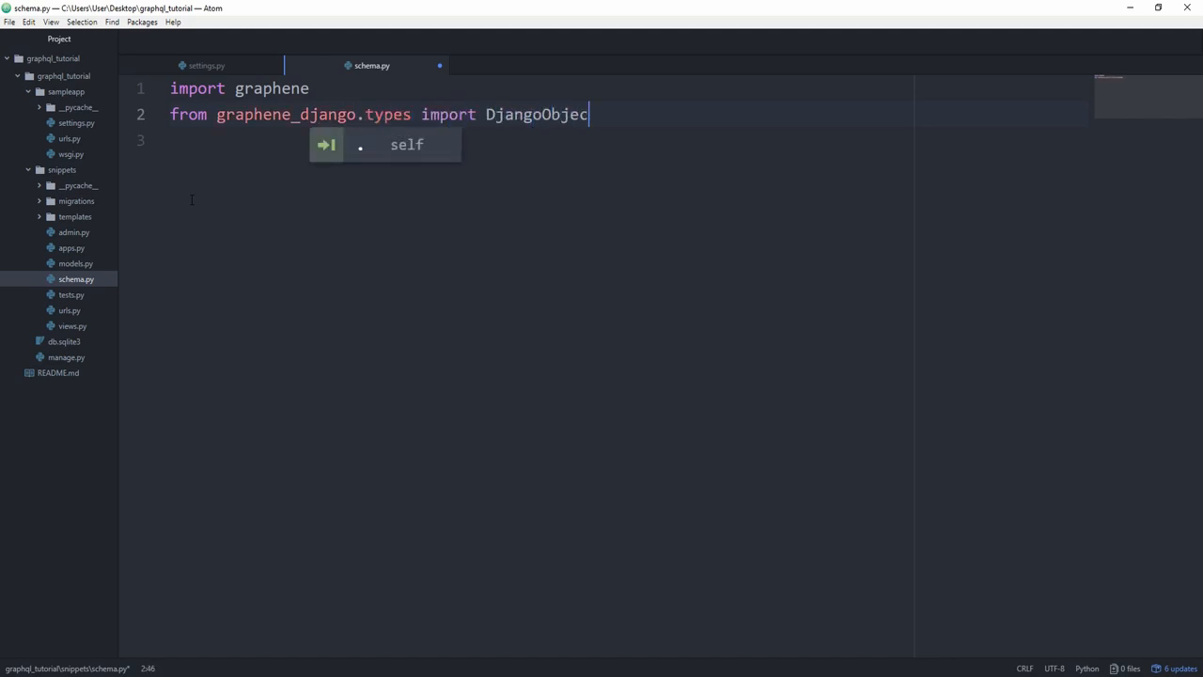
pyautogui.write('Type')
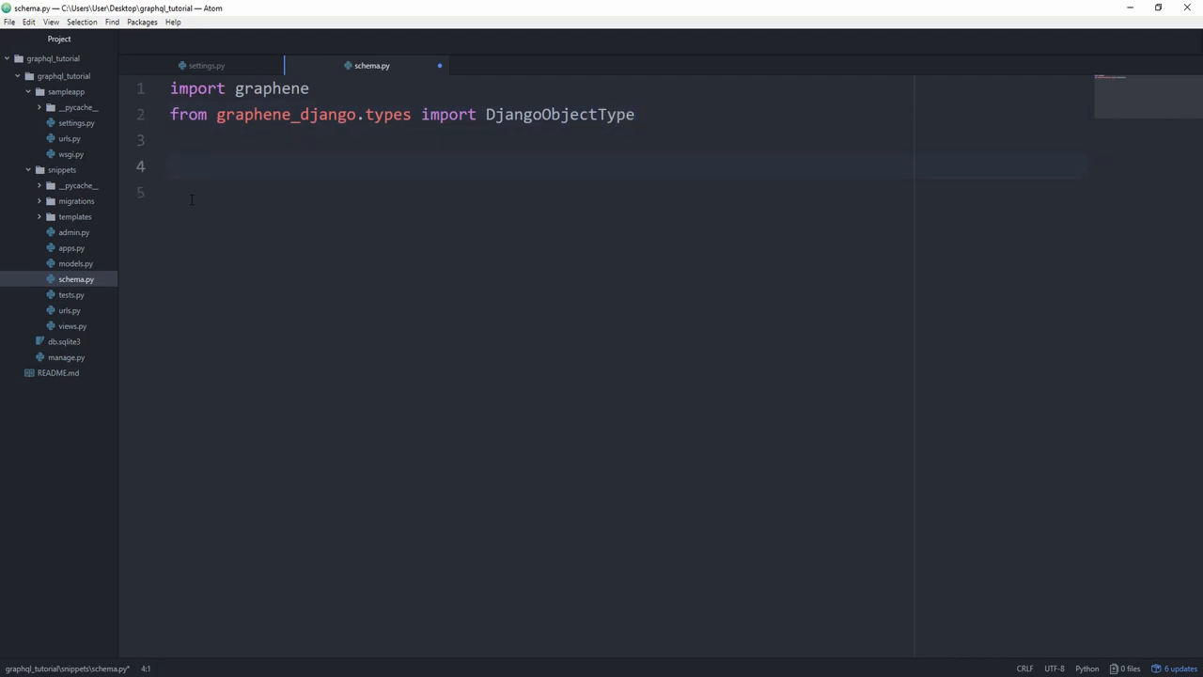
pyautogui.write('from .m')
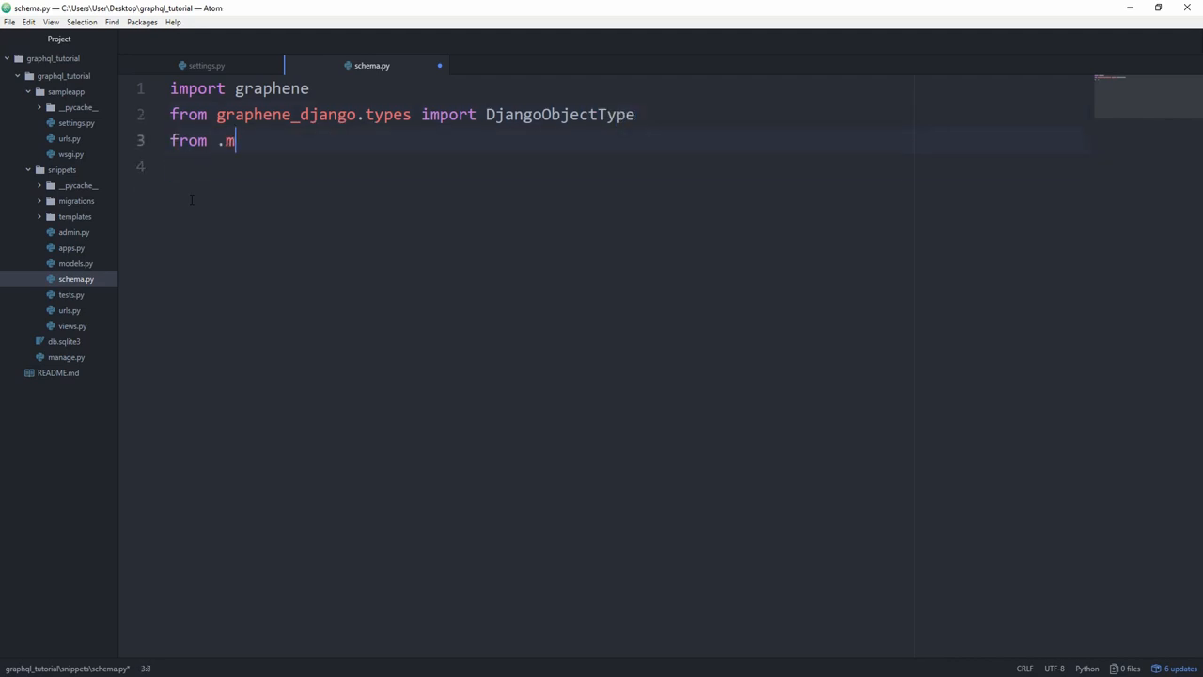
pyautogui.write('odels import Snippet')
pyautogui.write('c')
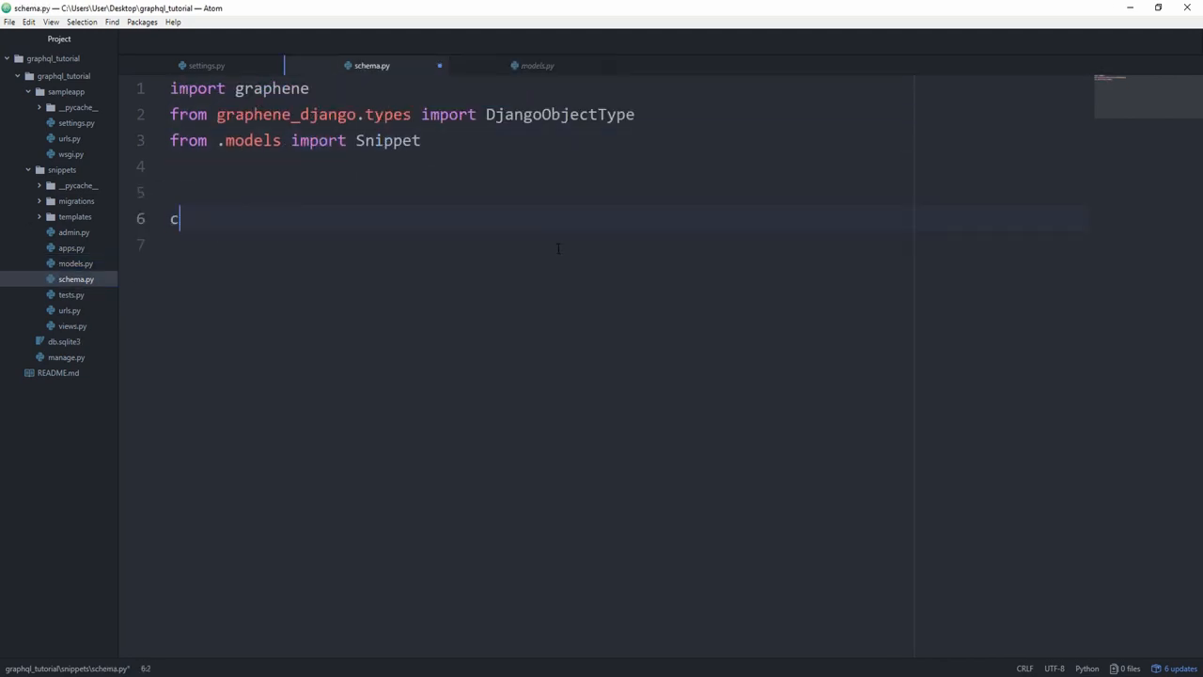
# Declare class Query(graphene.ObjectType) with all_snippets = graphene.List(SnippetType)
pyautogui.write('lass Query()')
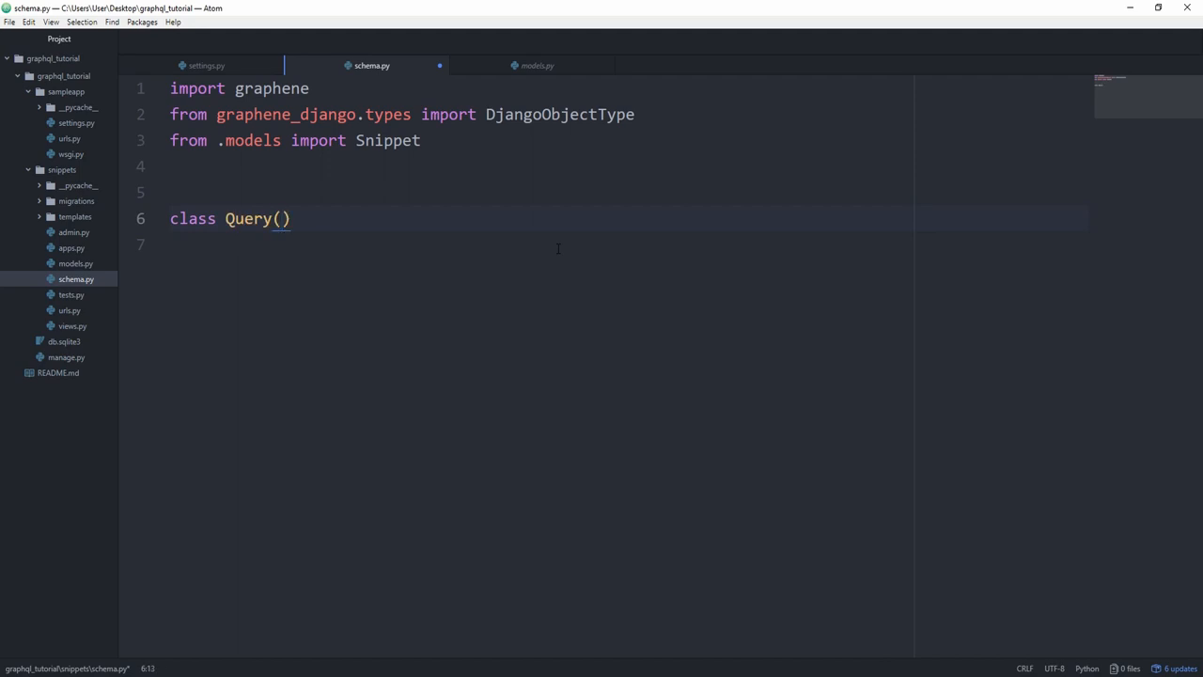
pyautogui.write('graphene.')
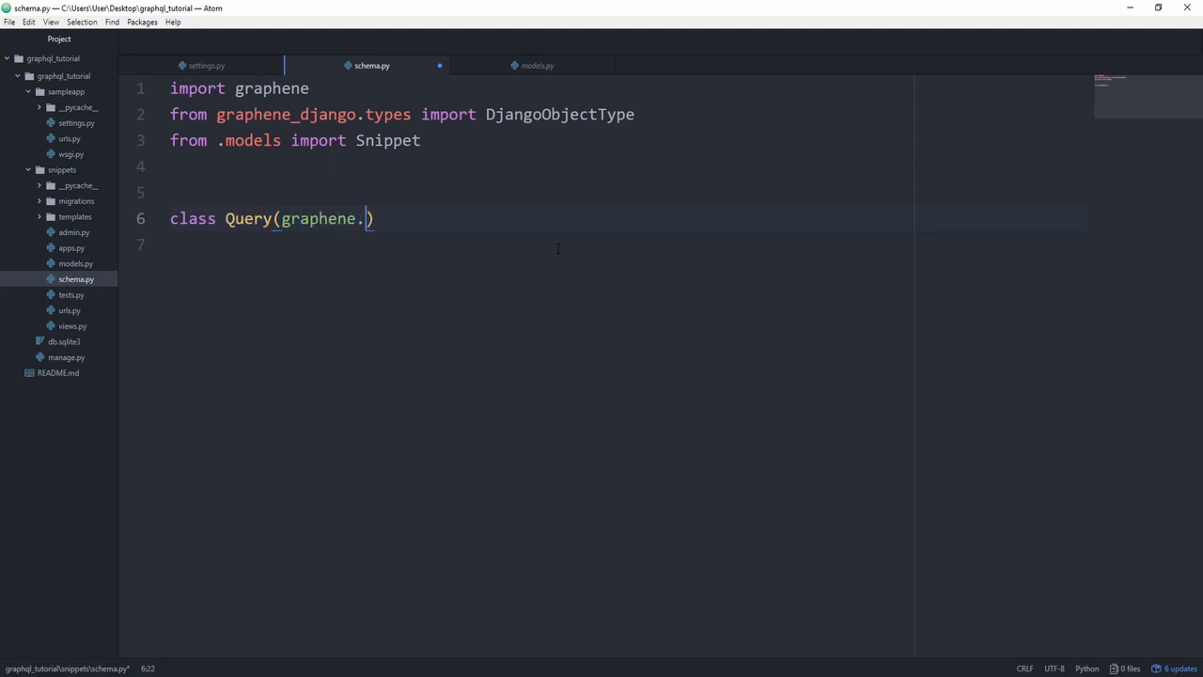
pyautogui.write('ObjectType')
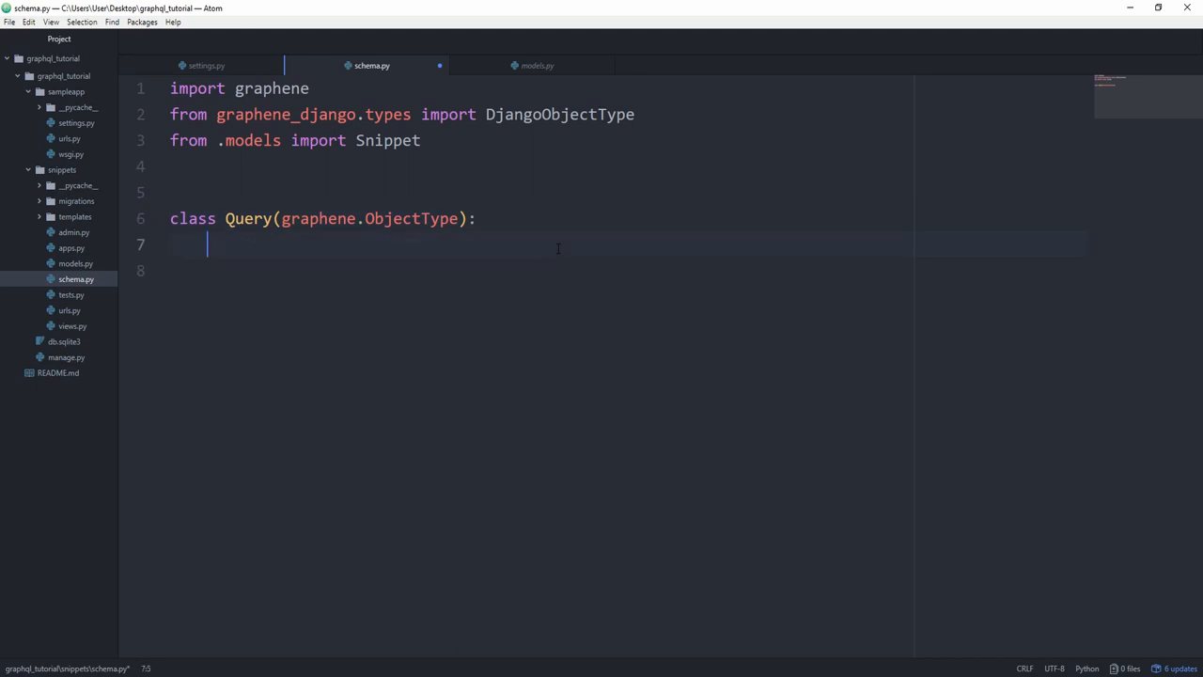
pyautogui.write('a')
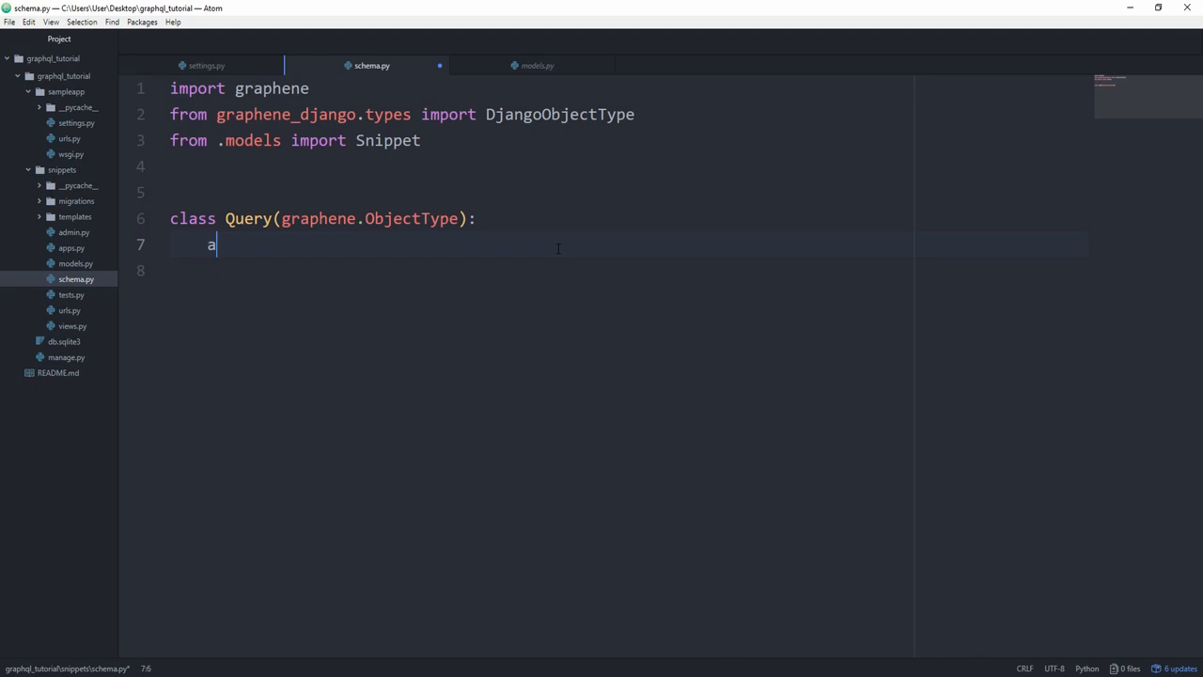
pyautogui.write('ll_sni')
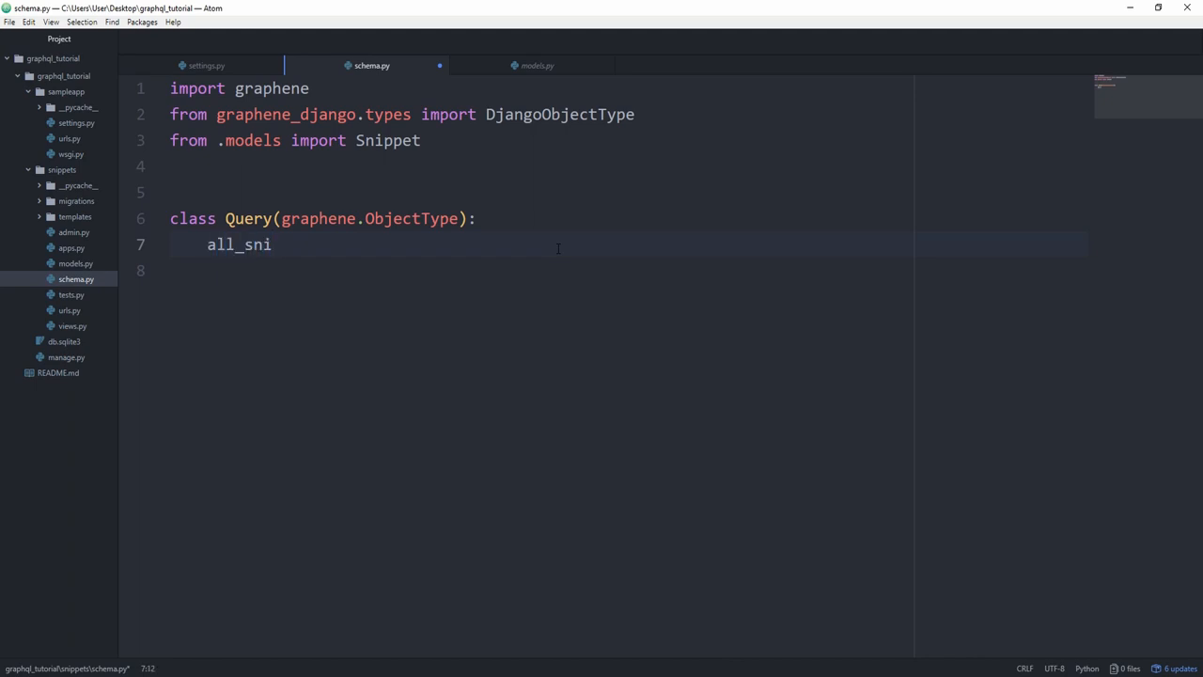
pyautogui.write('ppets =')
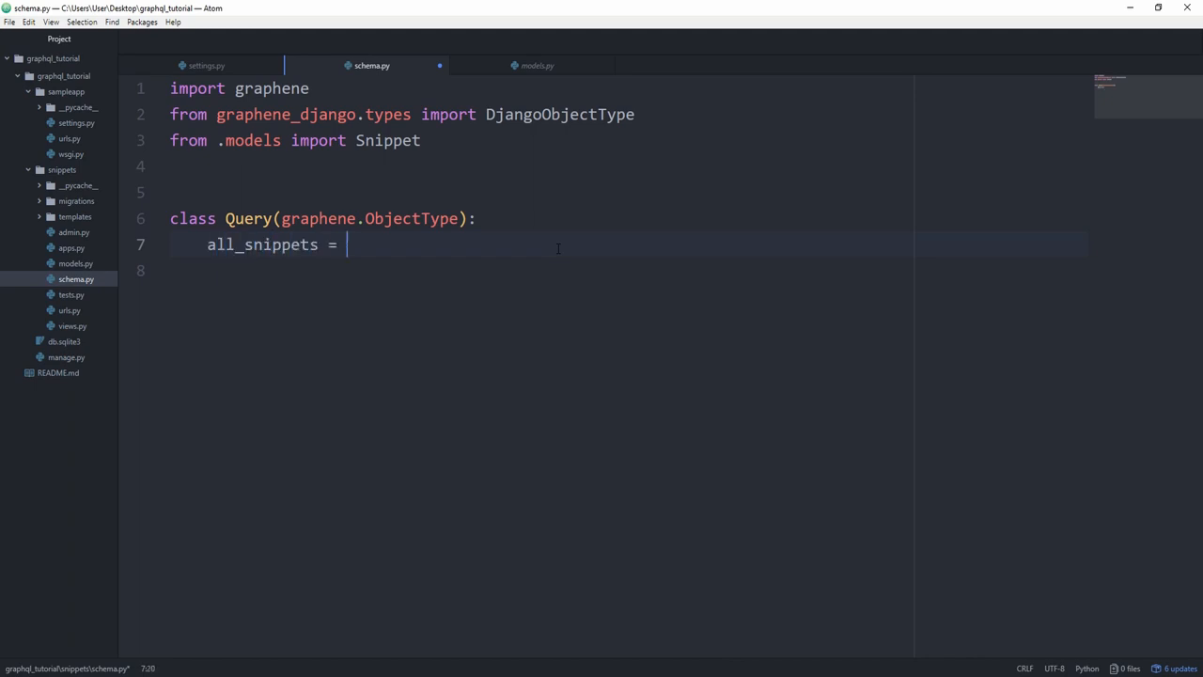
pyautogui.write('graphene')
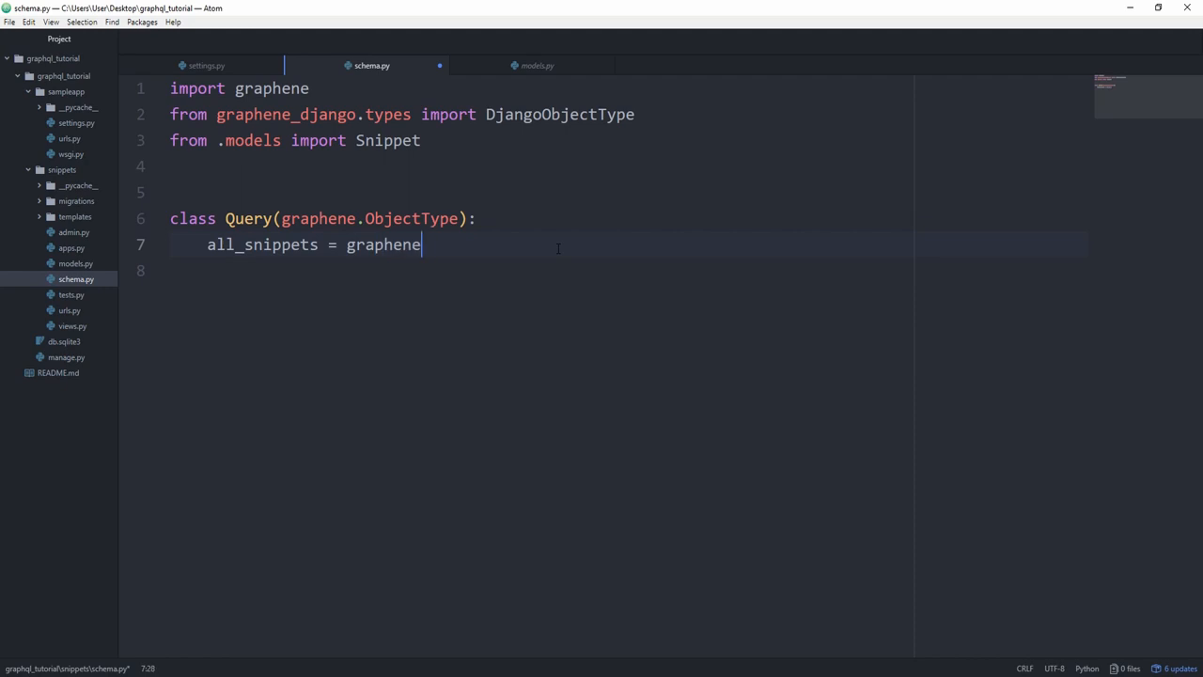
pyautogui.write('.List()')
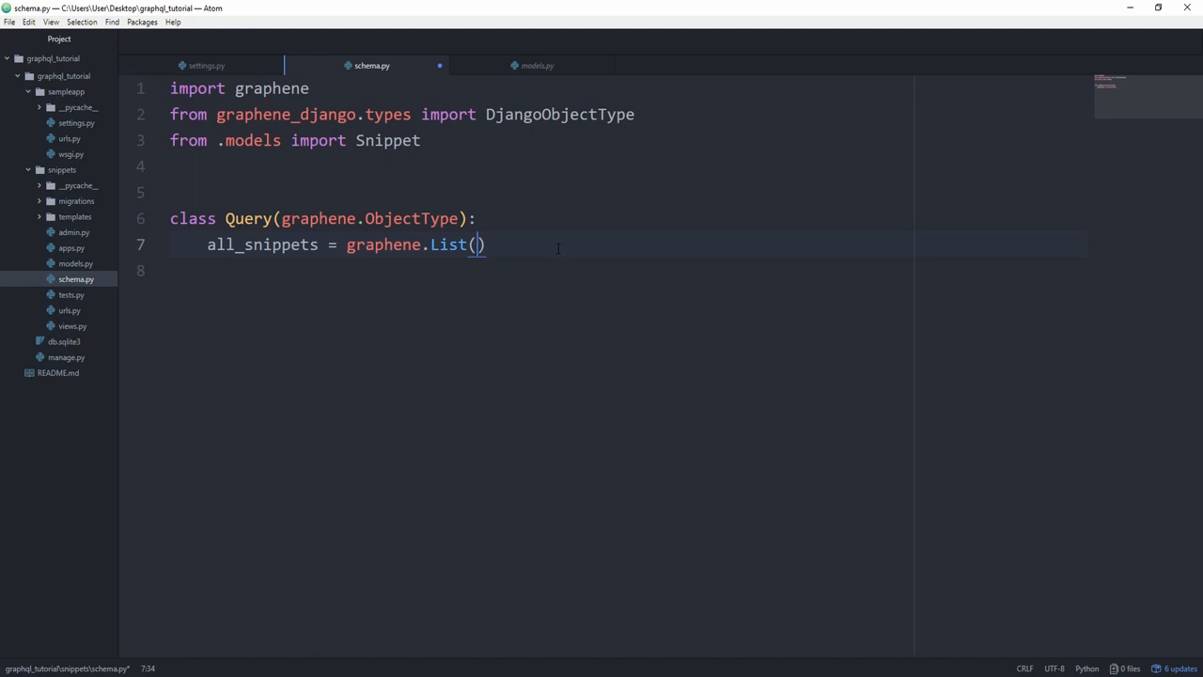
pyautogui.write('Smo')
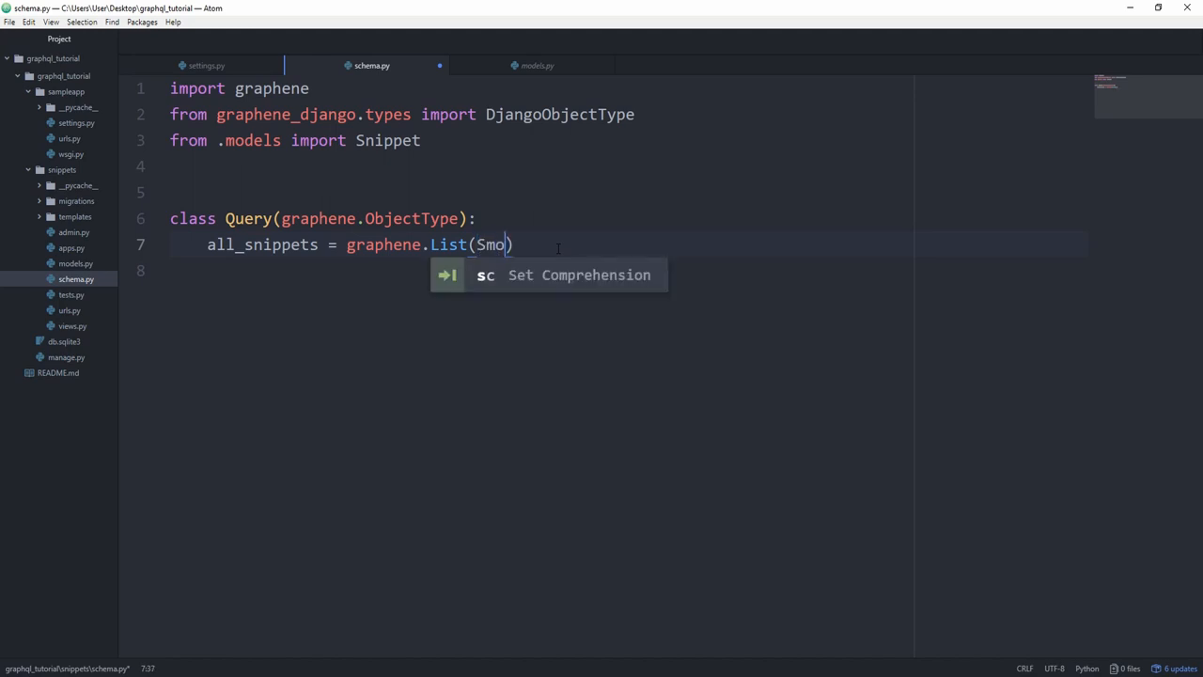
pyautogui.write('SnippetType')
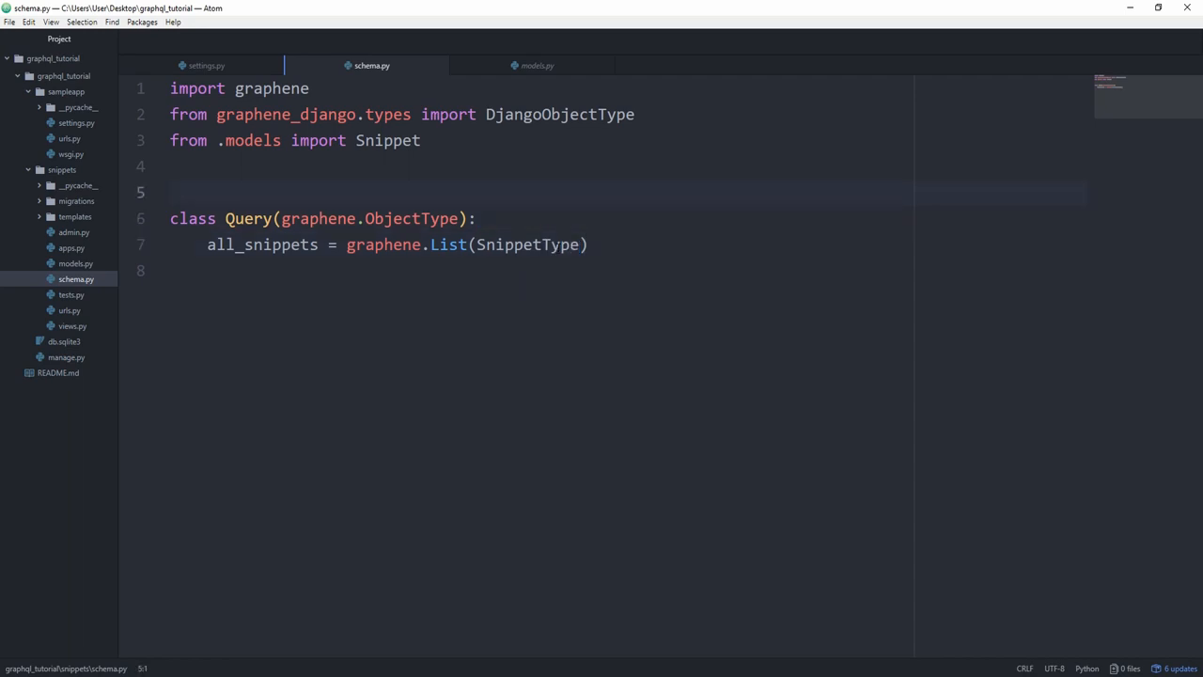
# Add class SnippetType(DjangoObjectType) with a Meta setting model = Snippet
pyautogui.write('class Sn')
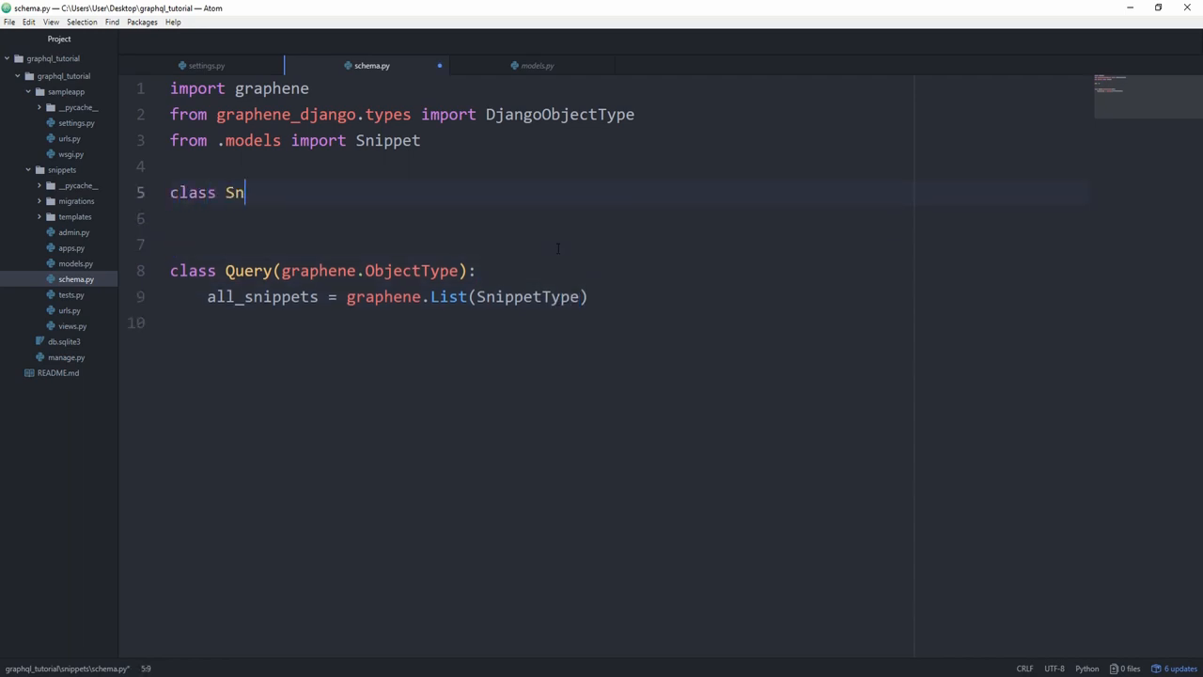
pyautogui.write('ippetType()')
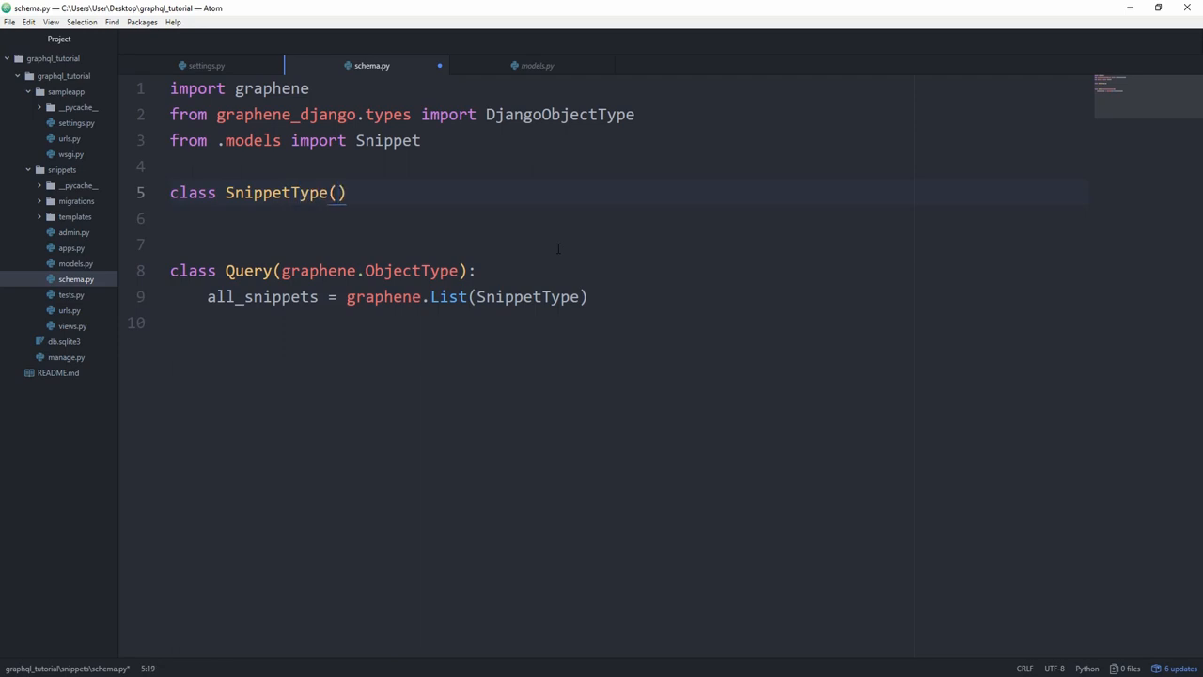
pyautogui.write('DjangoO')
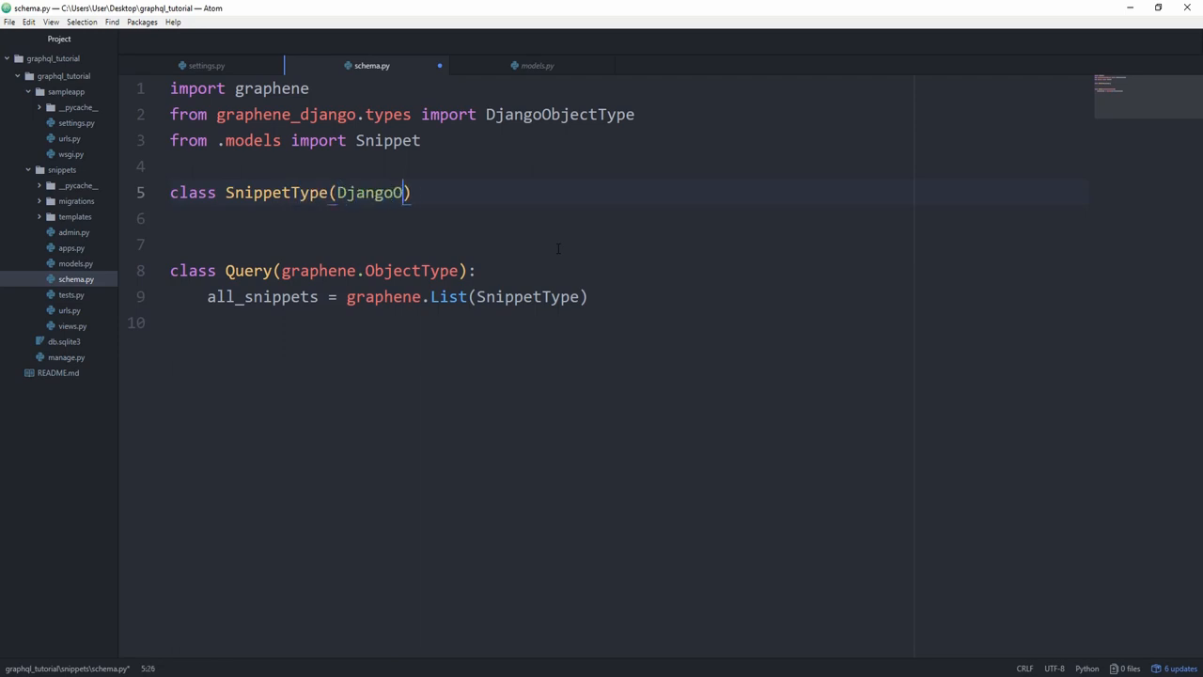
pyautogui.write('bjectType')
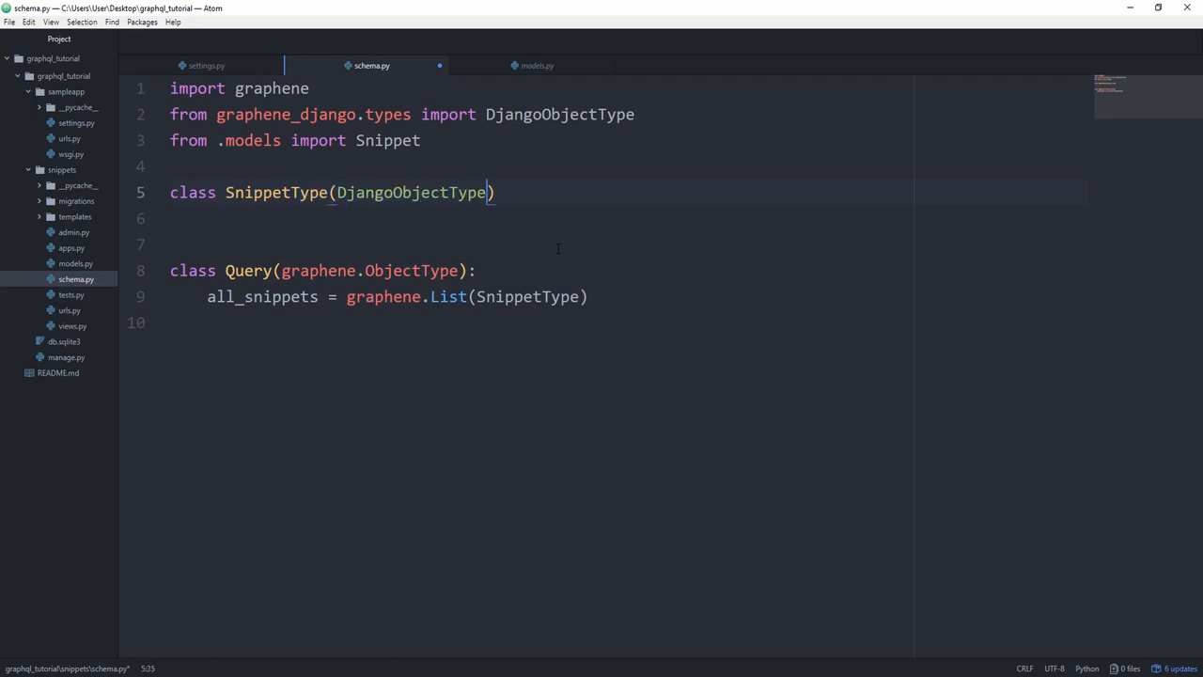
pyautogui.write(':')
pyautogui.click(630, 218)
pyautogui.write('class Me')
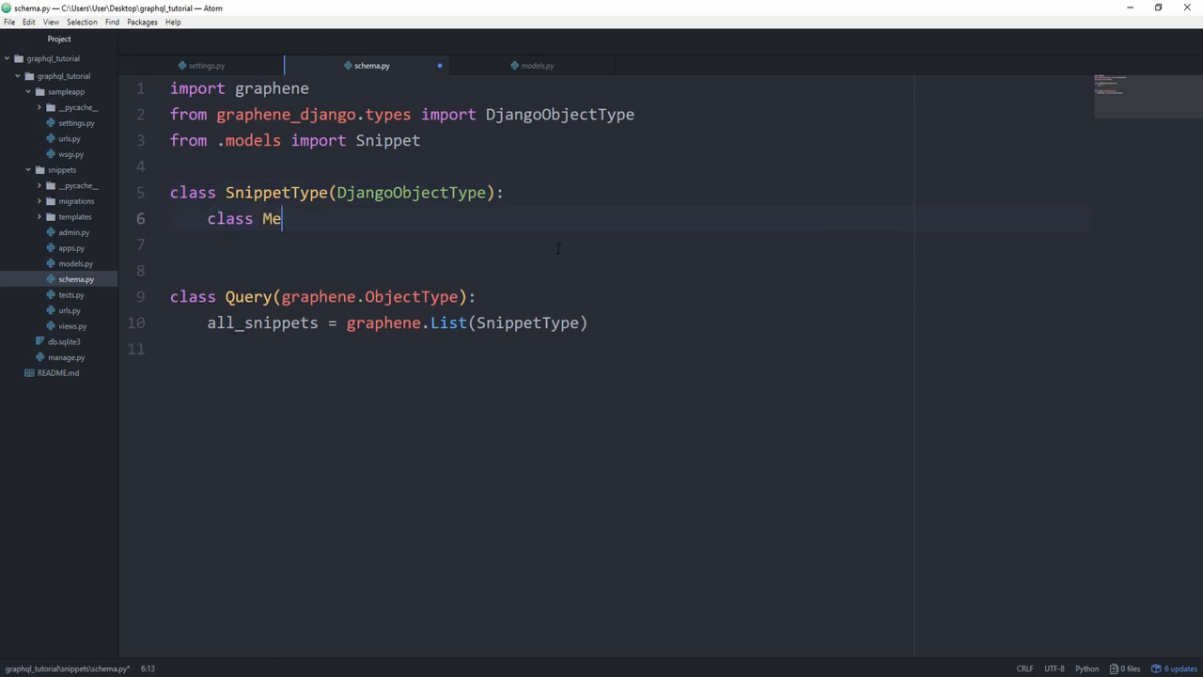
pyautogui.write('ta:')
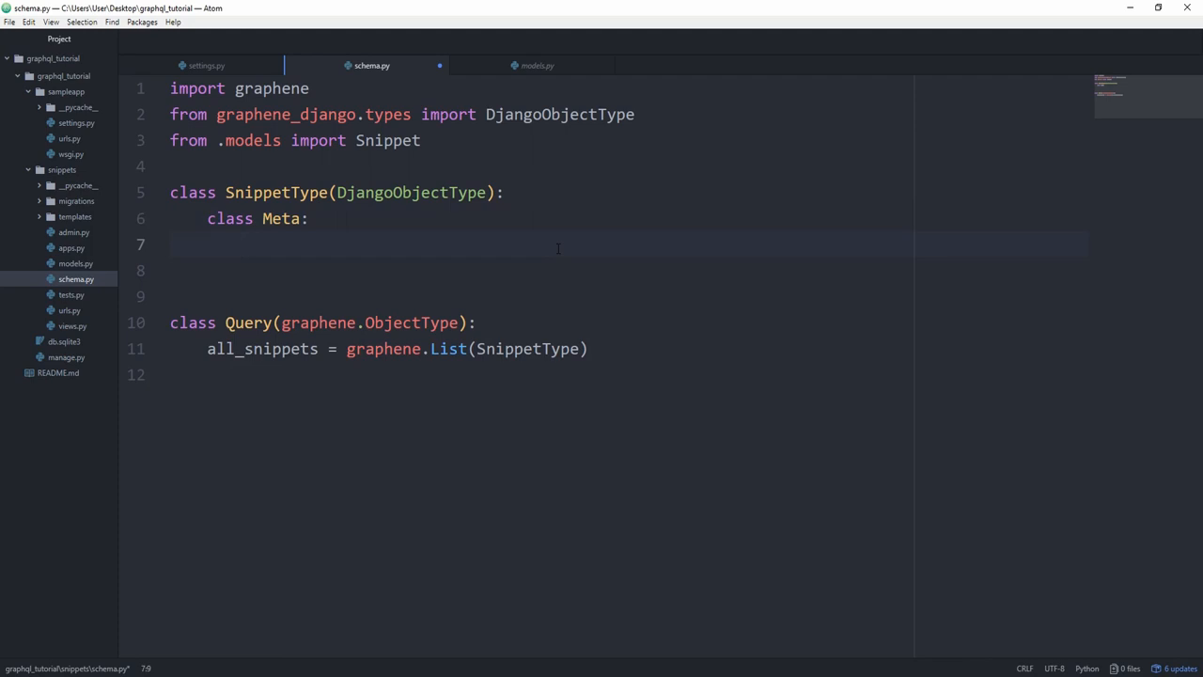
pyautogui.write('model =')
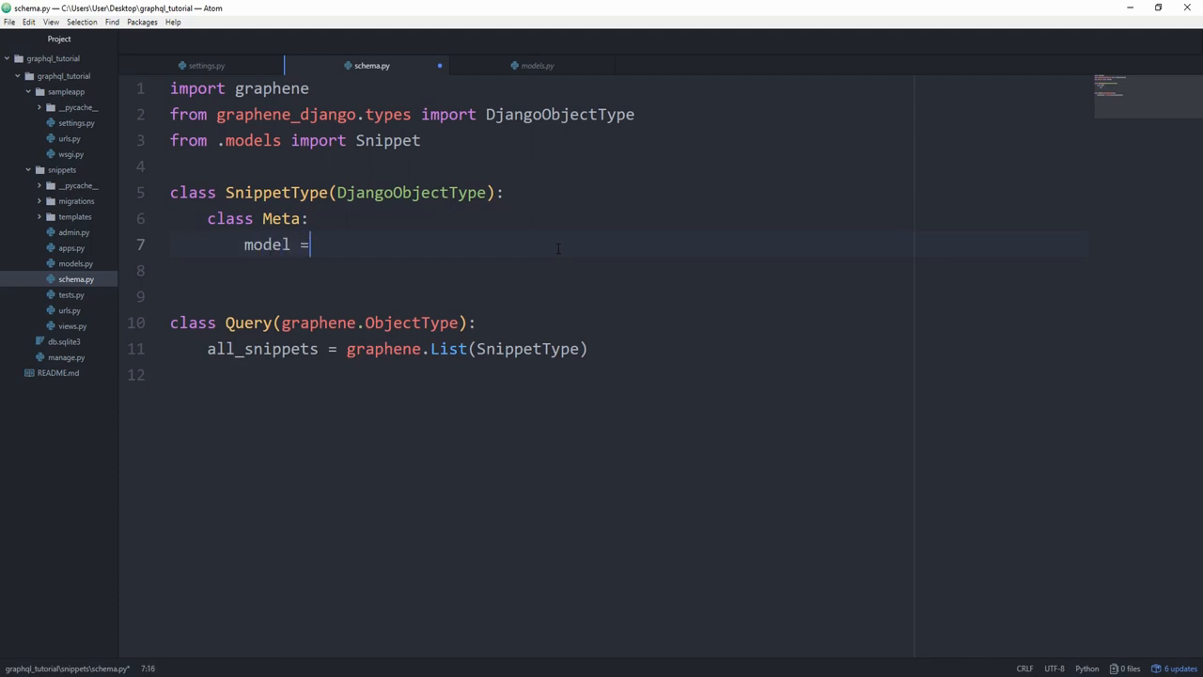
pyautogui.write('Snippet')
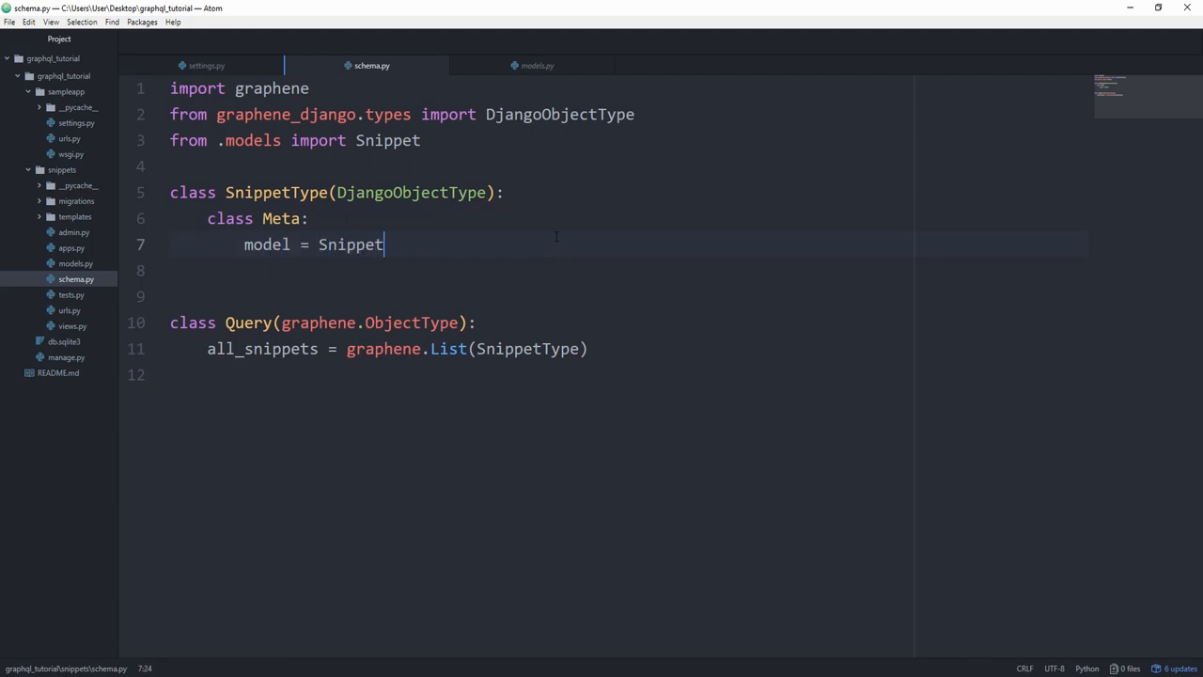
# Add resolve_all_snippets(self, info, **kwargs) returning Snippet.objects.all()
pyautogui.press('enter')
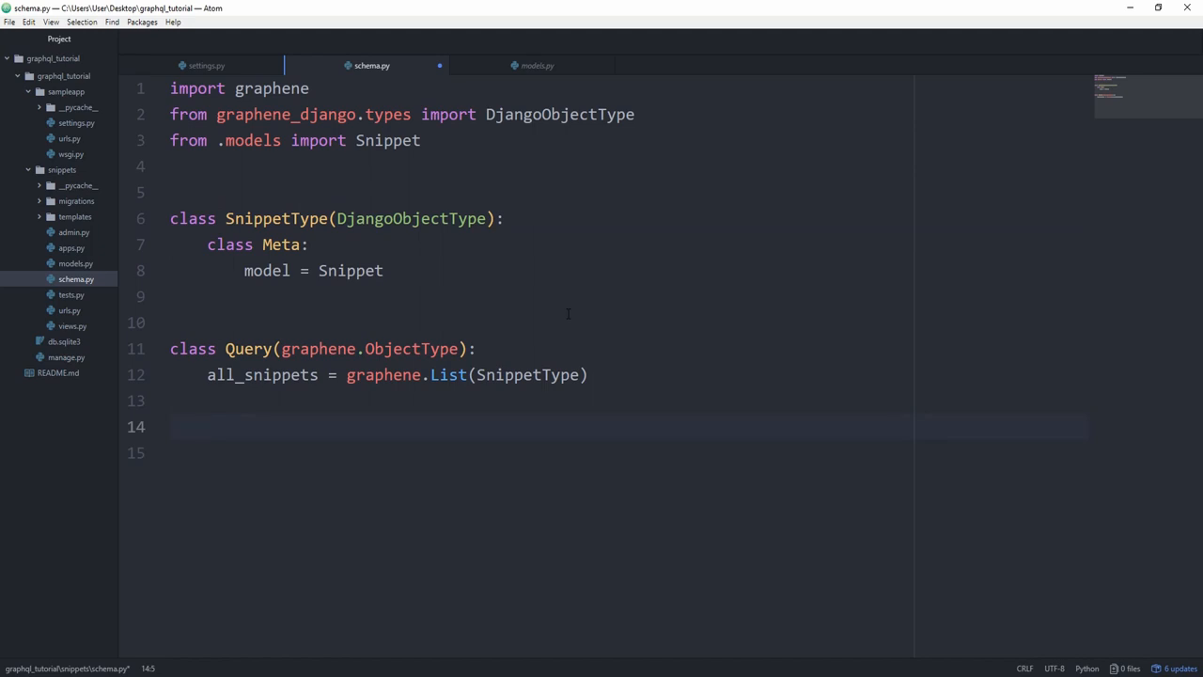
pyautogui.write('def')
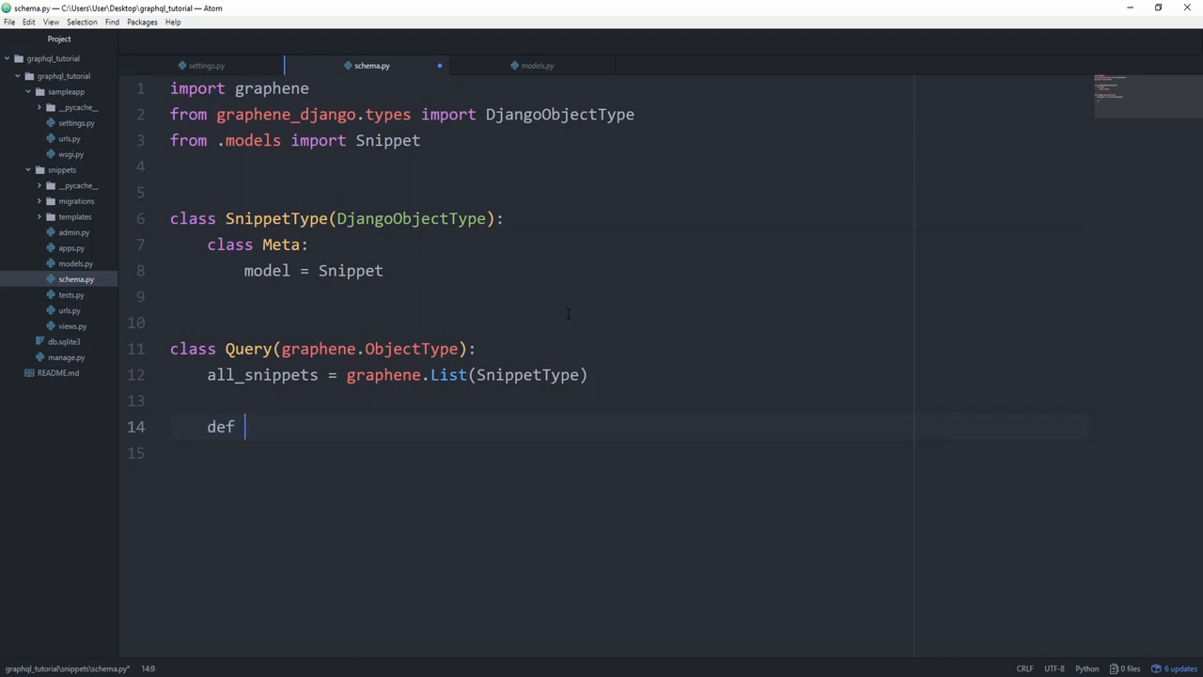
pyautogui.write('resolve_al')
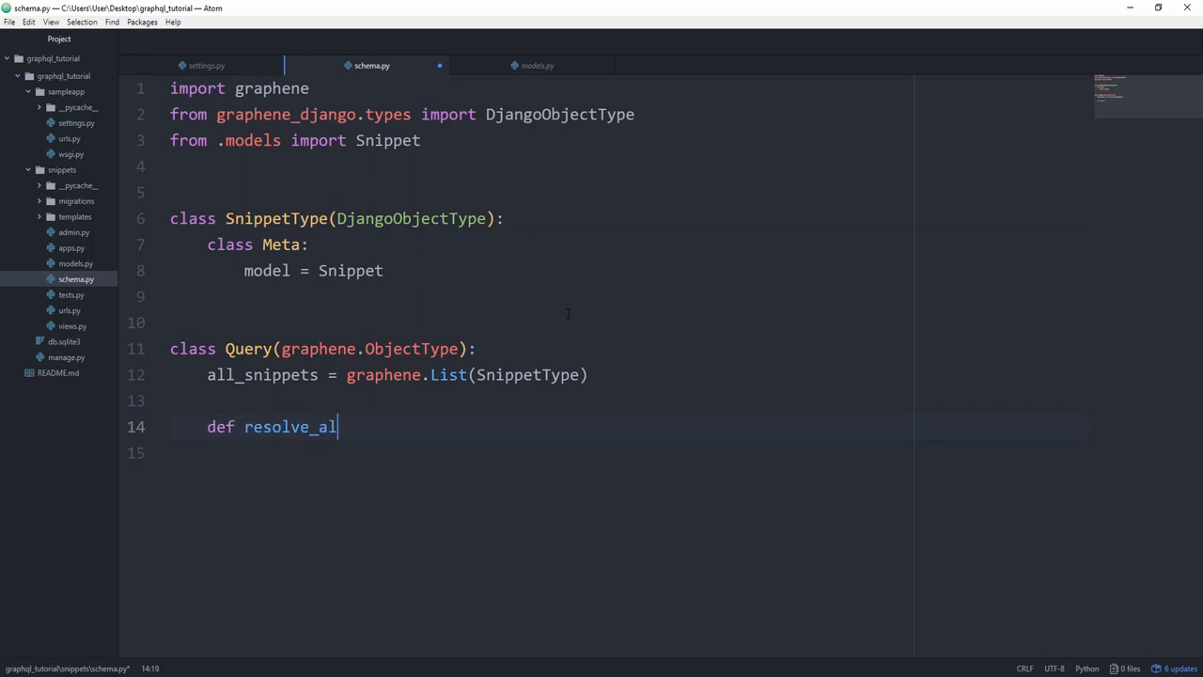
pyautogui.write('l_snippets')
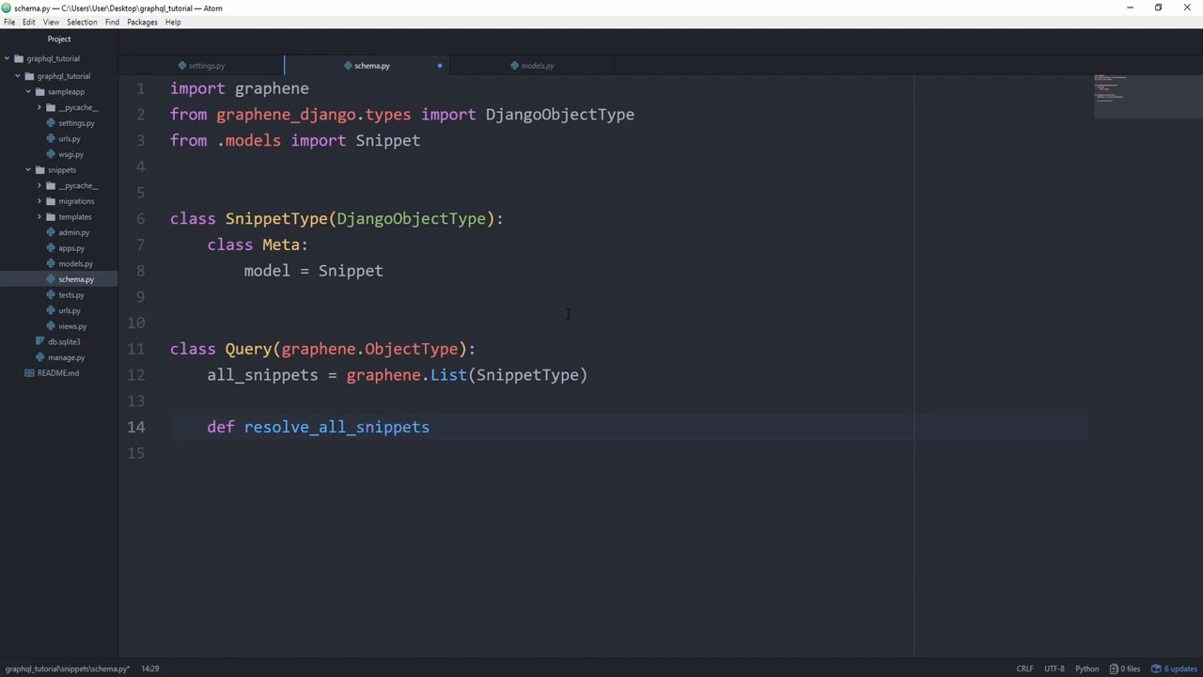
pyautogui.write('(self, info, *)')
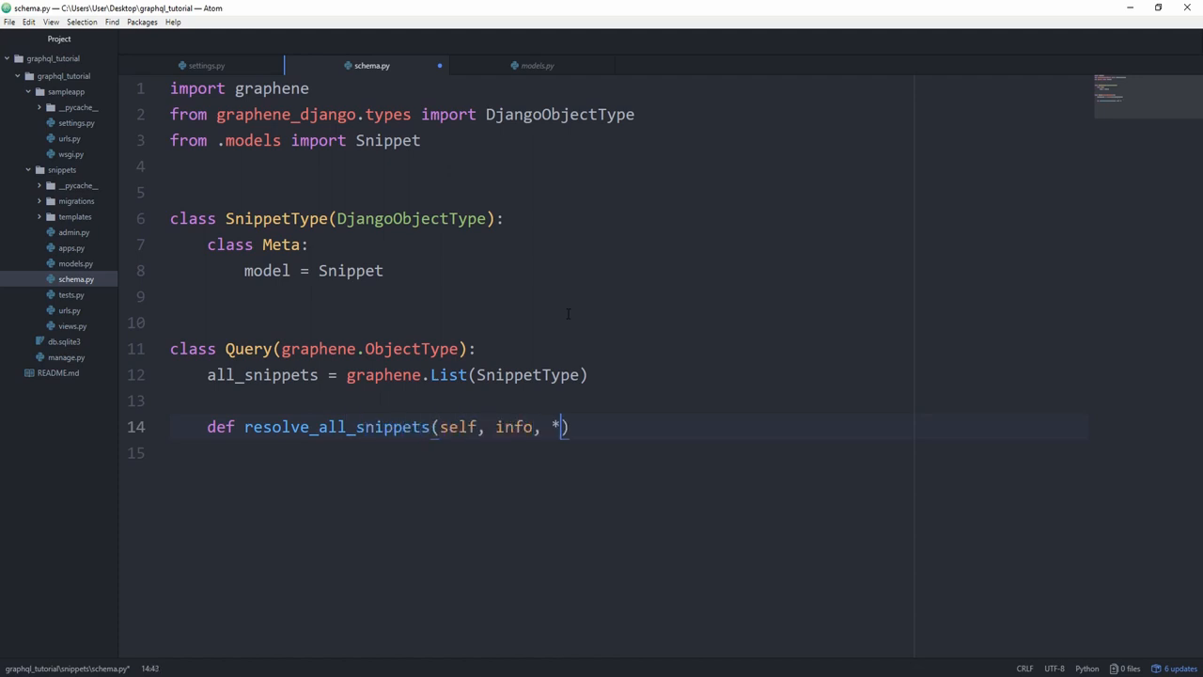
pyautogui.write('*kwargs):')
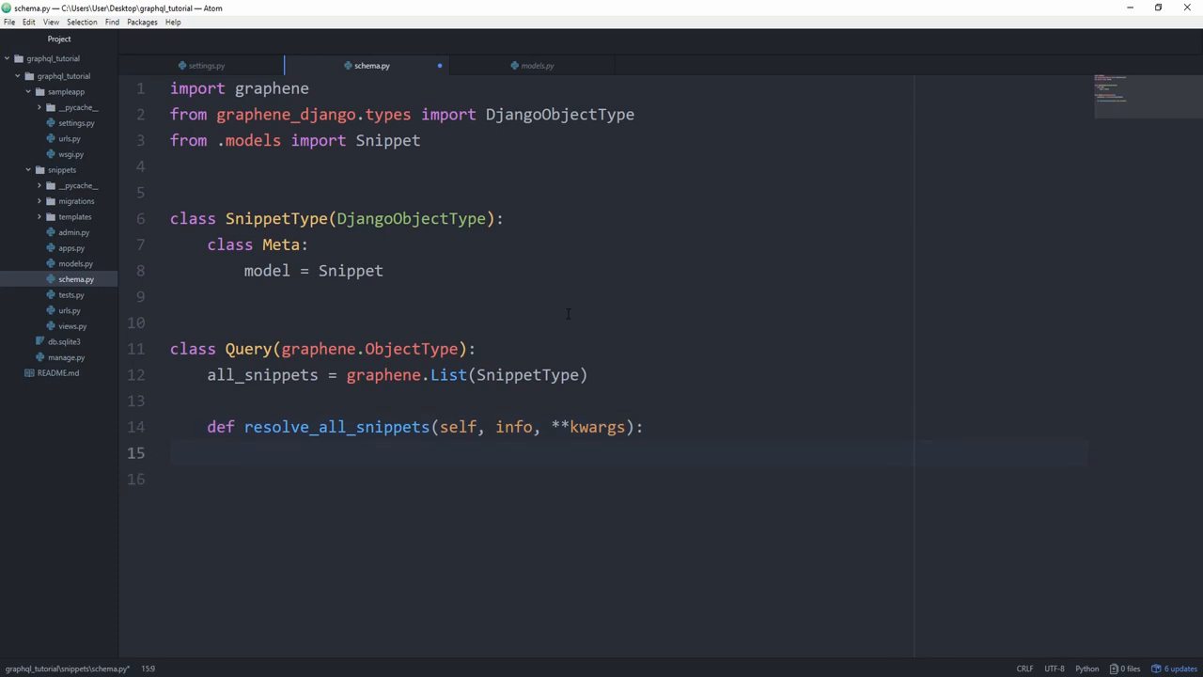
pyautogui.write('reti')
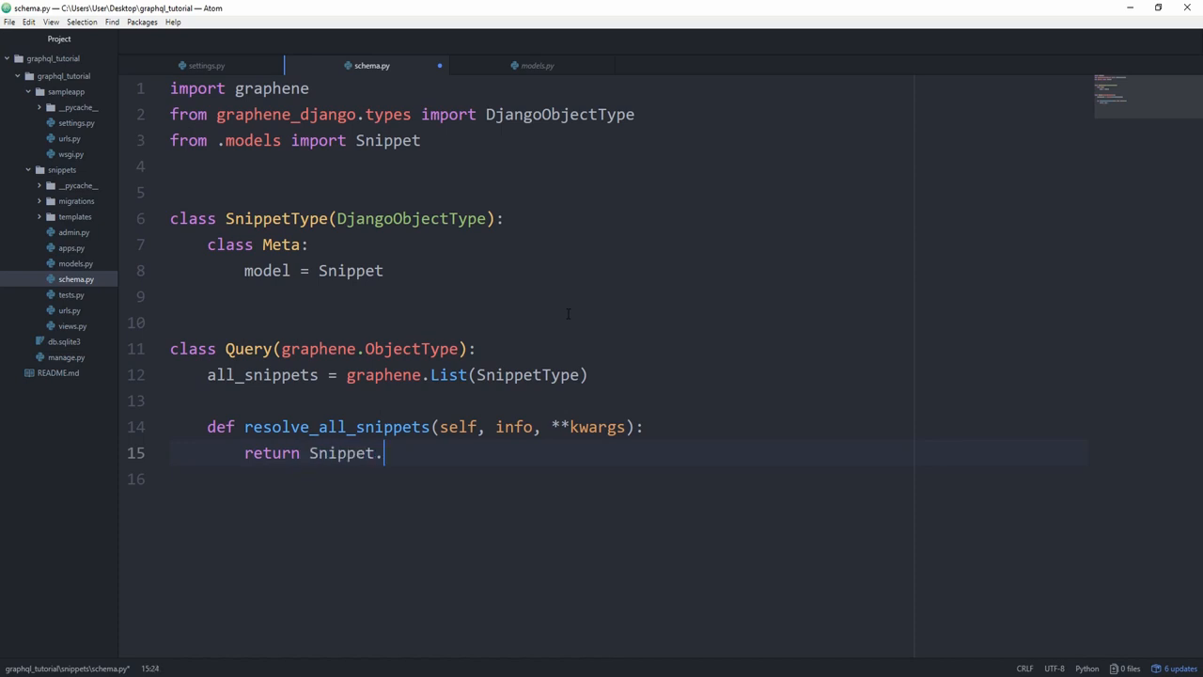
pyautogui.write('objects.all')
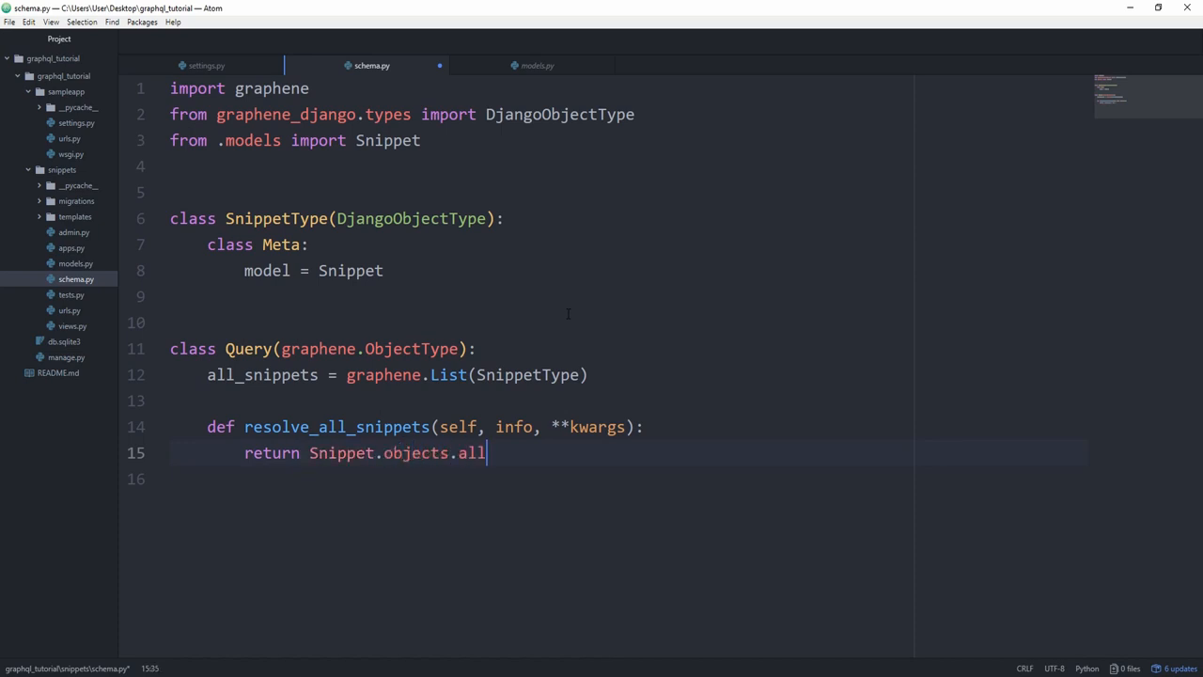
pyautogui.write('()')
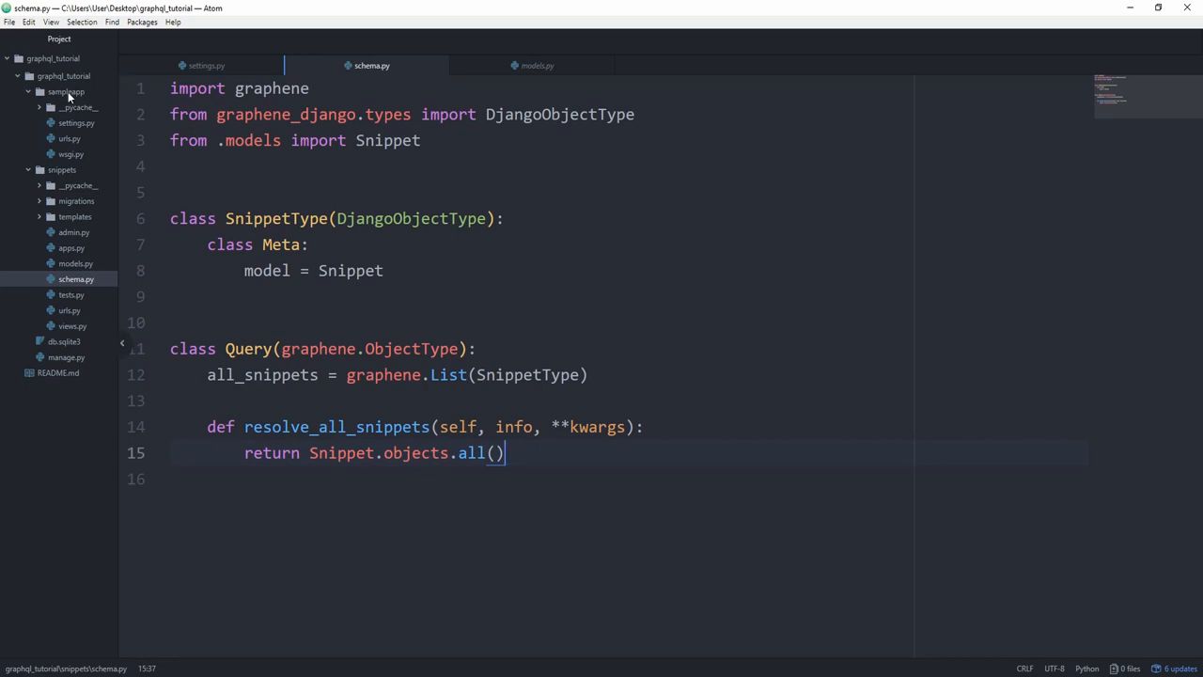
# Create sampleapp/schema.py importing graphene_django and snippets_query from snippets.schema
pyautogui.rightClick(65, 91)
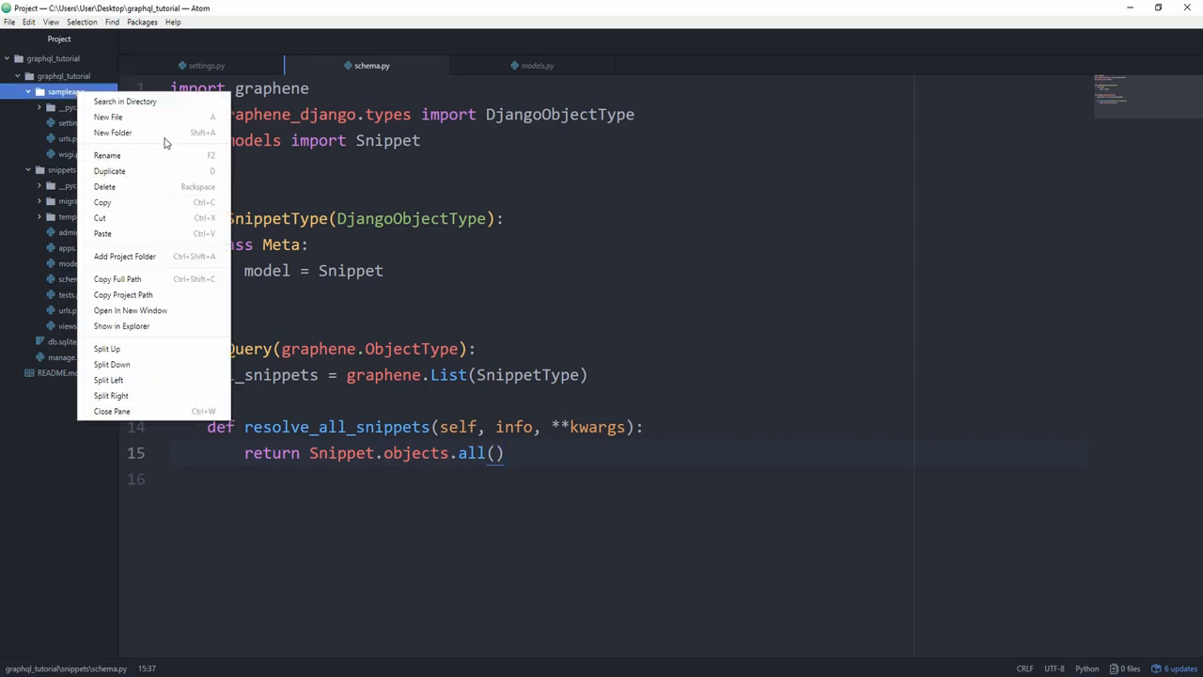
pyautogui.click(108, 116)
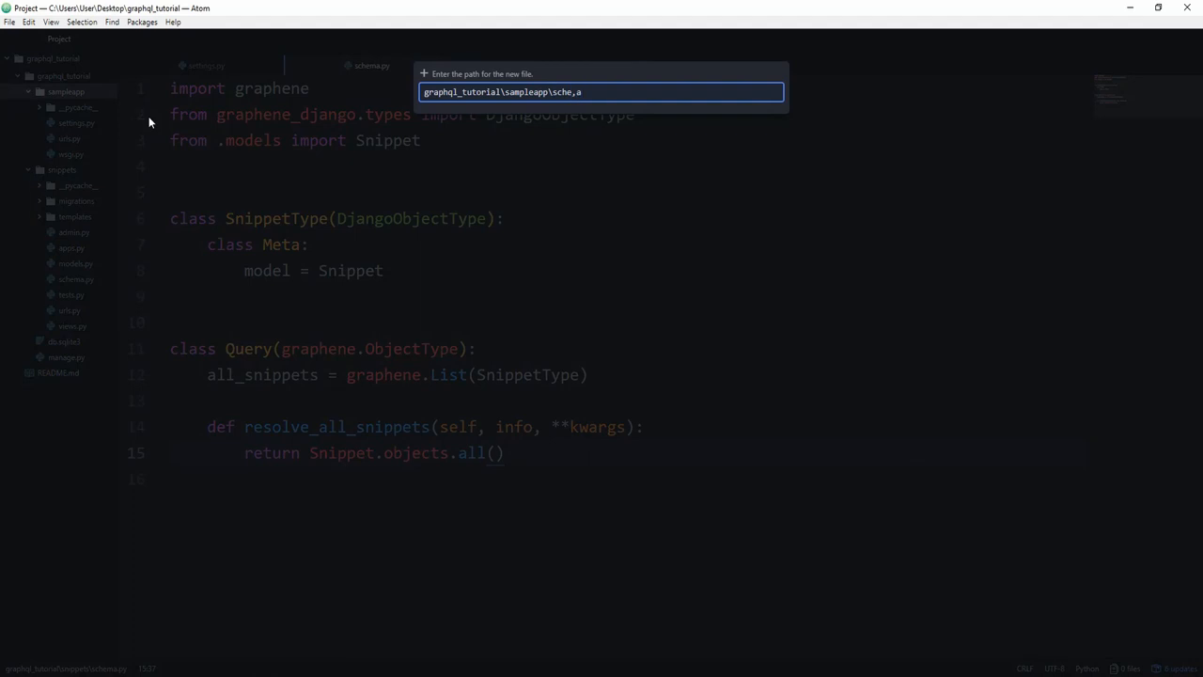
pyautogui.press('enter')
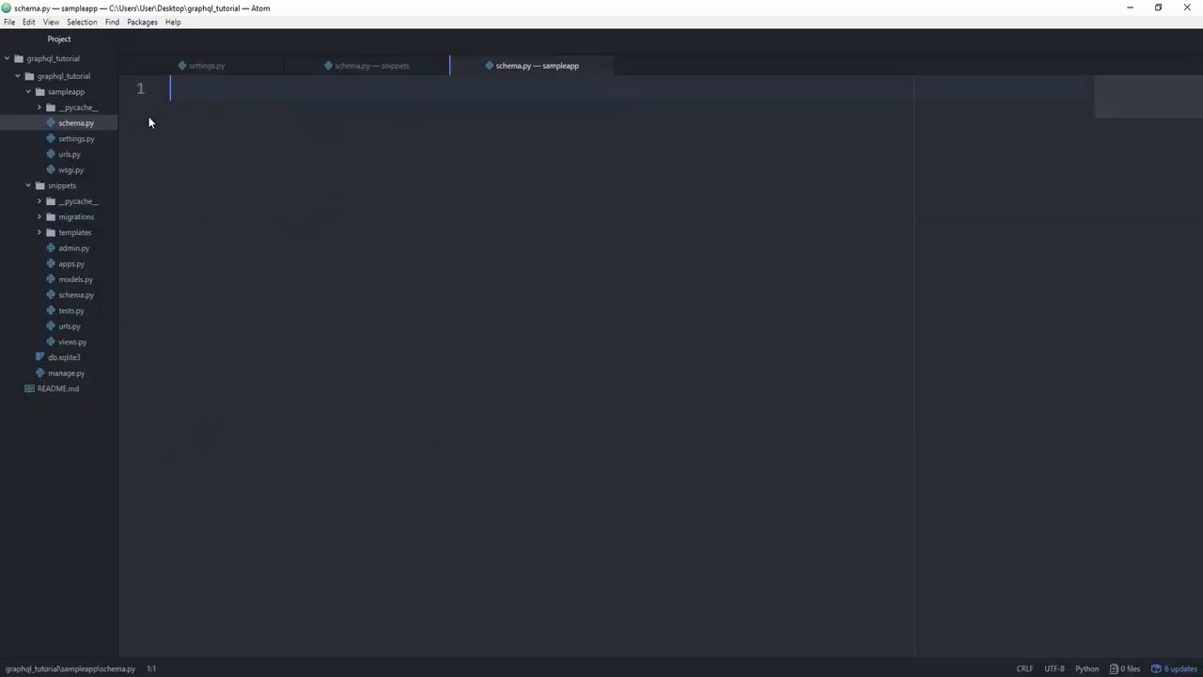
pyautogui.write('impor')
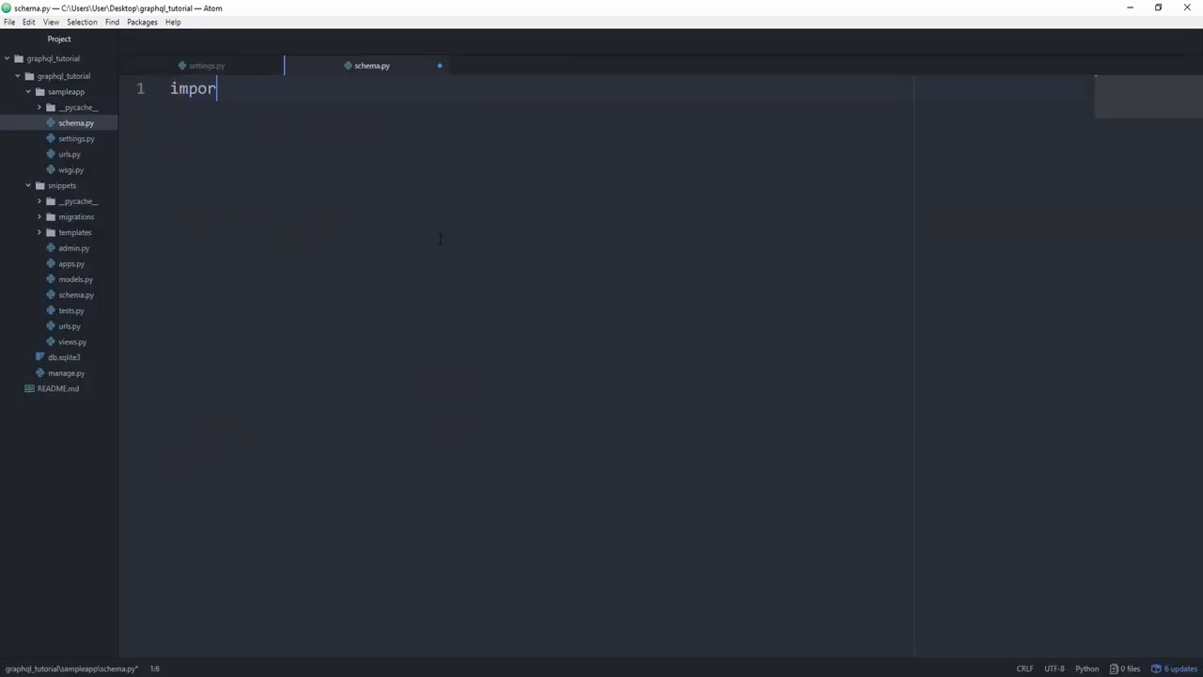
pyautogui.write('t graphene_django')
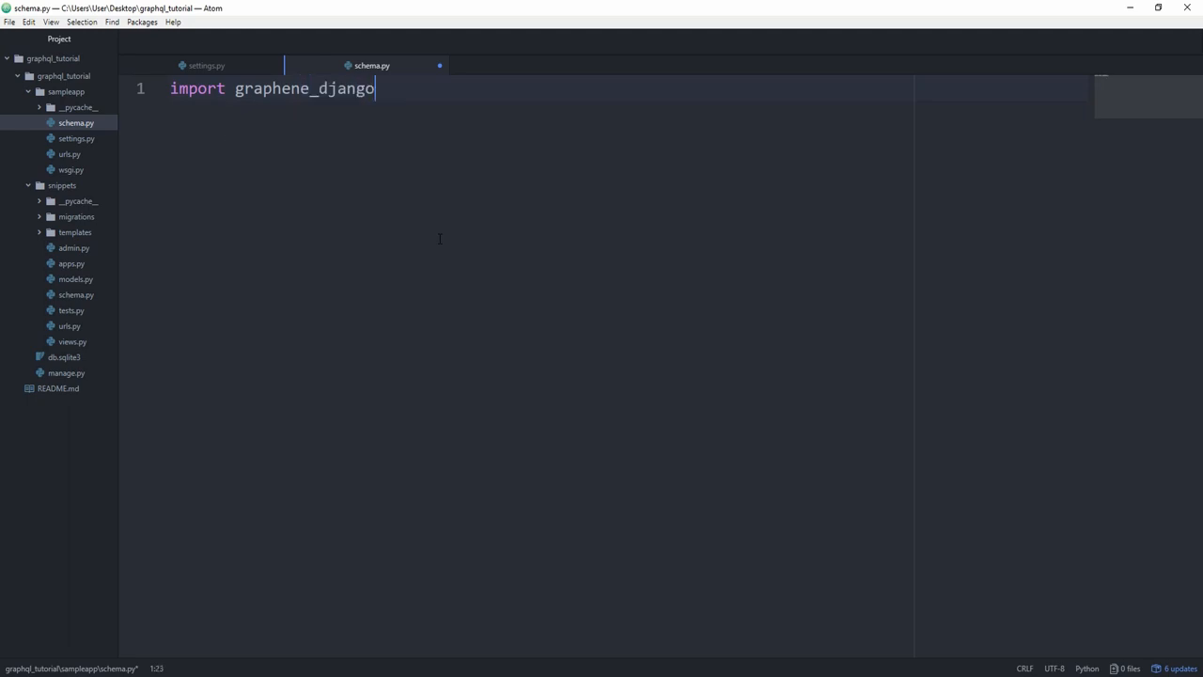
pyautogui.press('Enter')
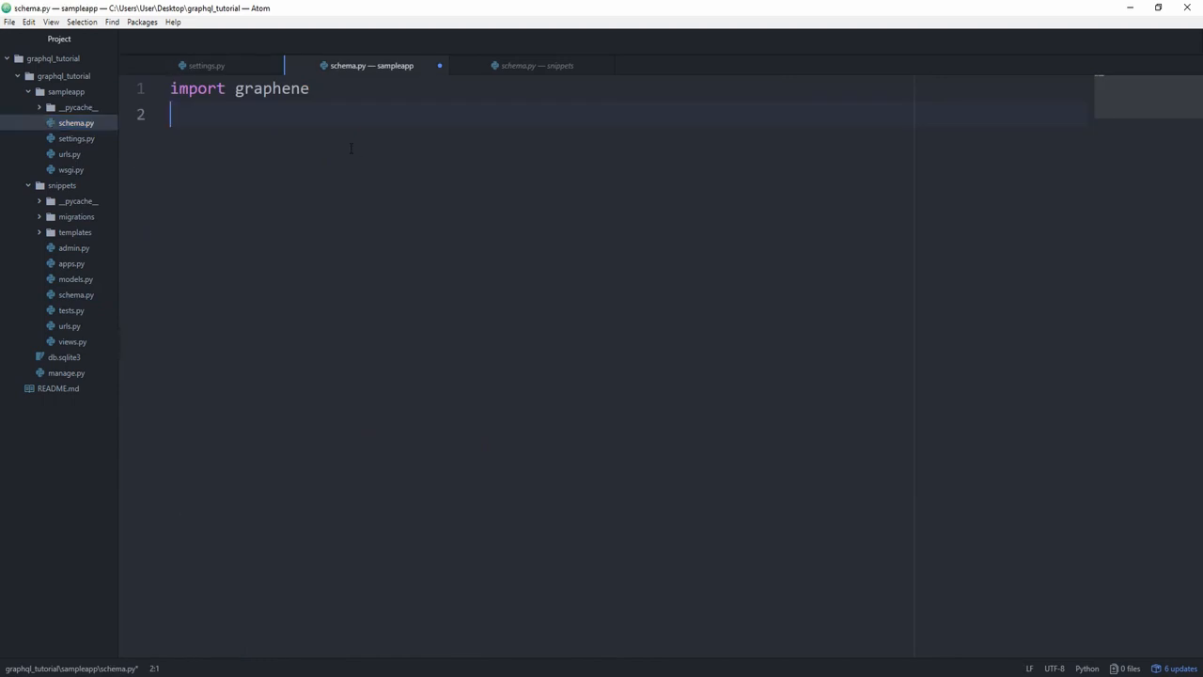
pyautogui.write('from snipp')
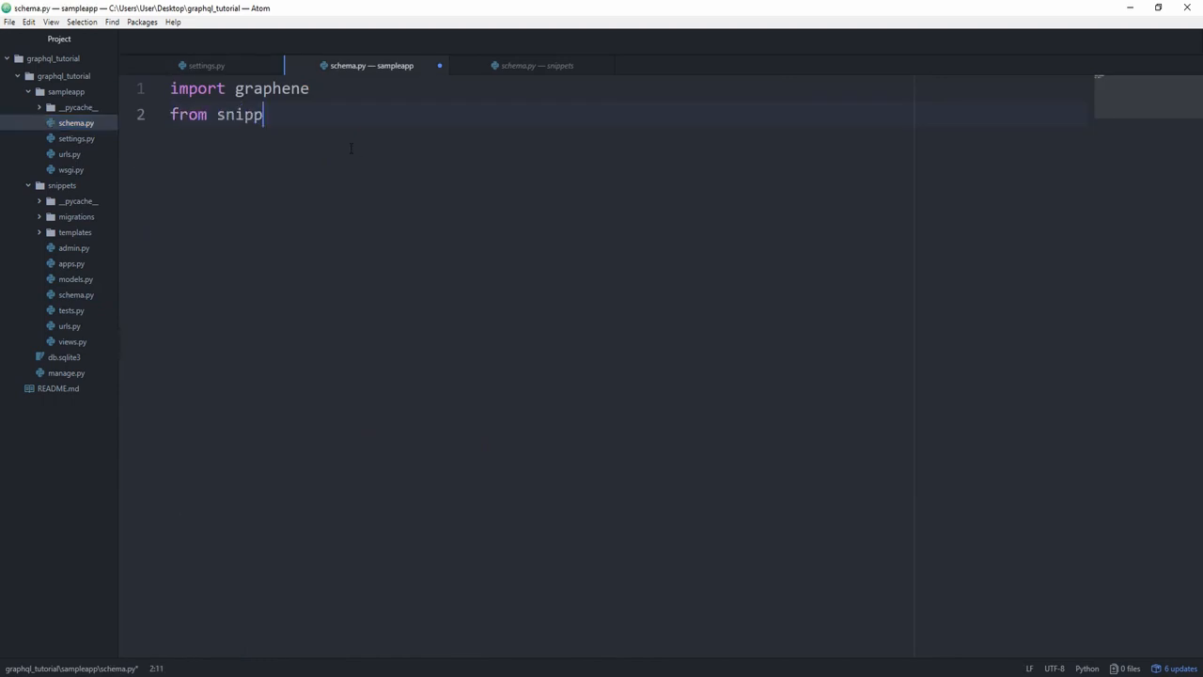
pyautogui.write('ets.schema imüpopr')
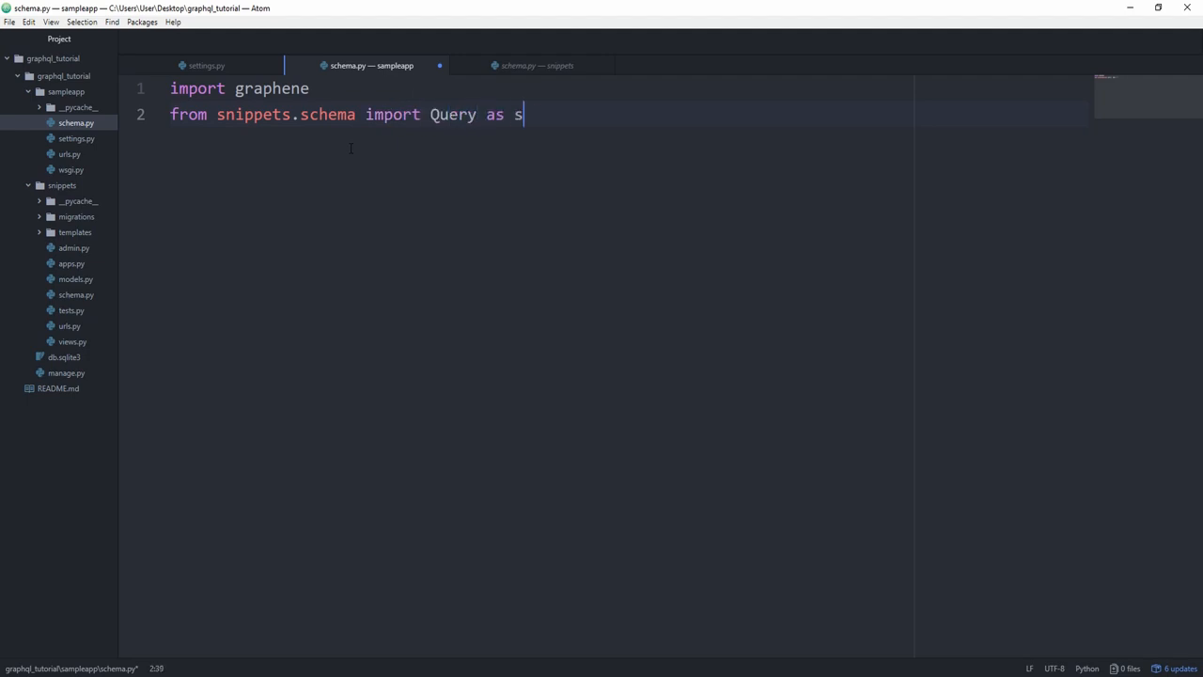
pyautogui.write('nippets_query')
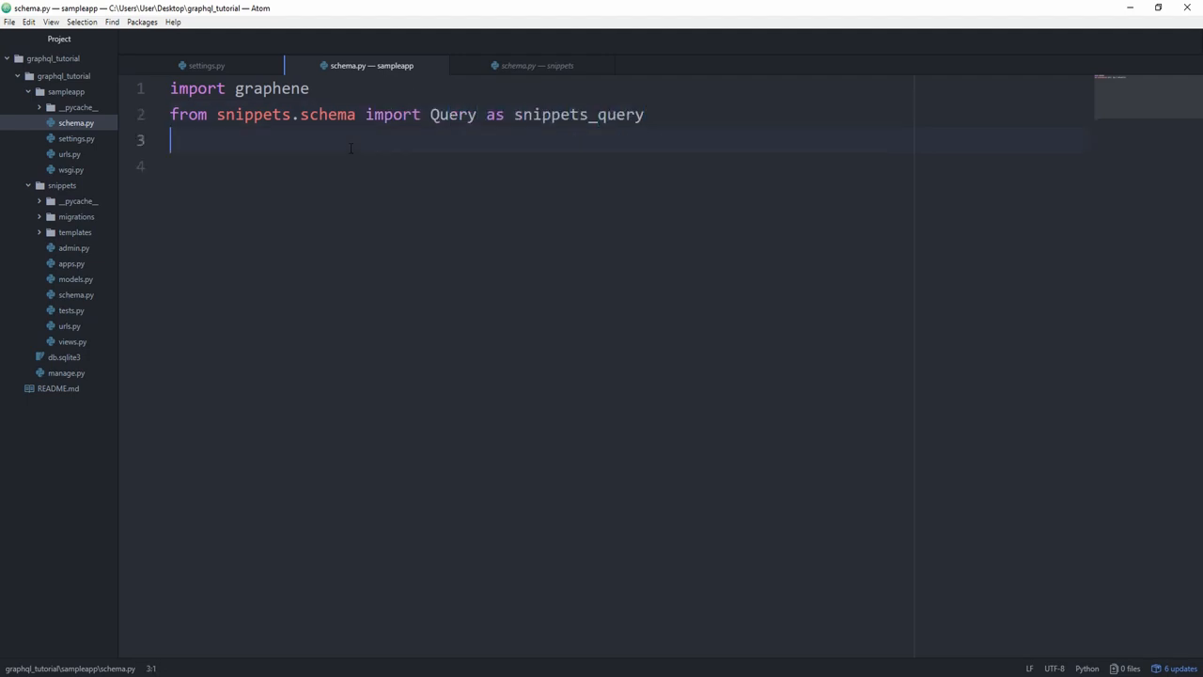
# Define class Query(snippets_query) with pass and schema = graphene.Schema(query=Query)
pyautogui.write('class Q')
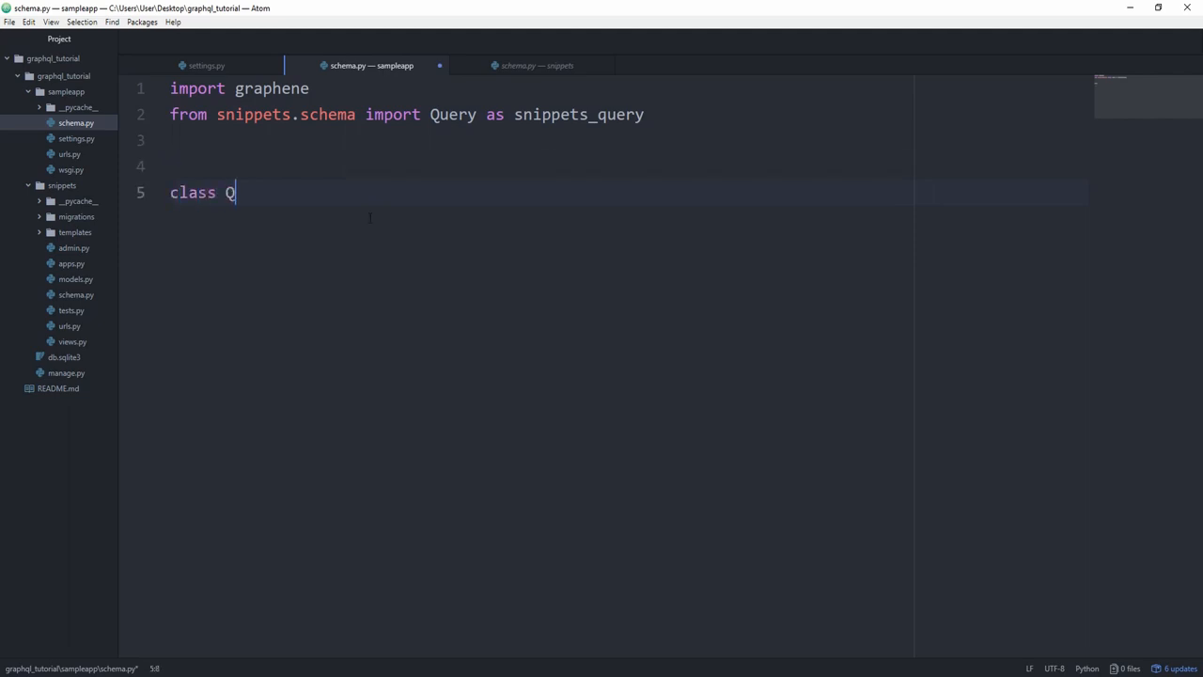
pyautogui.write('uery(s')
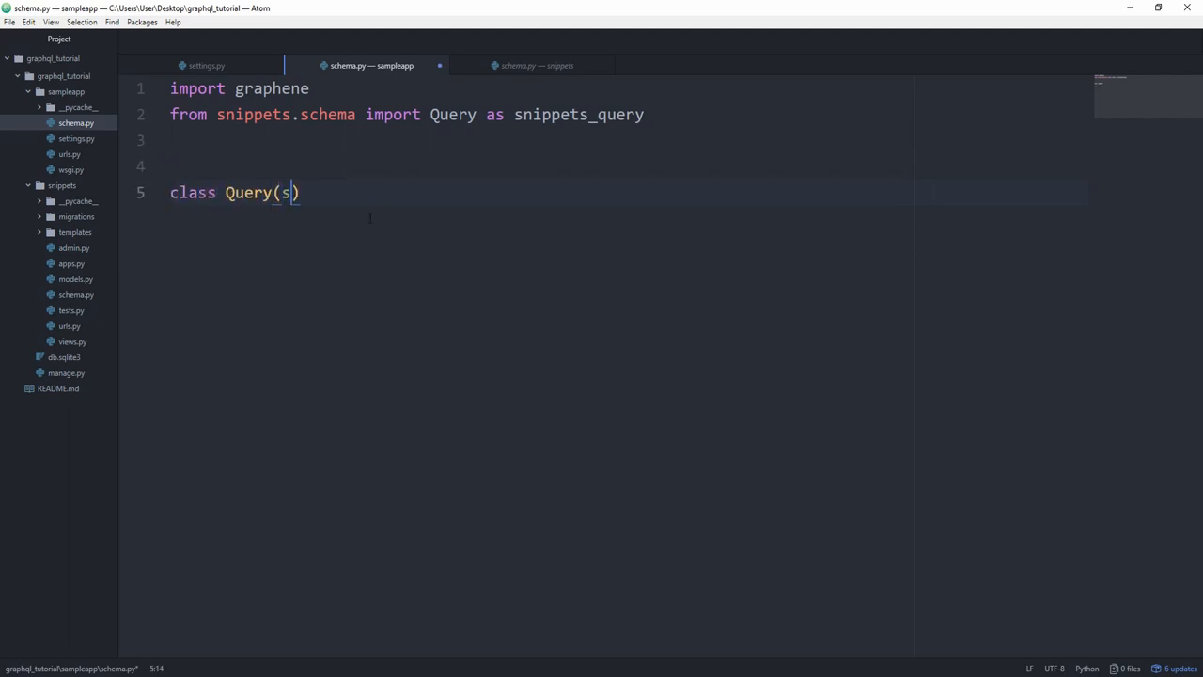
pyautogui.write('nippets_query')
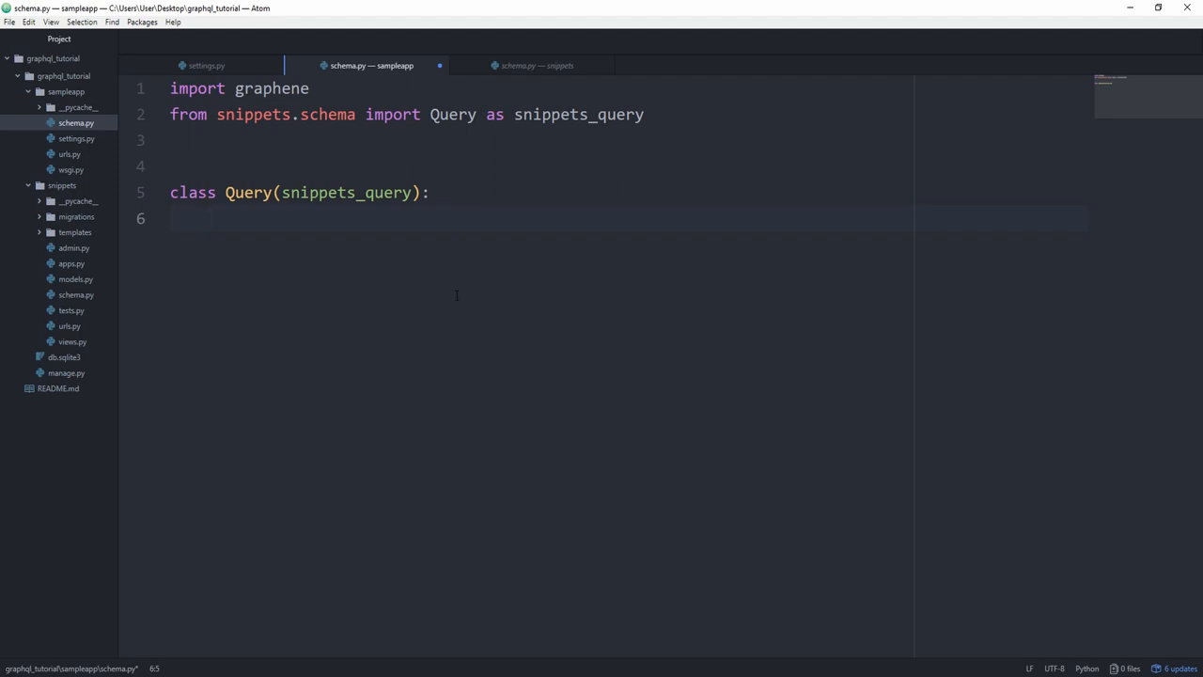
pyautogui.write('pass')
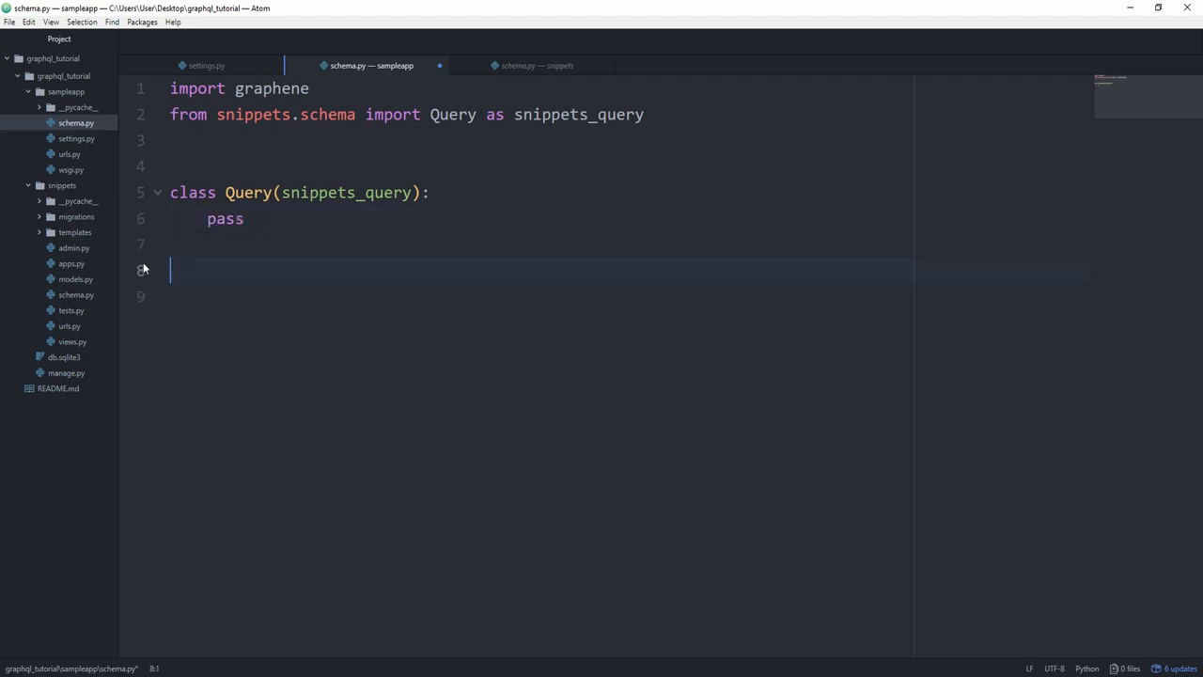
pyautogui.write('schema')
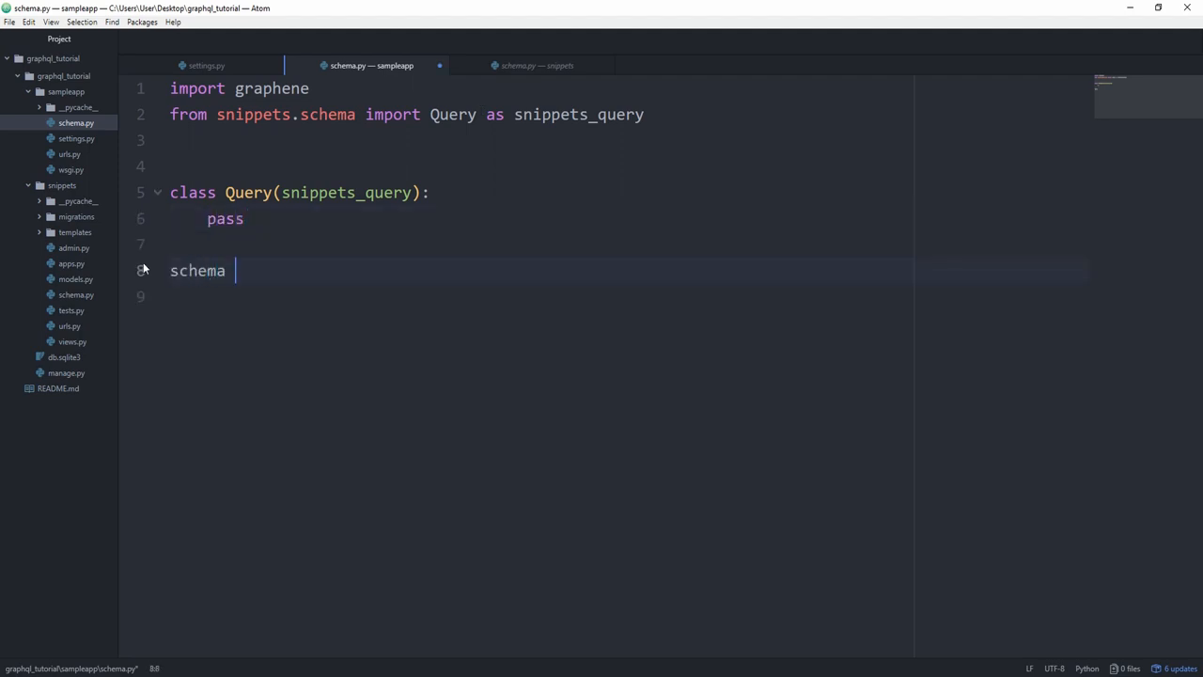
pyautogui.write('= graphene')
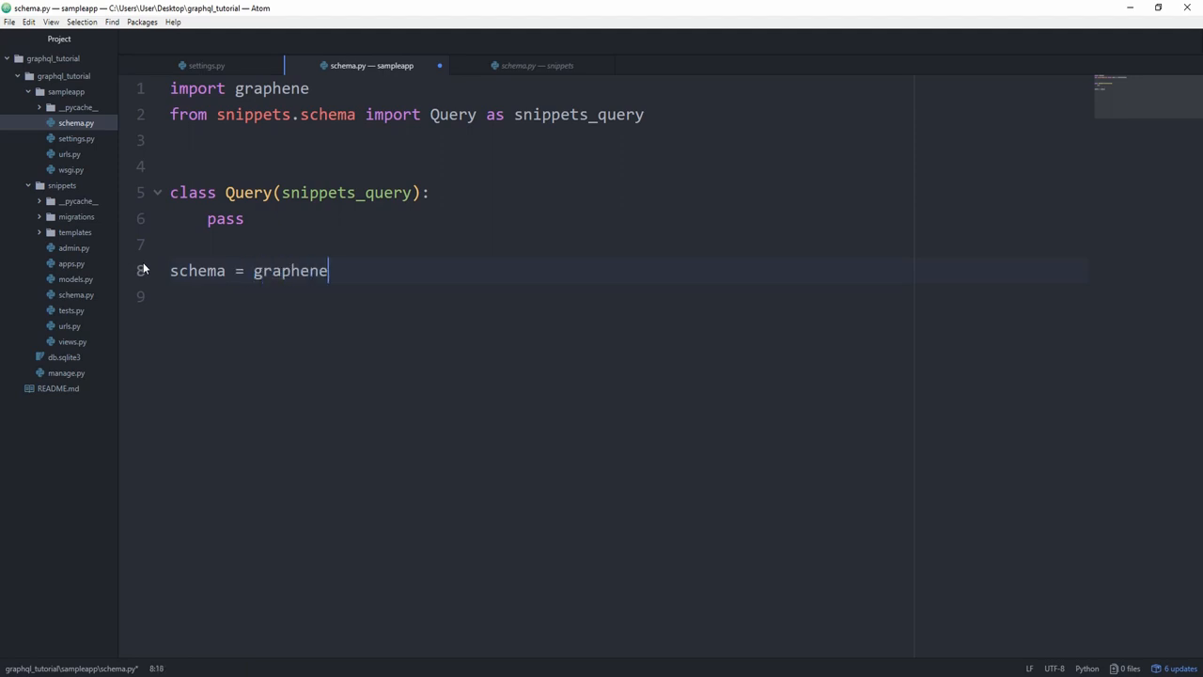
pyautogui.write('.Schema(query)')
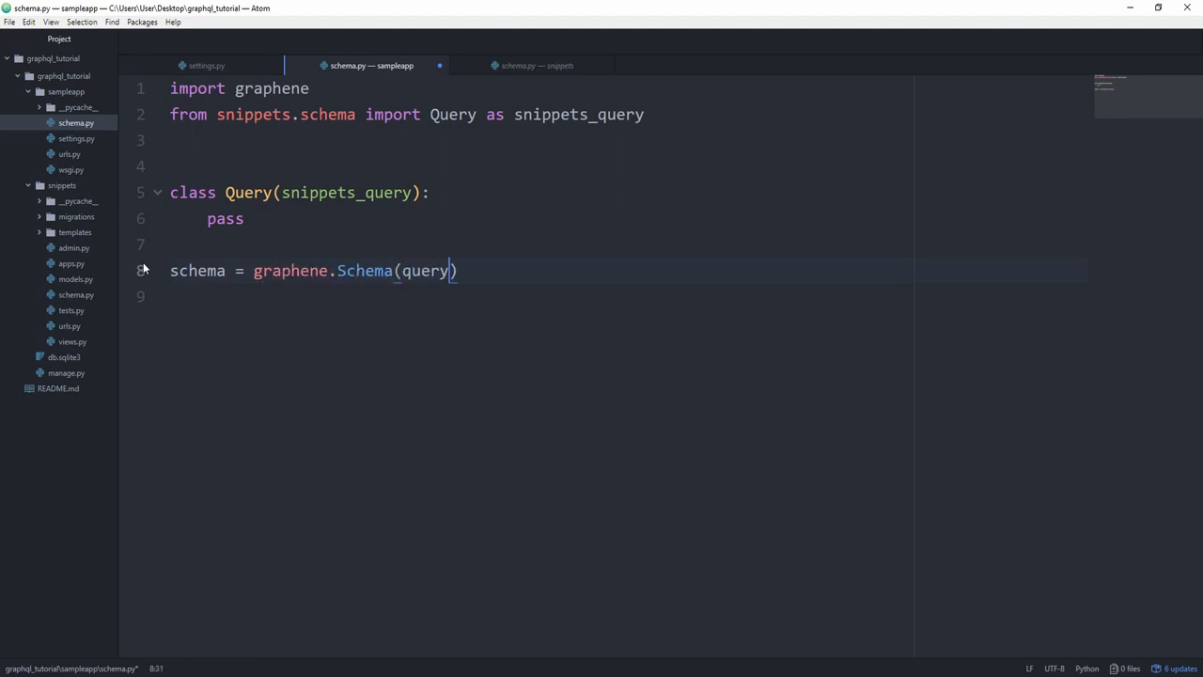
pyautogui.write('=Query')
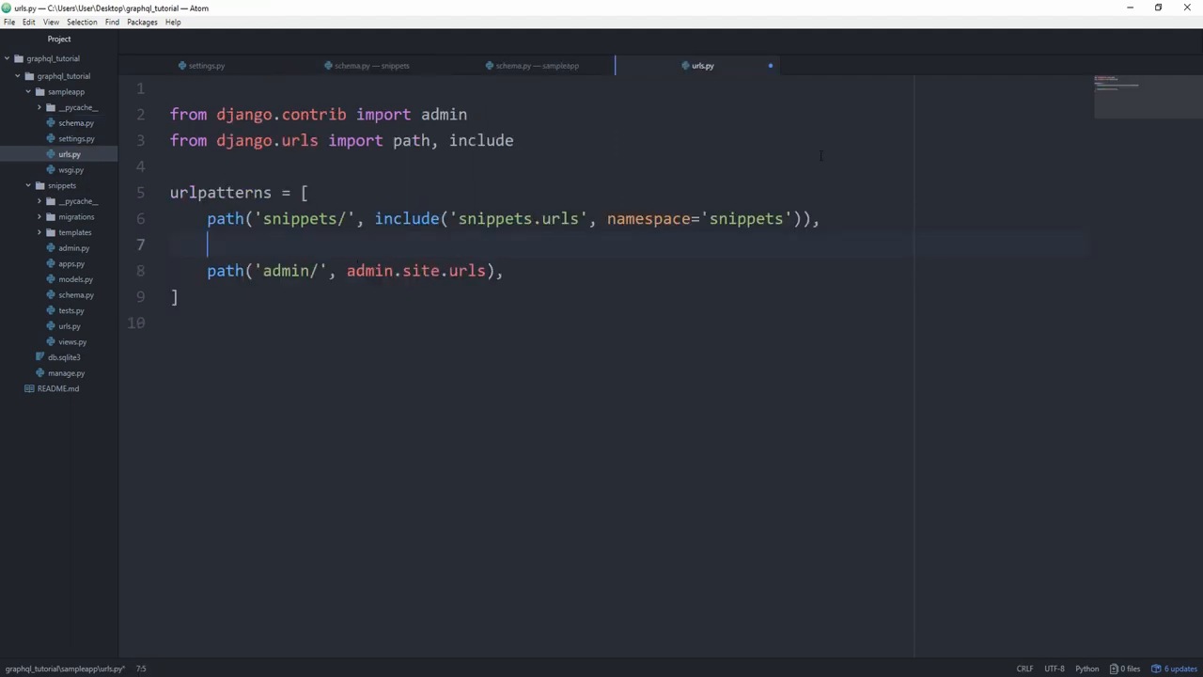
# Add a graphql/ path to GraphQLView.as_view(schema=schema), imported from graphene_django.views
pyautogui.write("path('')")
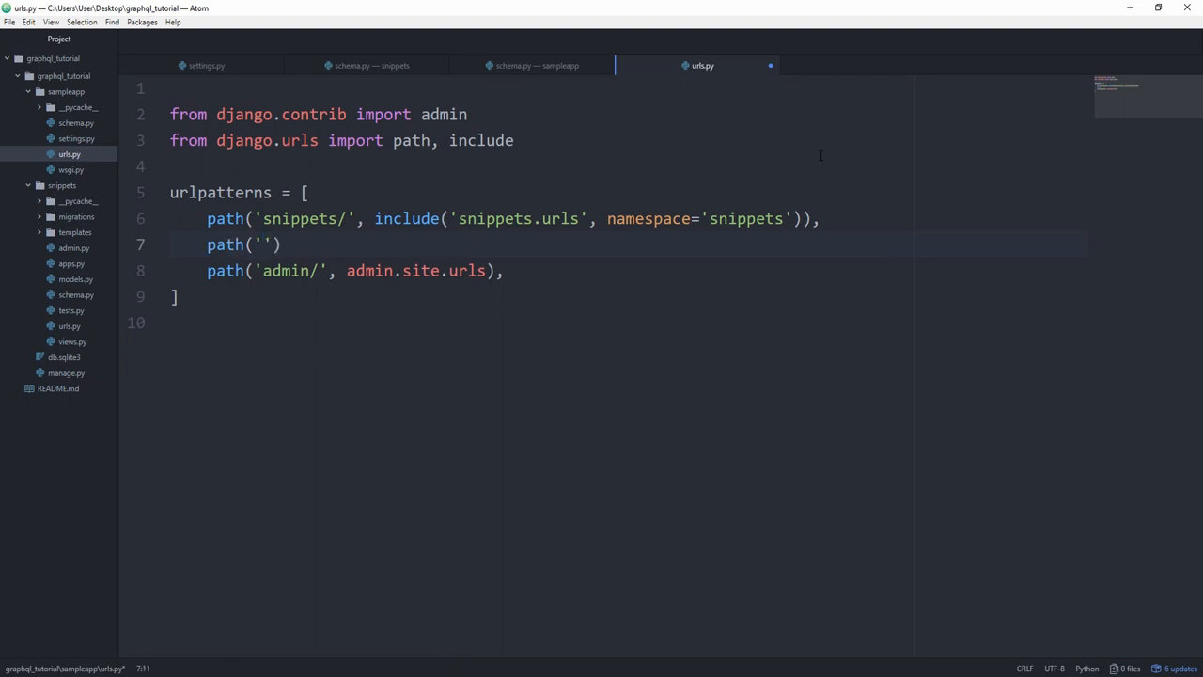
pyautogui.write('graphql/')
pyautogui.write('from grap')
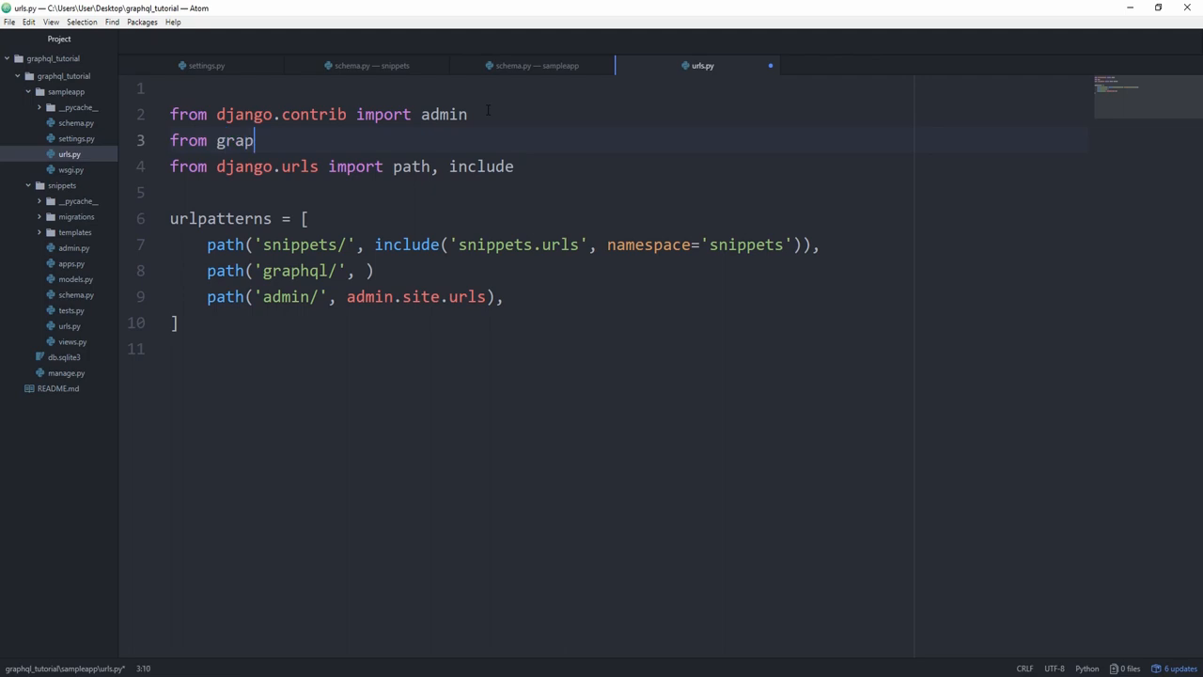
pyautogui.write('hene_dj')
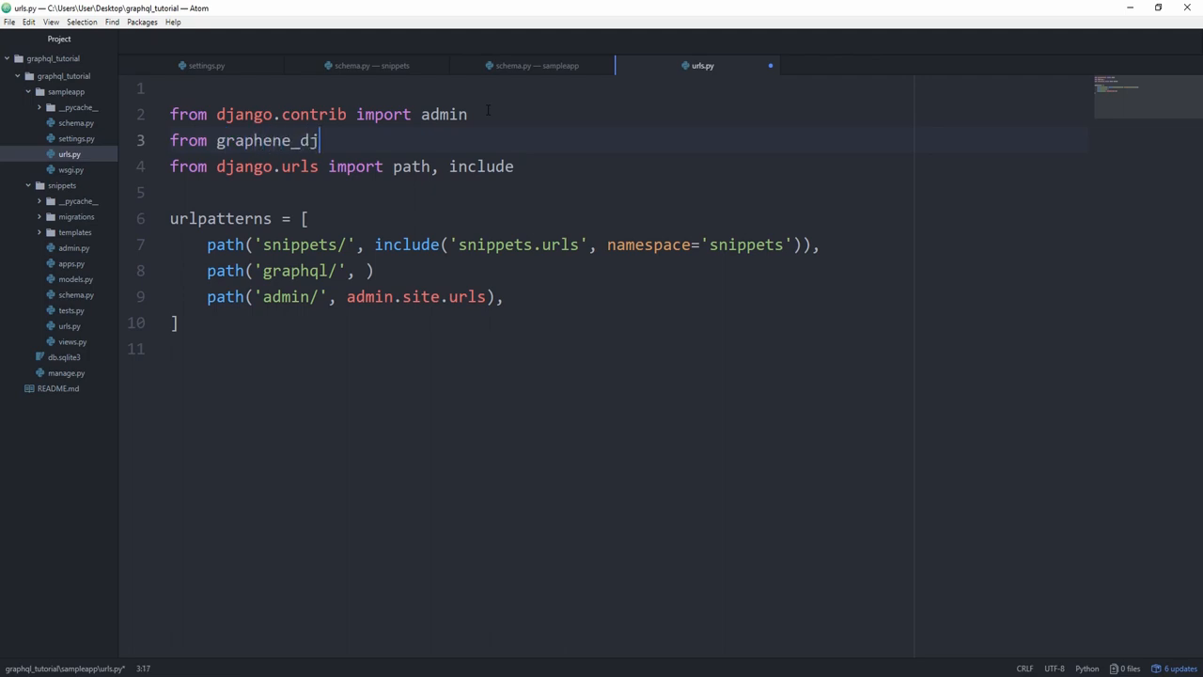
pyautogui.write('ango.views import GraphQL')
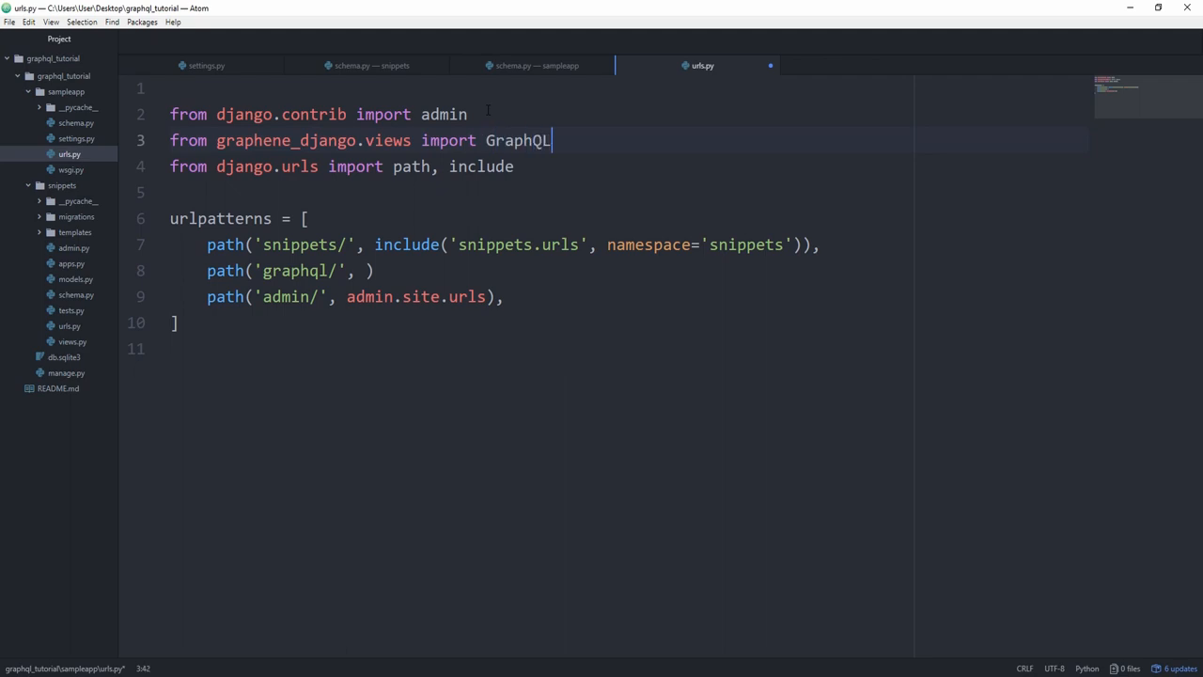
pyautogui.write('View')
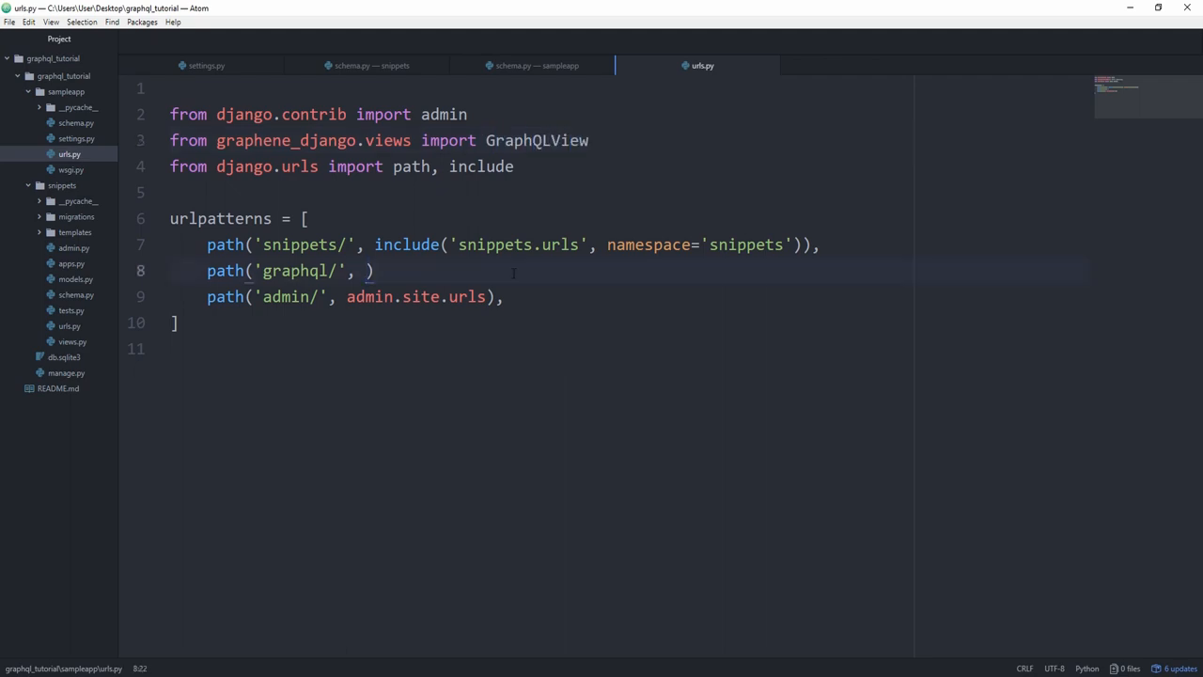
pyautogui.write('GraphQLV')
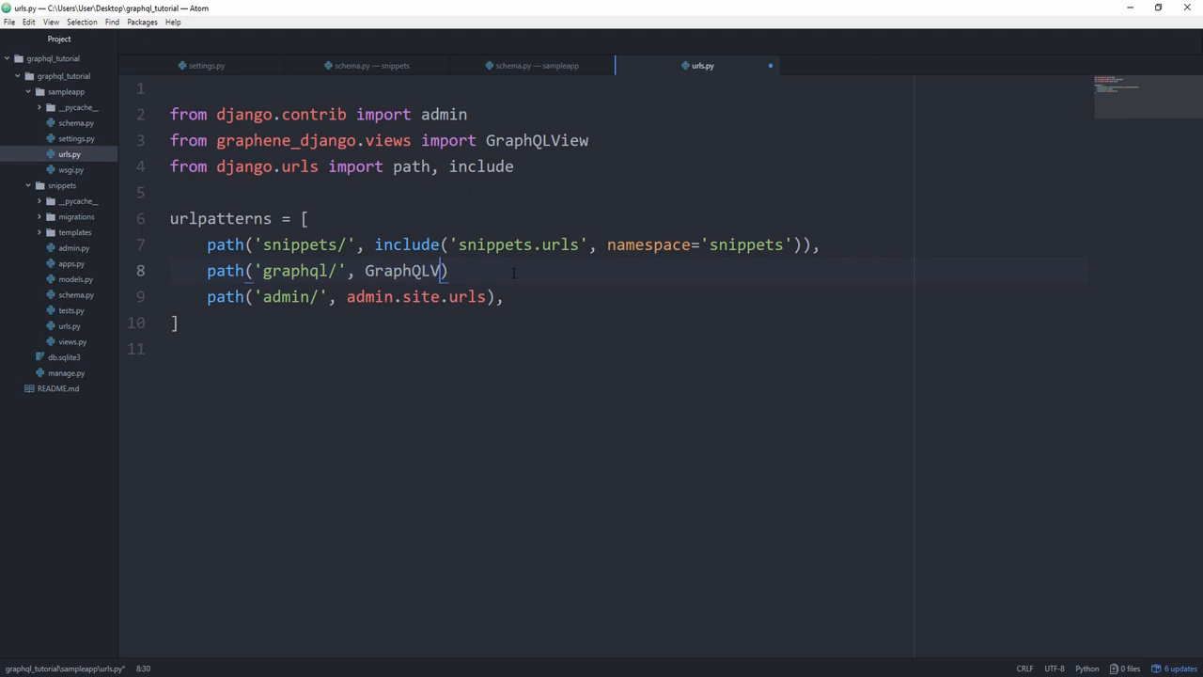
pyautogui.write('.as_view')
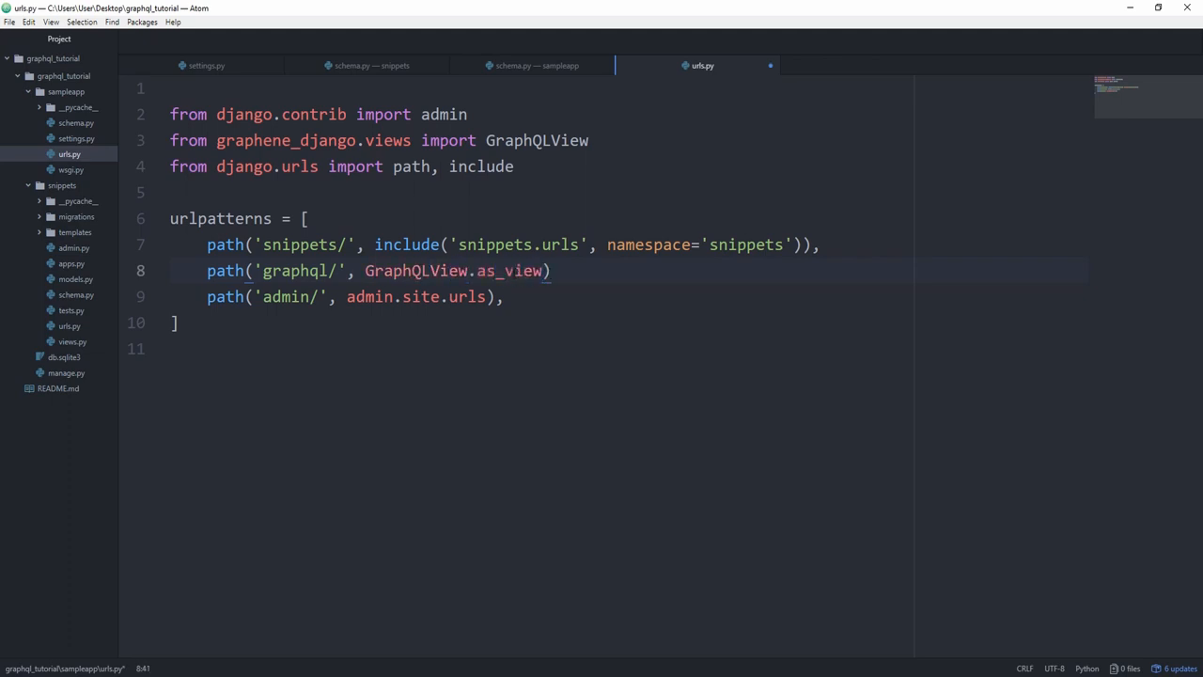
pyautogui.write('(')
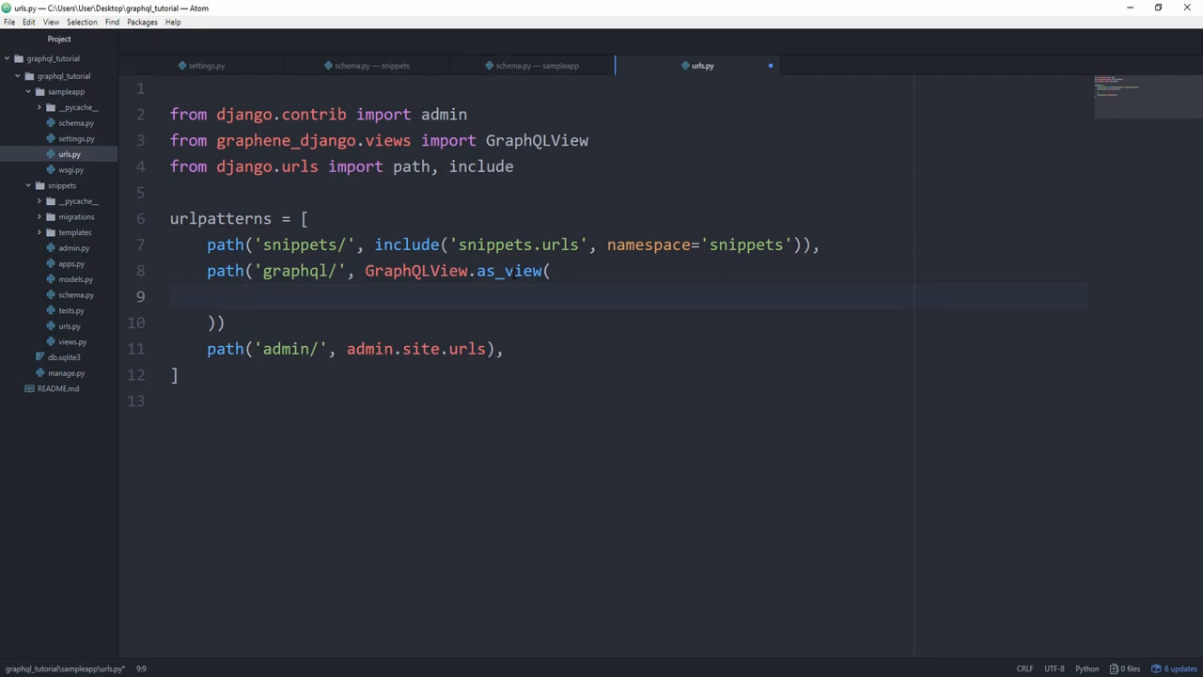
pyautogui.write('schema=')
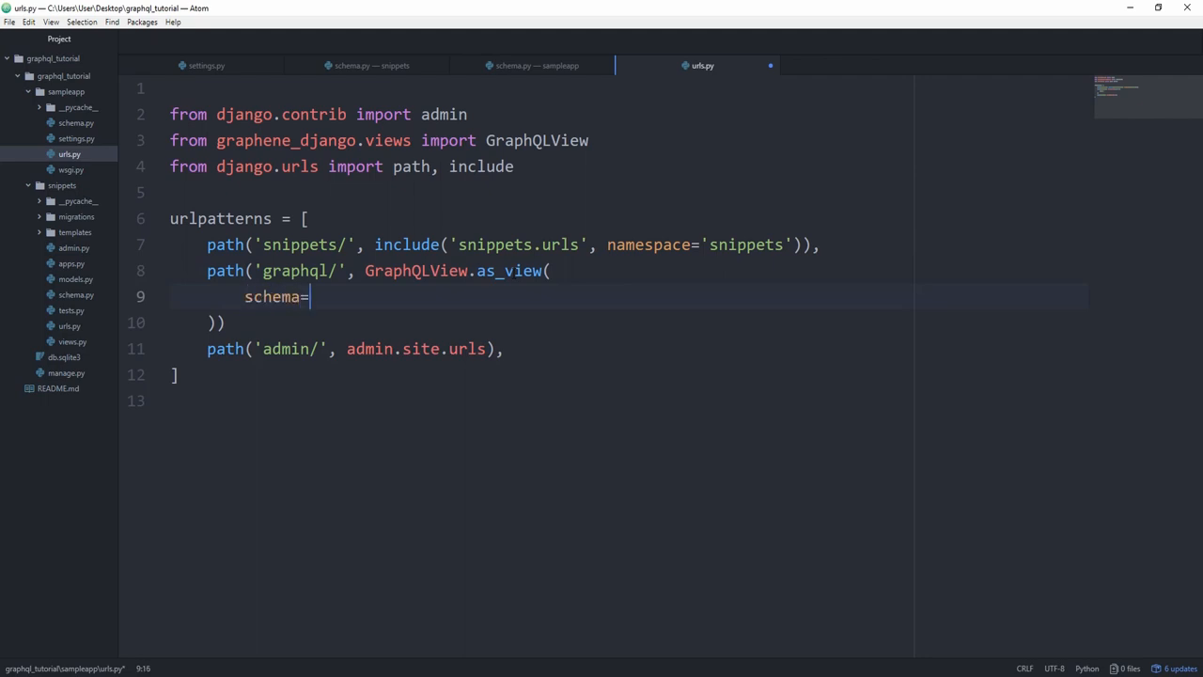
pyautogui.write('schema')
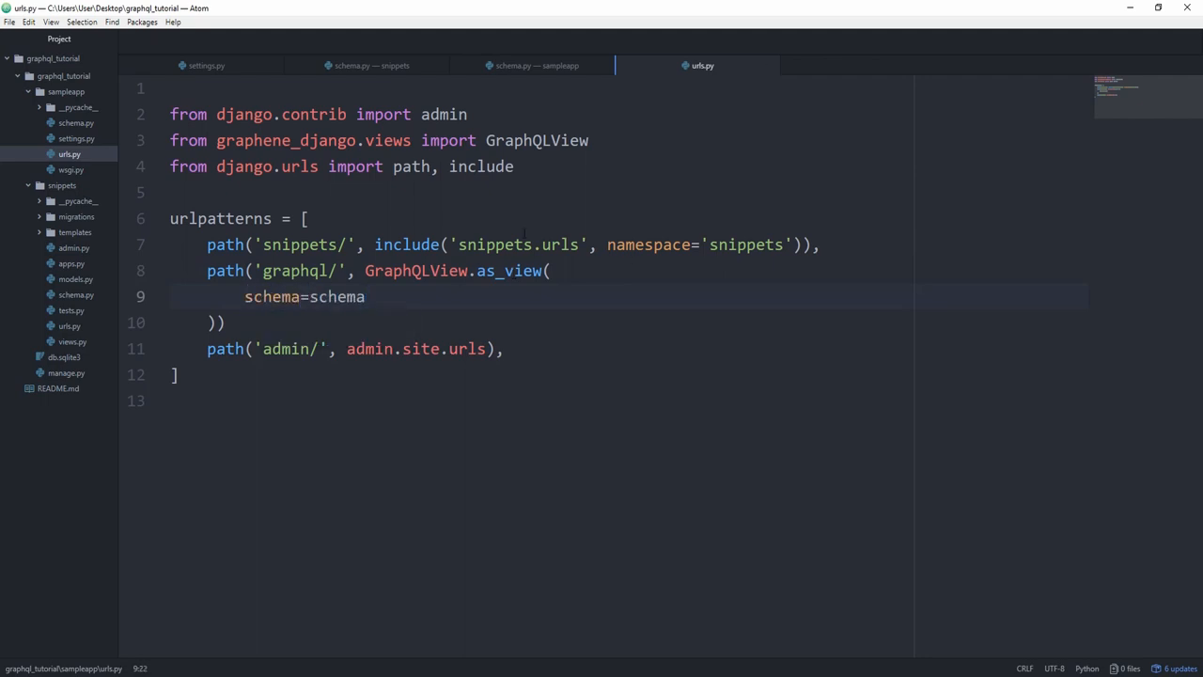
# Import schema from .schema and enable graphiql=True in the view
pyautogui.write('from .schema')
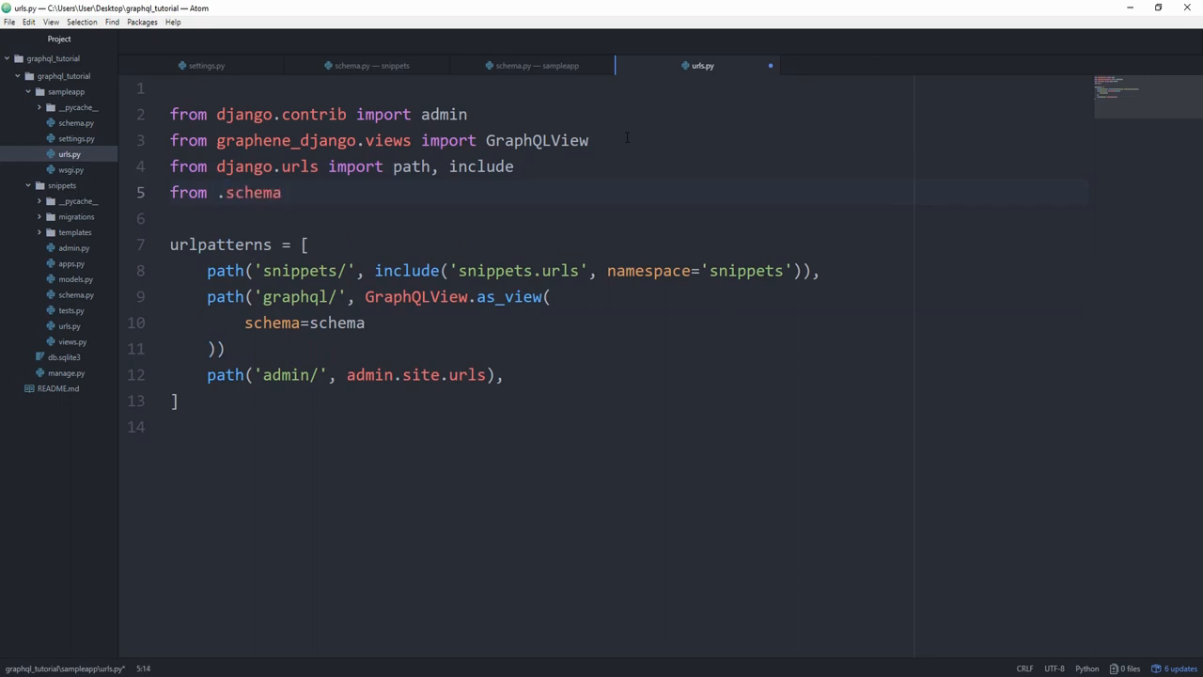
pyautogui.click(69, 153)
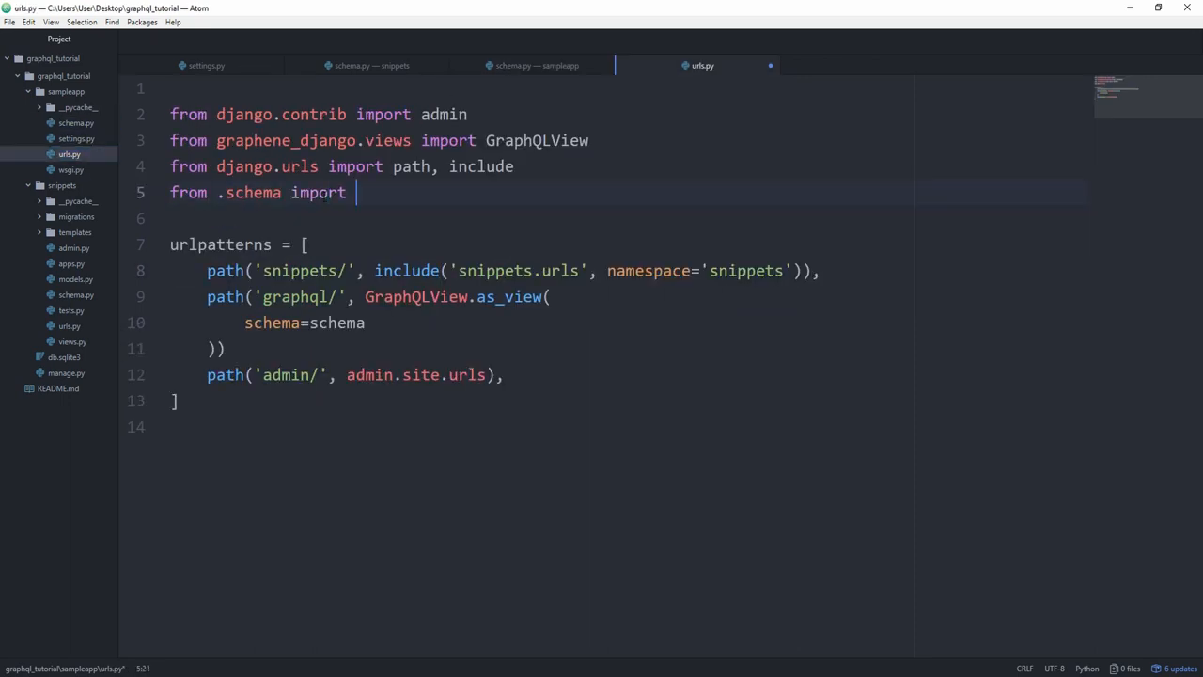
pyautogui.write('schema')
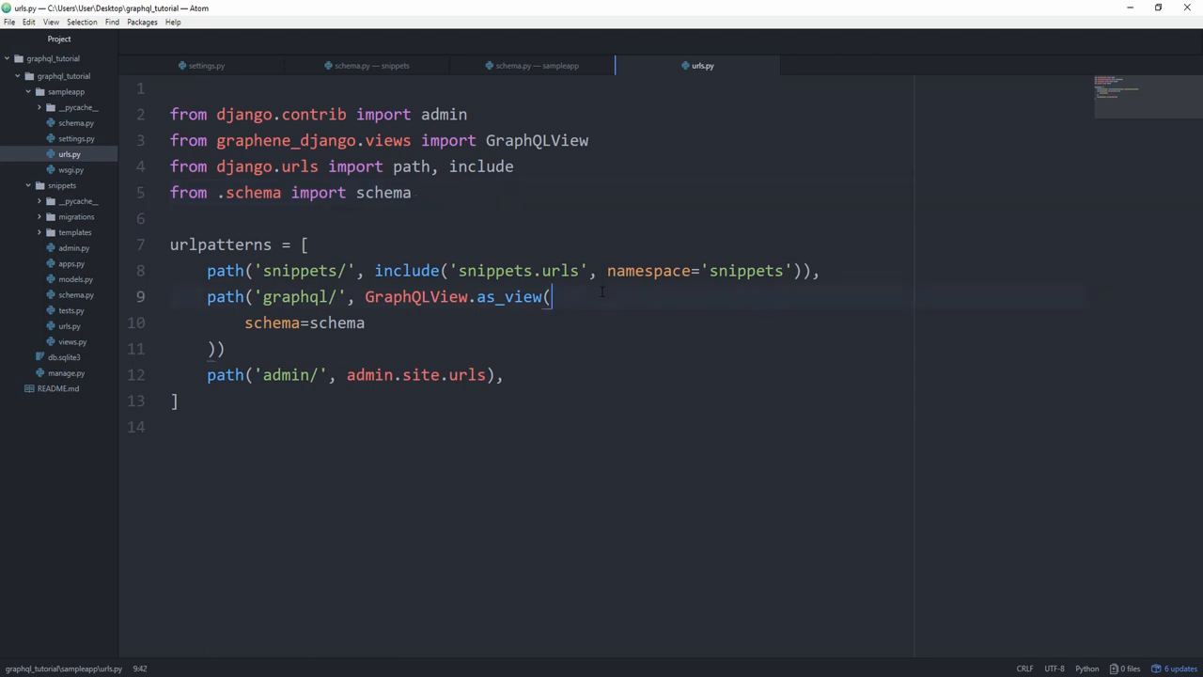
pyautogui.write('g')
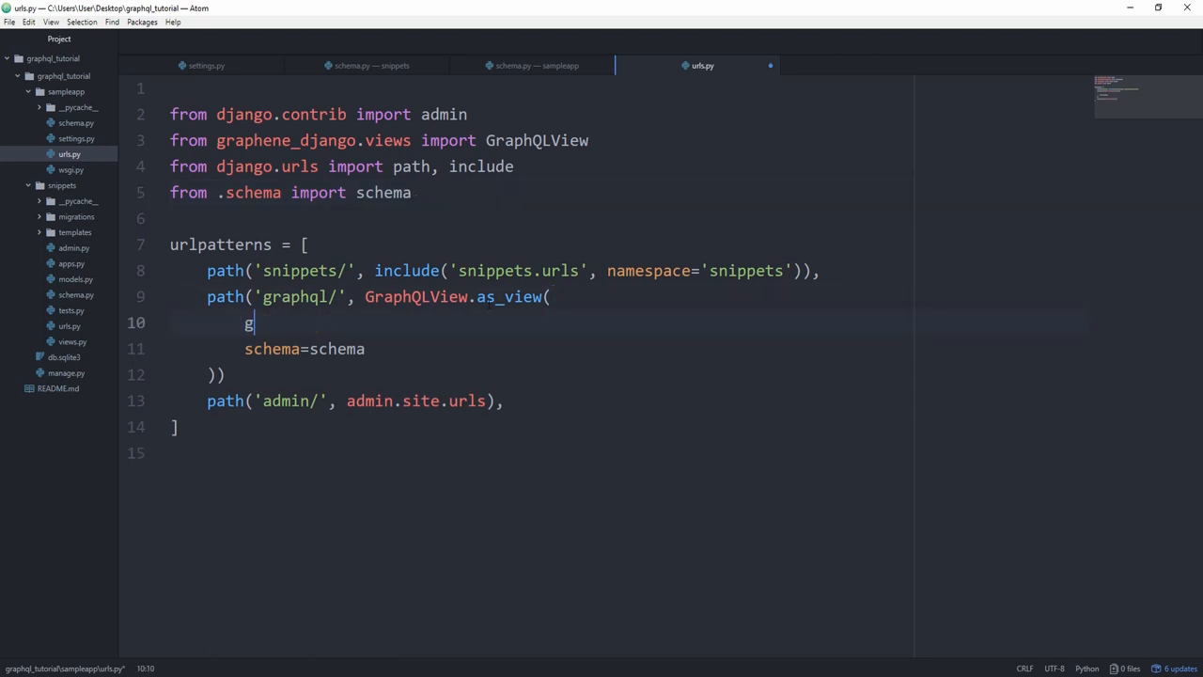
pyautogui.write('raphiql')
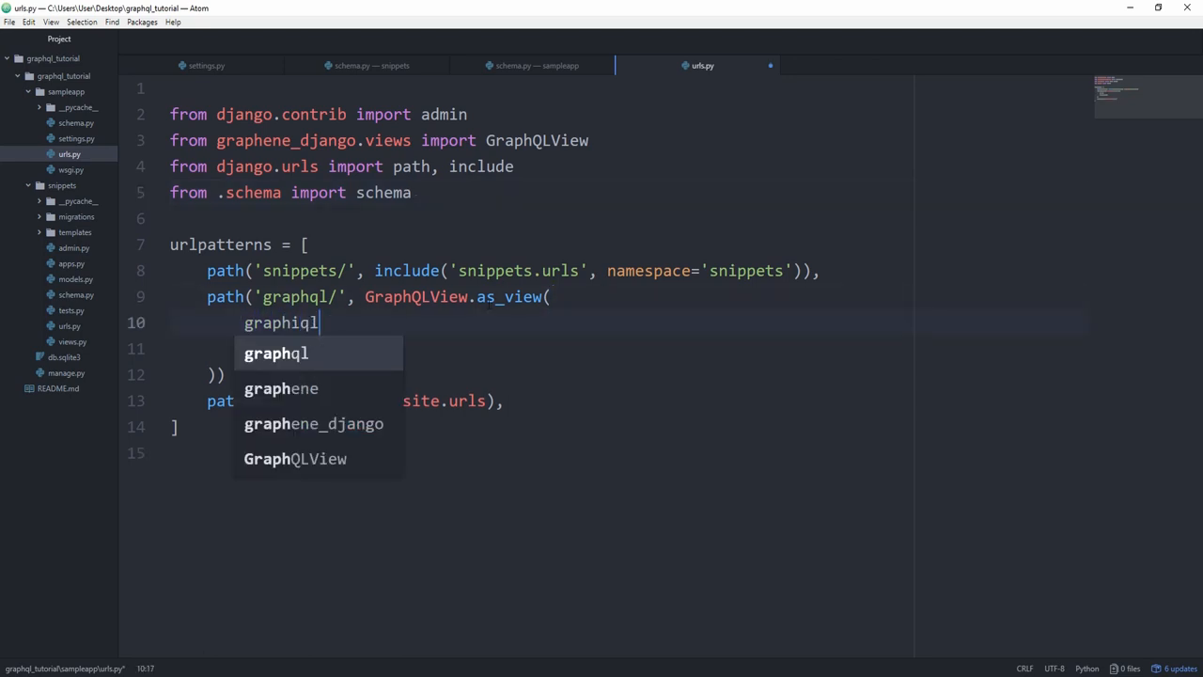
pyautogui.write('=True,')
pyautogui.click(630, 349)
pyautogui.write('schema=schema')
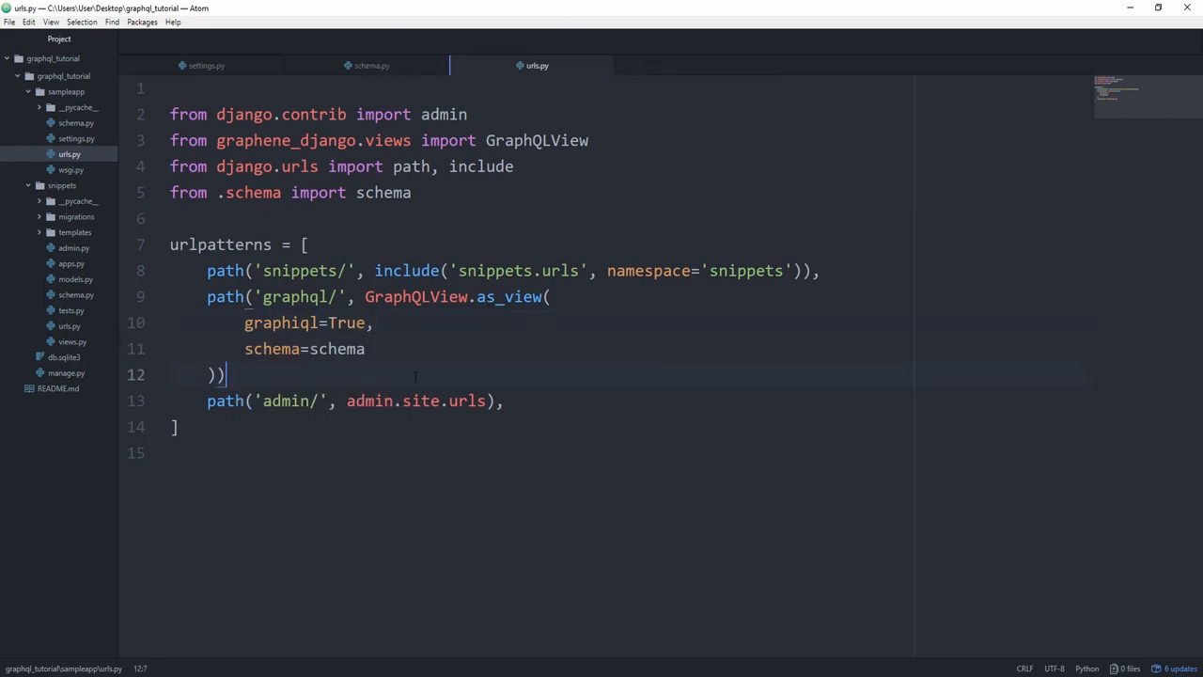
pyautogui.write(',')
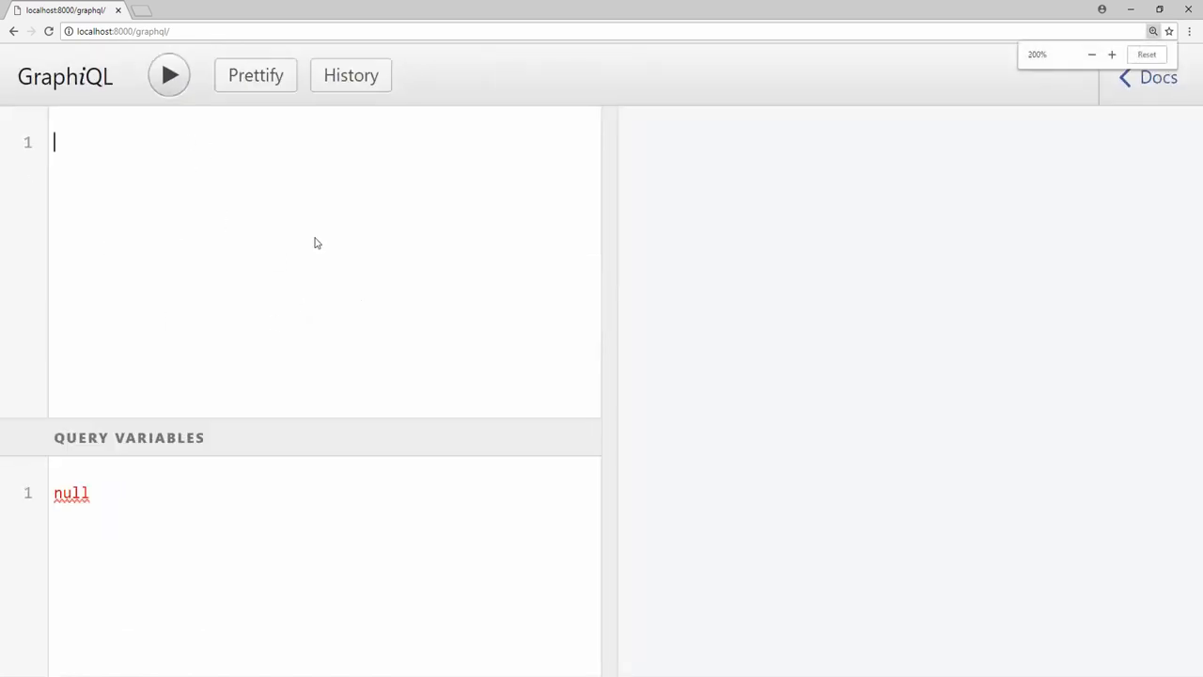
# Build the { allSnippets { title } } query via autocomplete, then begin adding body
pyautogui.write('{')
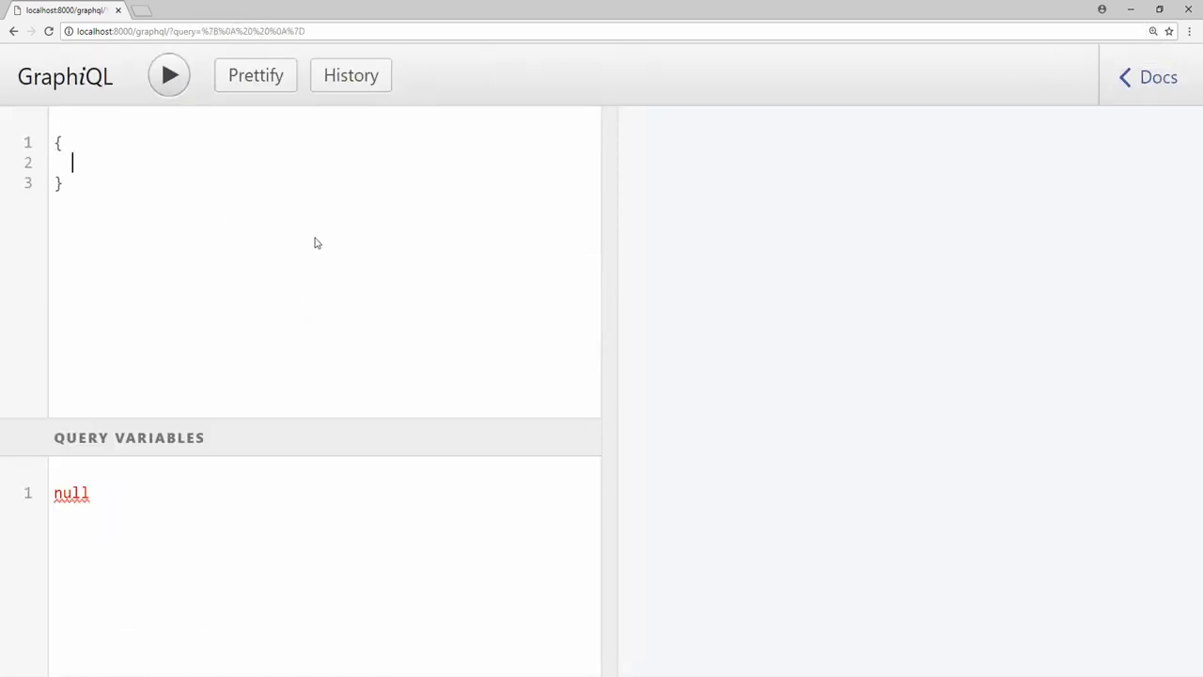
pyautogui.write('all')
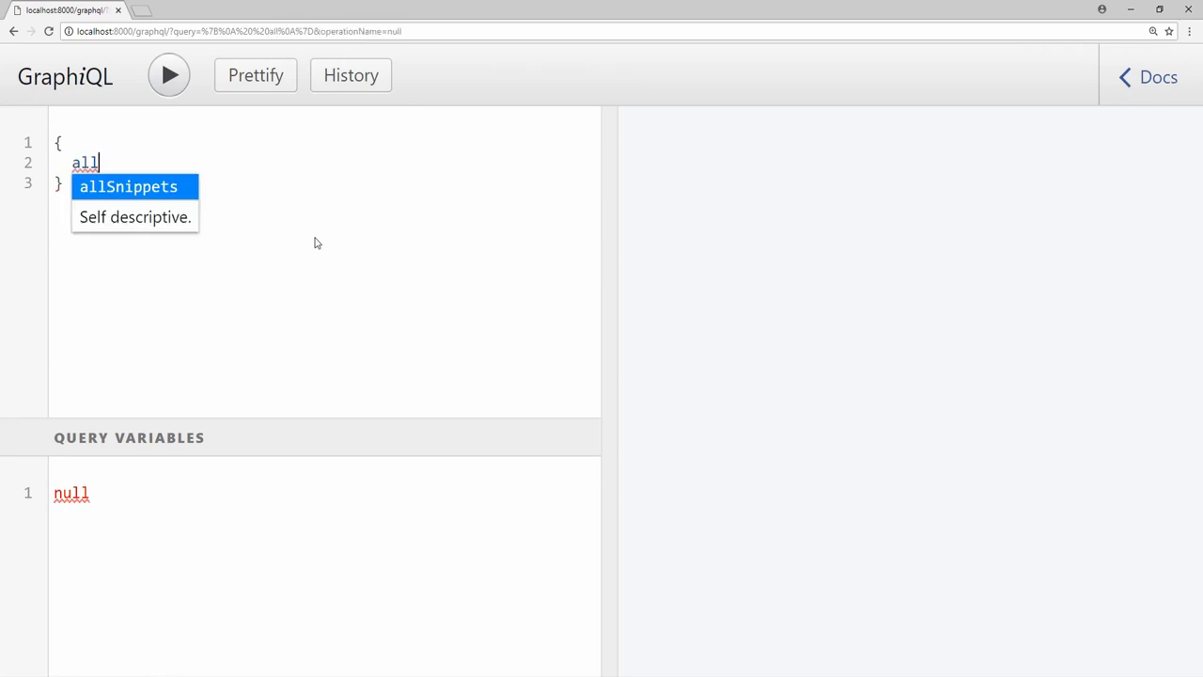
pyautogui.click(128, 186)
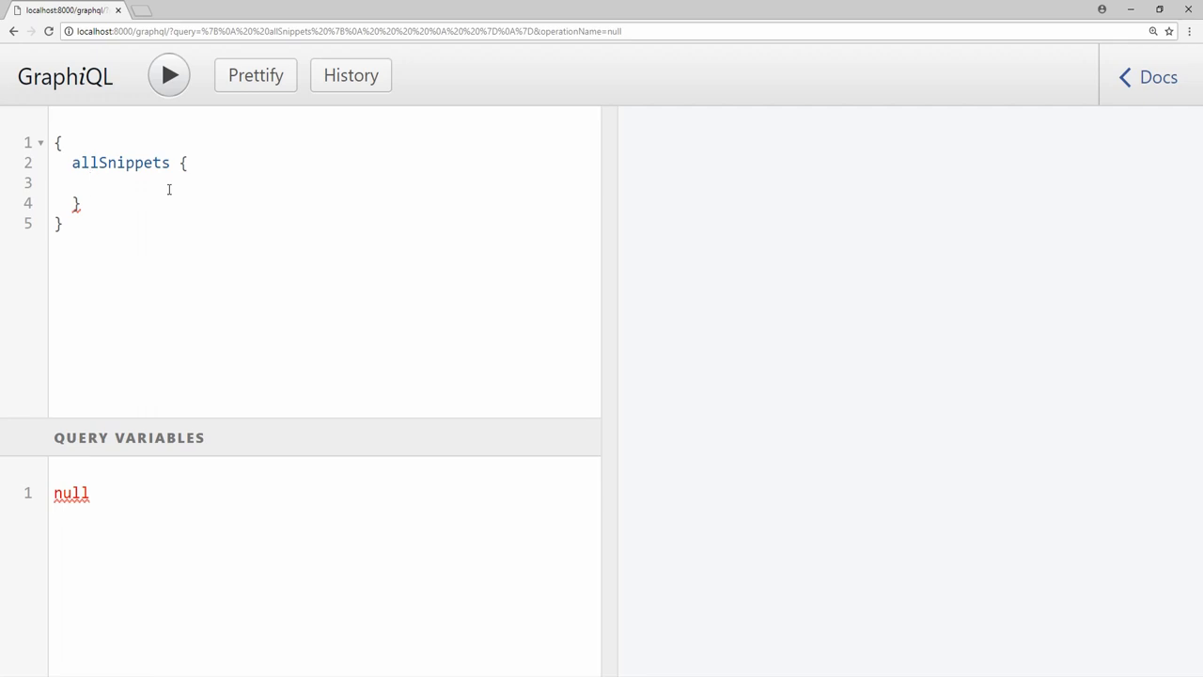
pyautogui.write('id')
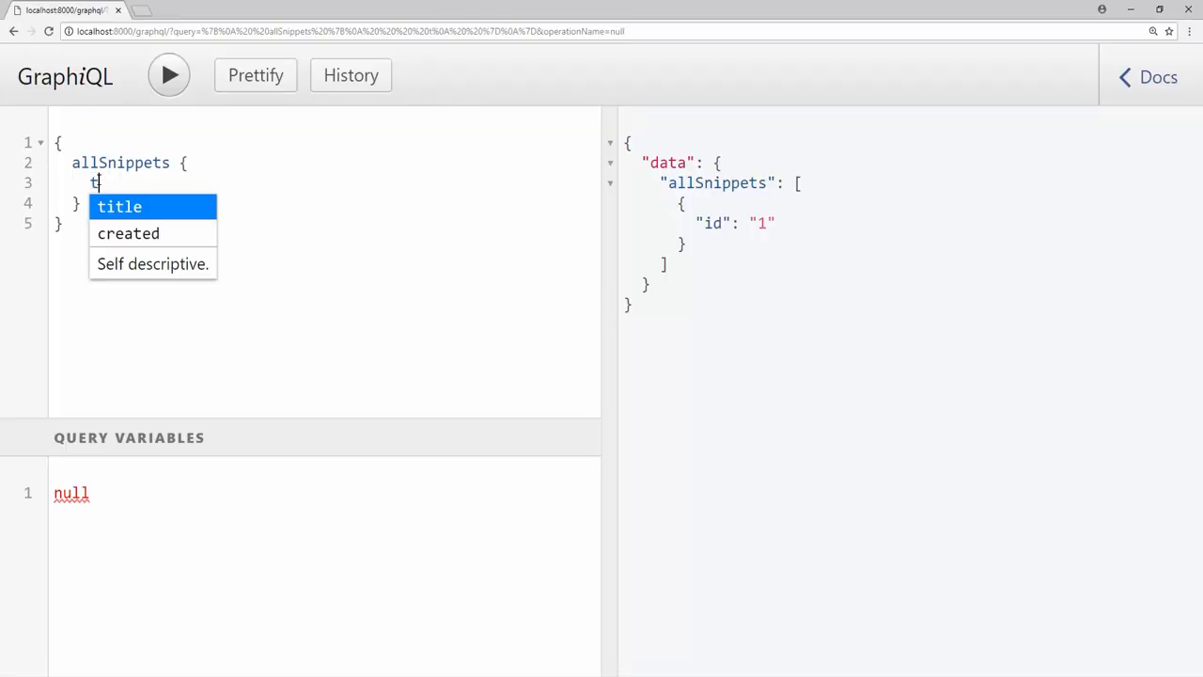
pyautogui.write('itle')
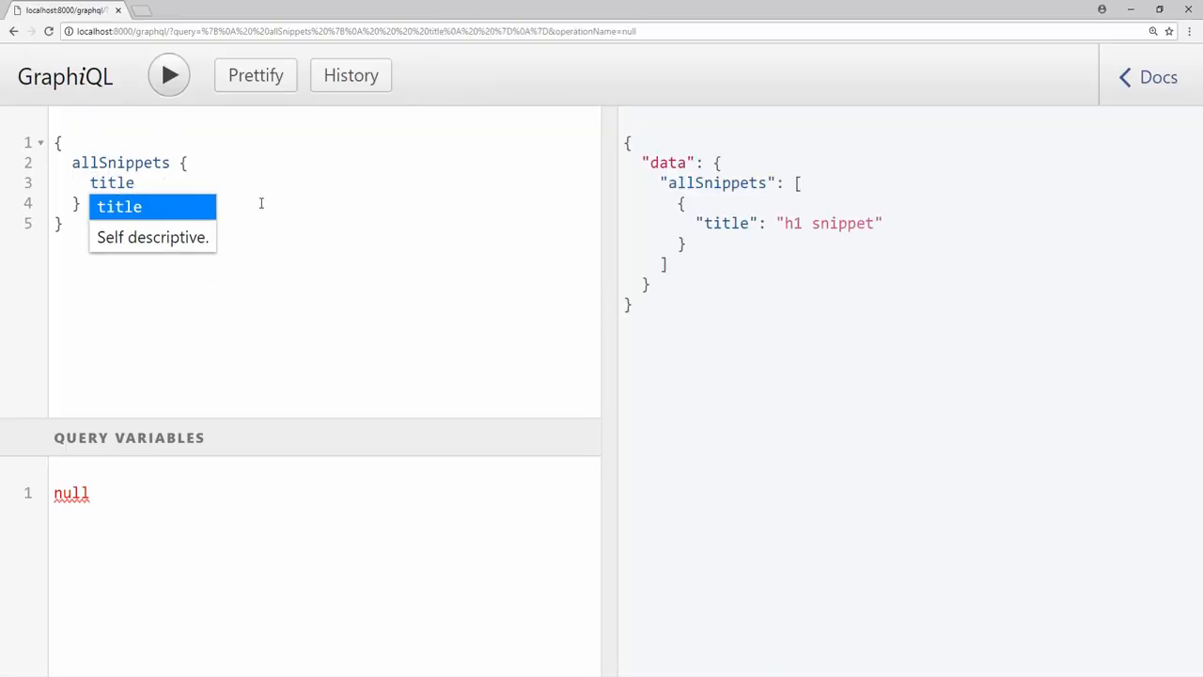
pyautogui.write('body')
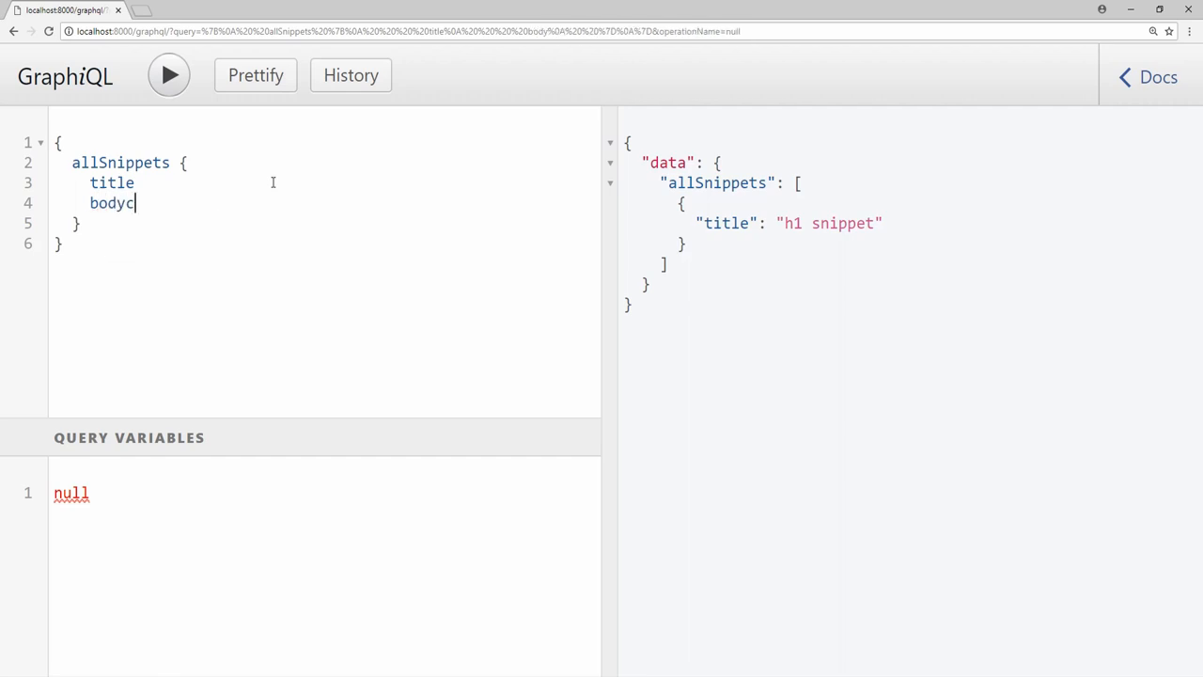